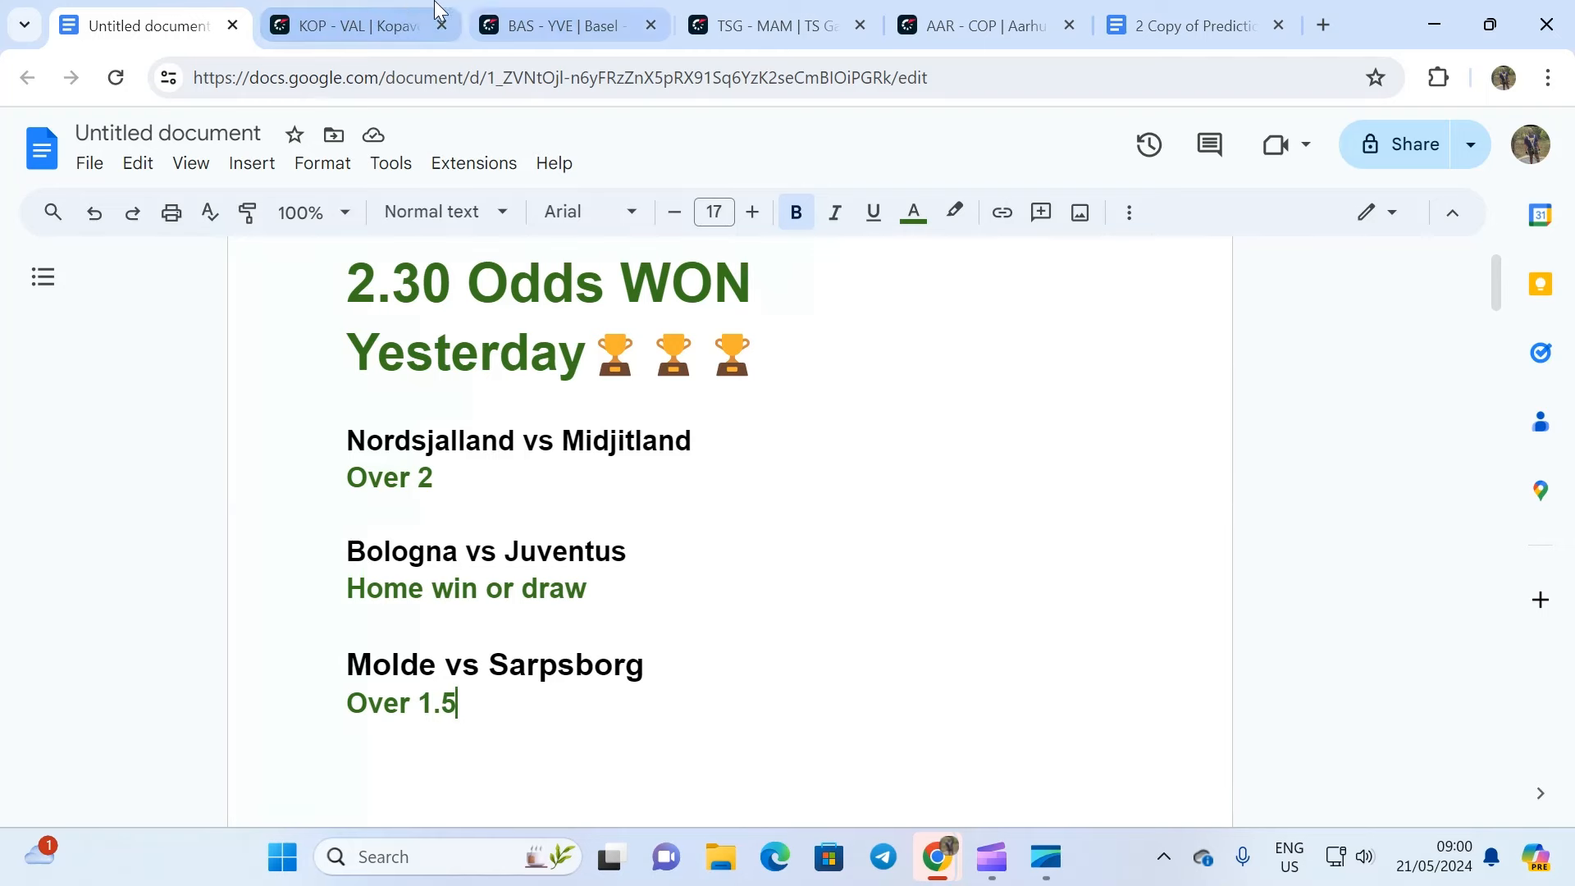
Switch to the Kopavogur vs Valur match page showing Kopavogur's home head-to-head results
left_click(352, 26)
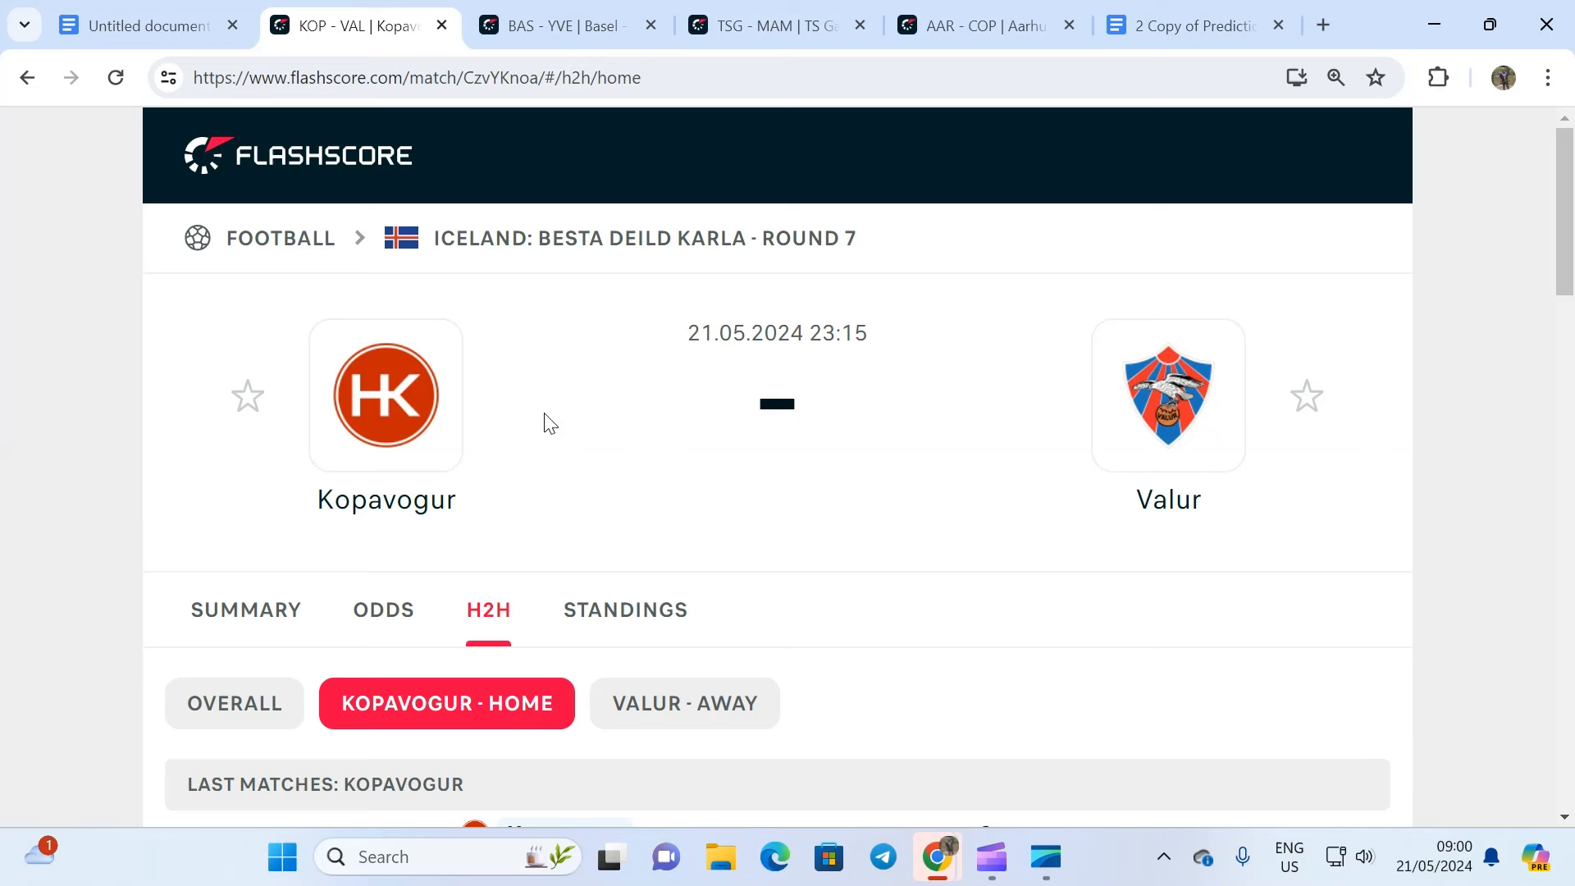
mouse_move(573, 432)
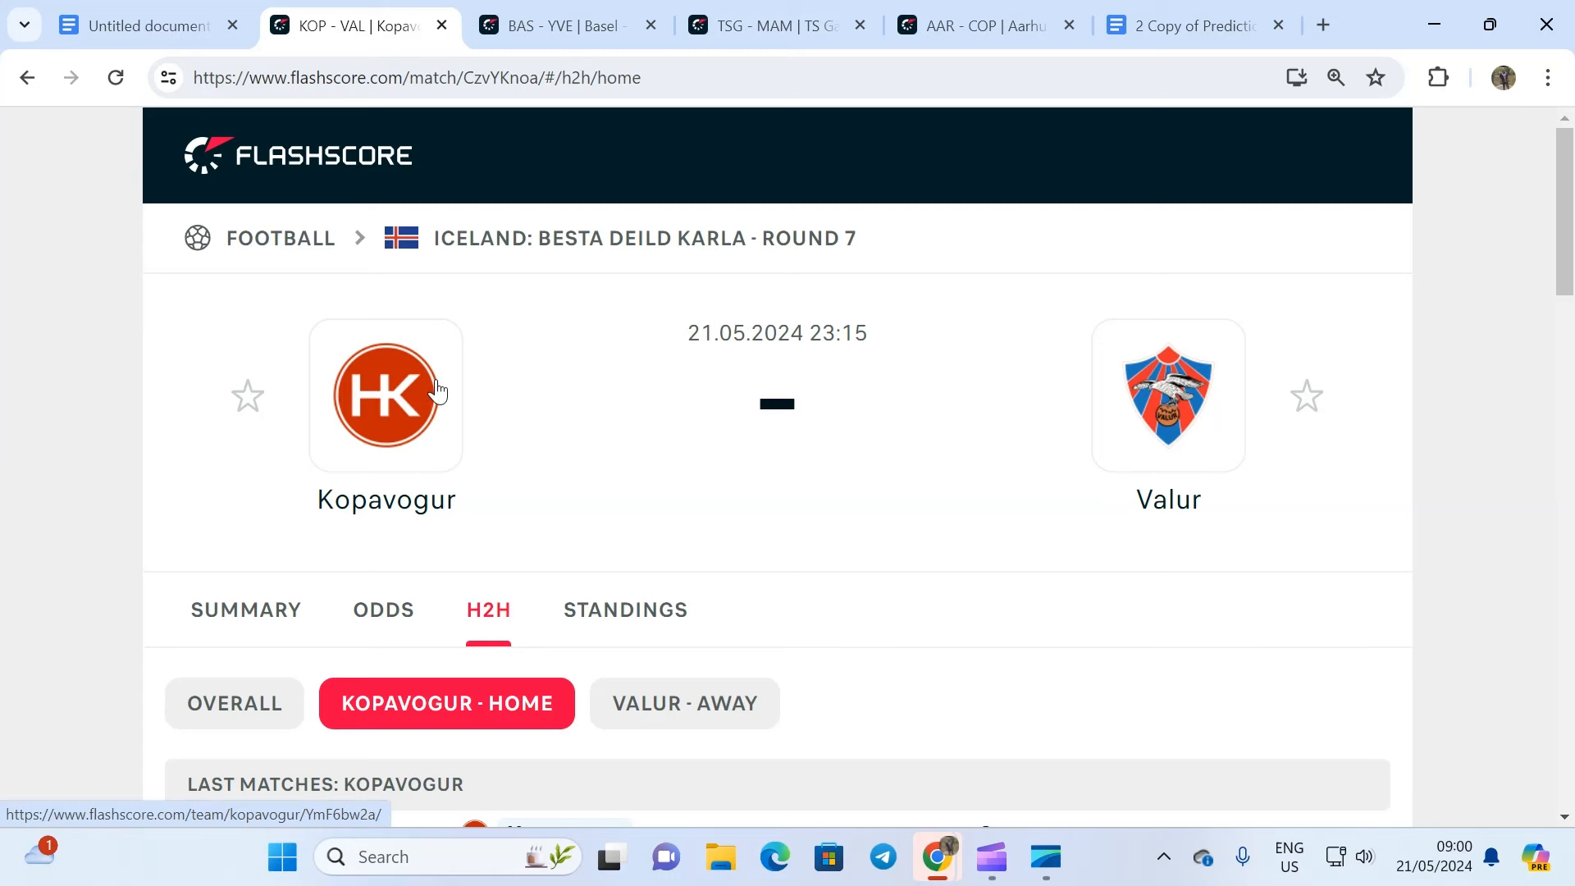
Show Valur's recent away results and scroll down through their older matches
left_click(684, 703)
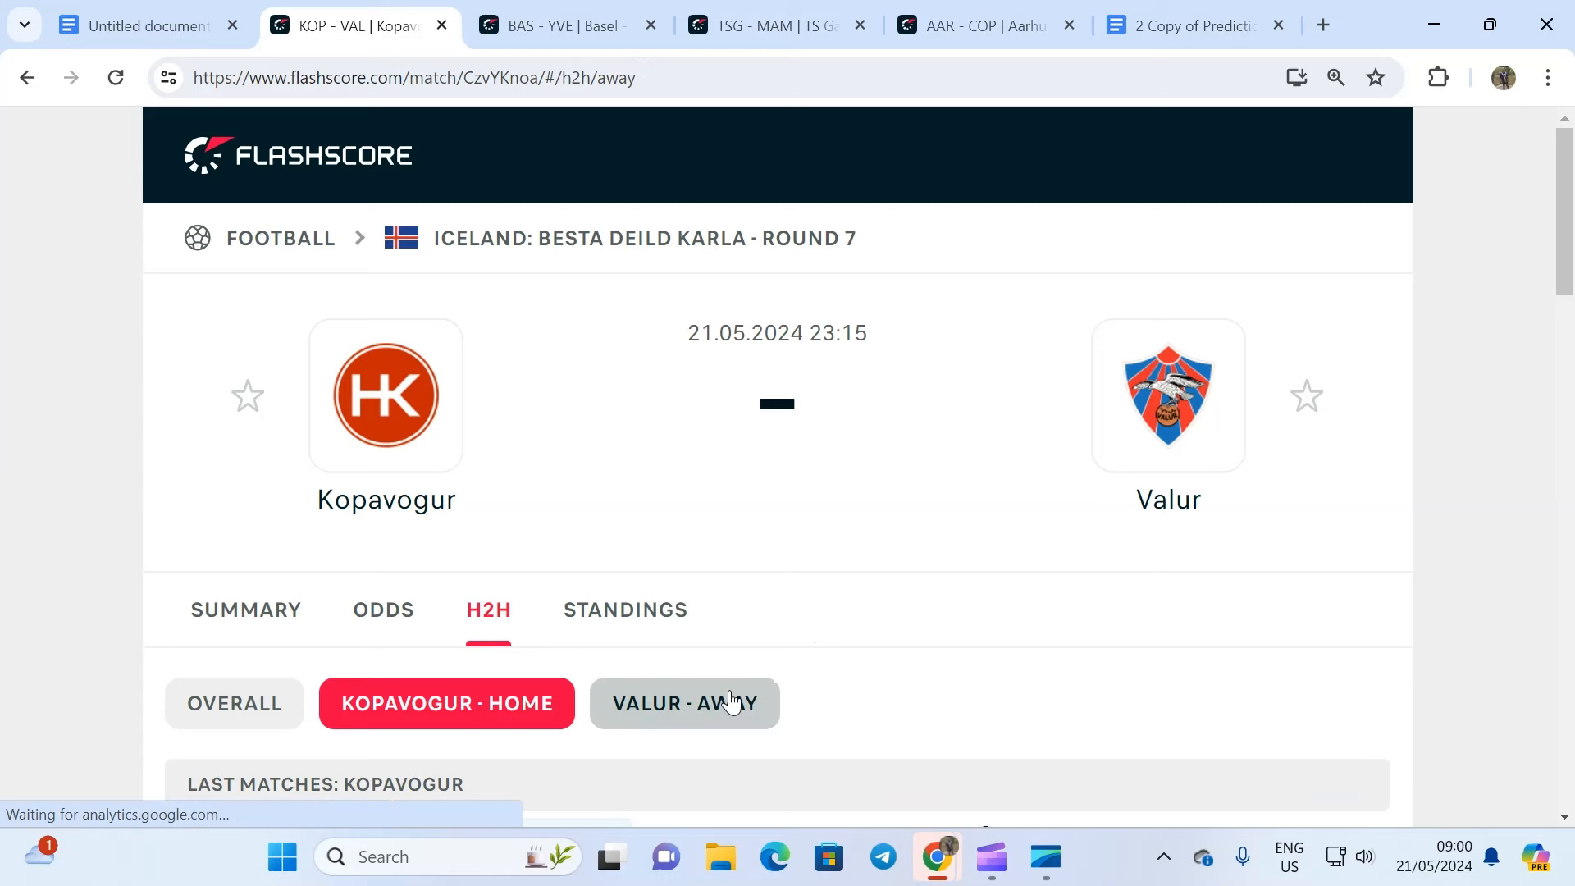
left_click(683, 702)
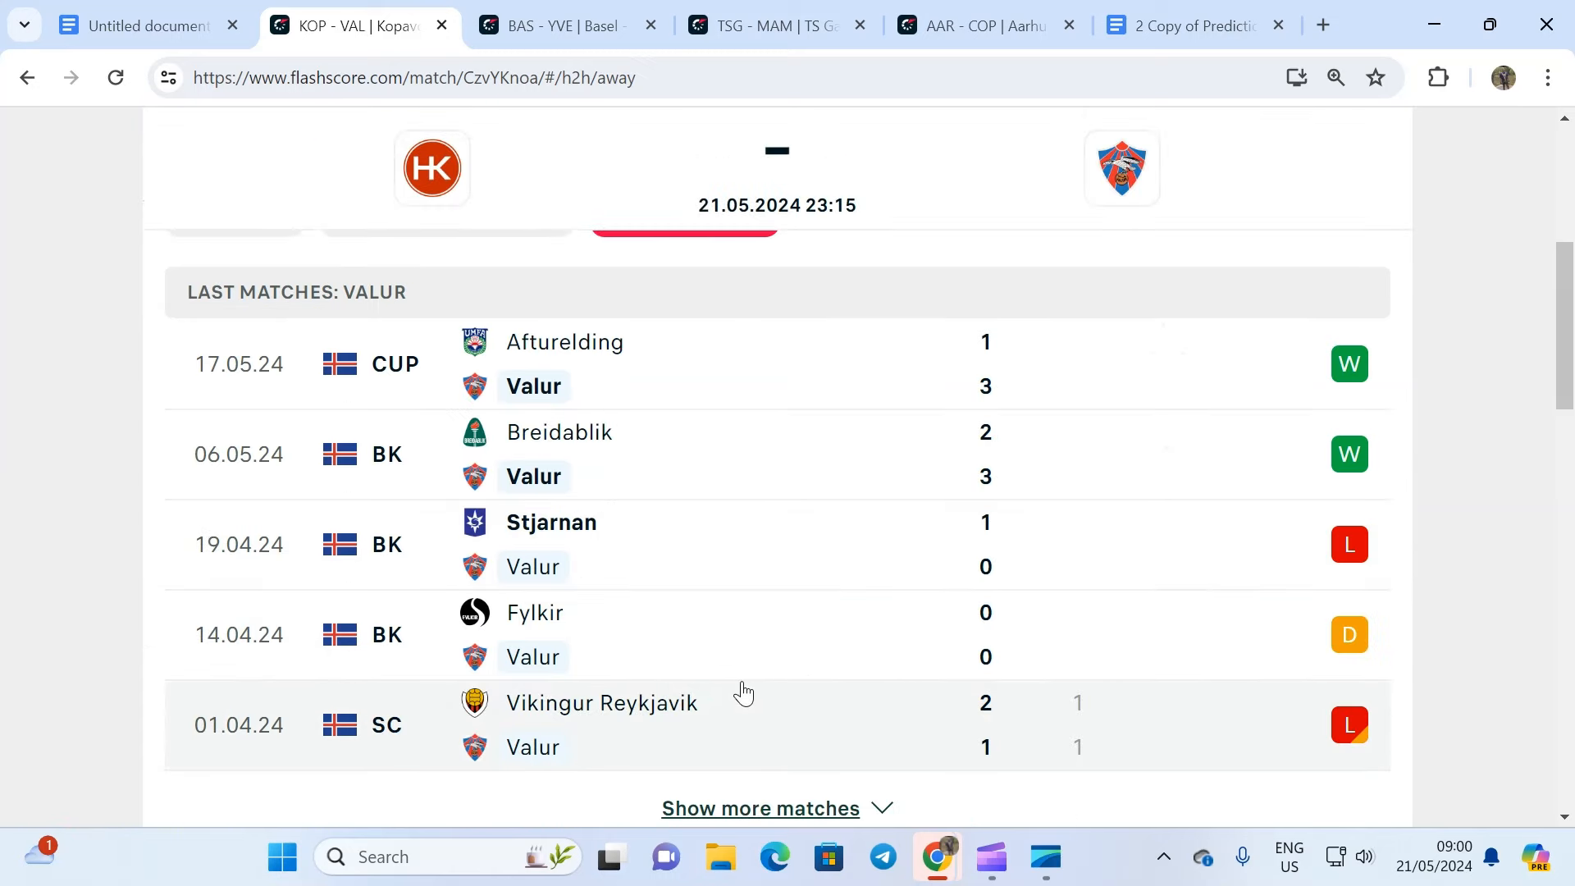
mouse_move(708, 688)
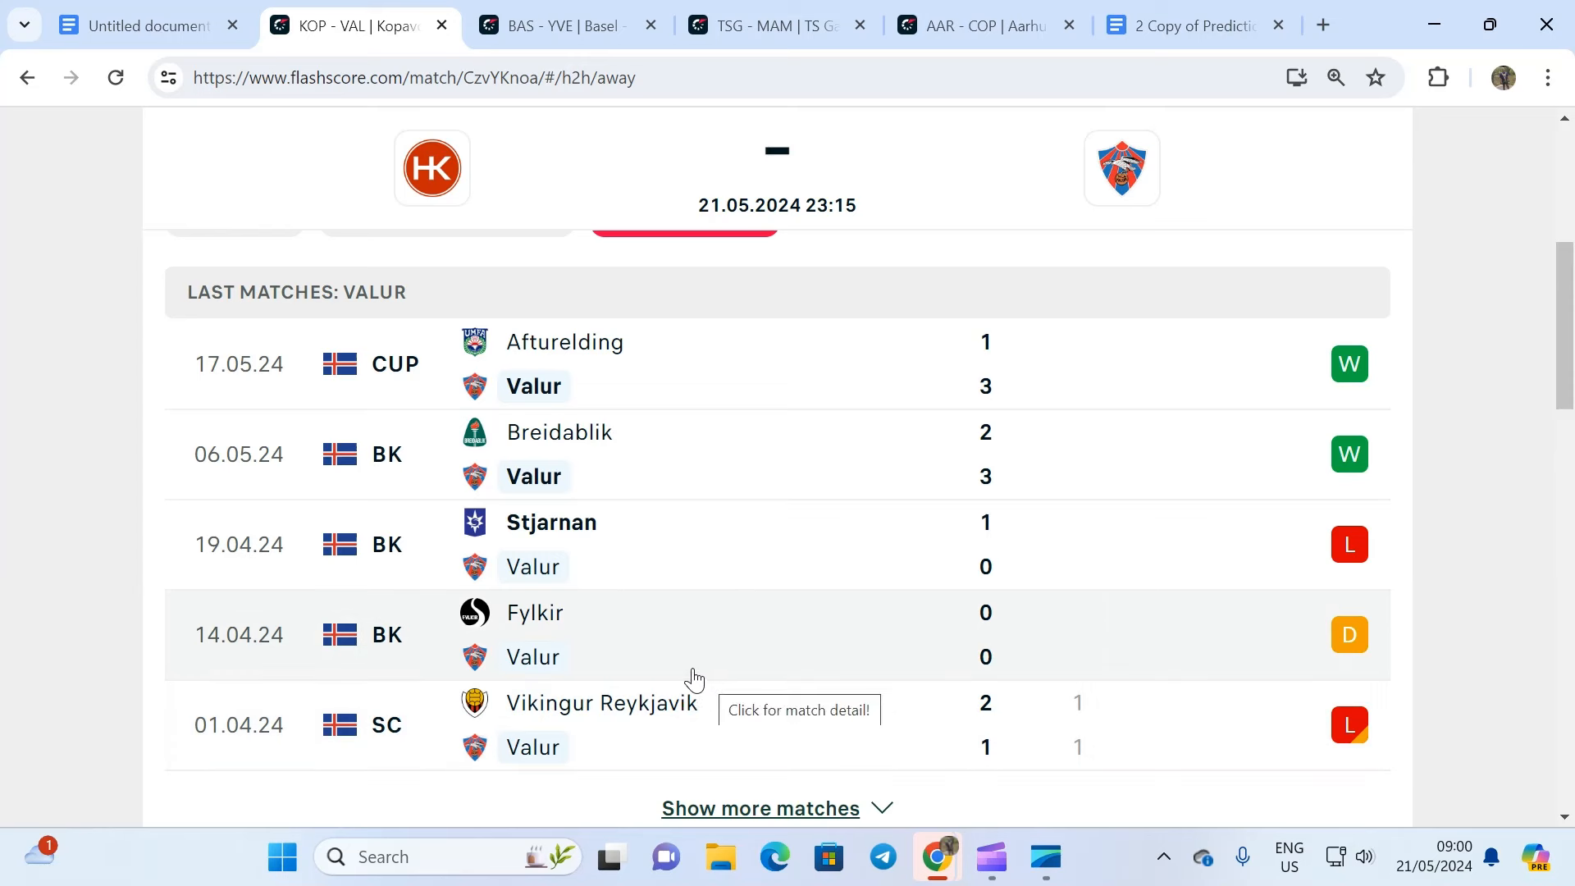
mouse_move(852, 648)
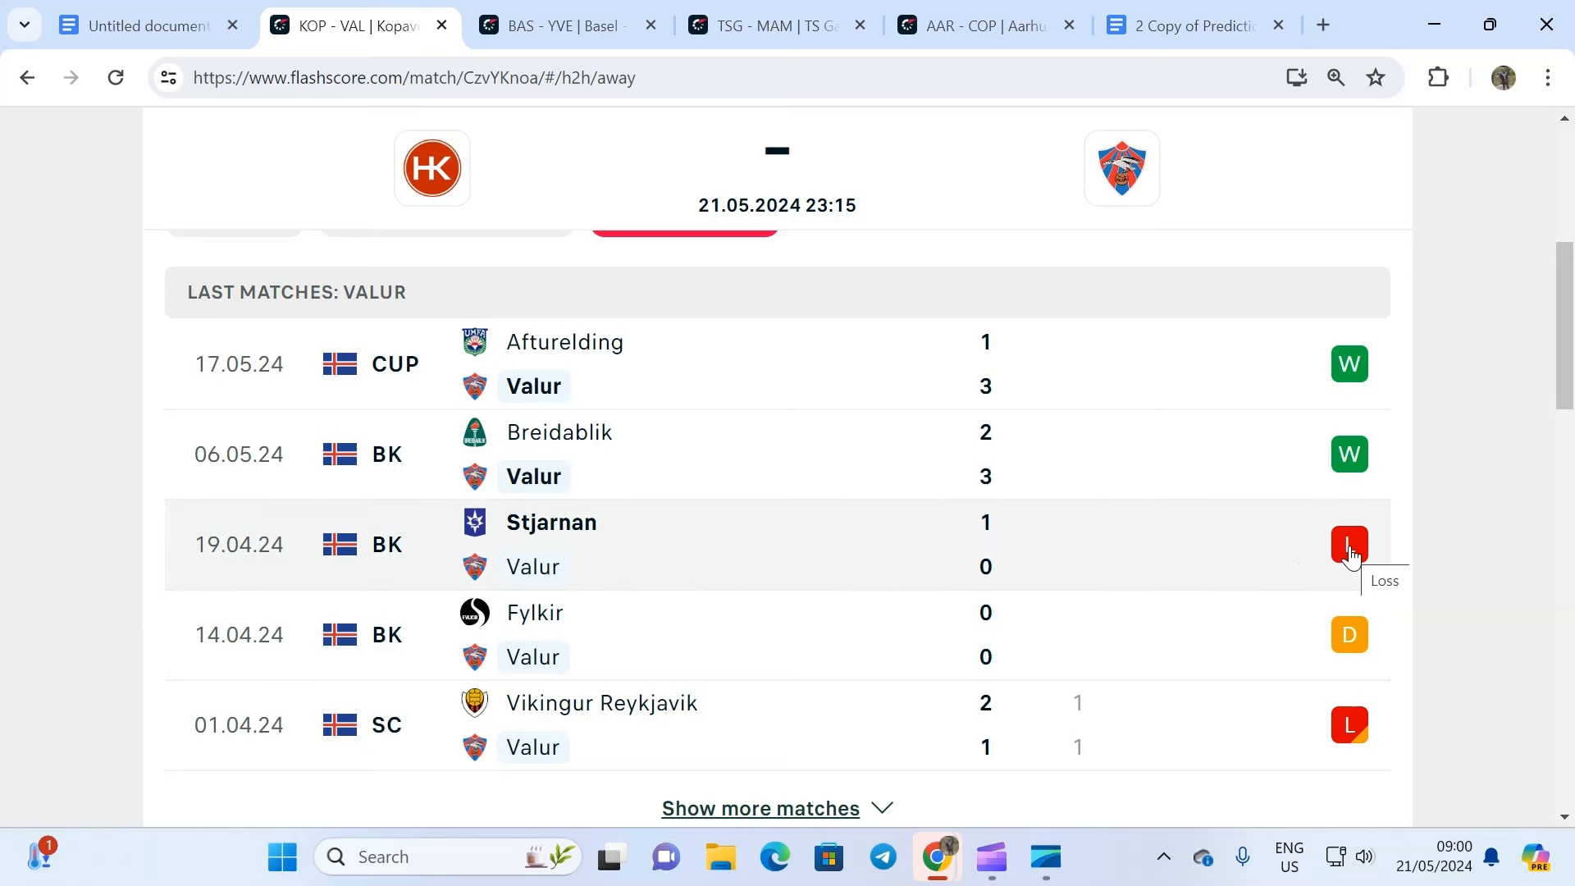
mouse_move(1336, 731)
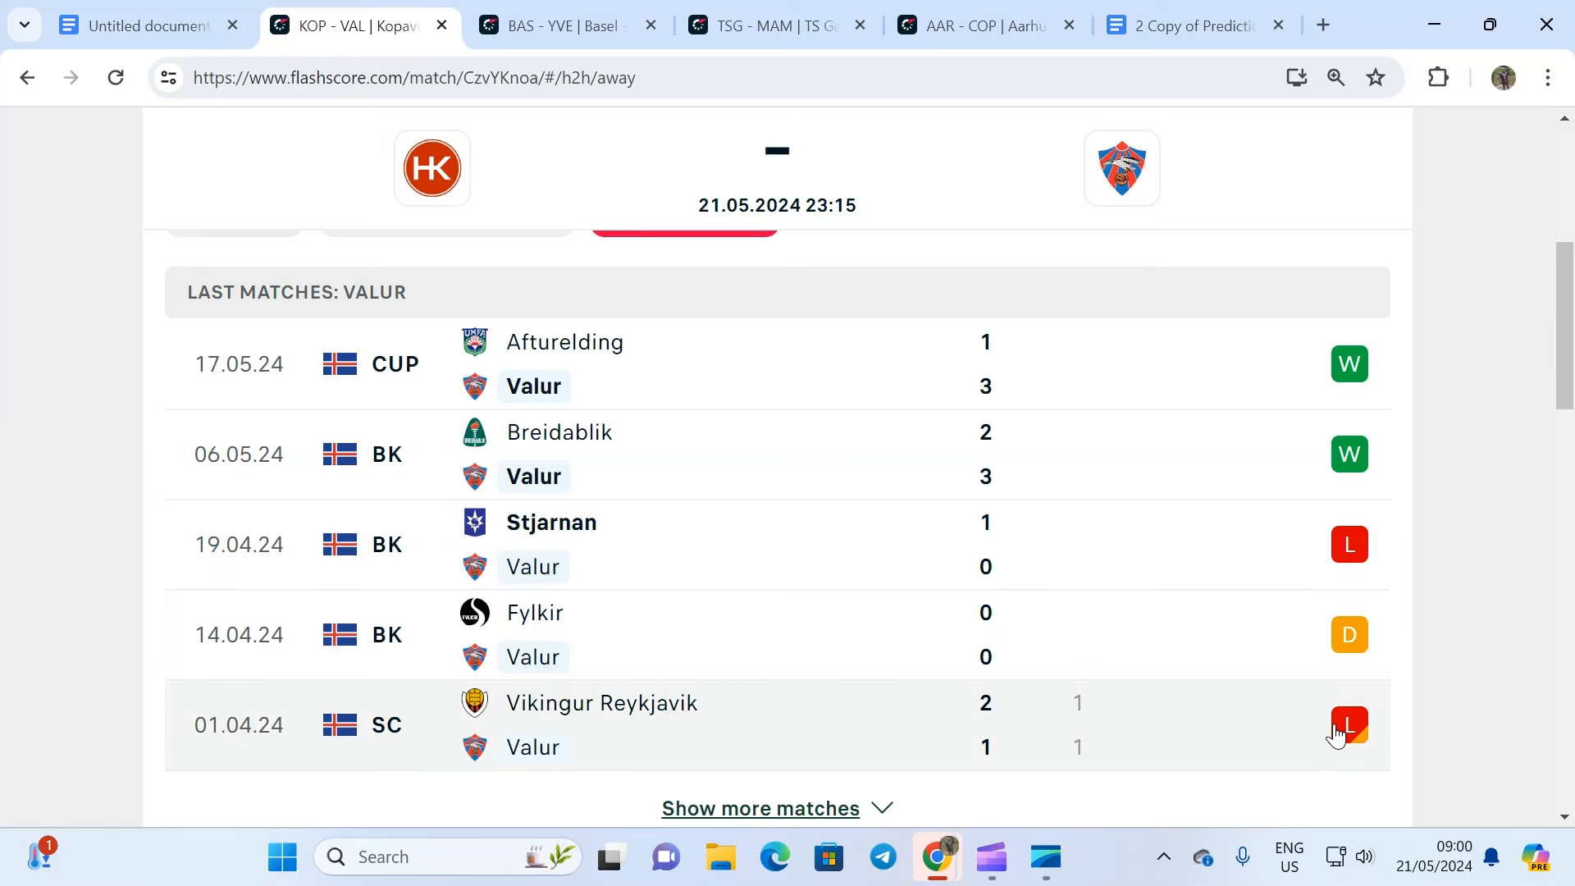
mouse_move(1275, 740)
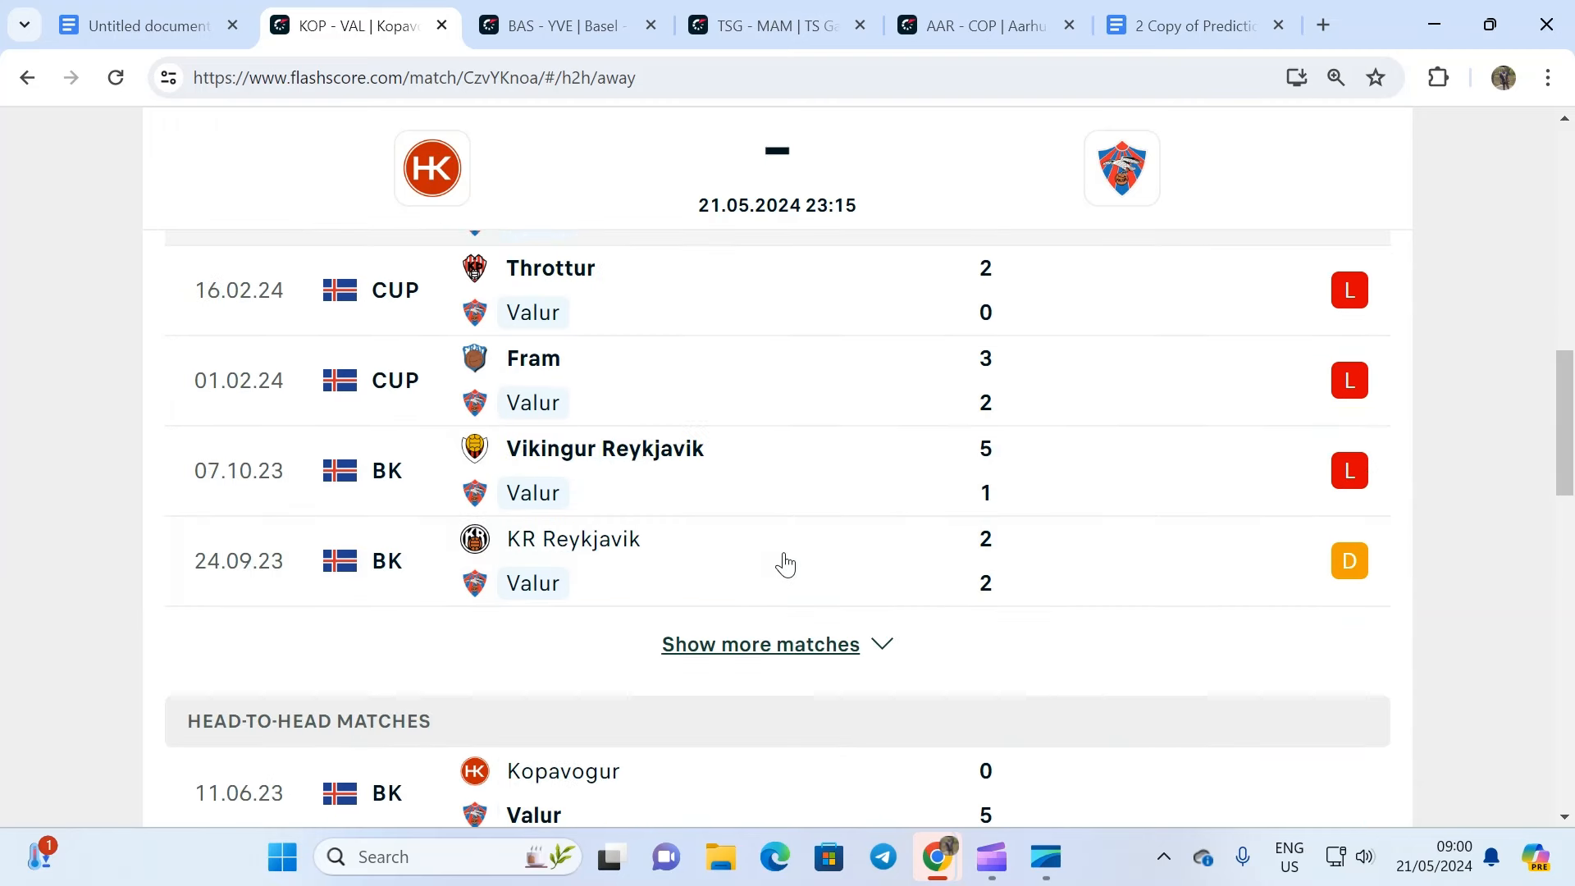
scroll("down", 3)
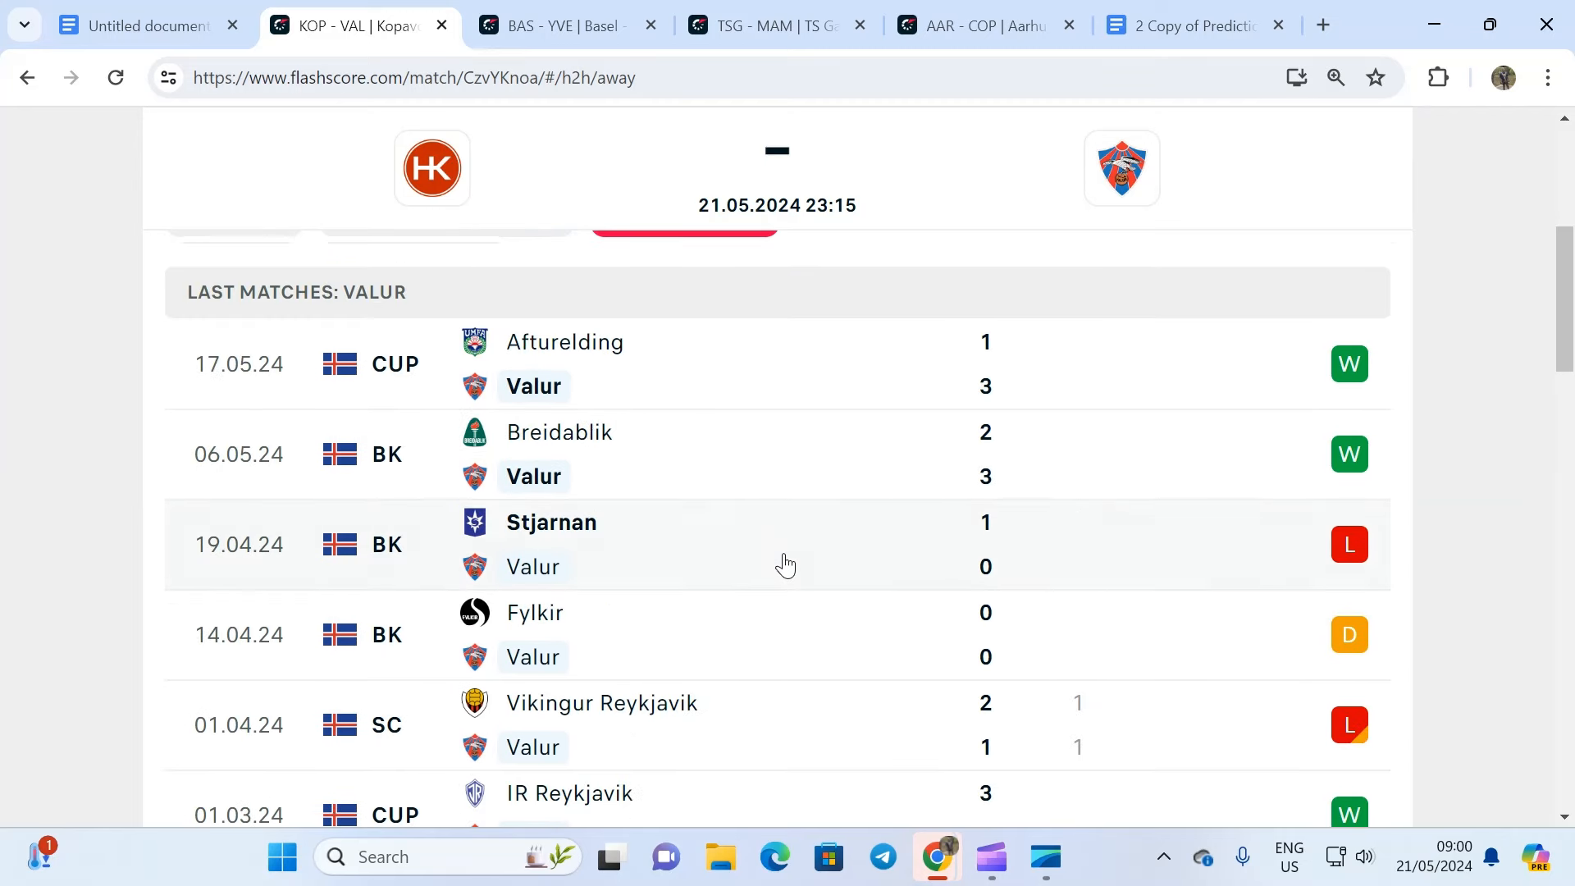
mouse_move(770, 557)
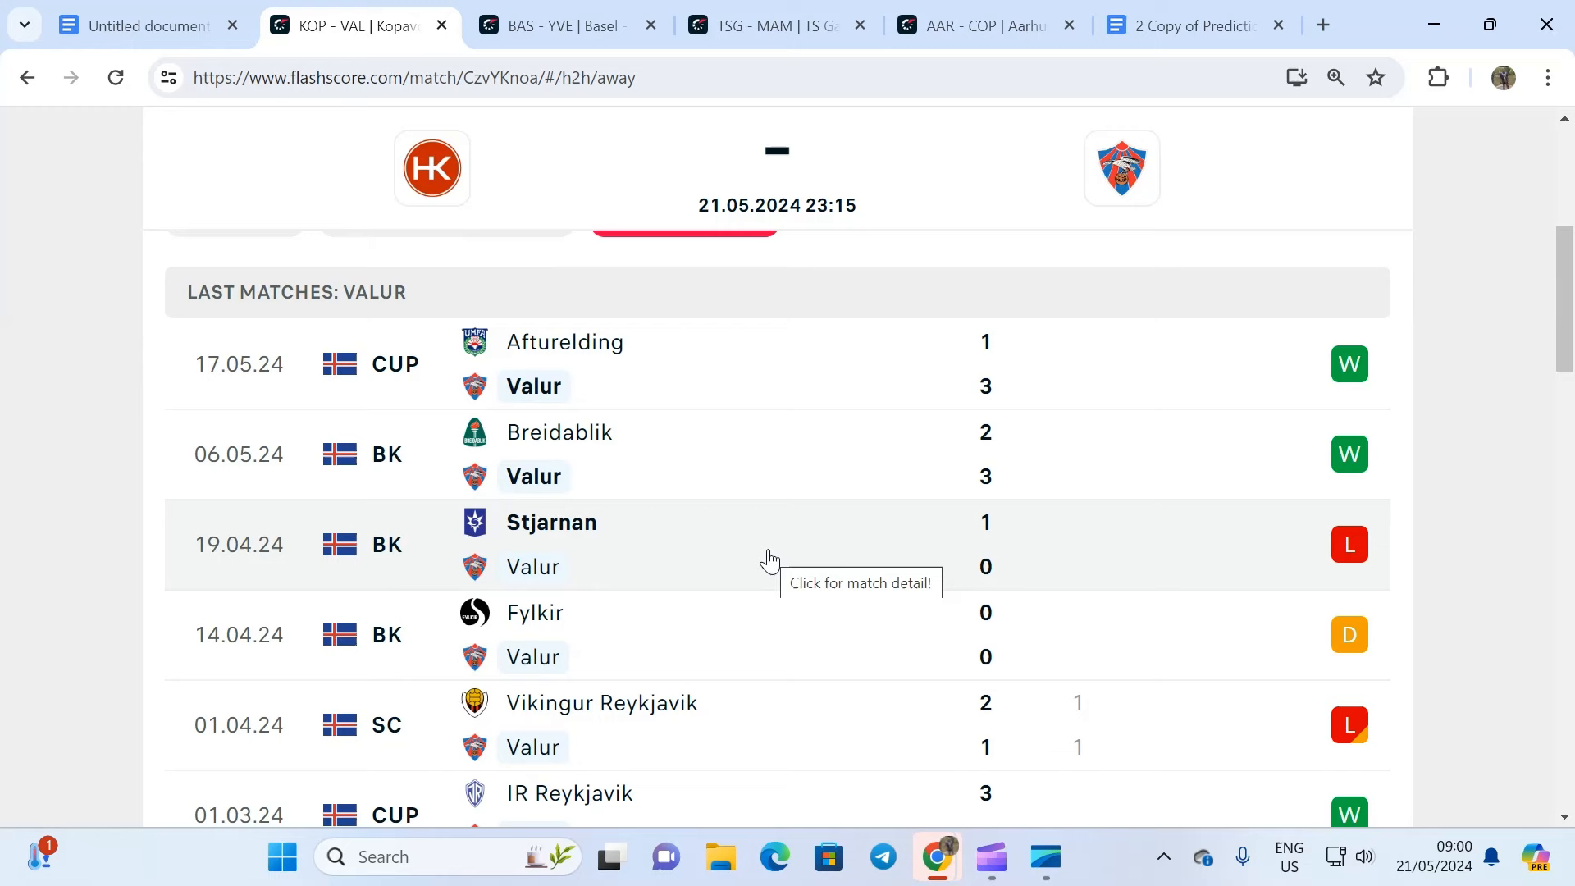
Review Kopavogur's home results and past meetings with Valur, then bring up the standings
left_click(446, 334)
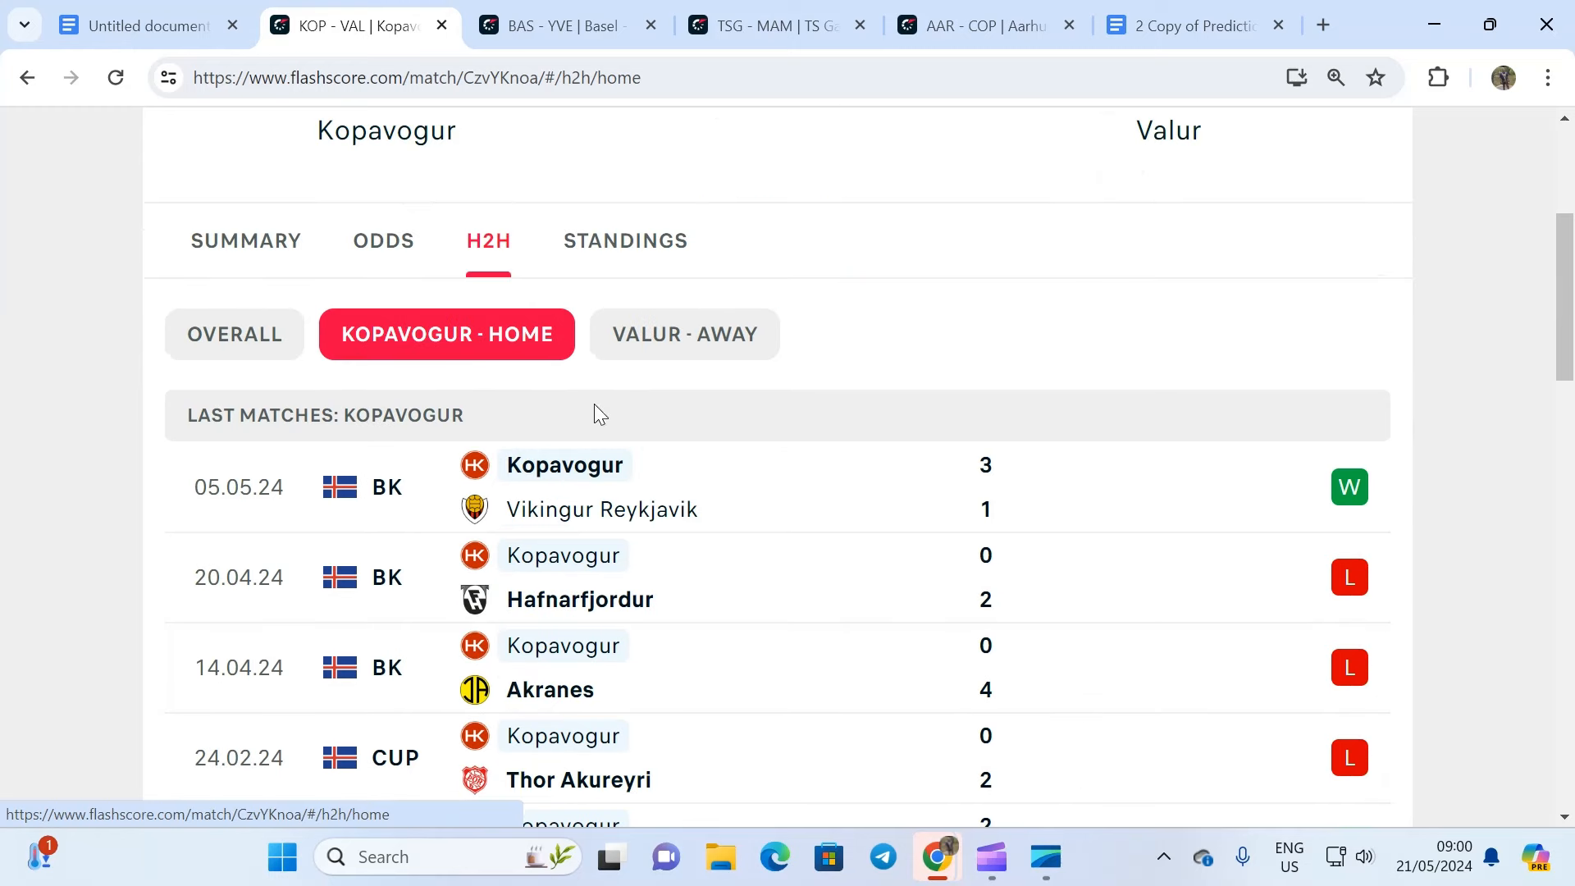
scroll("down", 3)
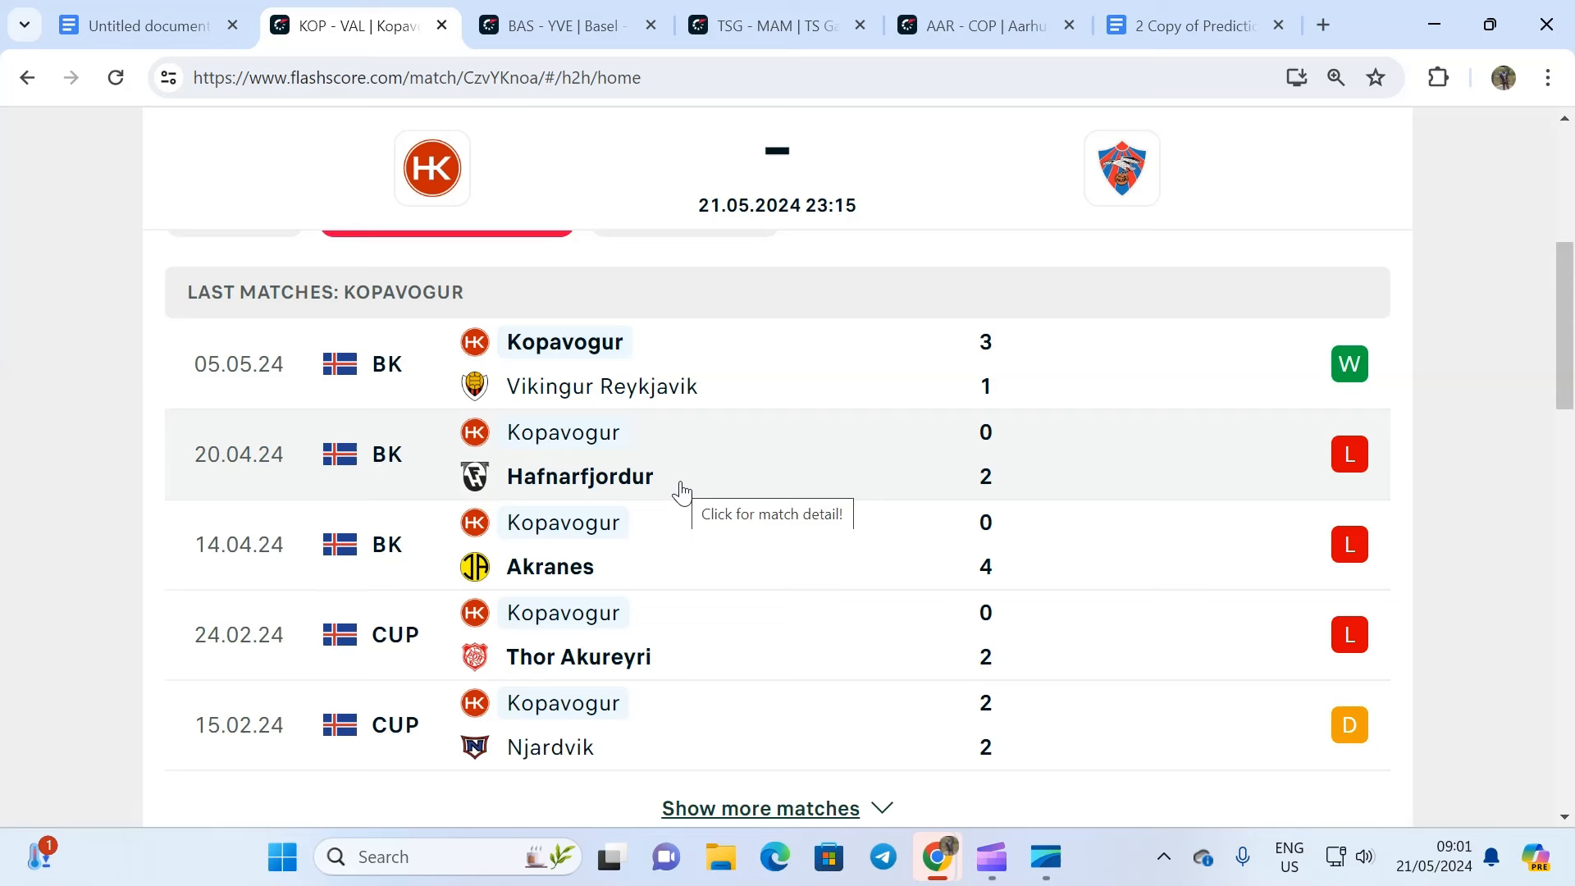
mouse_move(778, 372)
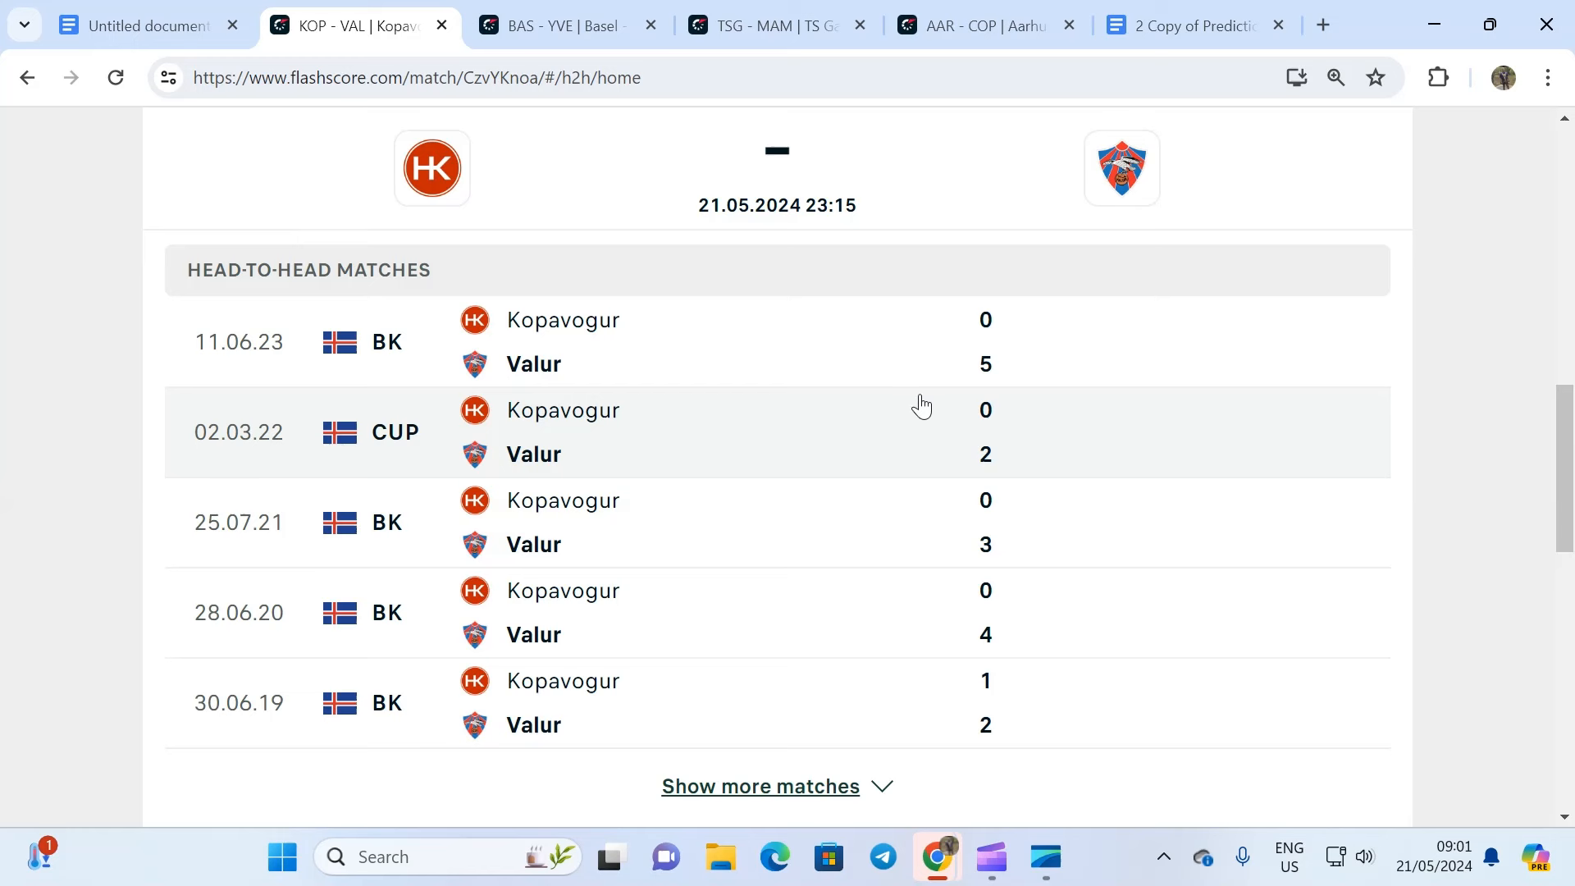
mouse_move(1190, 555)
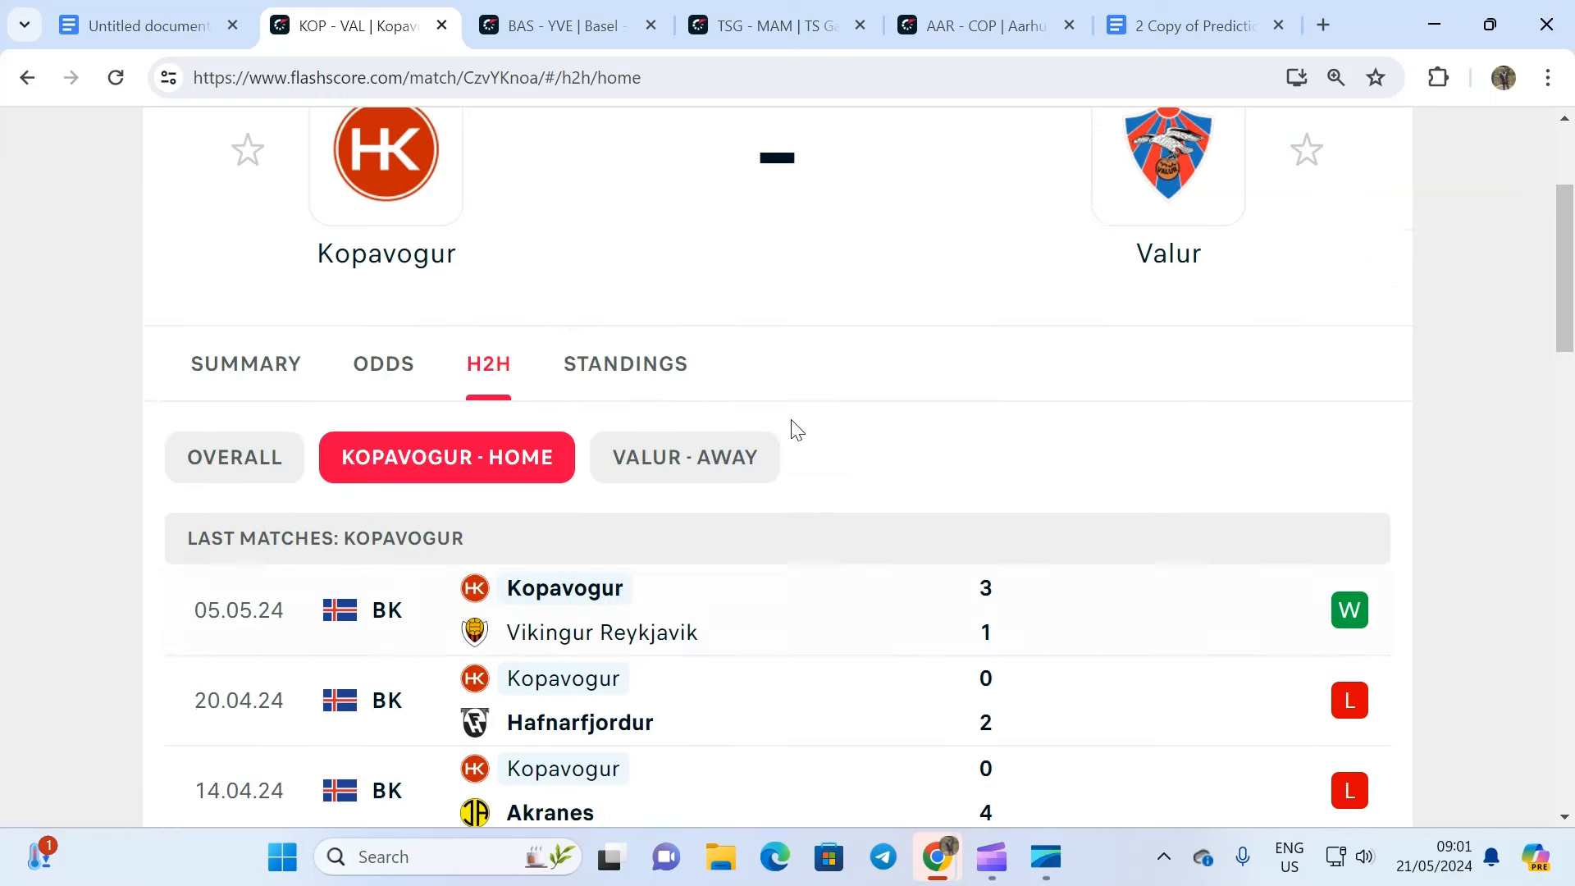
left_click(624, 363)
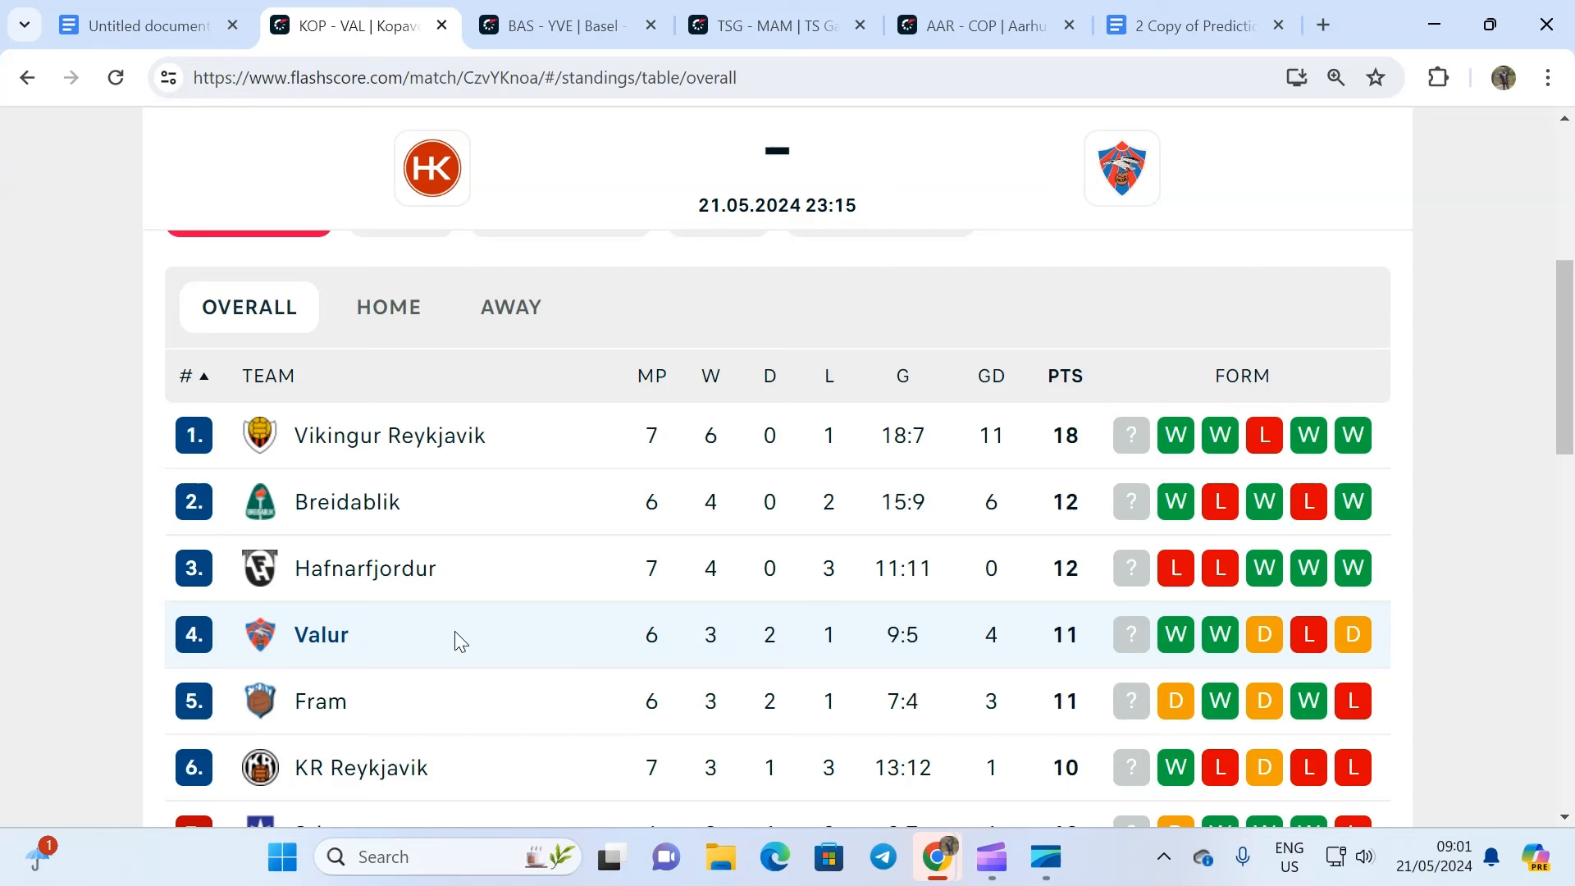
mouse_move(448, 632)
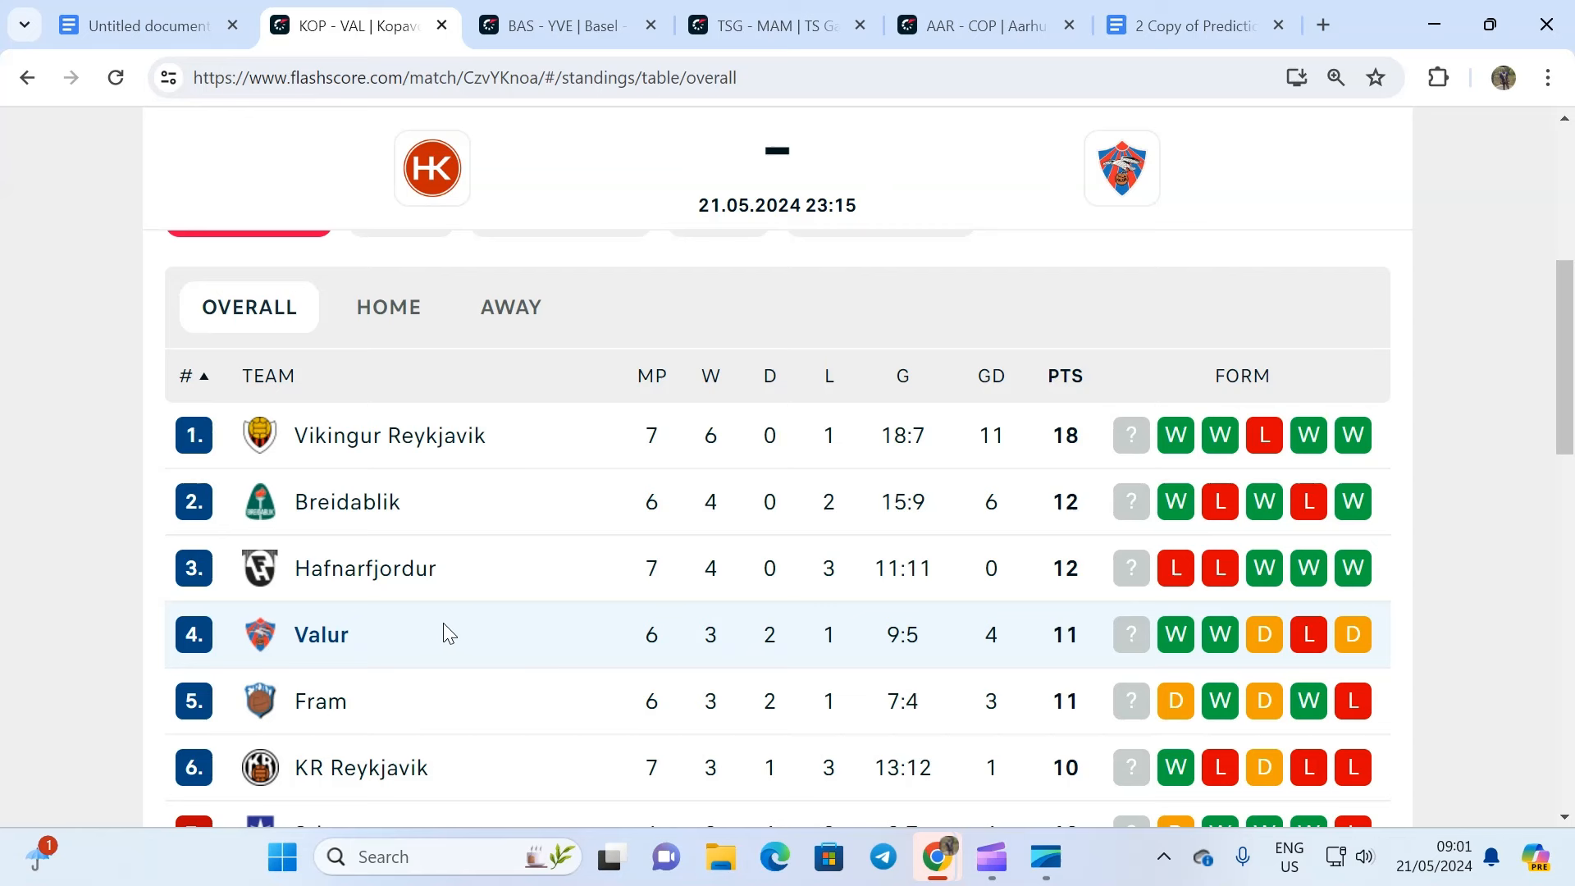
mouse_move(605, 656)
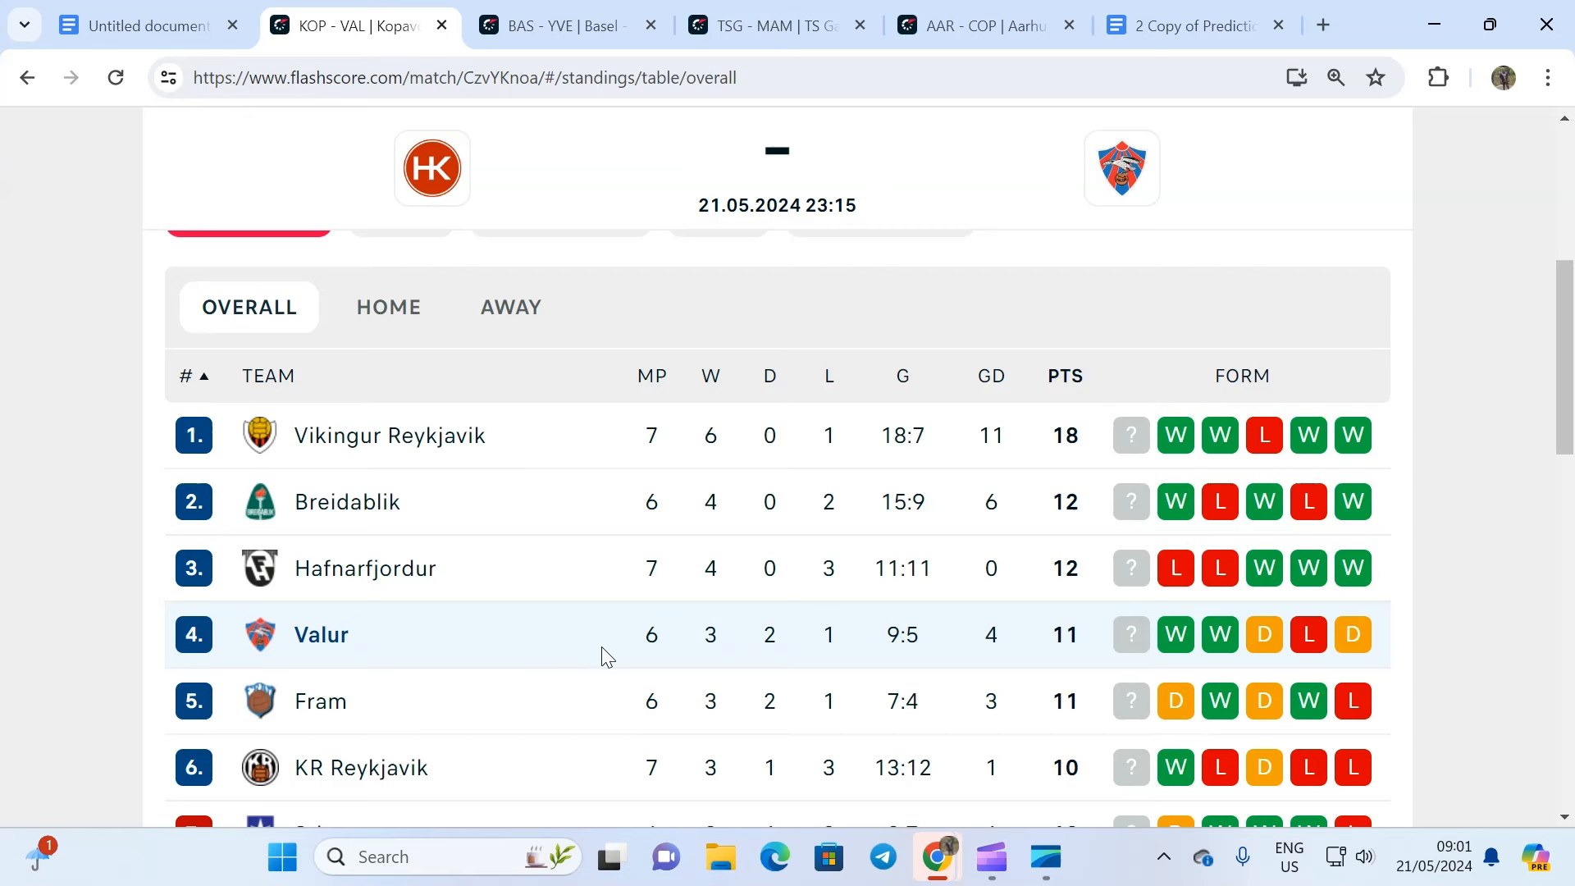
Scroll the table to find Kopavogur ninth on 7 points, below fourth-placed Valur
scroll("down", 3)
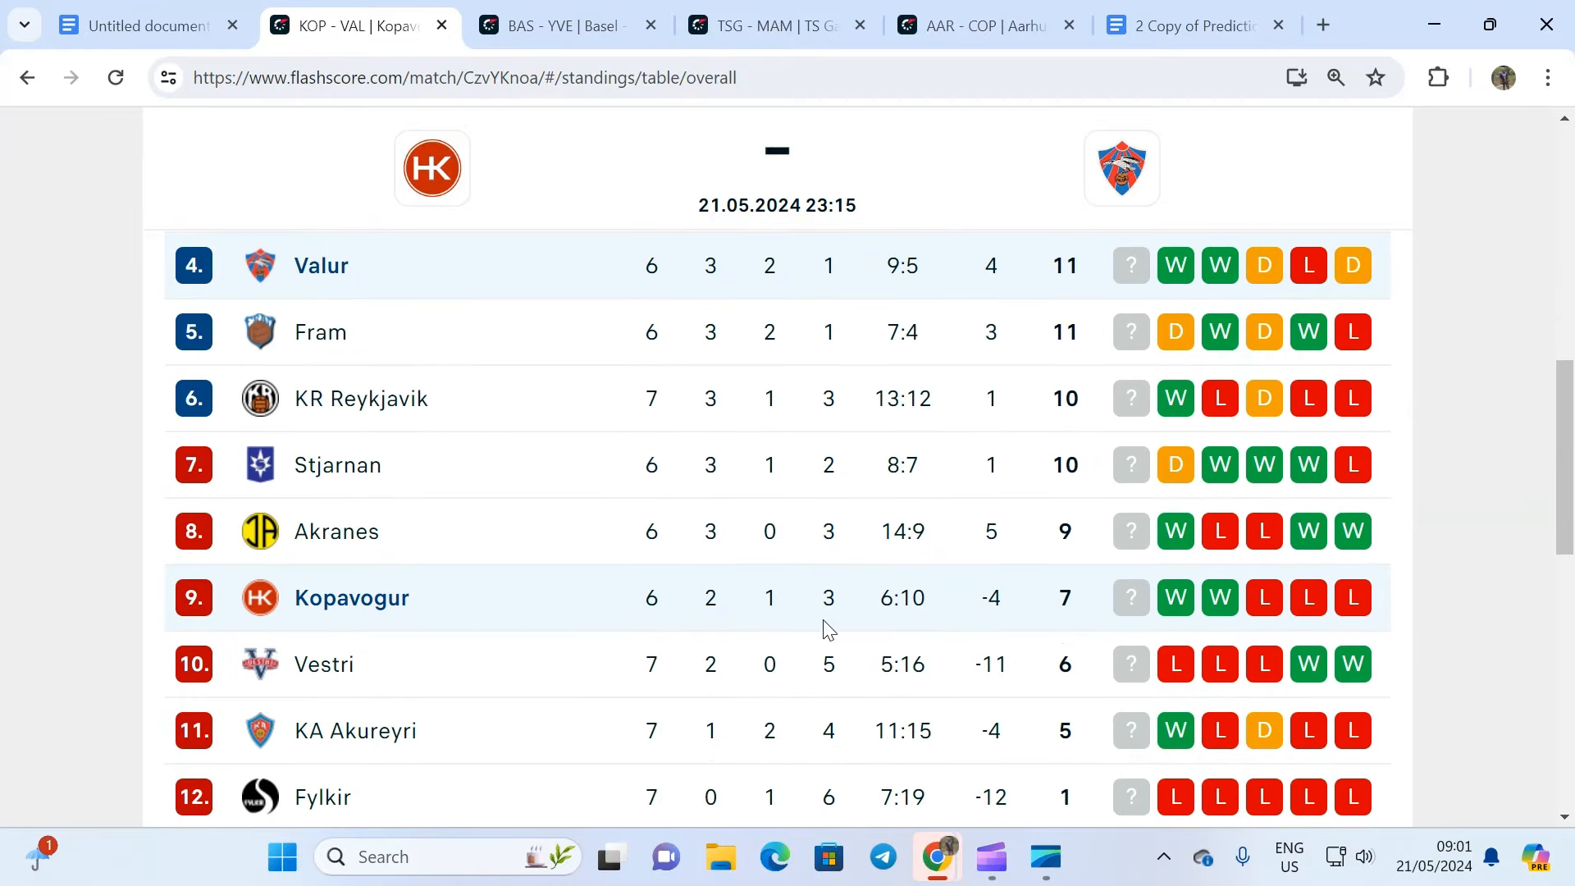
mouse_move(701, 577)
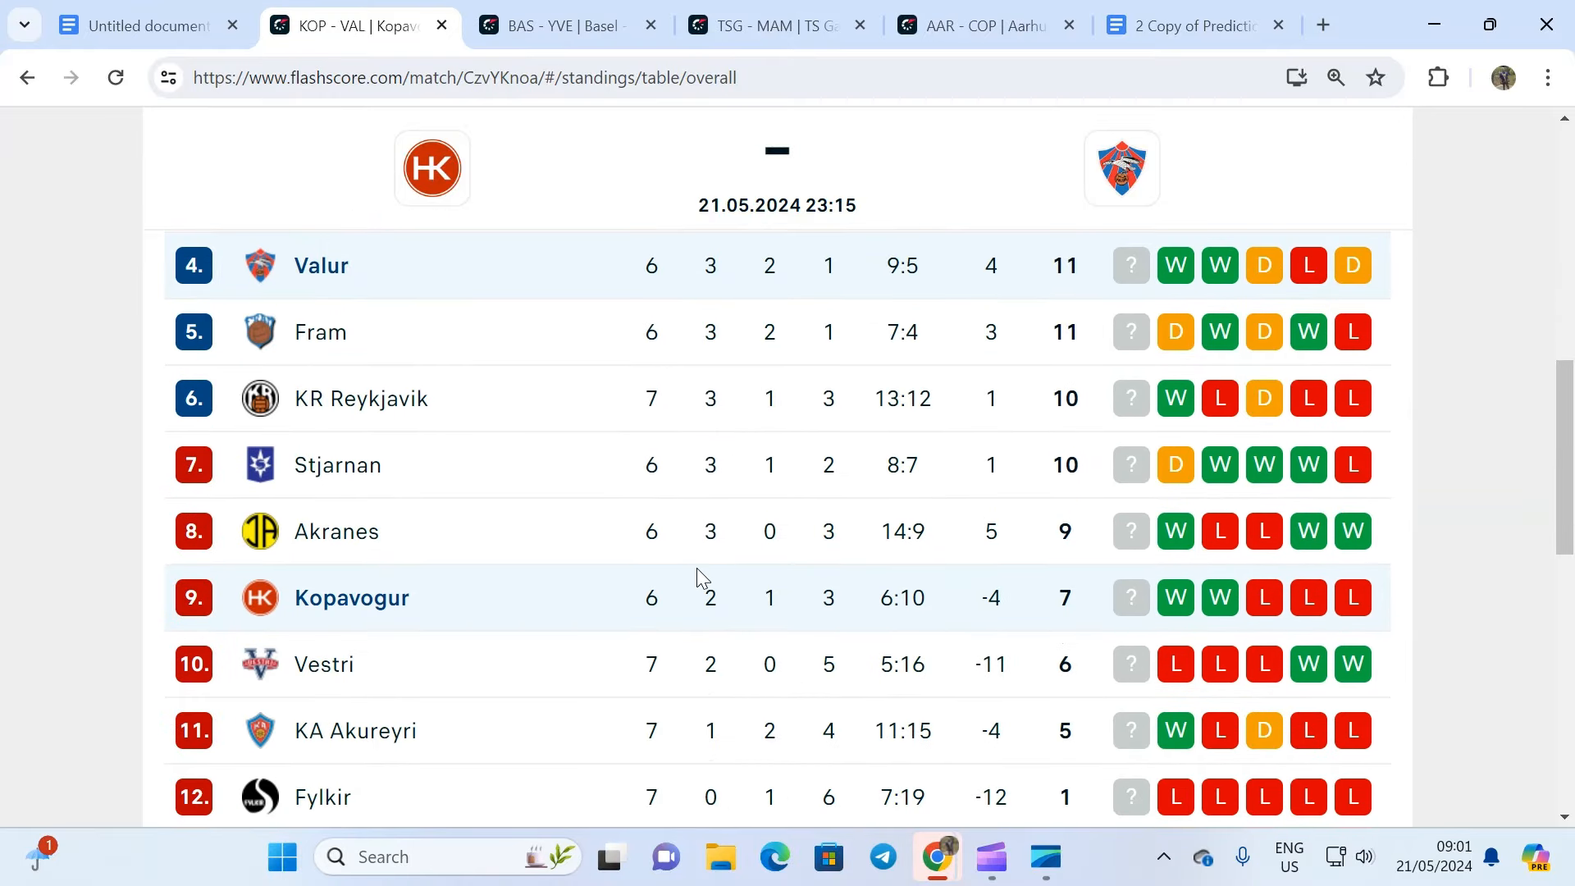
mouse_move(712, 581)
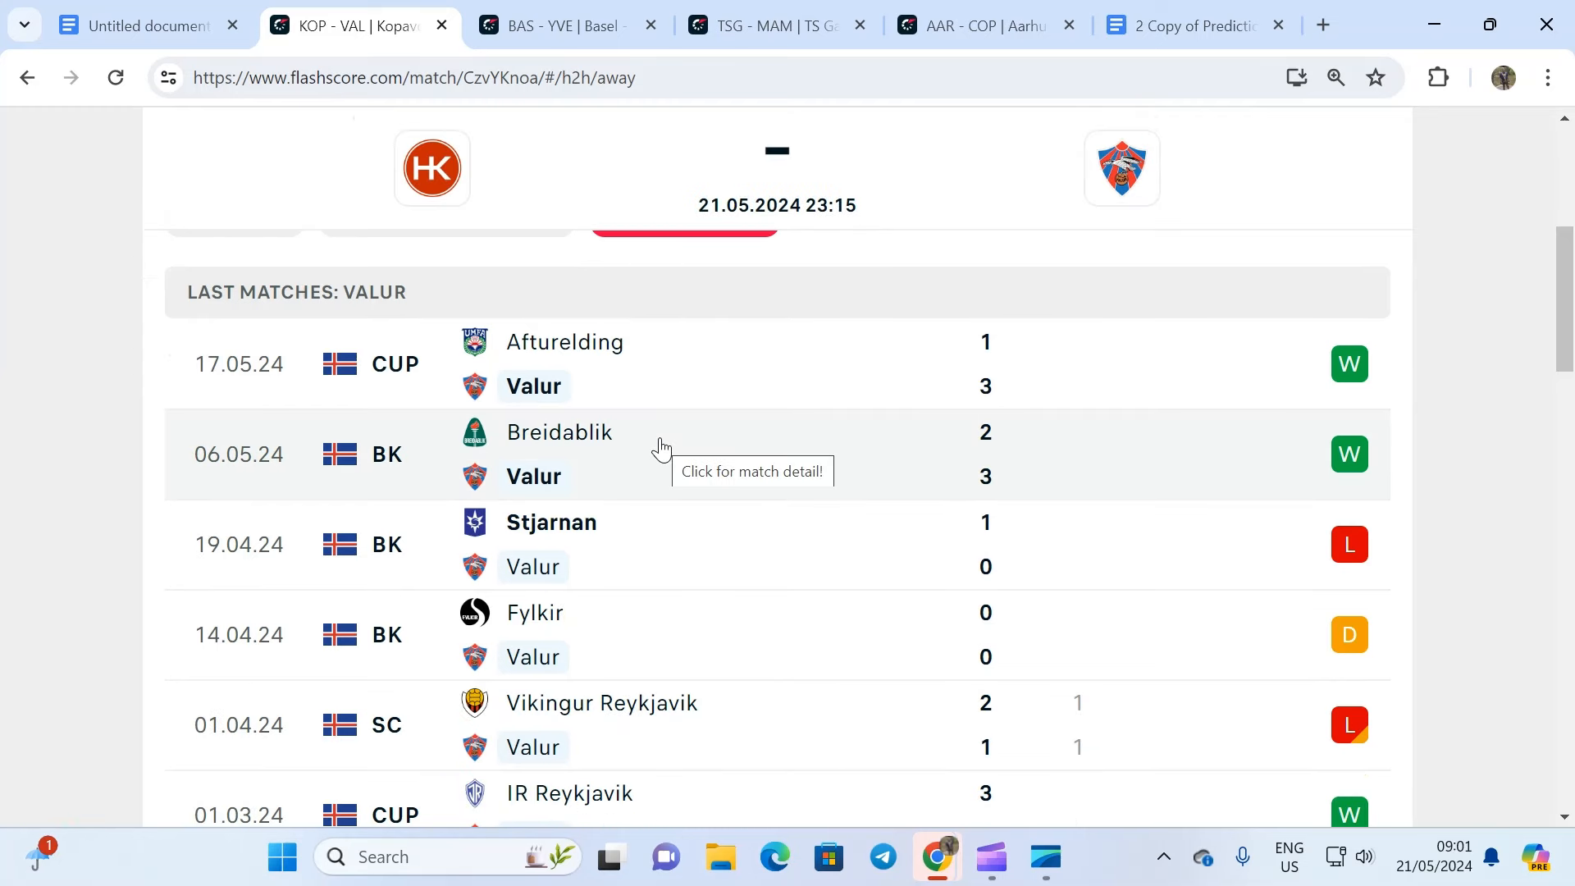
Reopen the Overall standings and view the top eight, with Valur fourth on 11 points
scroll("up", 3)
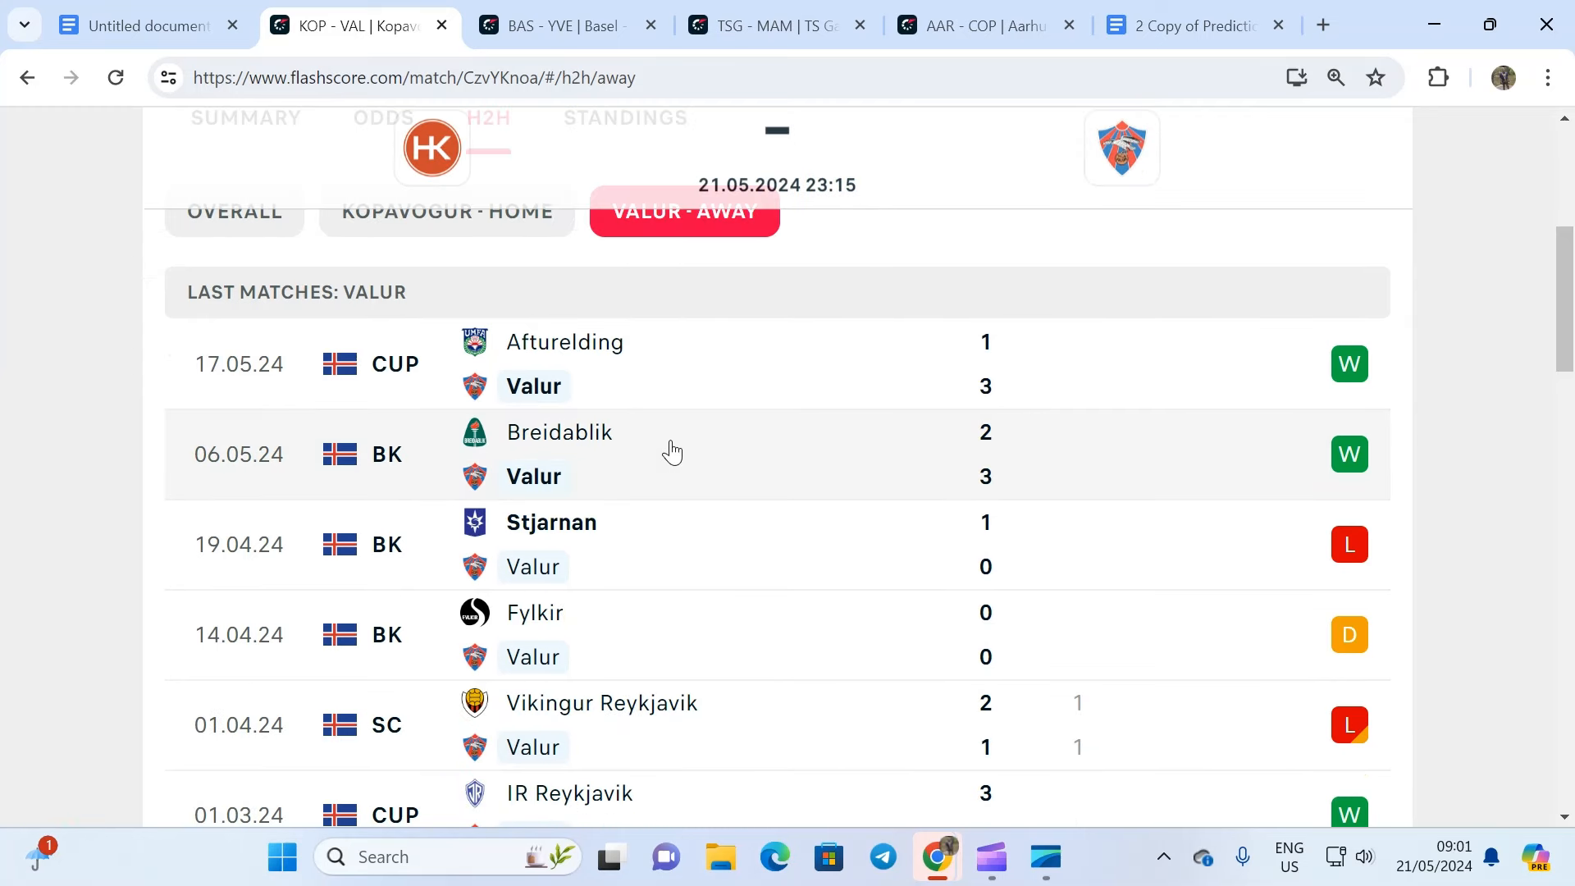
mouse_move(670, 448)
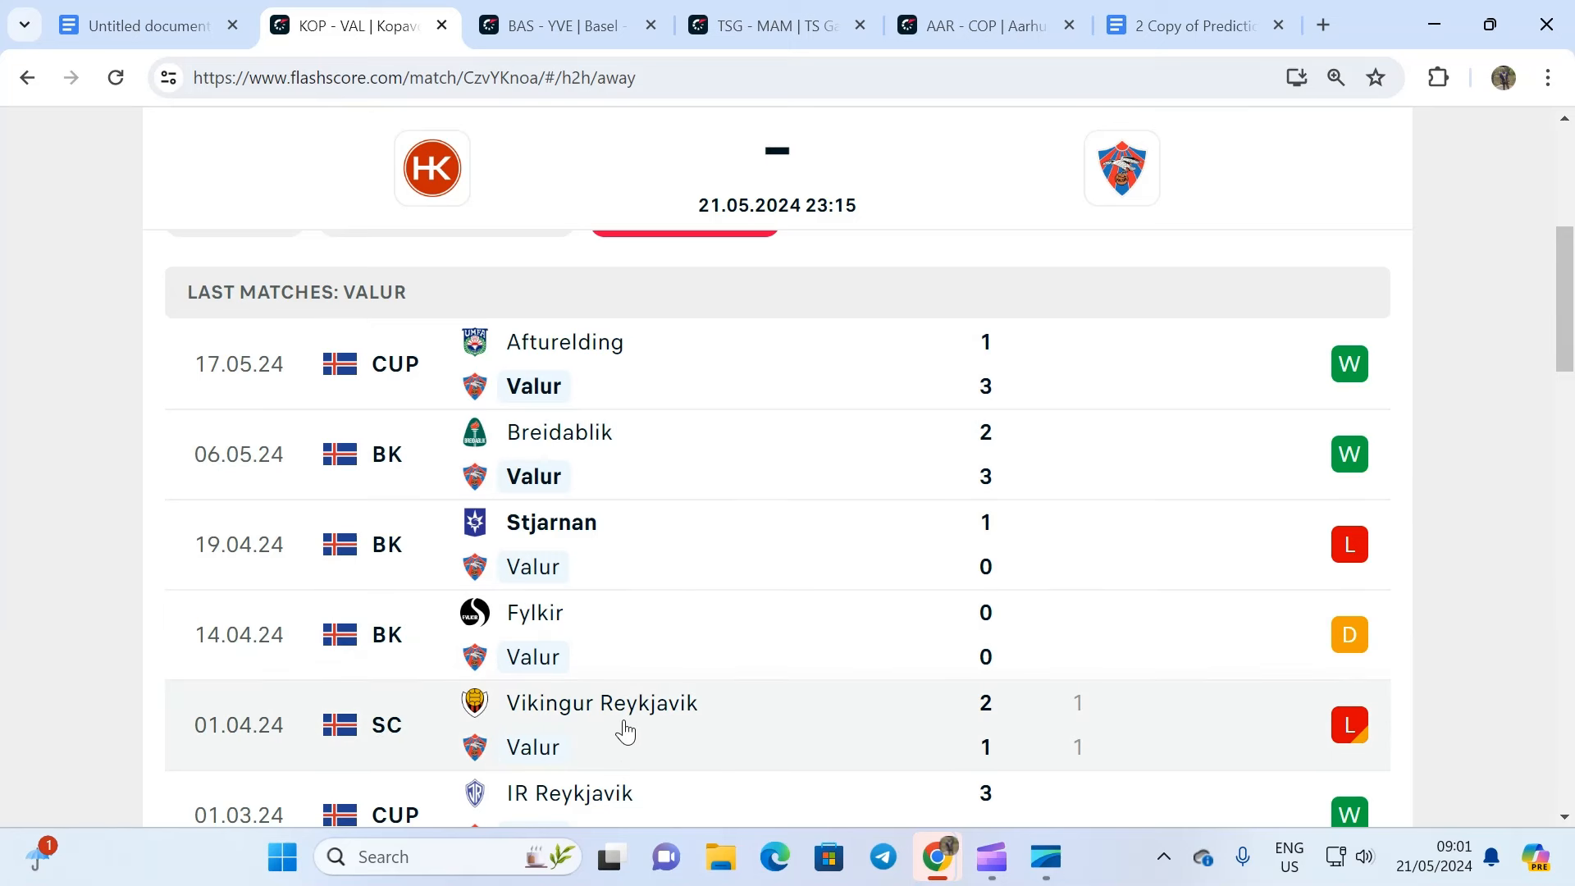
mouse_move(621, 720)
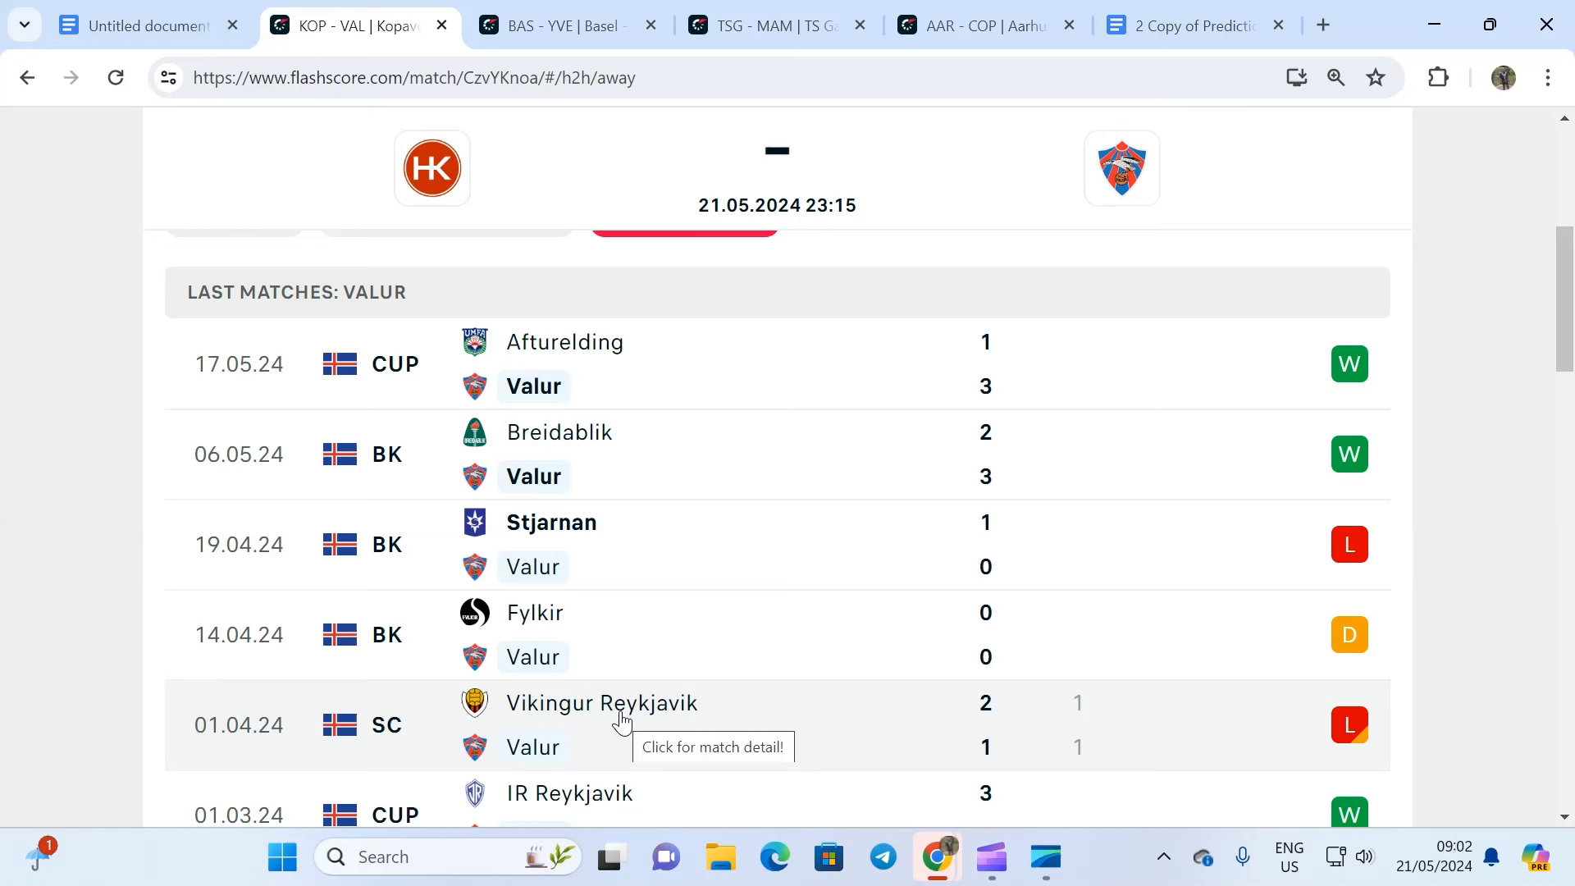
mouse_move(595, 716)
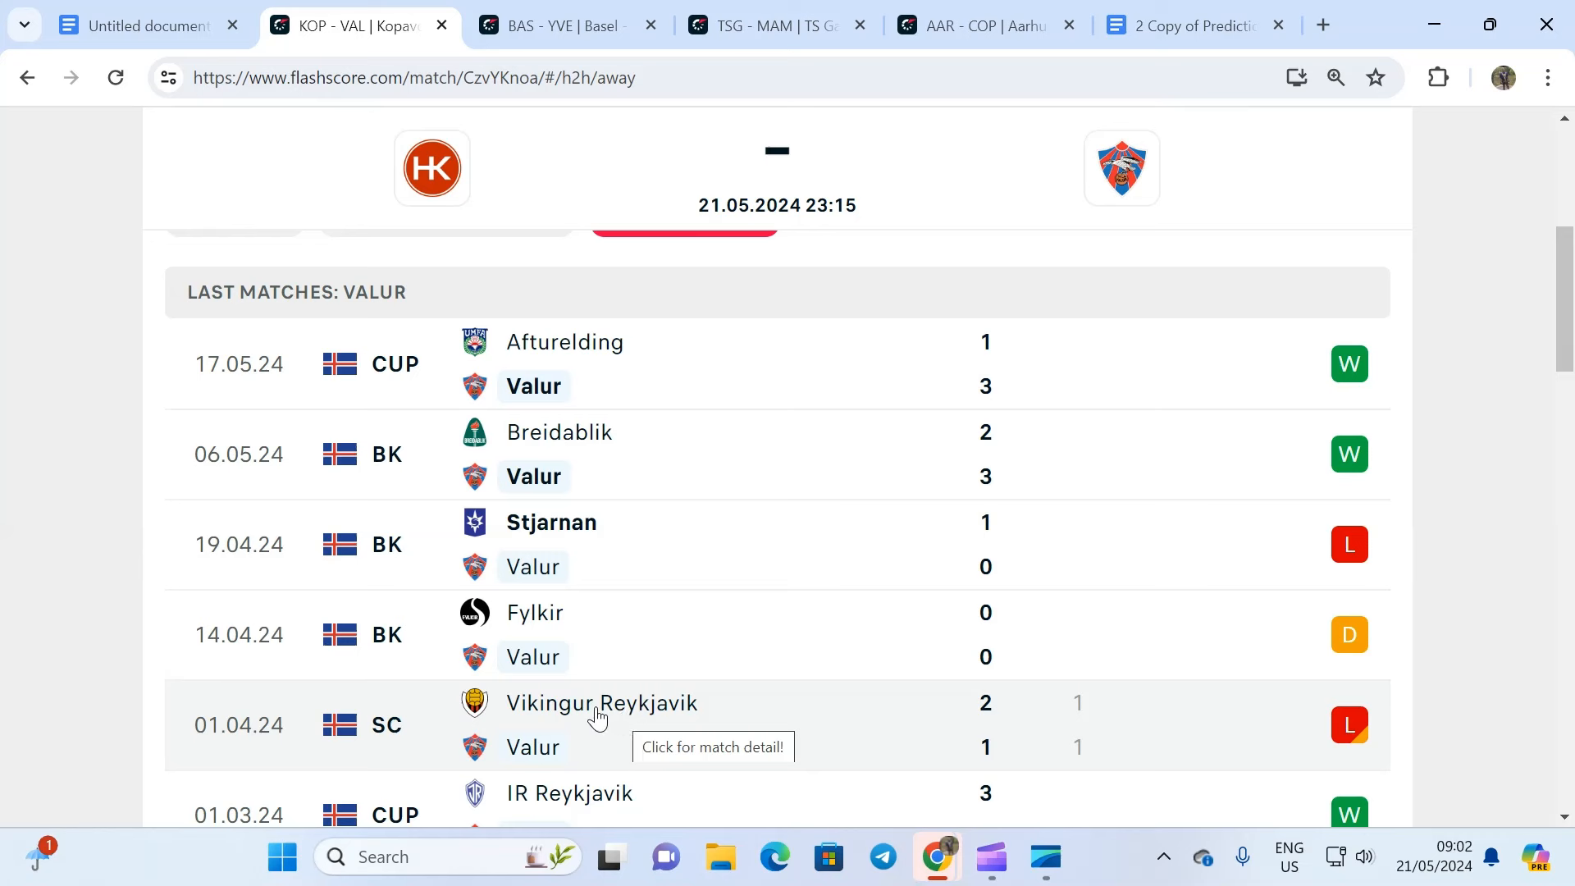
mouse_move(518, 537)
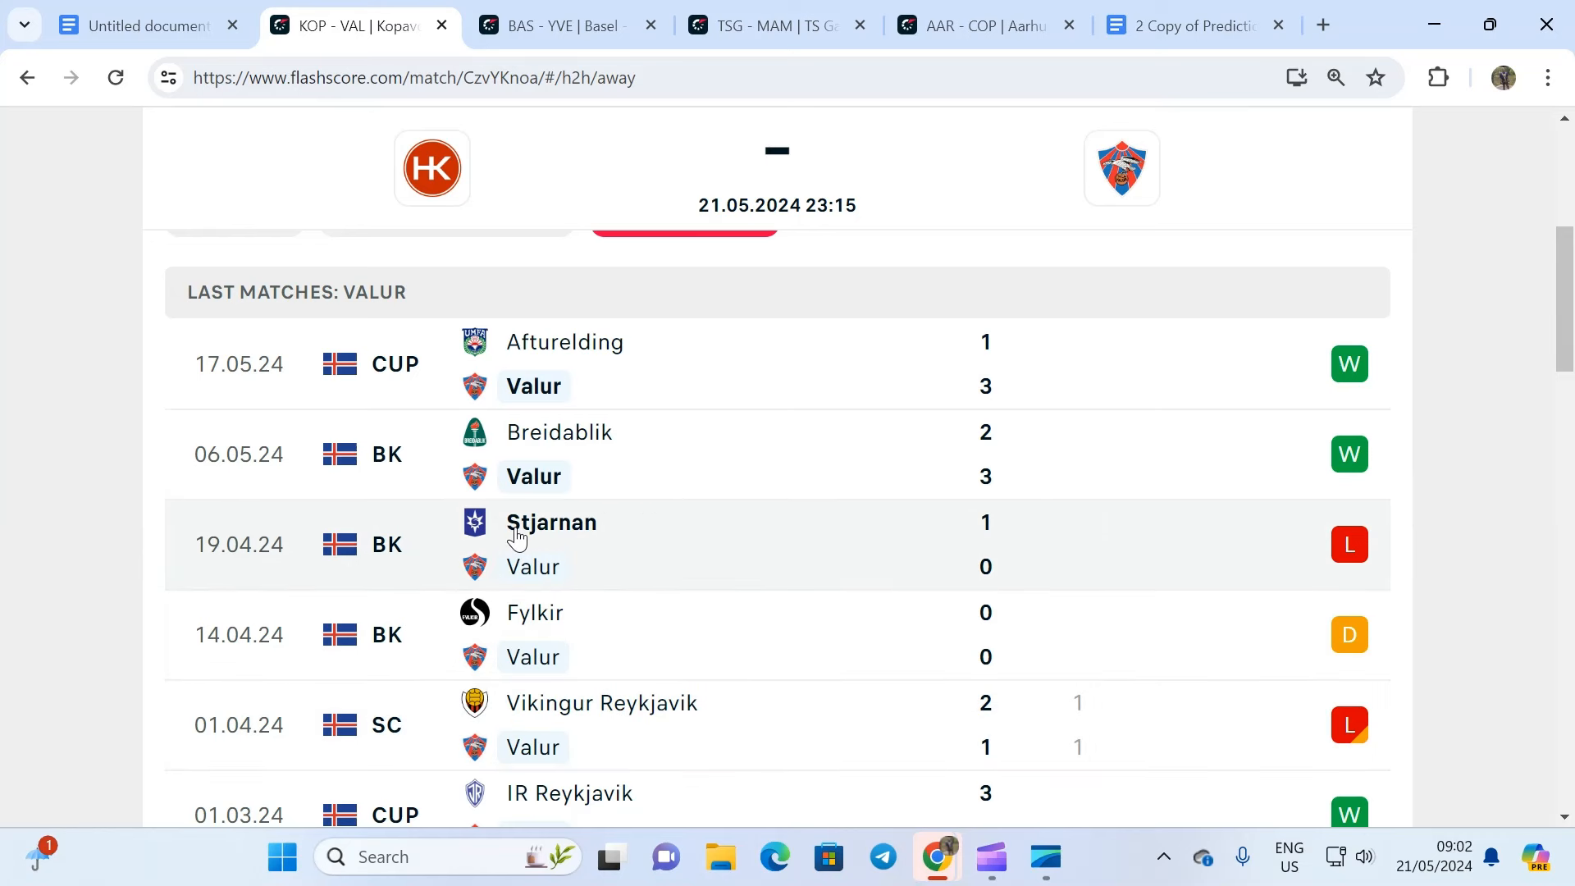
scroll("up", 3)
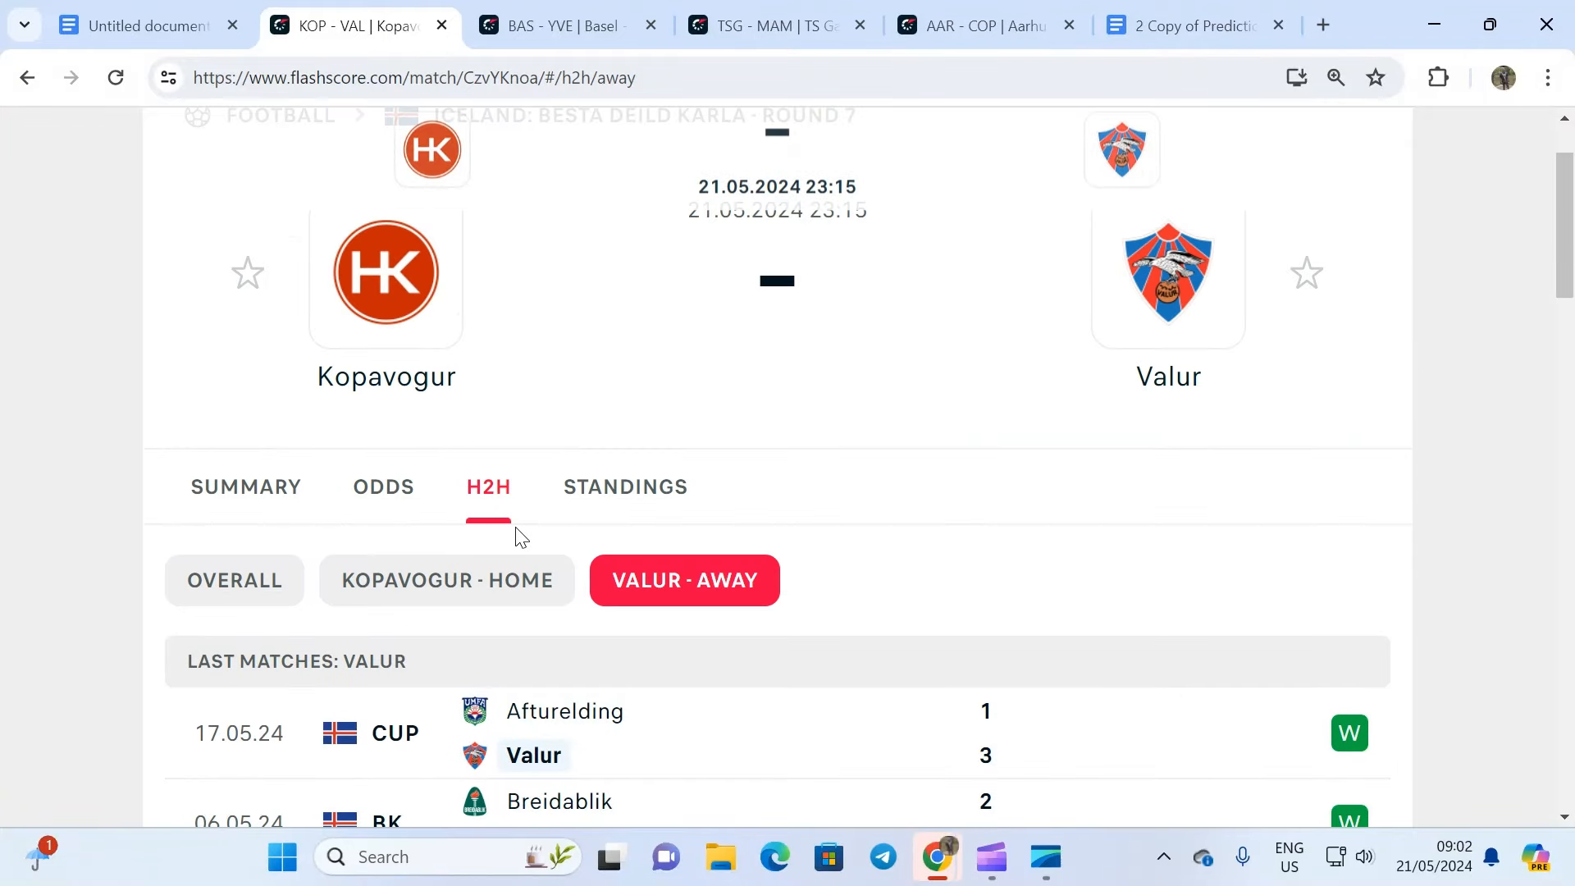
left_click(623, 487)
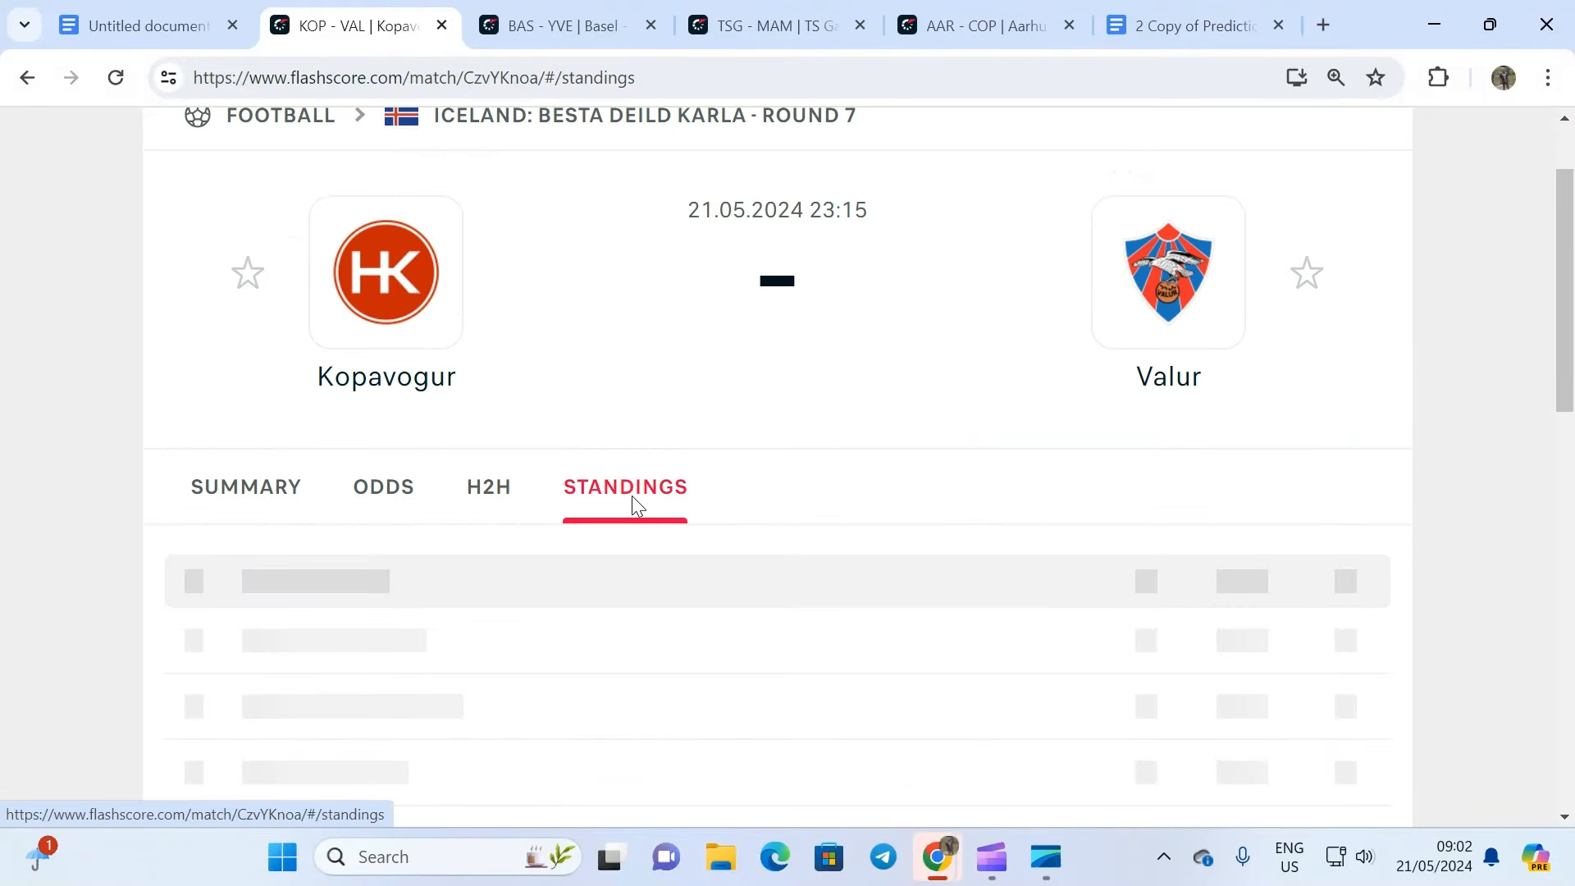
left_click(624, 487)
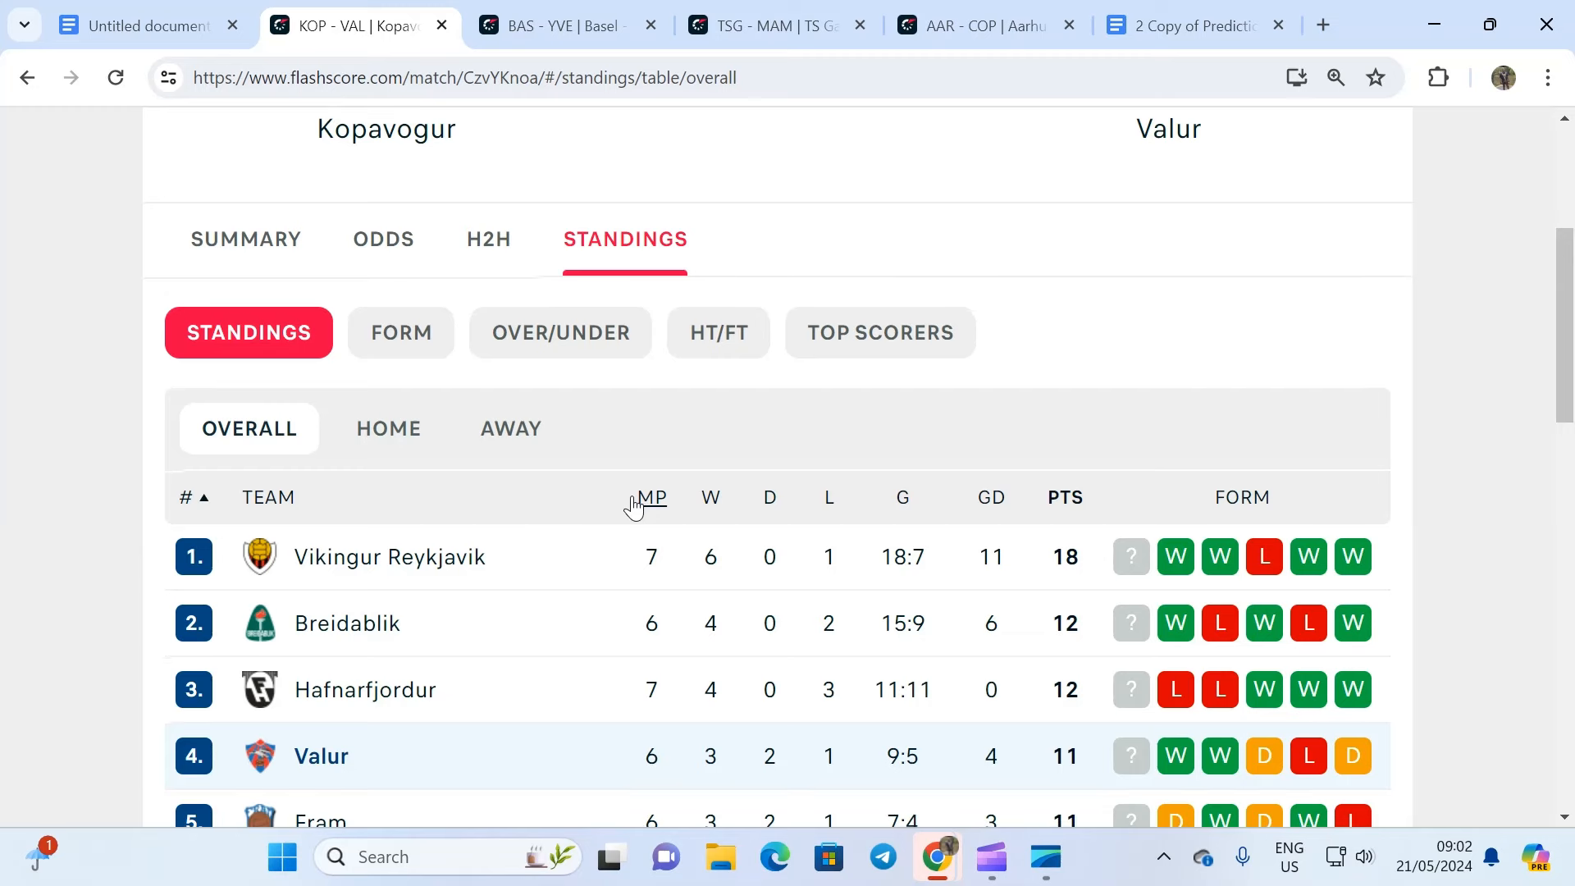
scroll("down", 3)
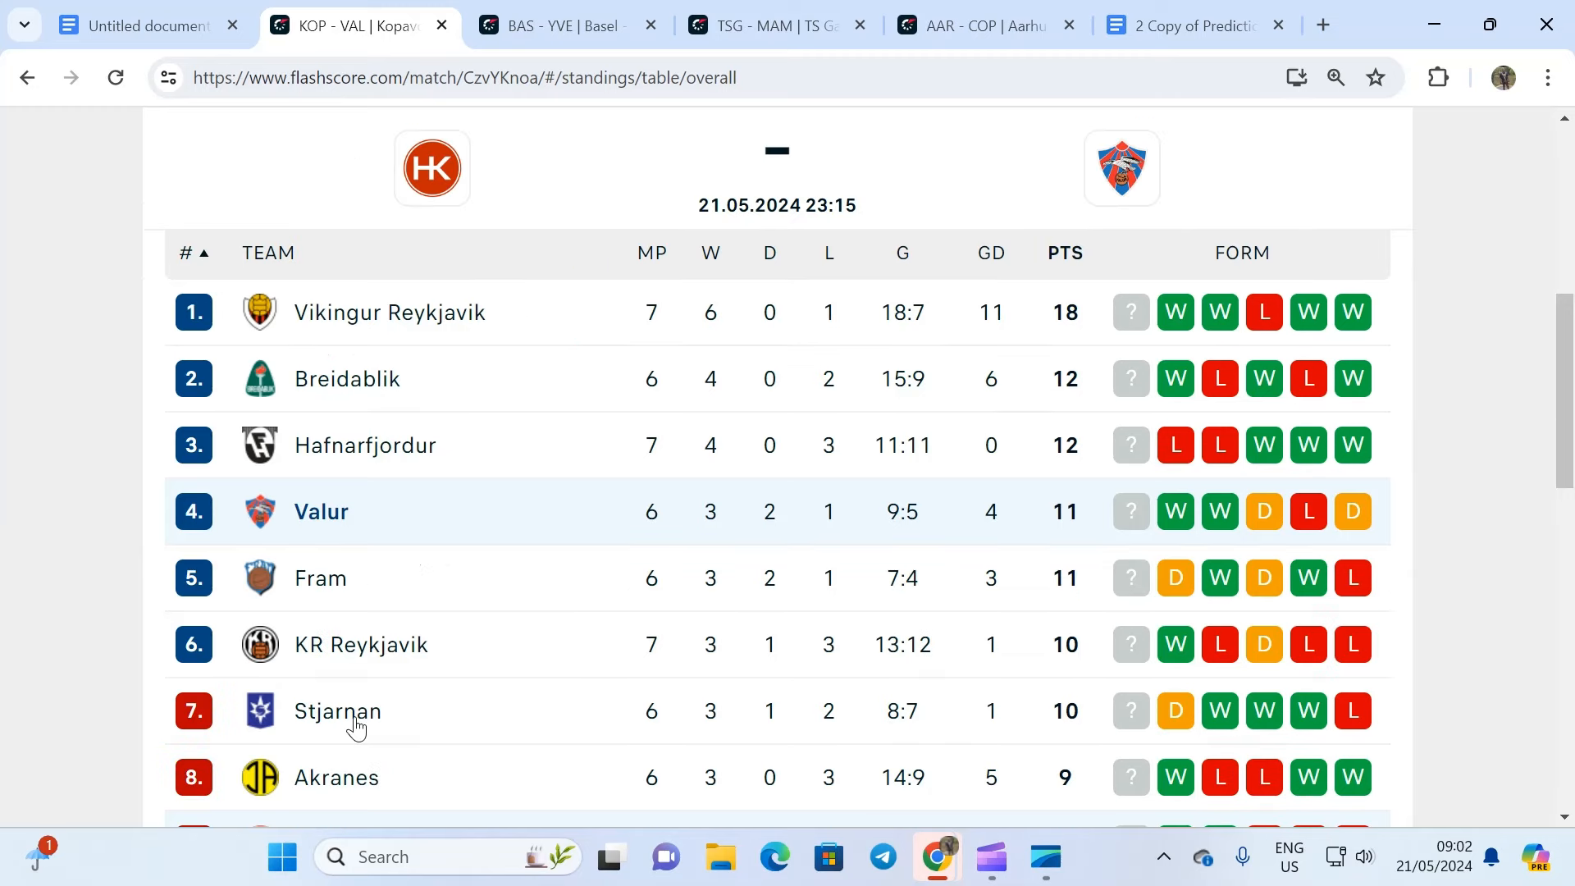
mouse_move(365, 688)
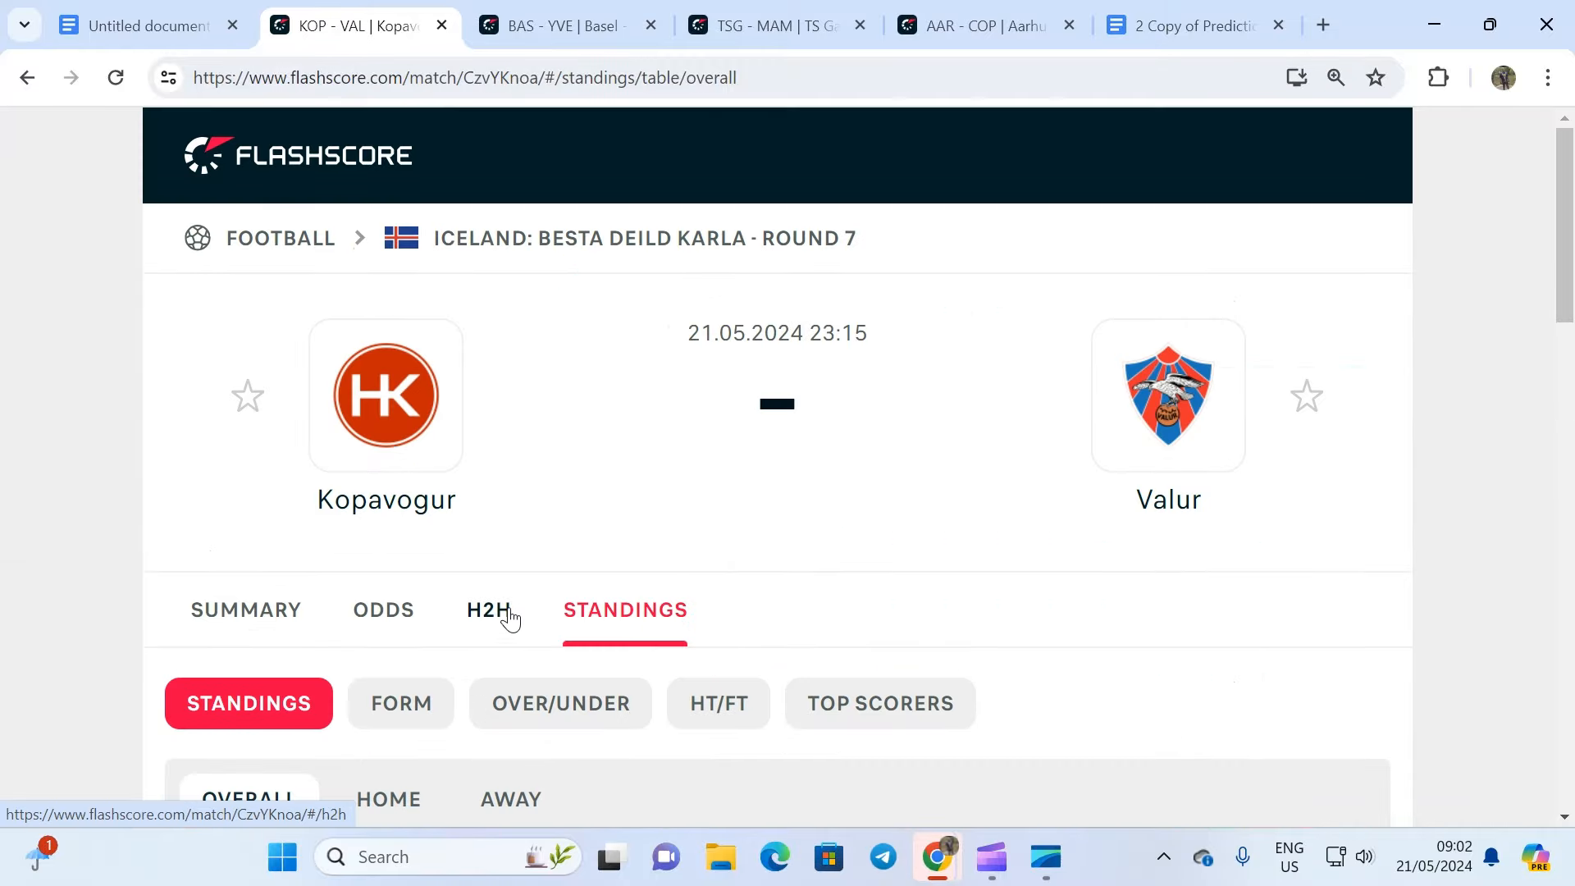
Check Kopavogur–Valur head-to-head and Valur's away form, then open Aarhus vs FC Copenhagen
left_click(488, 609)
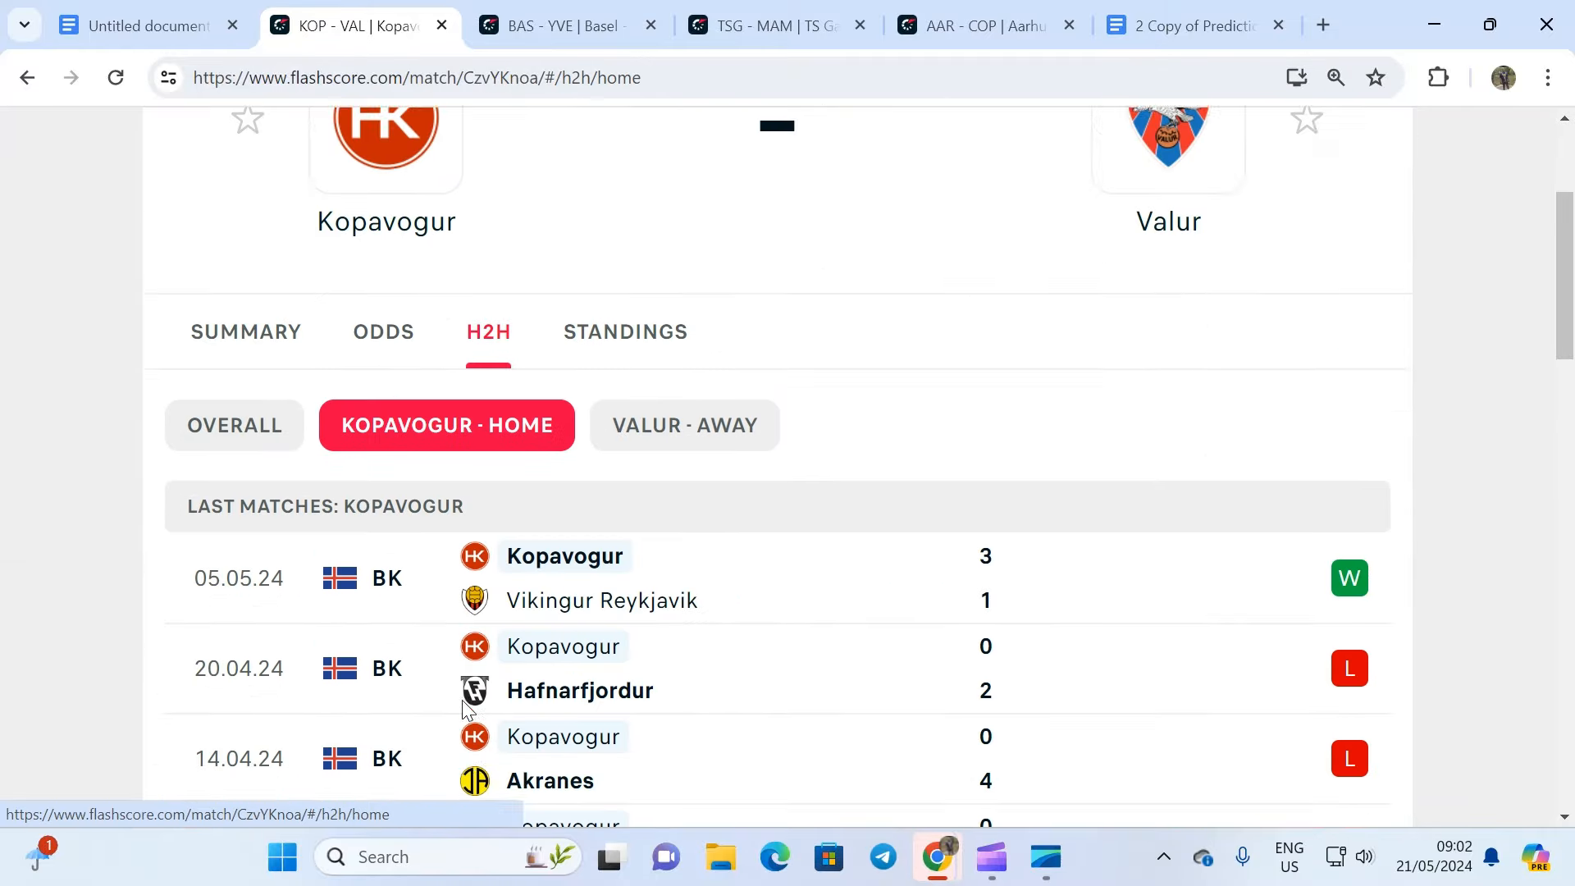
scroll("down", 3)
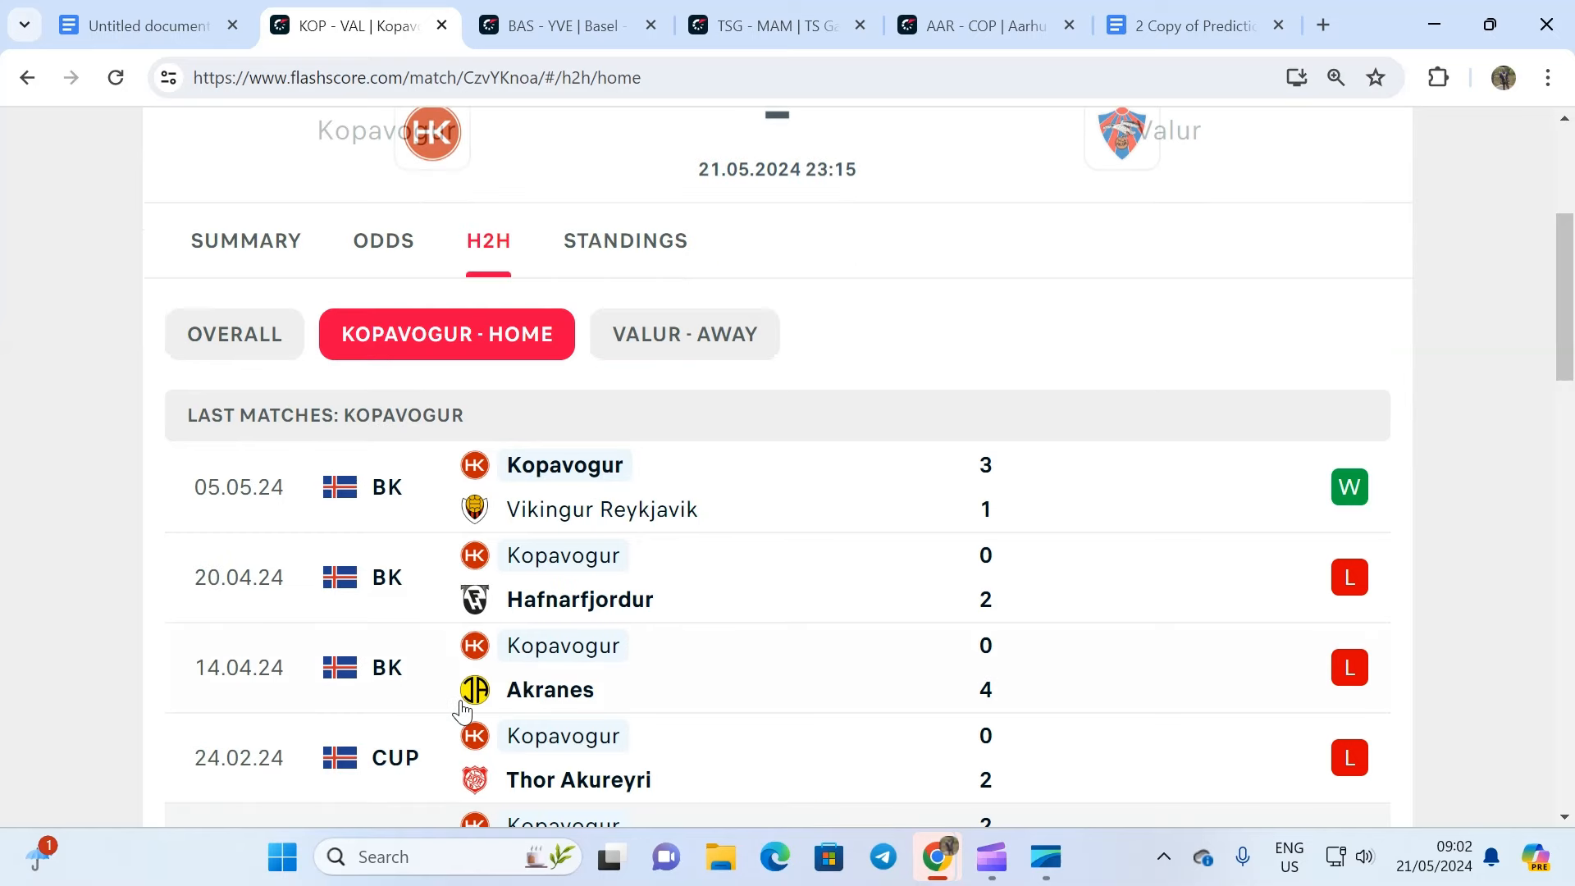
scroll("down", 3)
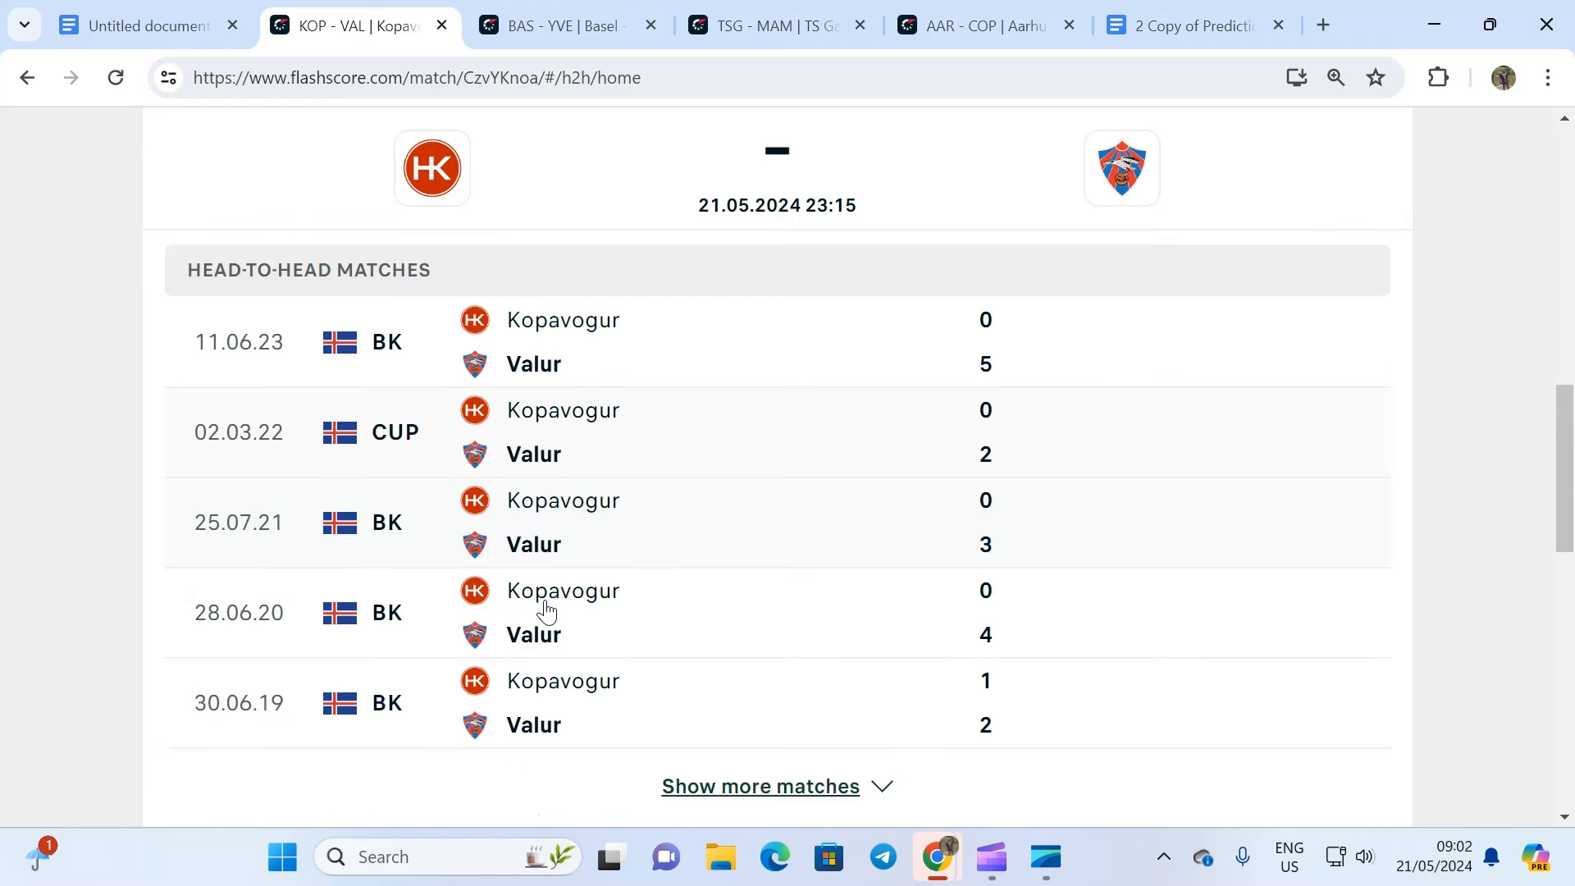
scroll("down", 3)
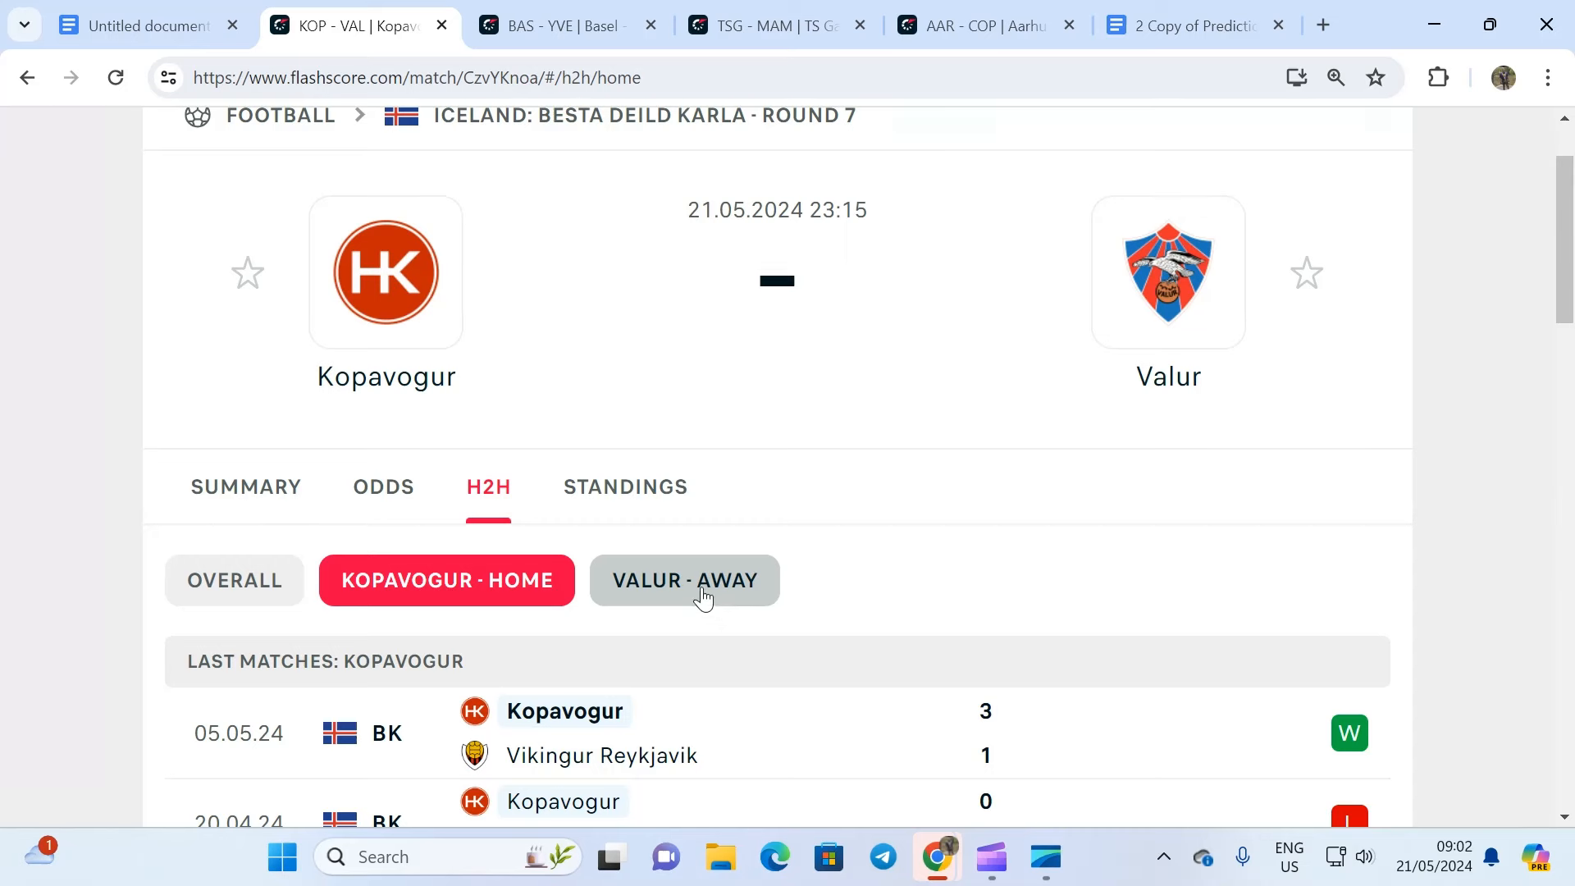
left_click(684, 580)
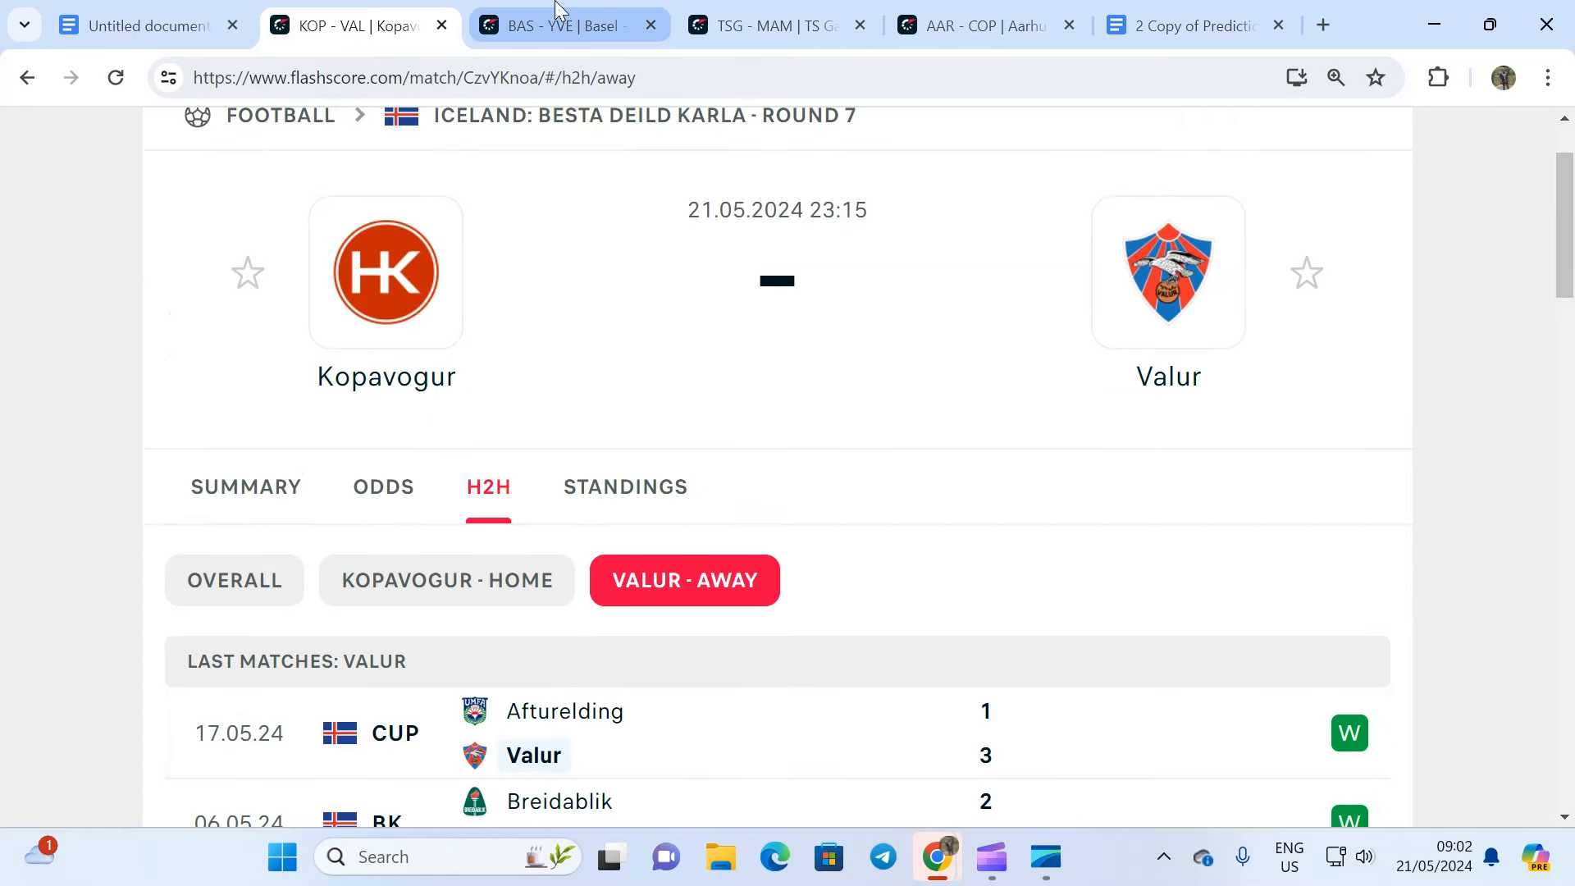
left_click(985, 26)
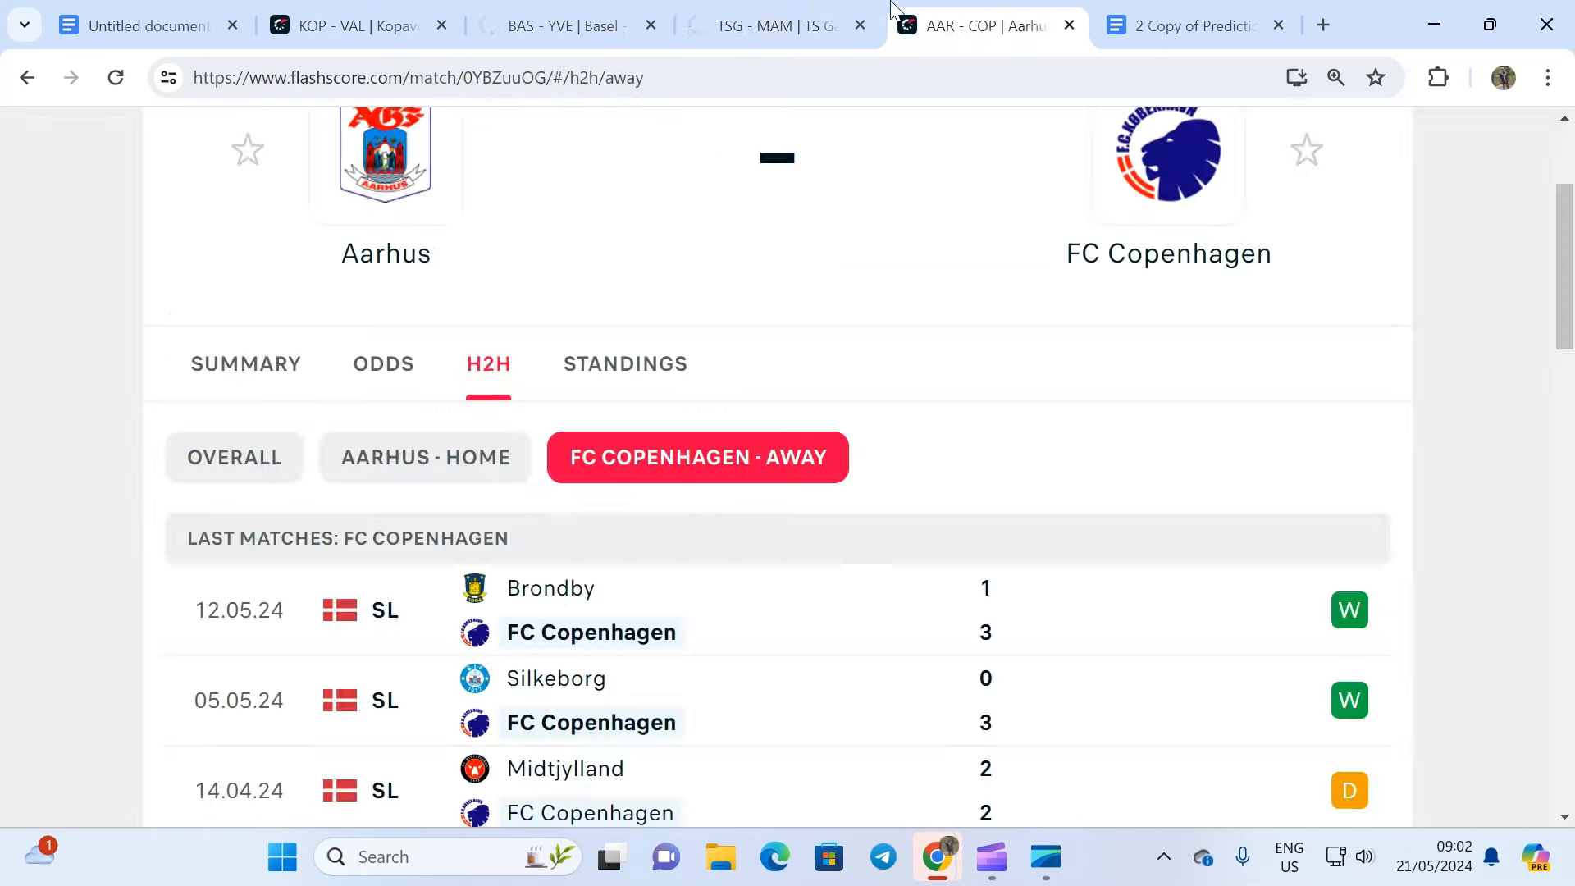
Open Basel vs Yverdon, check Yverdon's away results, then view the standings table
left_click(562, 25)
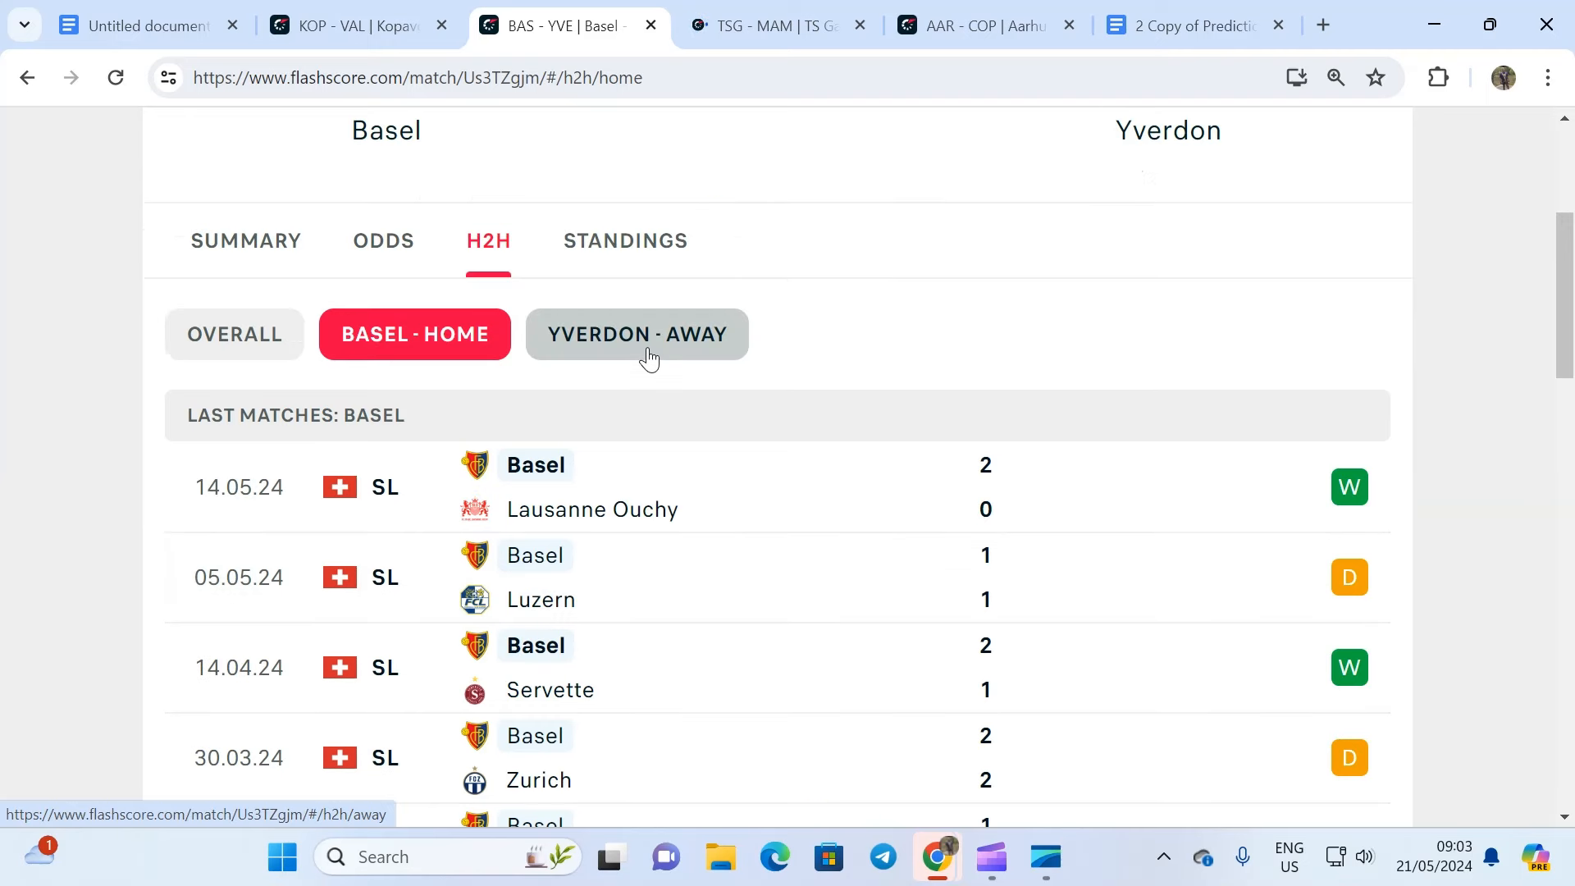
left_click(637, 334)
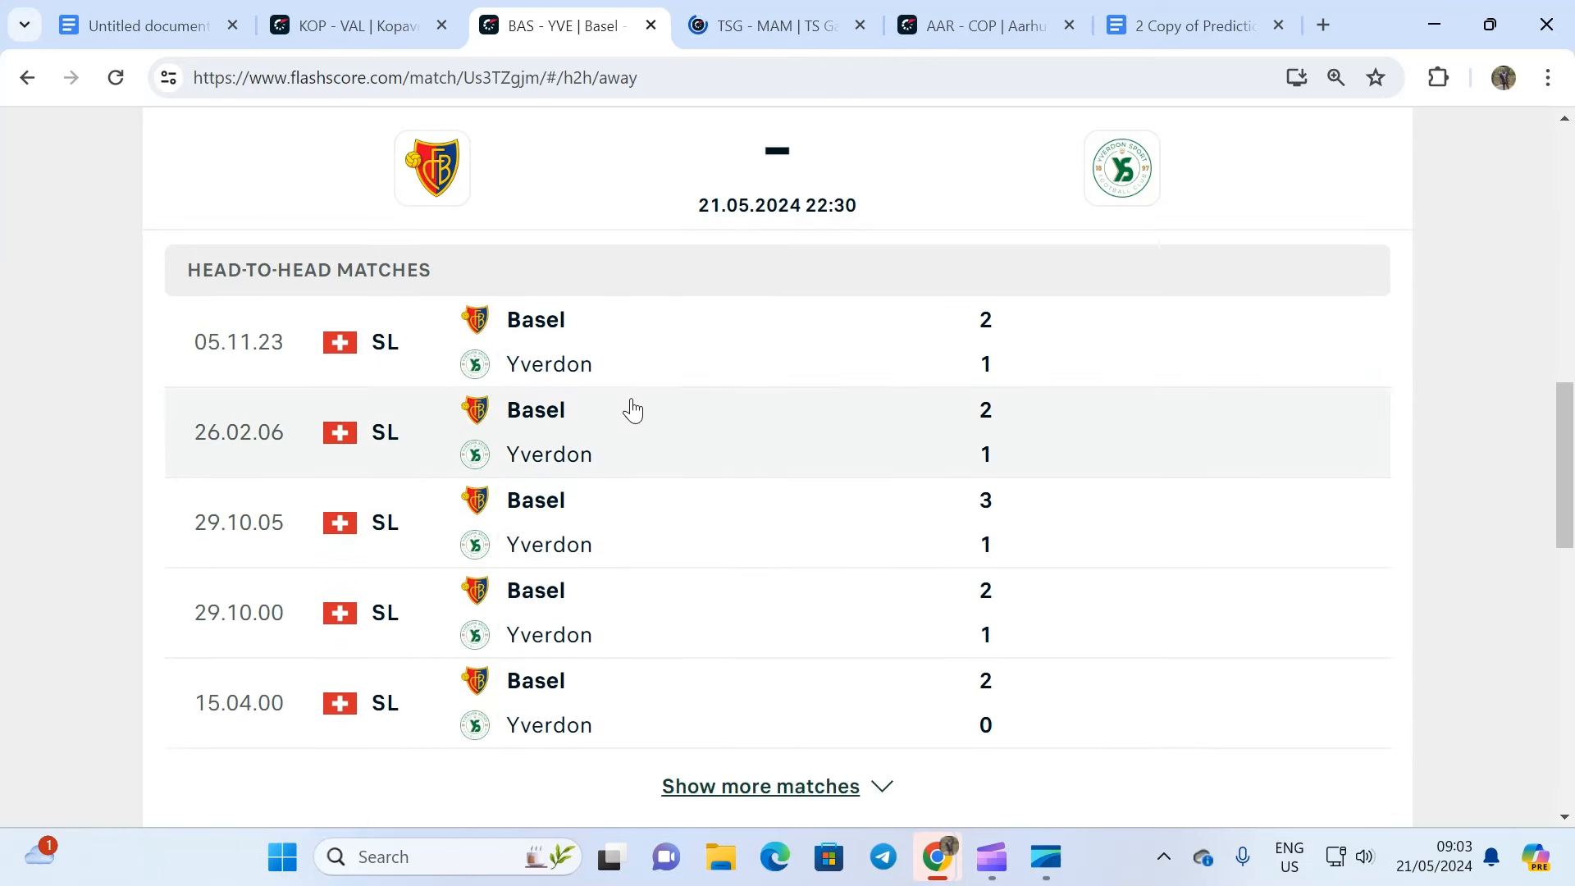
mouse_move(629, 406)
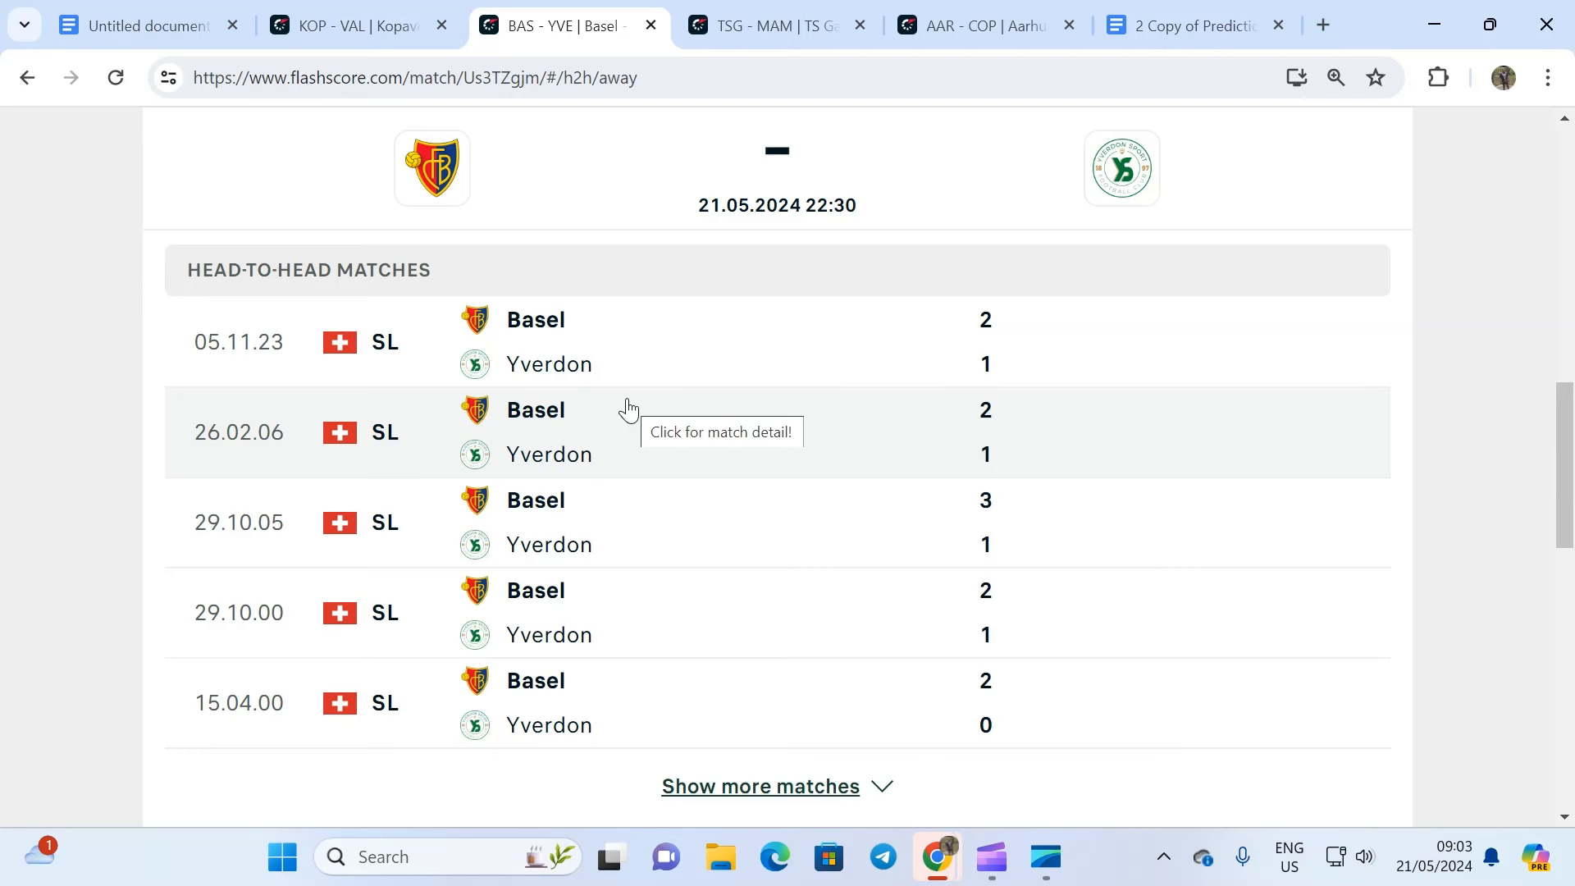
left_click(636, 334)
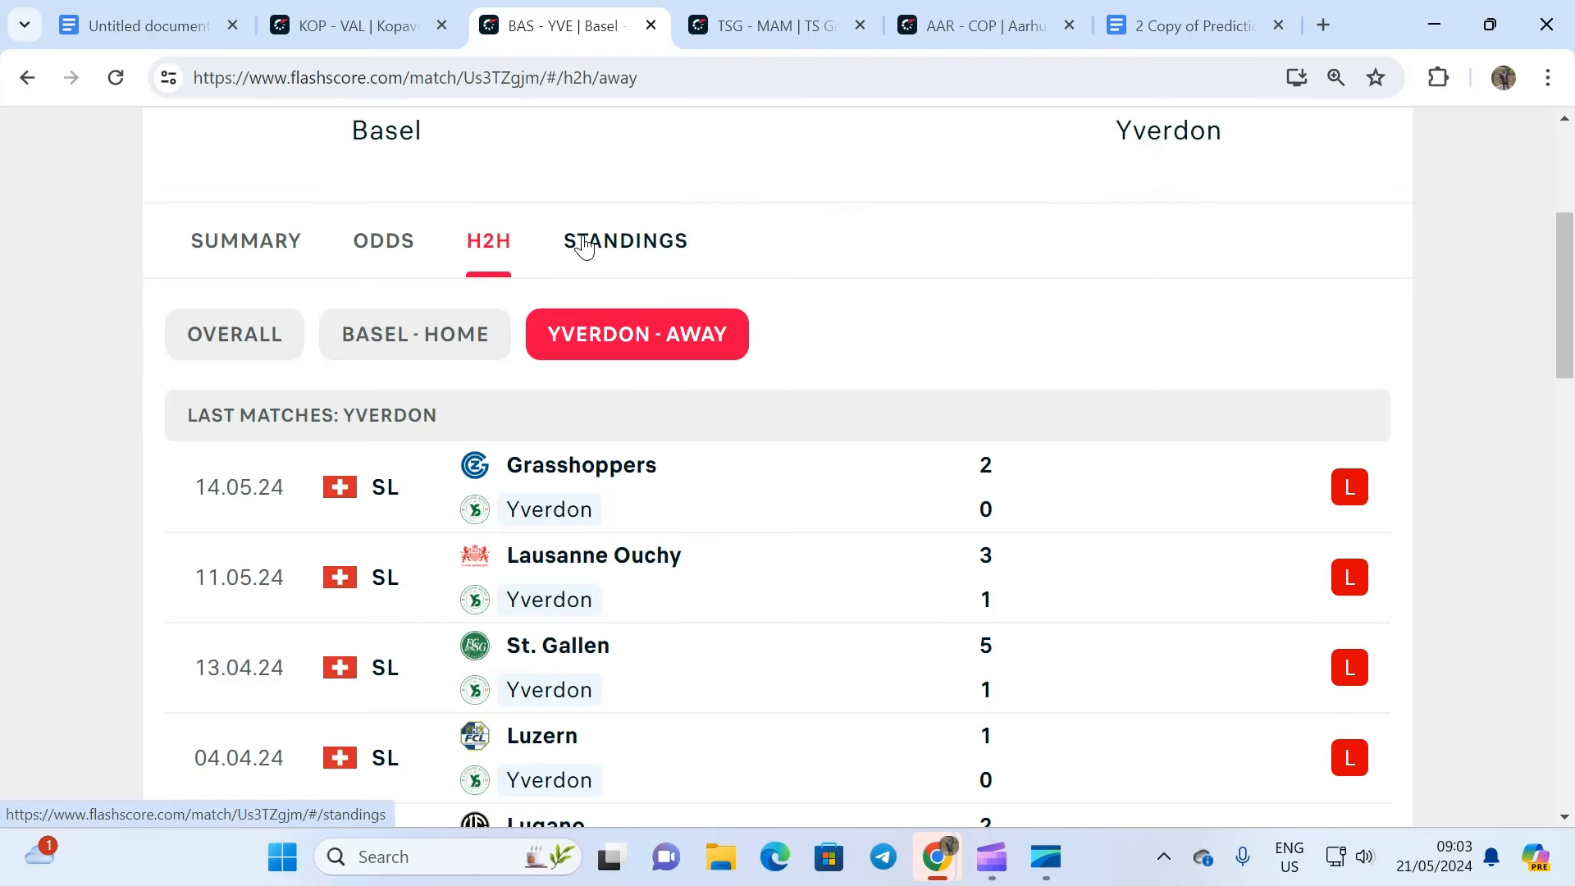
left_click(623, 242)
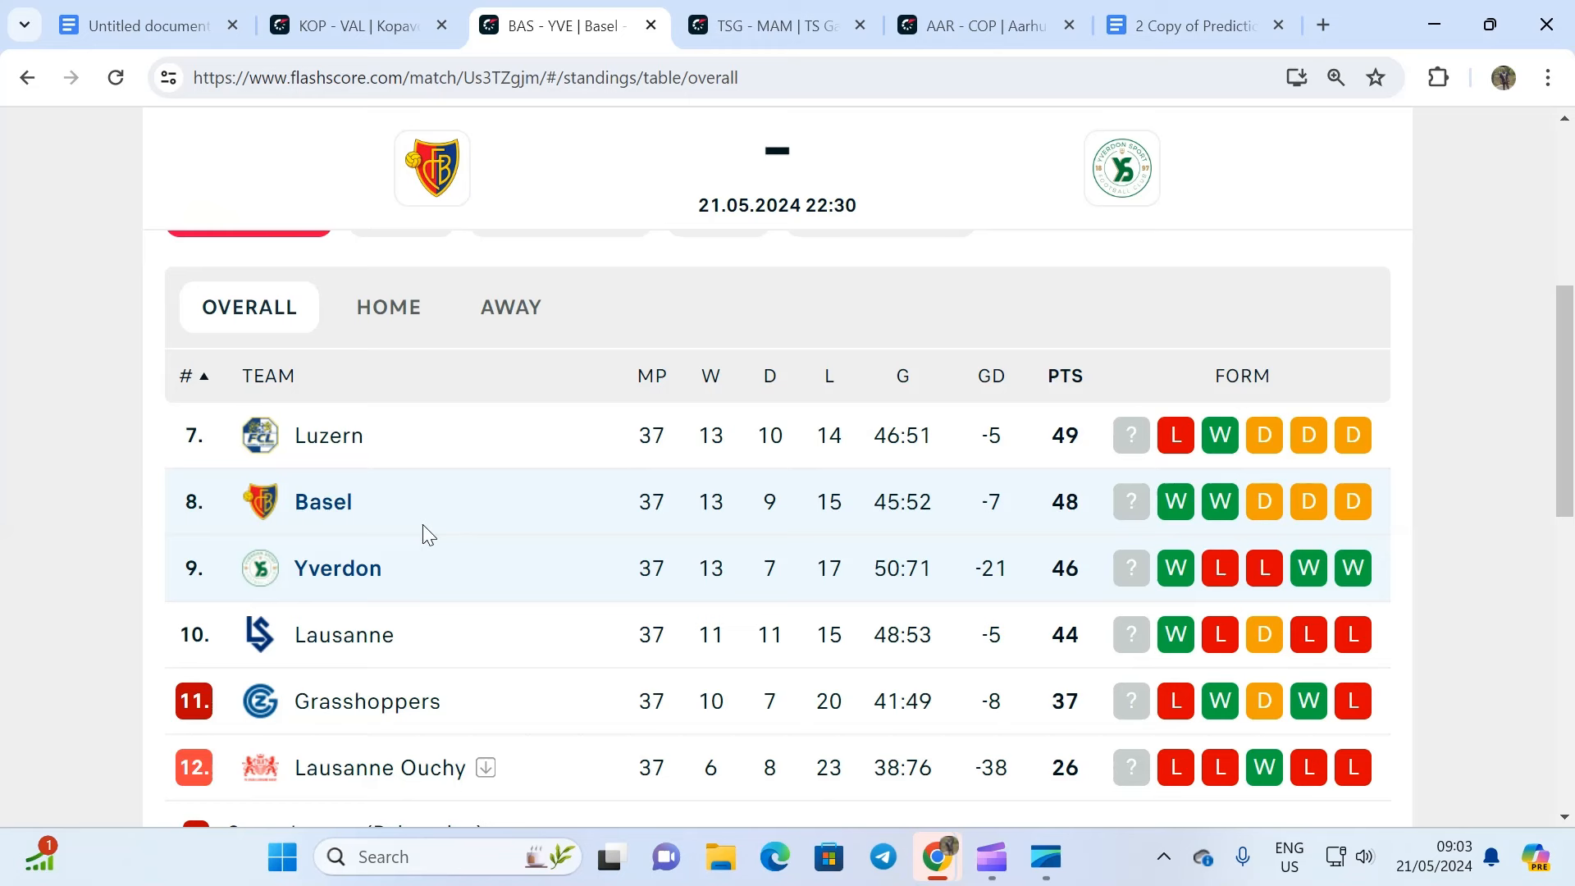
mouse_move(317, 555)
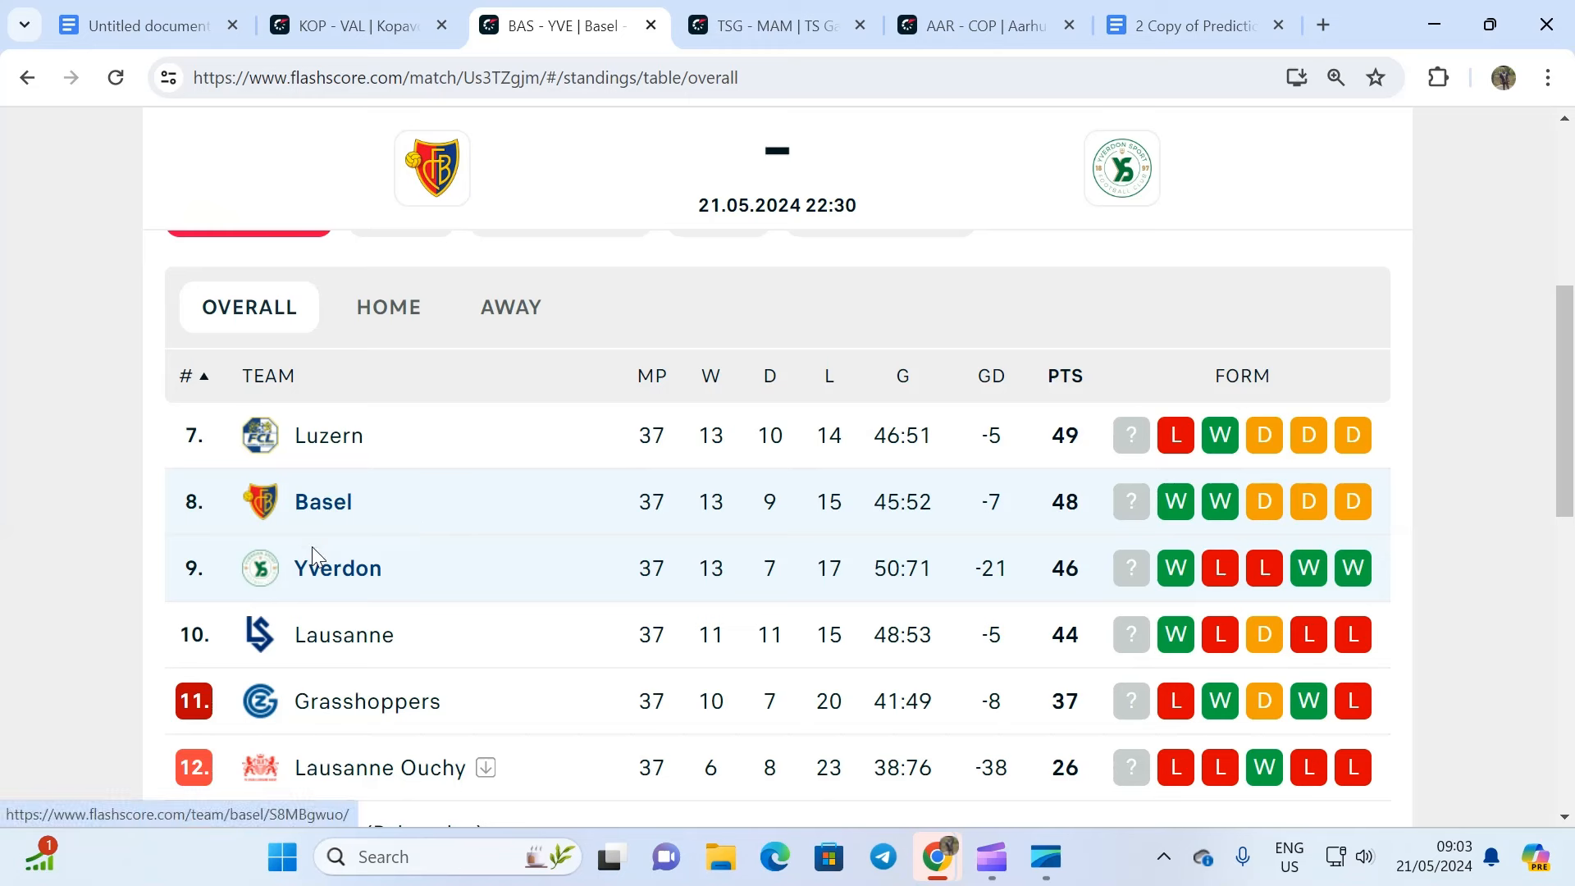
mouse_move(106, 550)
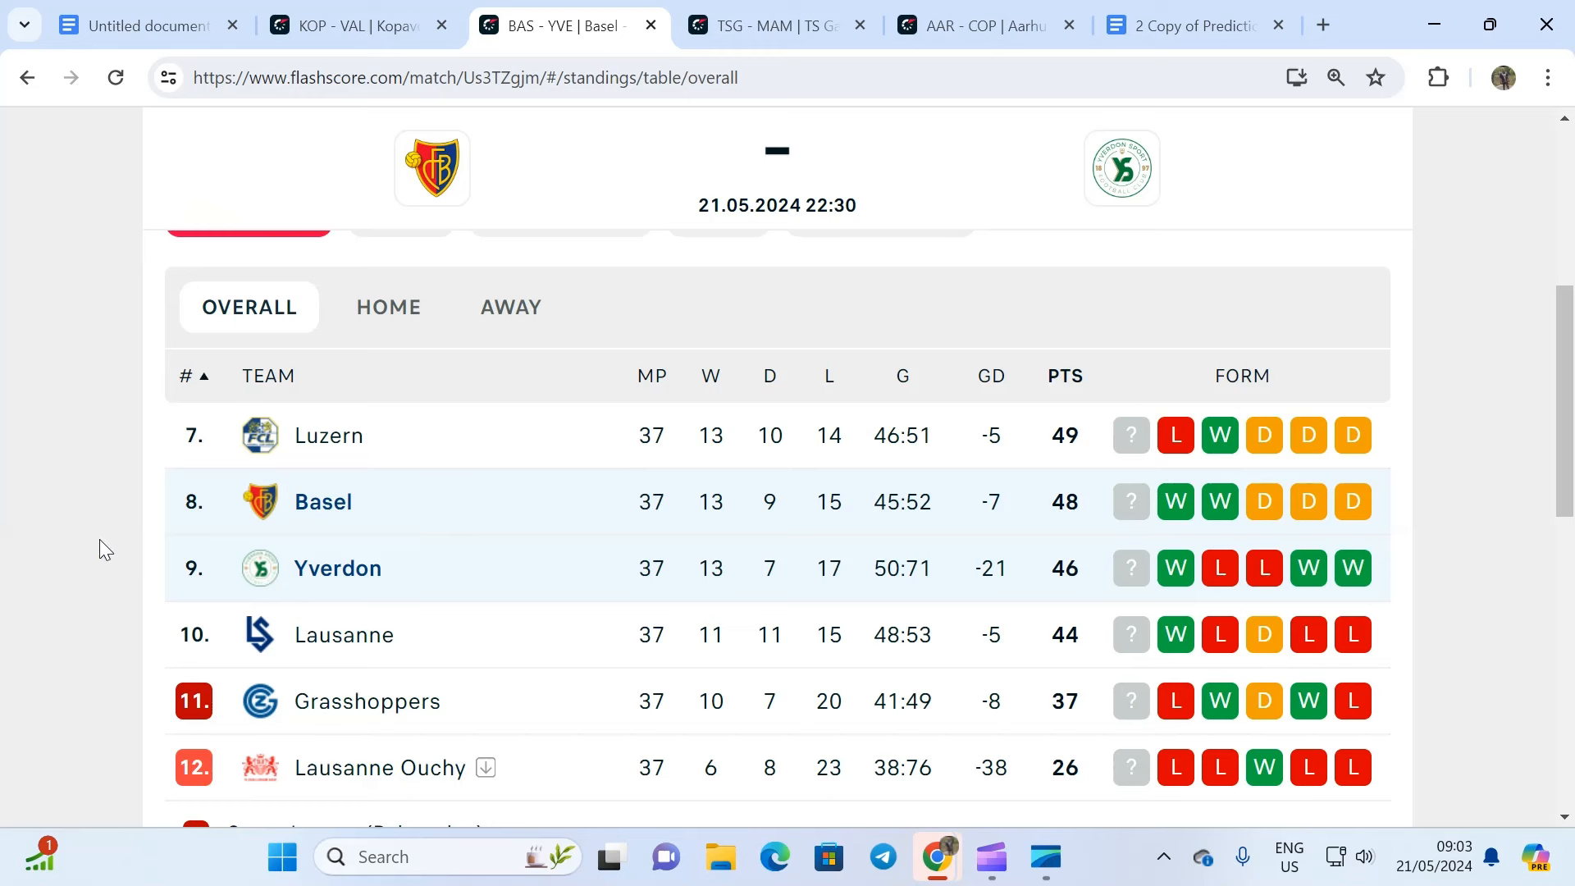
mouse_move(108, 545)
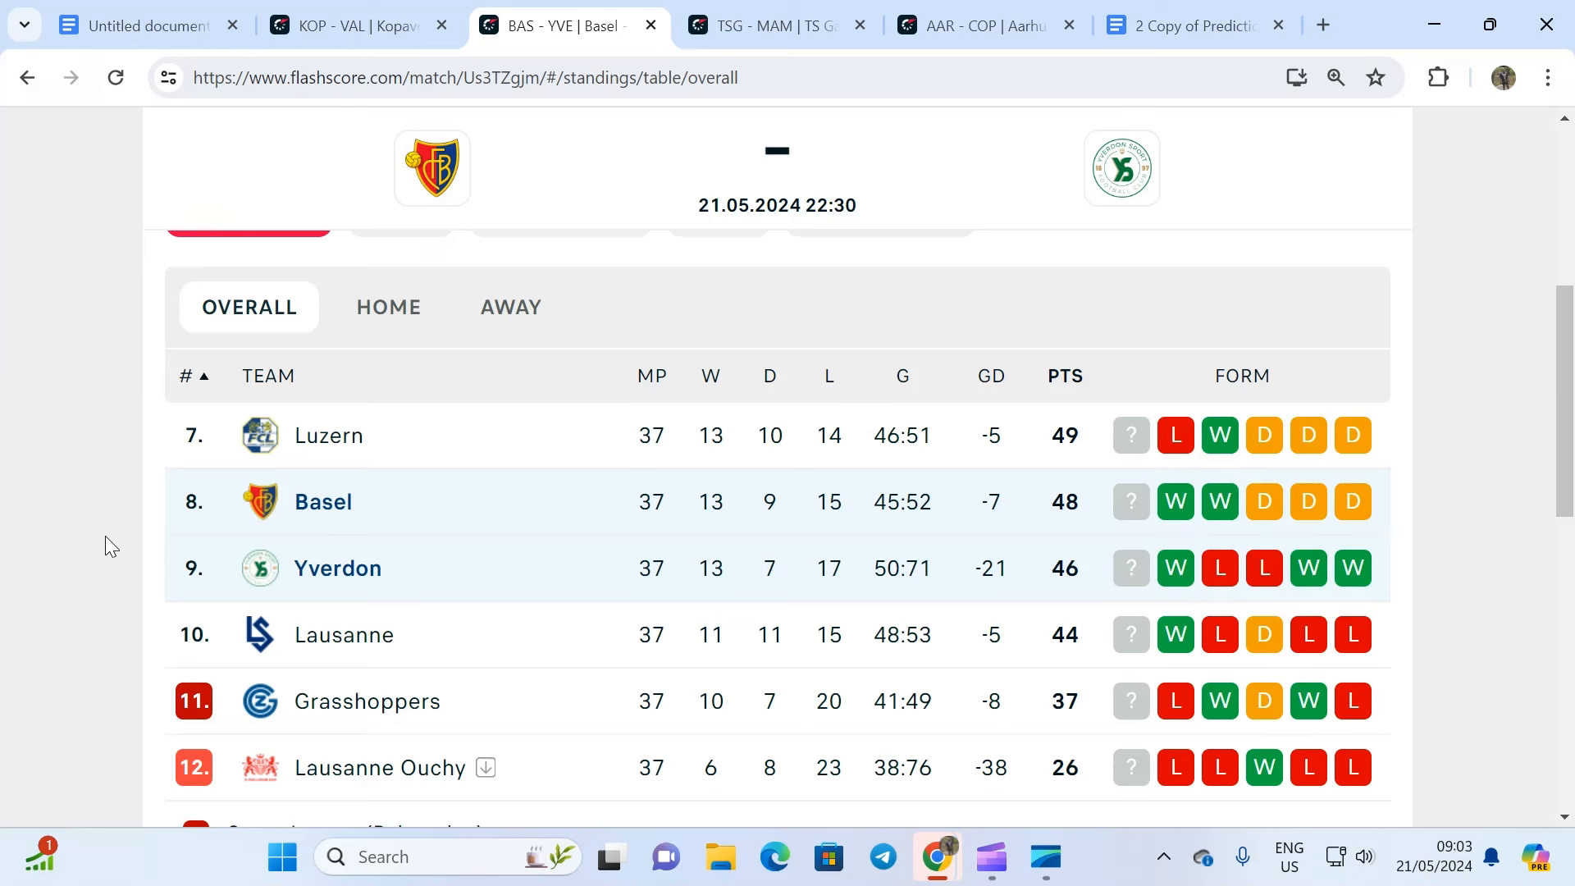
mouse_move(135, 547)
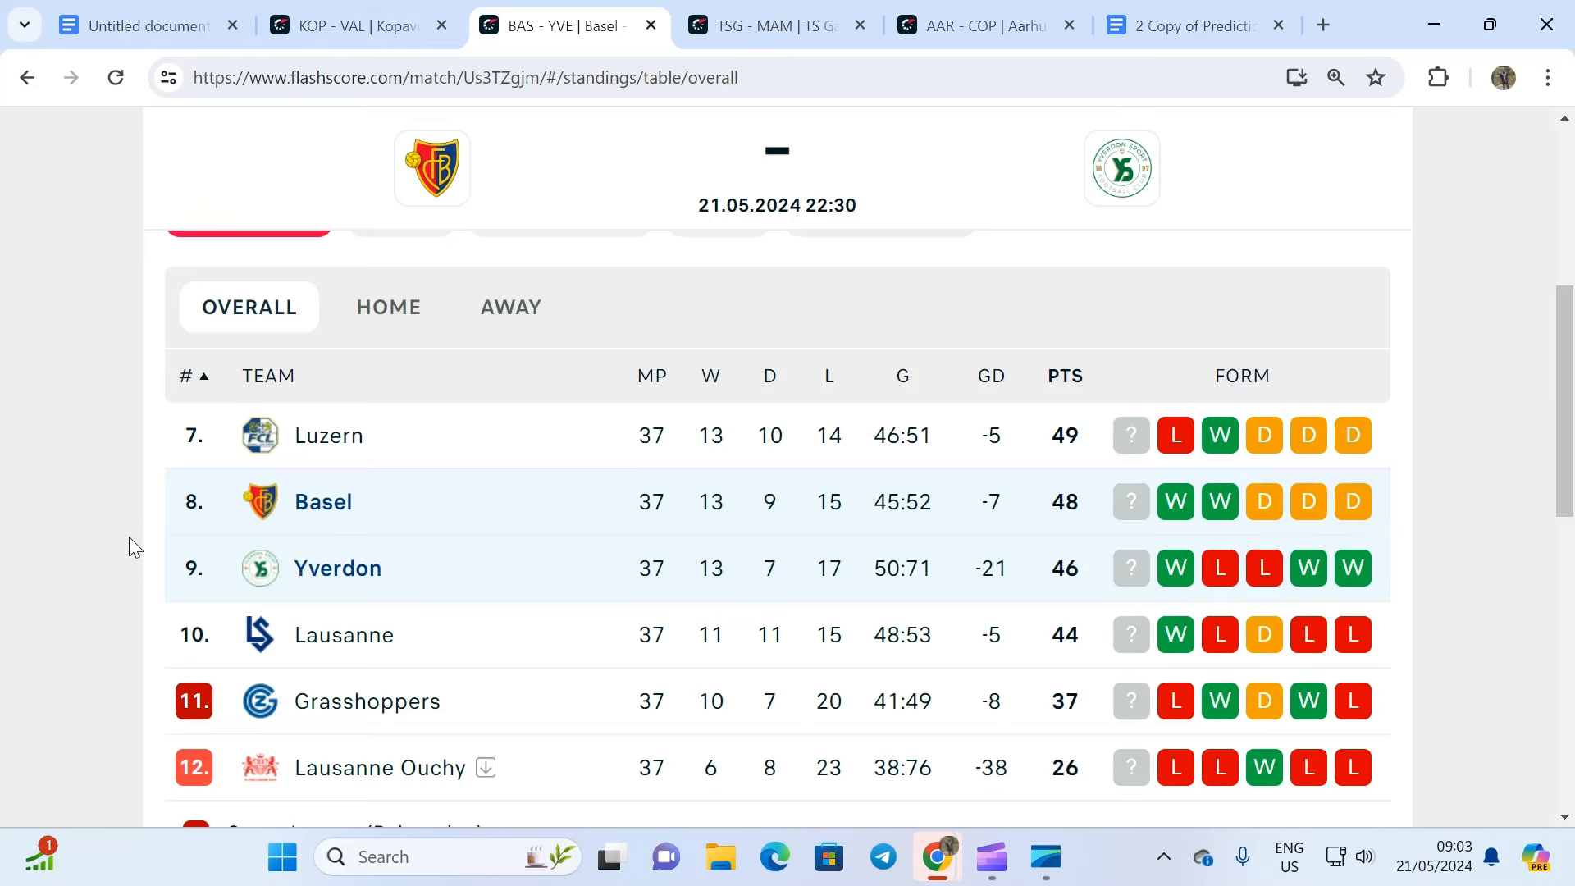
mouse_move(136, 547)
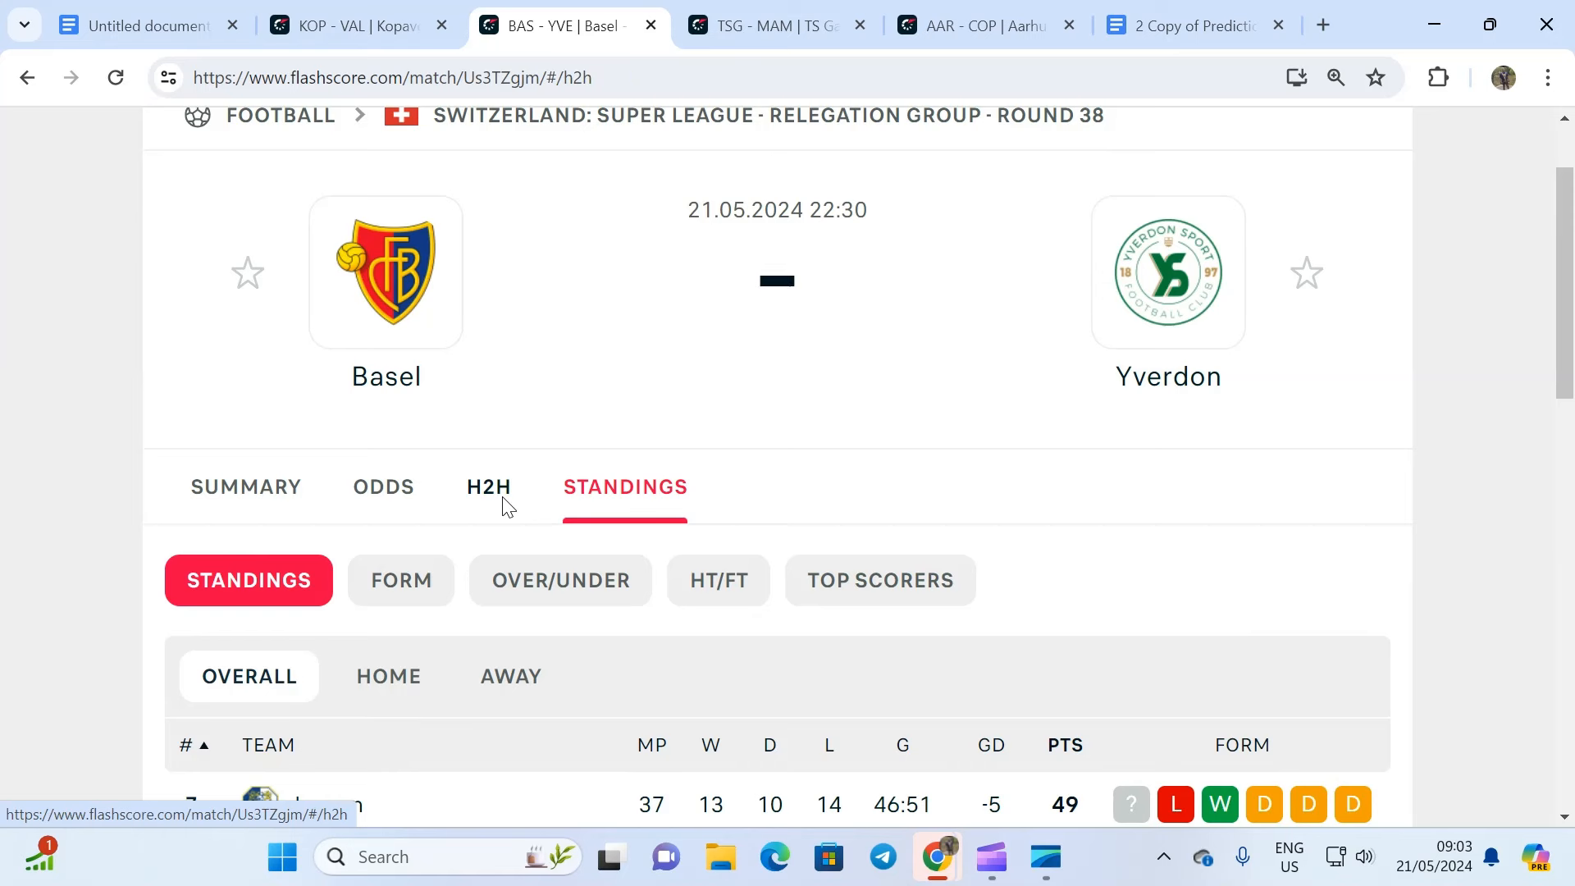
Return to the Basel–Yverdon head-to-head, then switch to TS Galaxy vs Mamelodi Sundowns
left_click(488, 487)
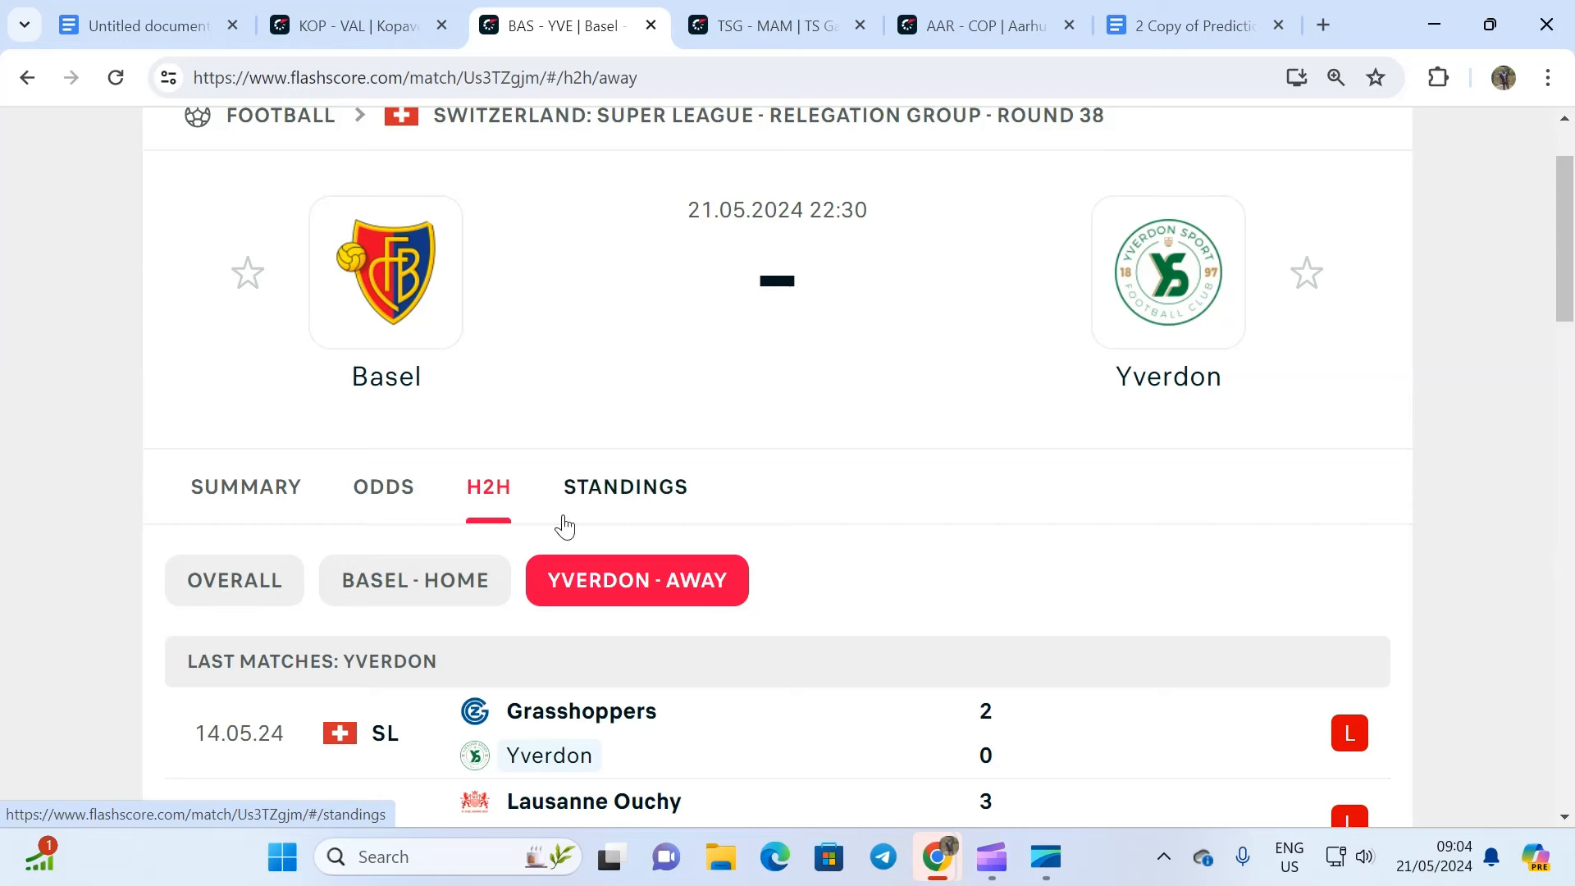
left_click(773, 26)
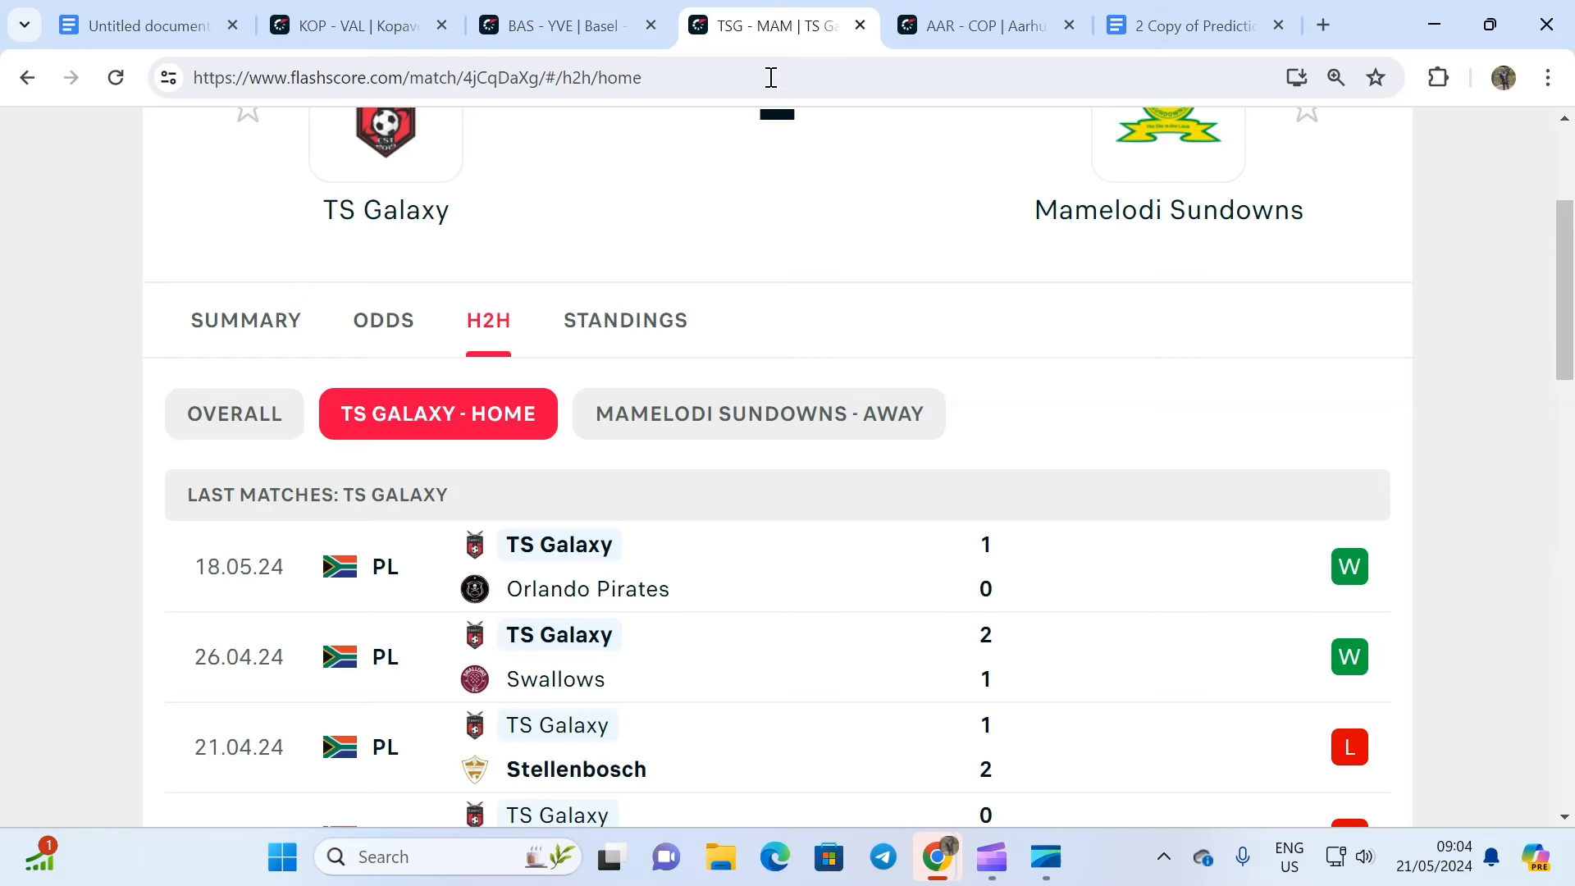
scroll("up", 3)
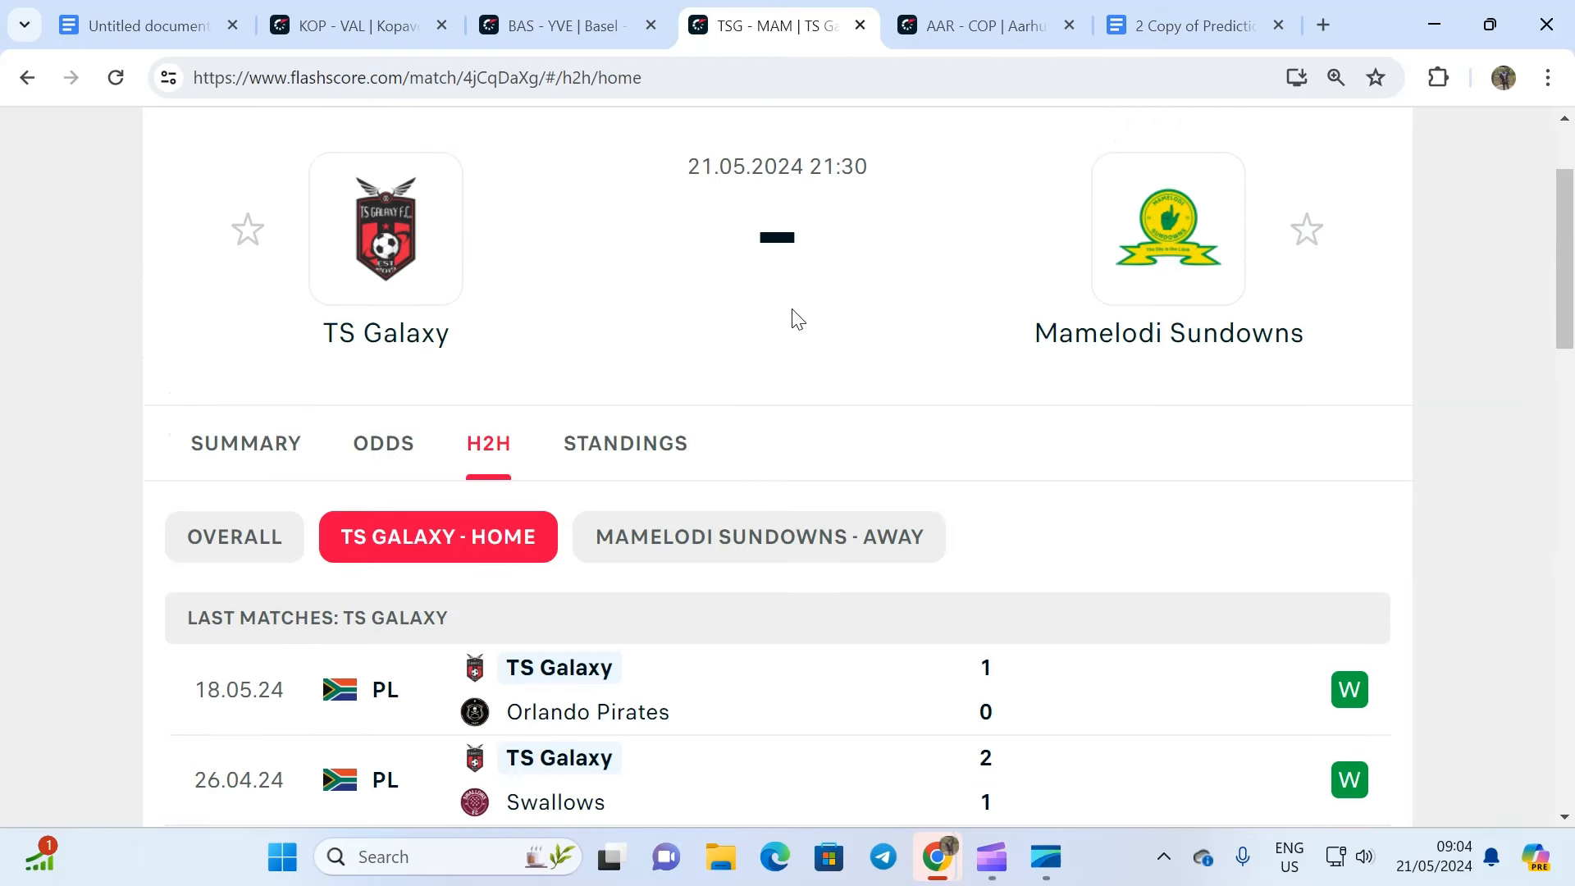
mouse_move(327, 500)
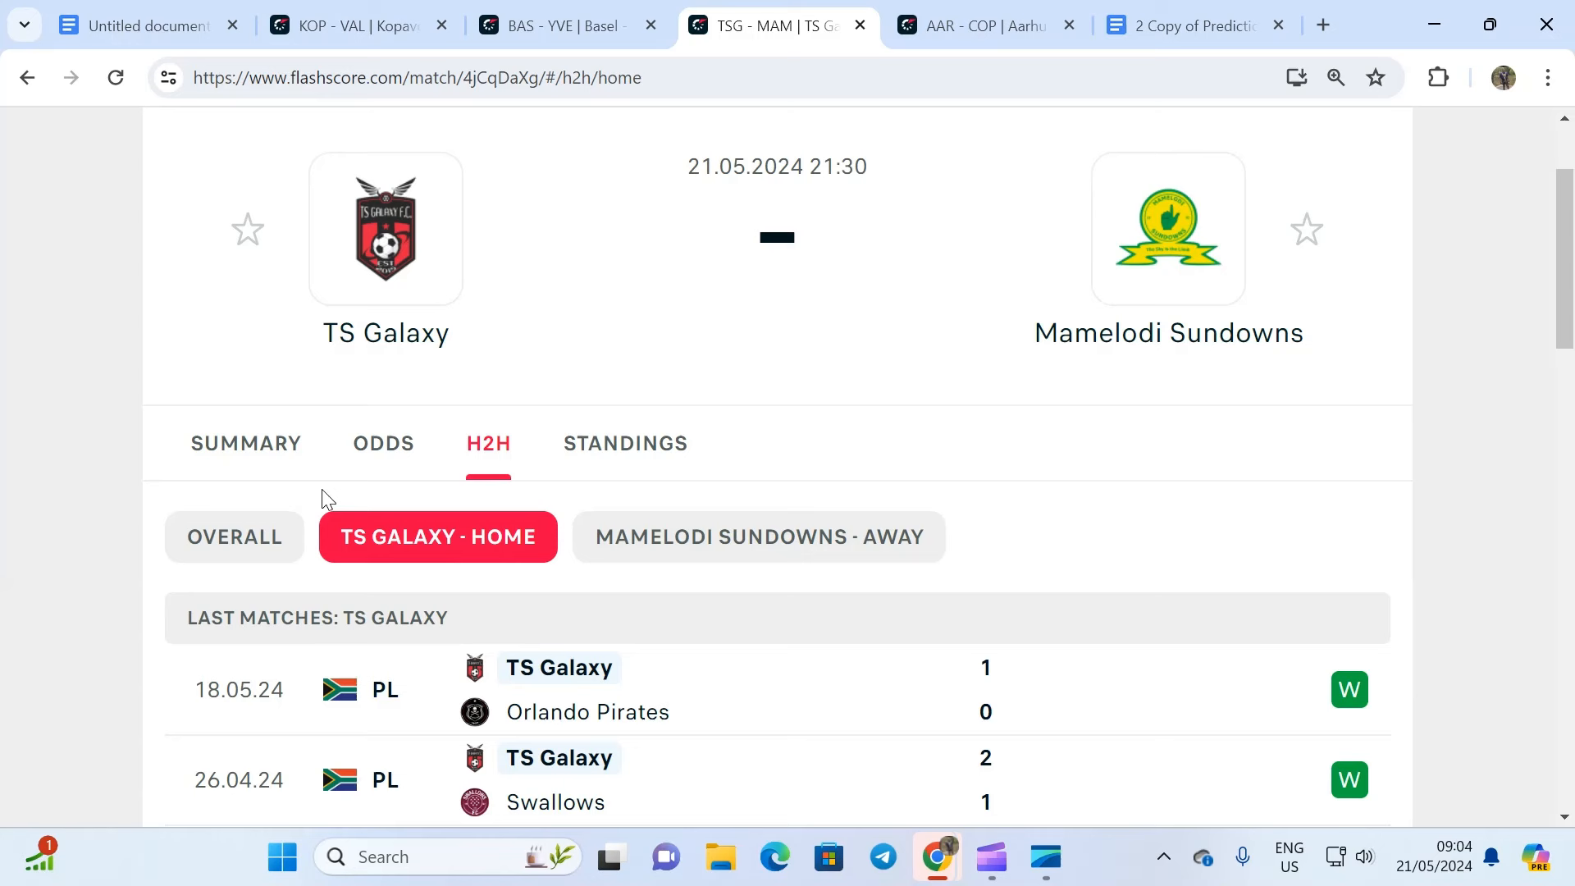
mouse_move(1168, 332)
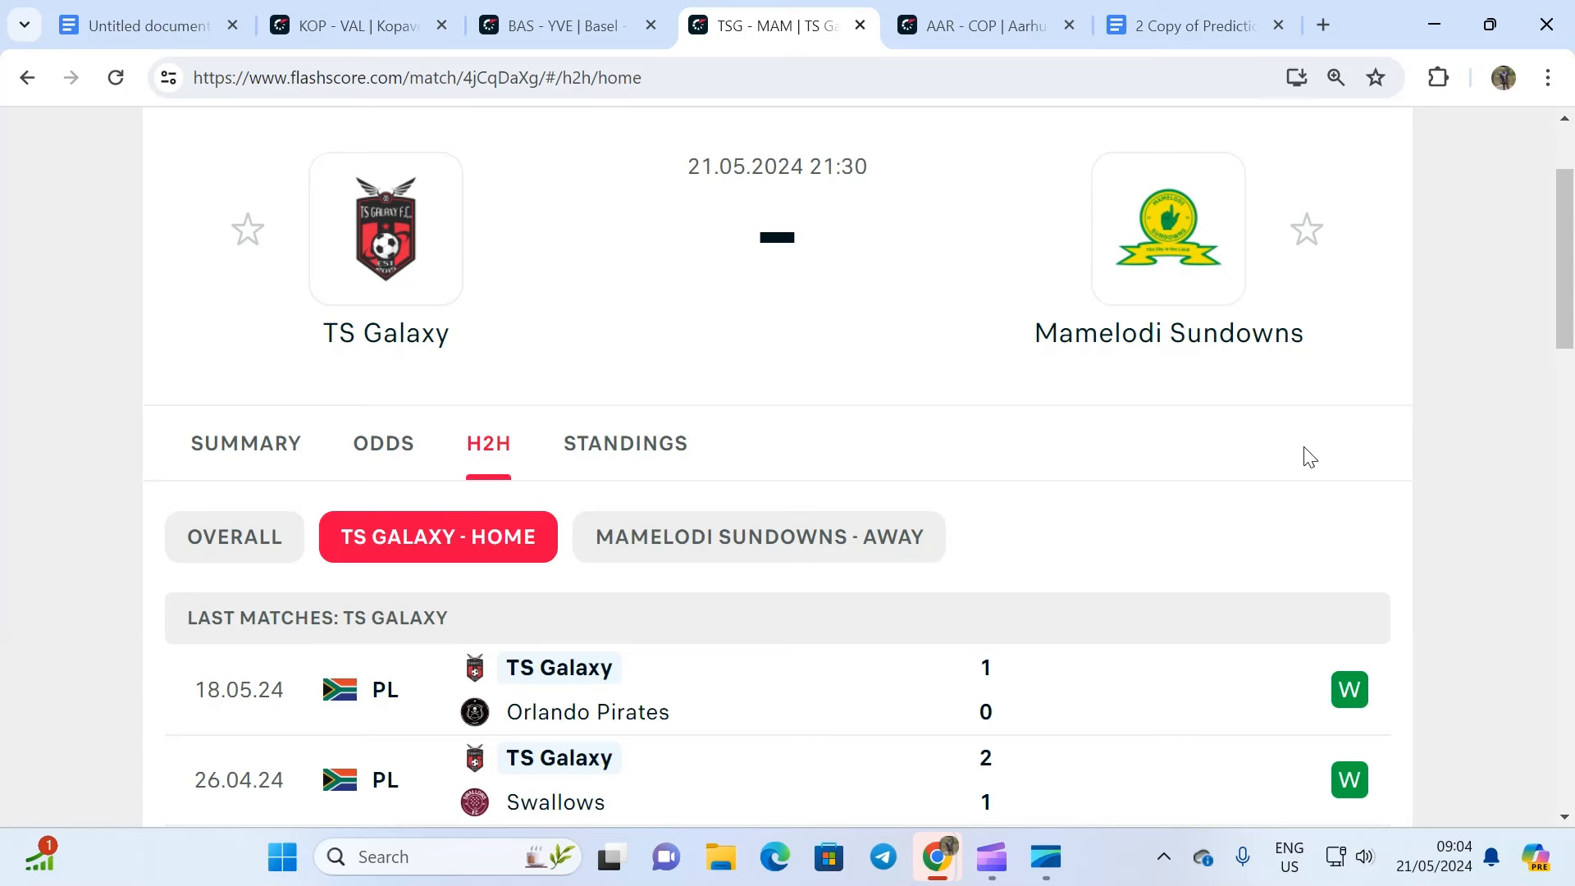
mouse_move(809, 536)
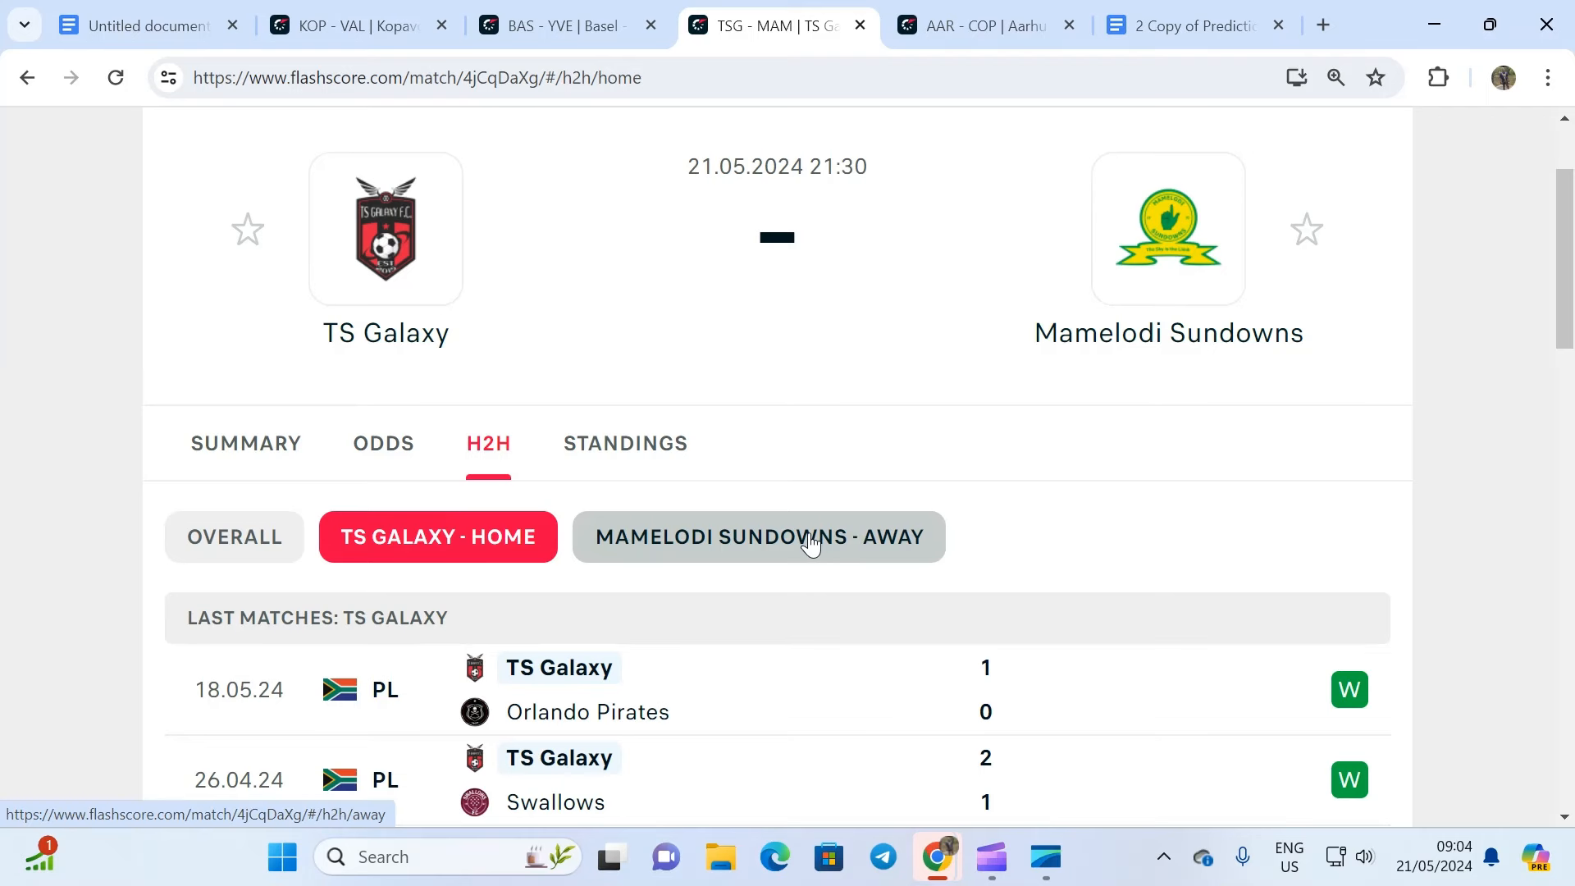
left_click(757, 535)
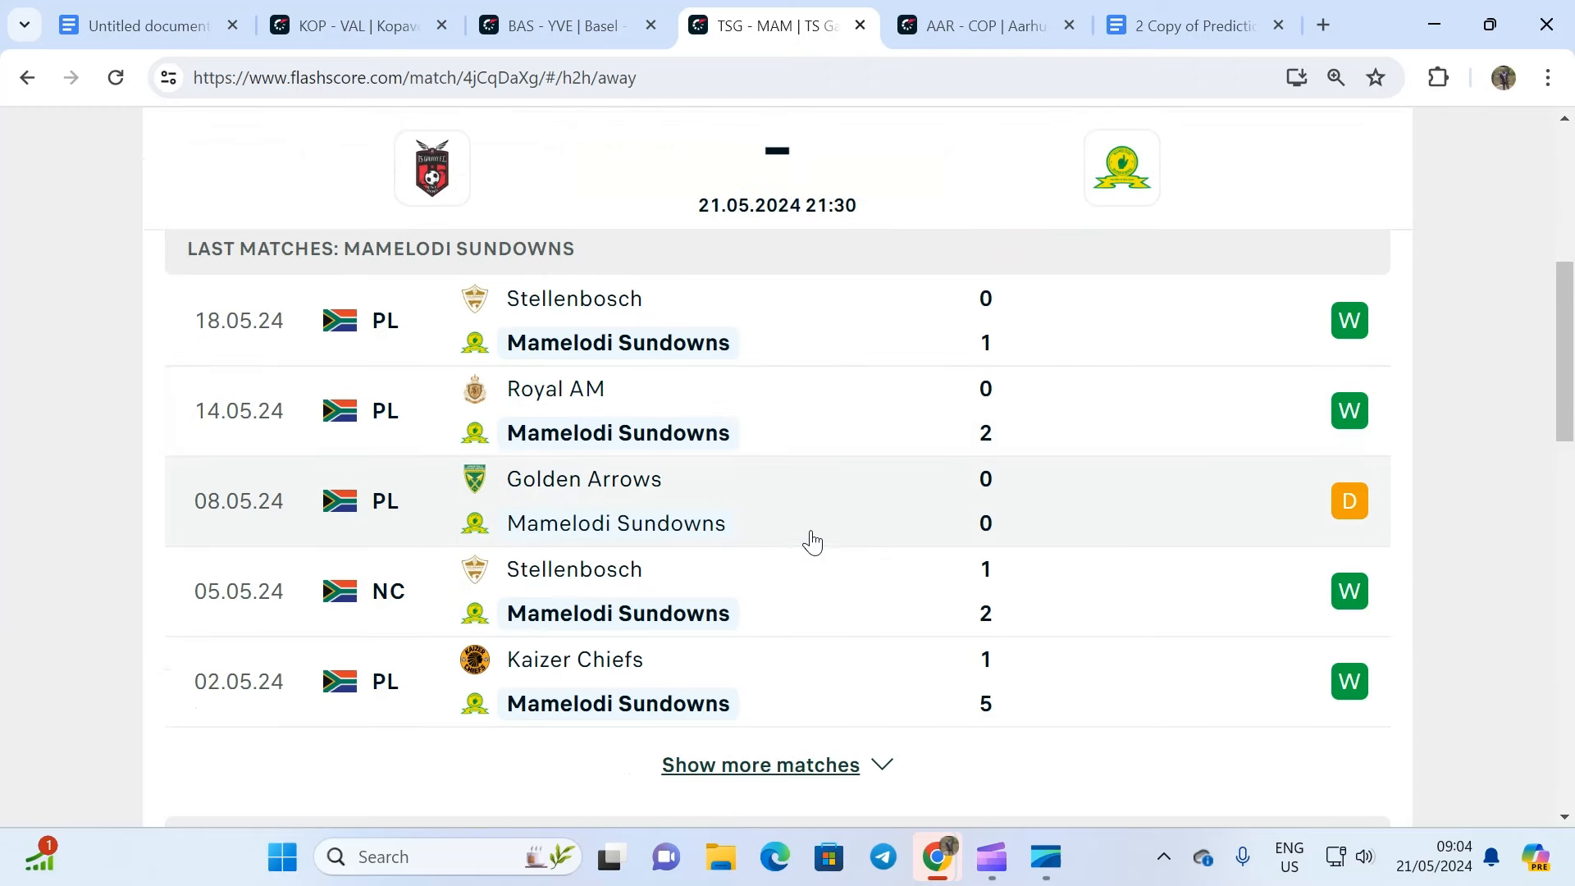
mouse_move(958, 559)
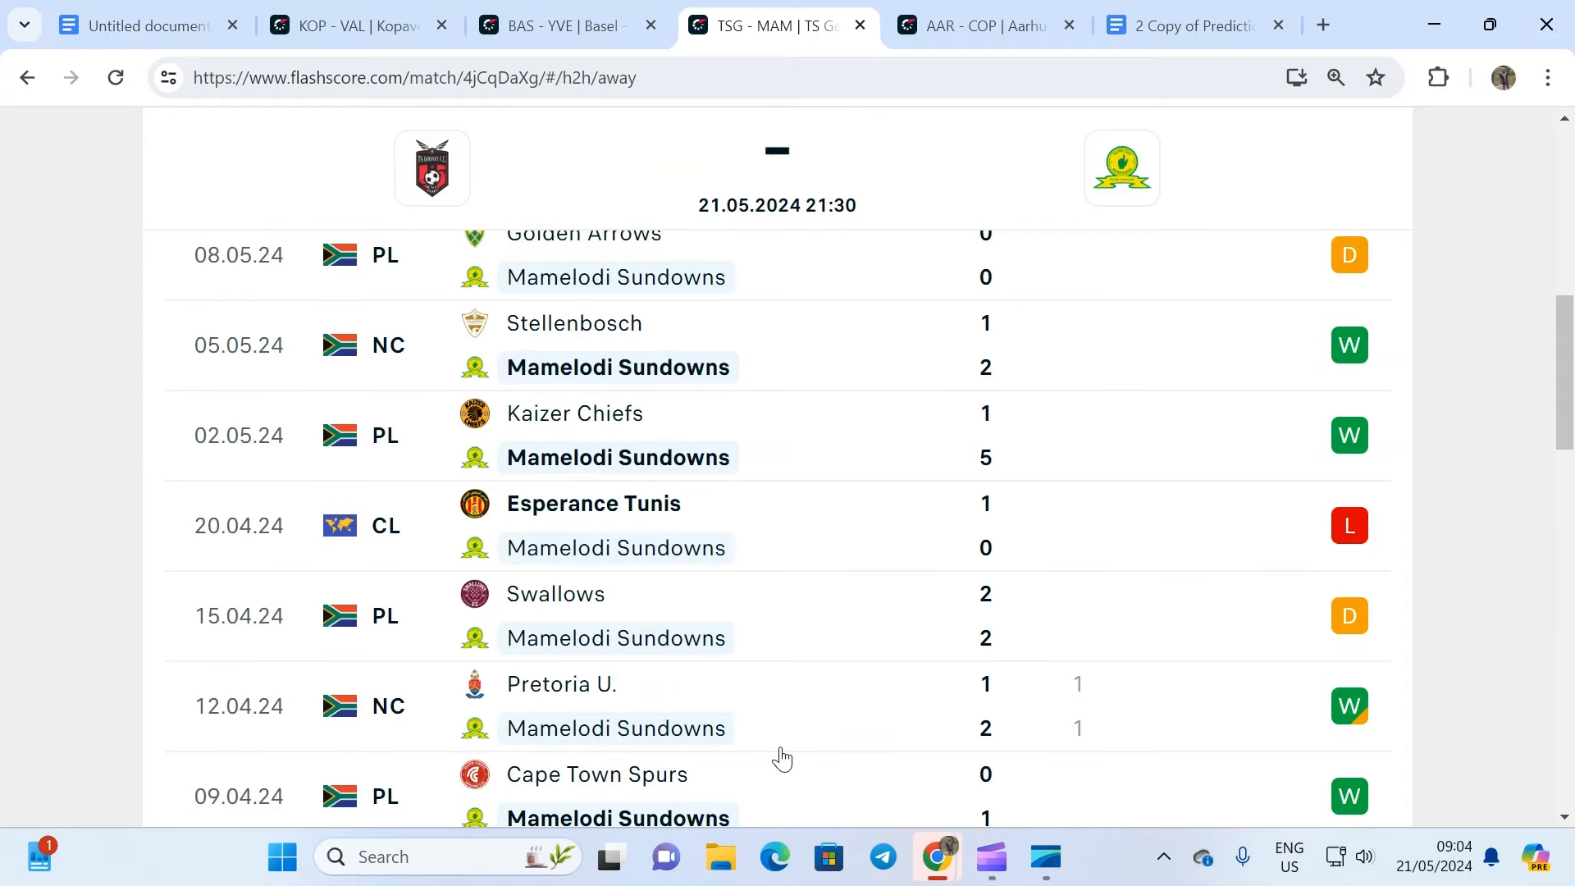
mouse_move(784, 728)
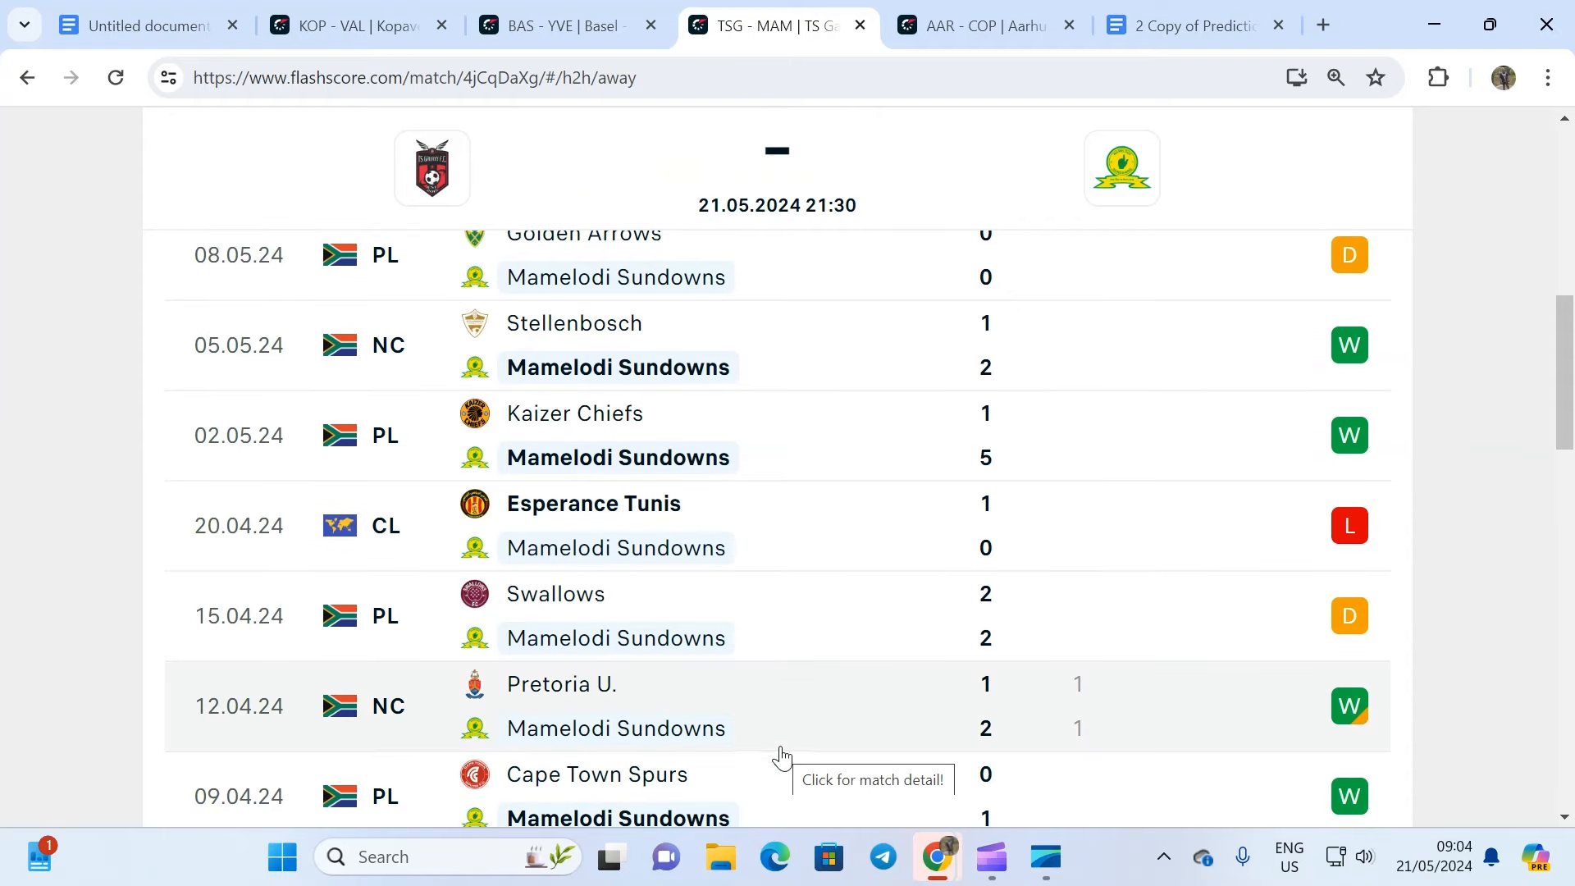
mouse_move(795, 550)
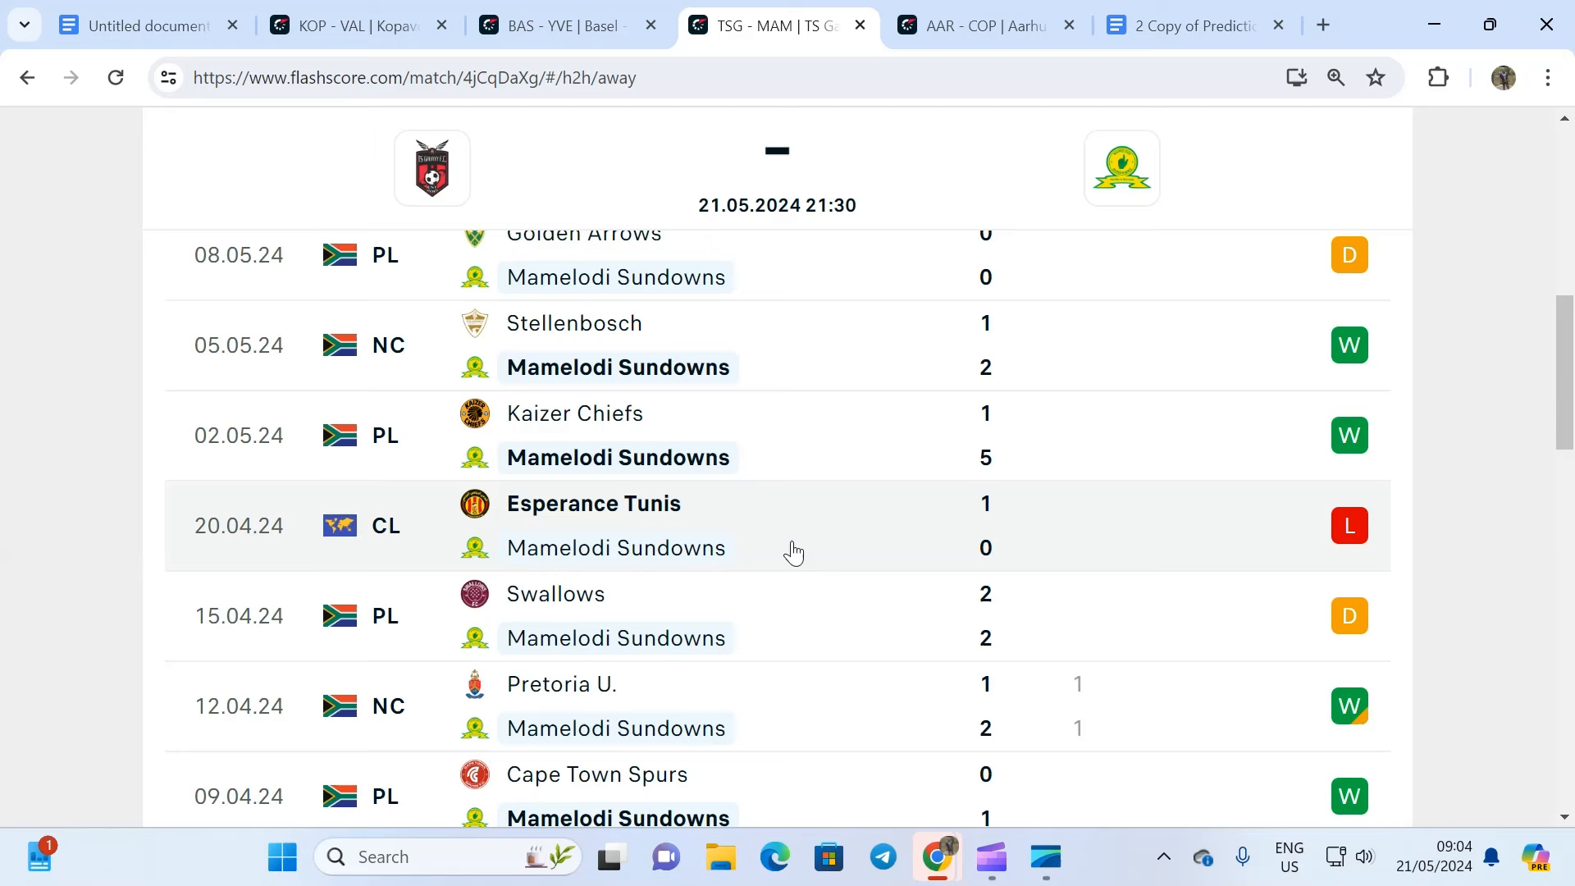
mouse_move(794, 550)
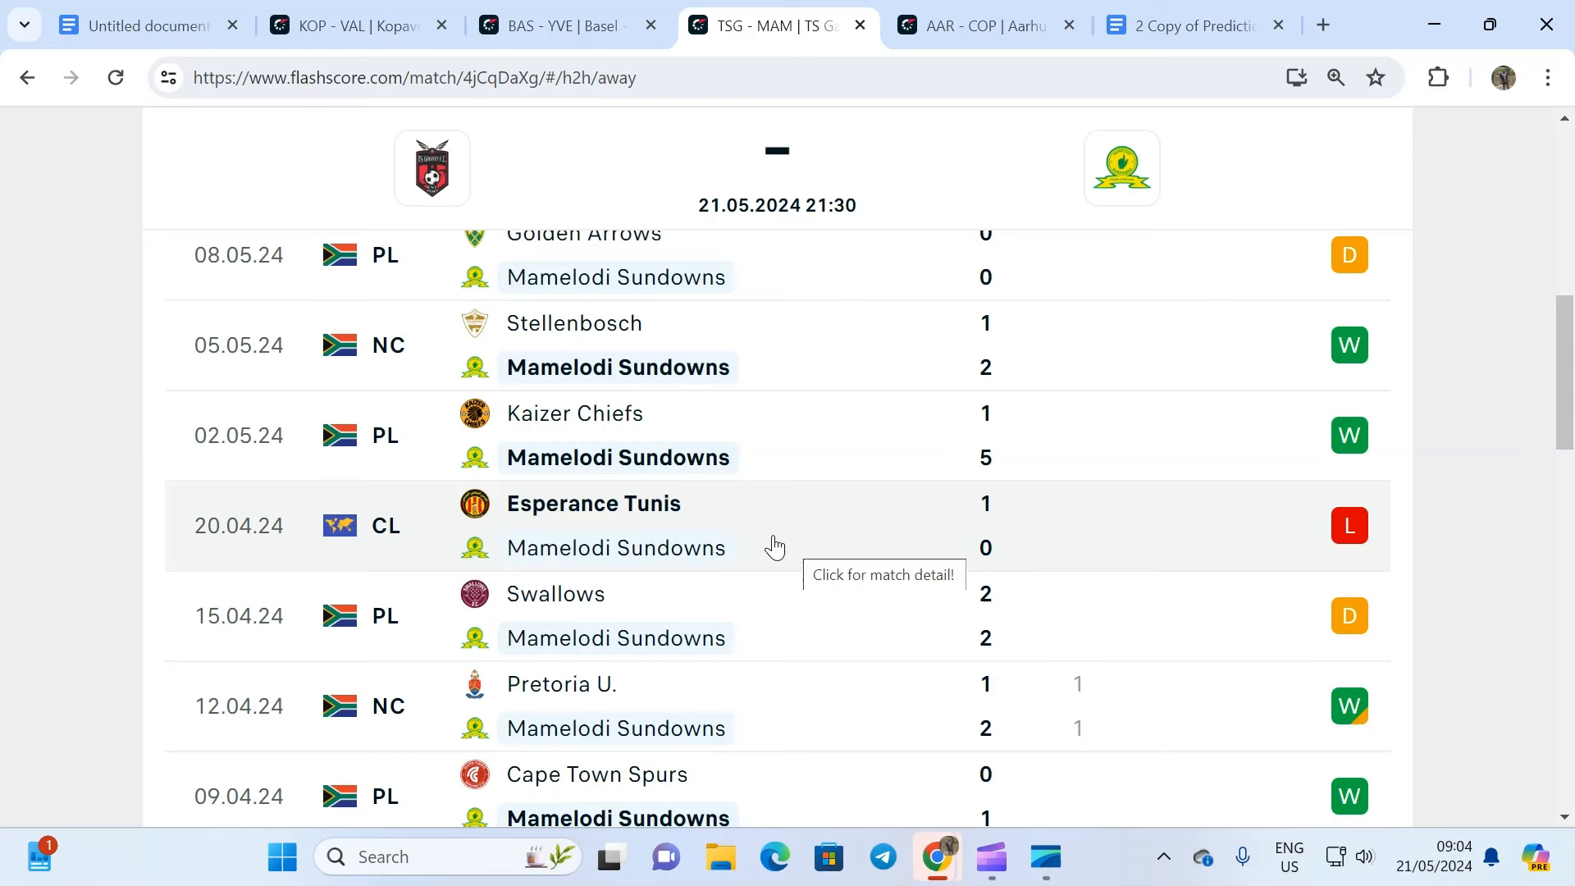
Scroll Mamelodi Sundowns' away results from May 2024 back to late 2023
scroll("down", 3)
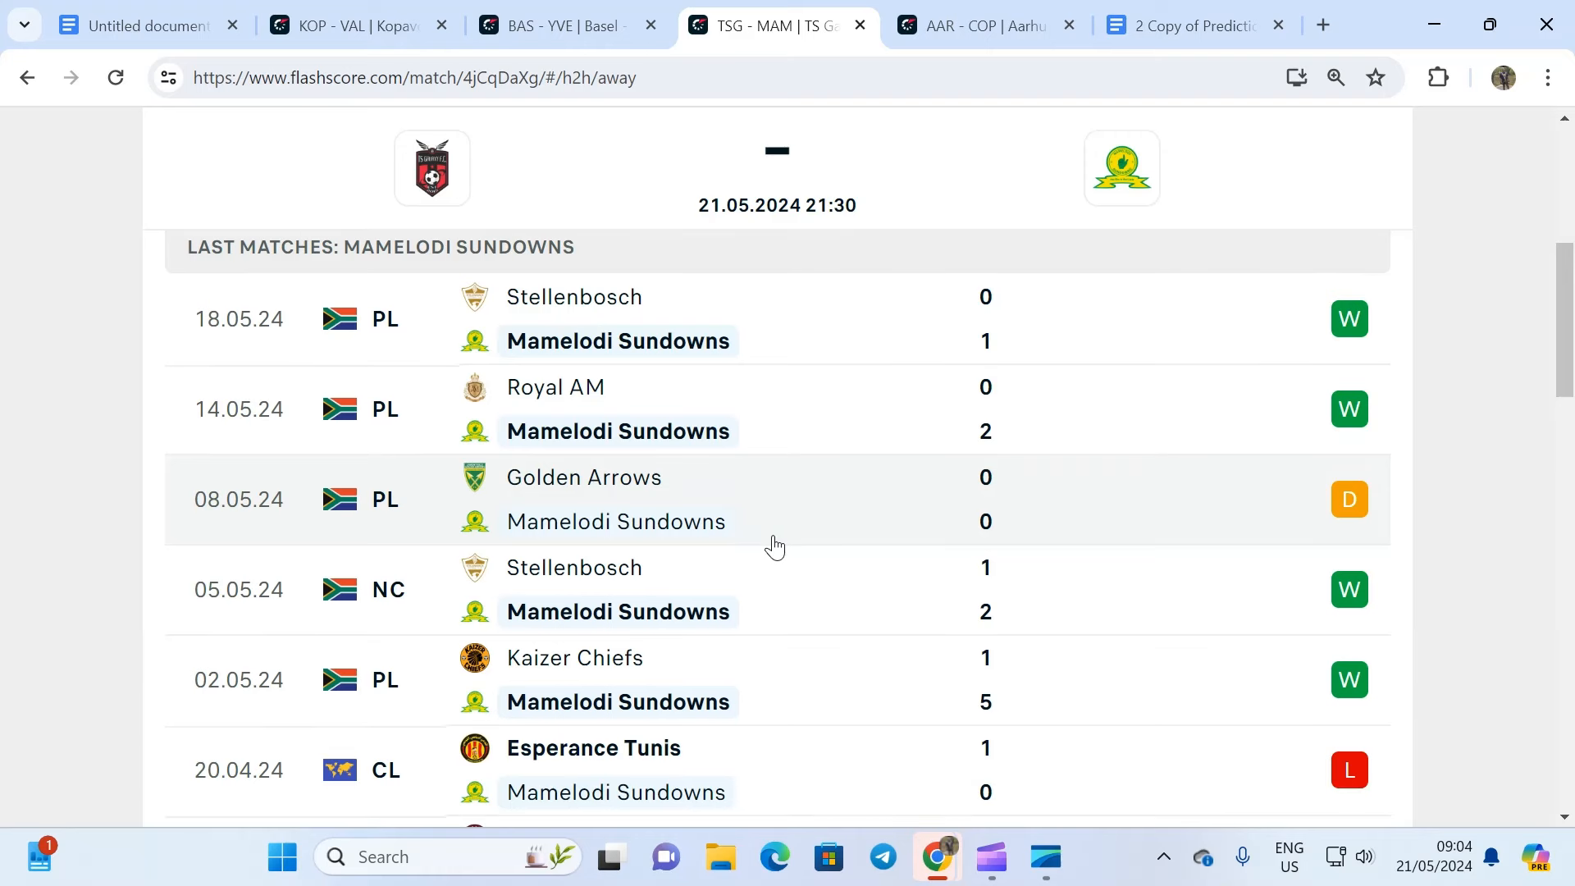
scroll("down", 3)
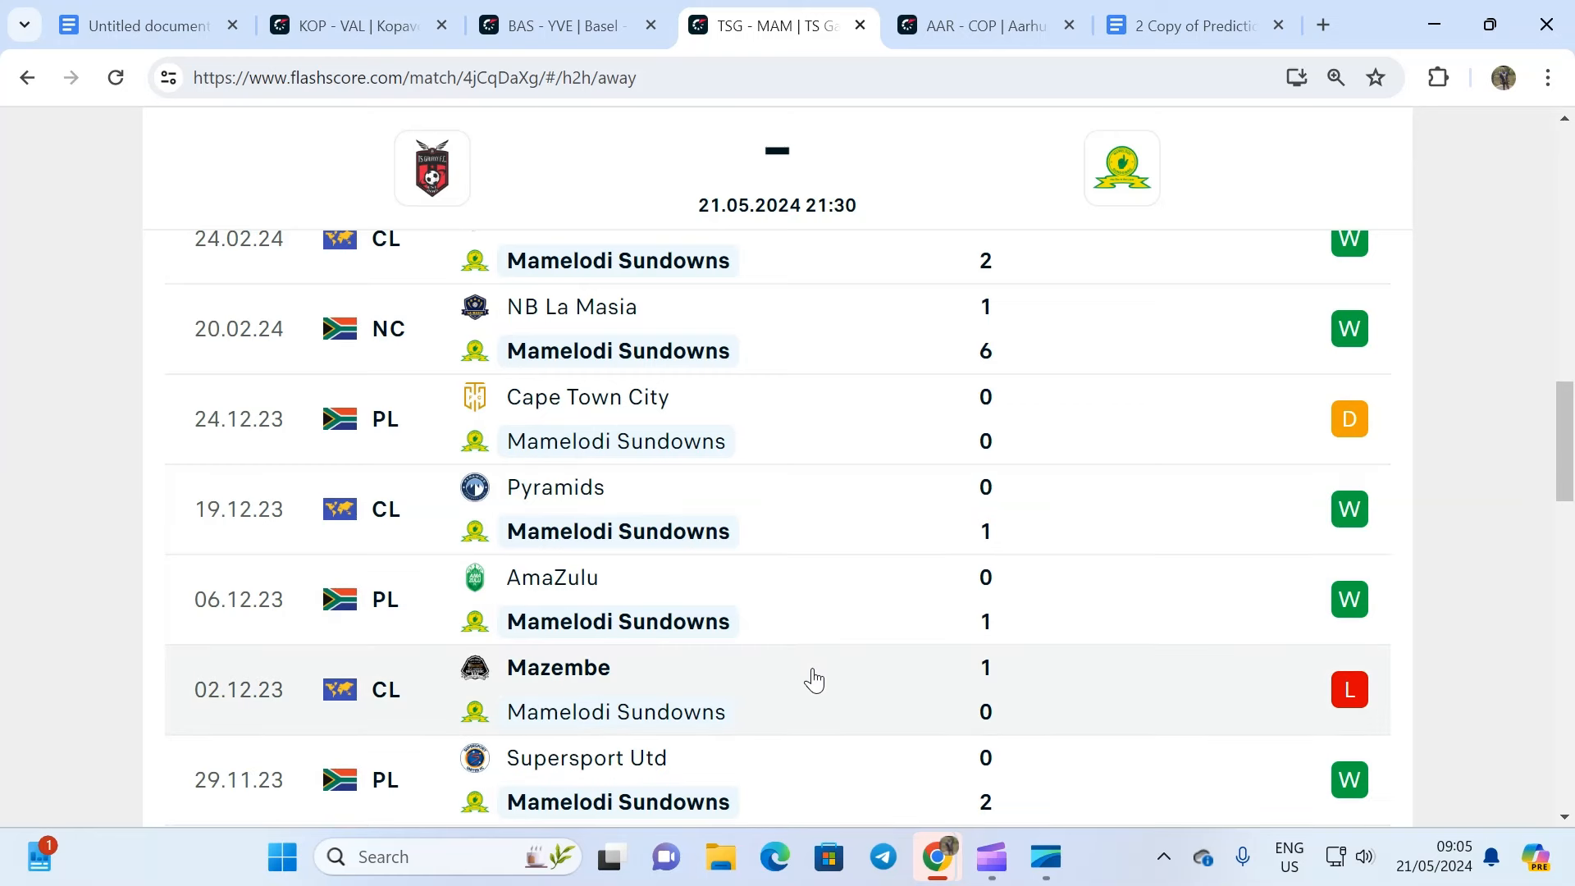
scroll("down", 3)
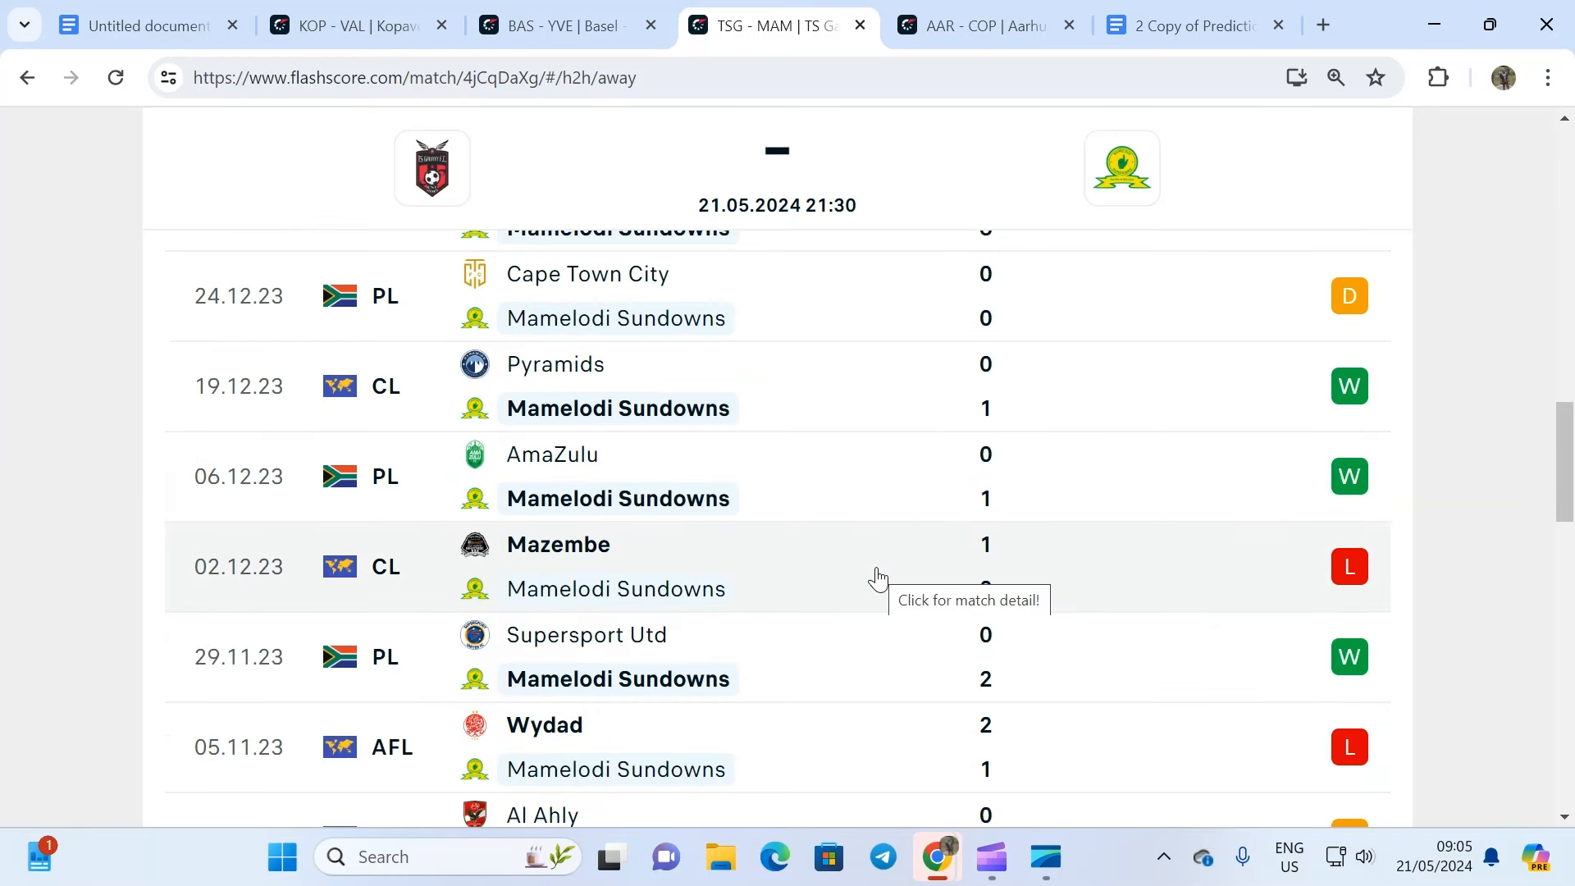
mouse_move(829, 577)
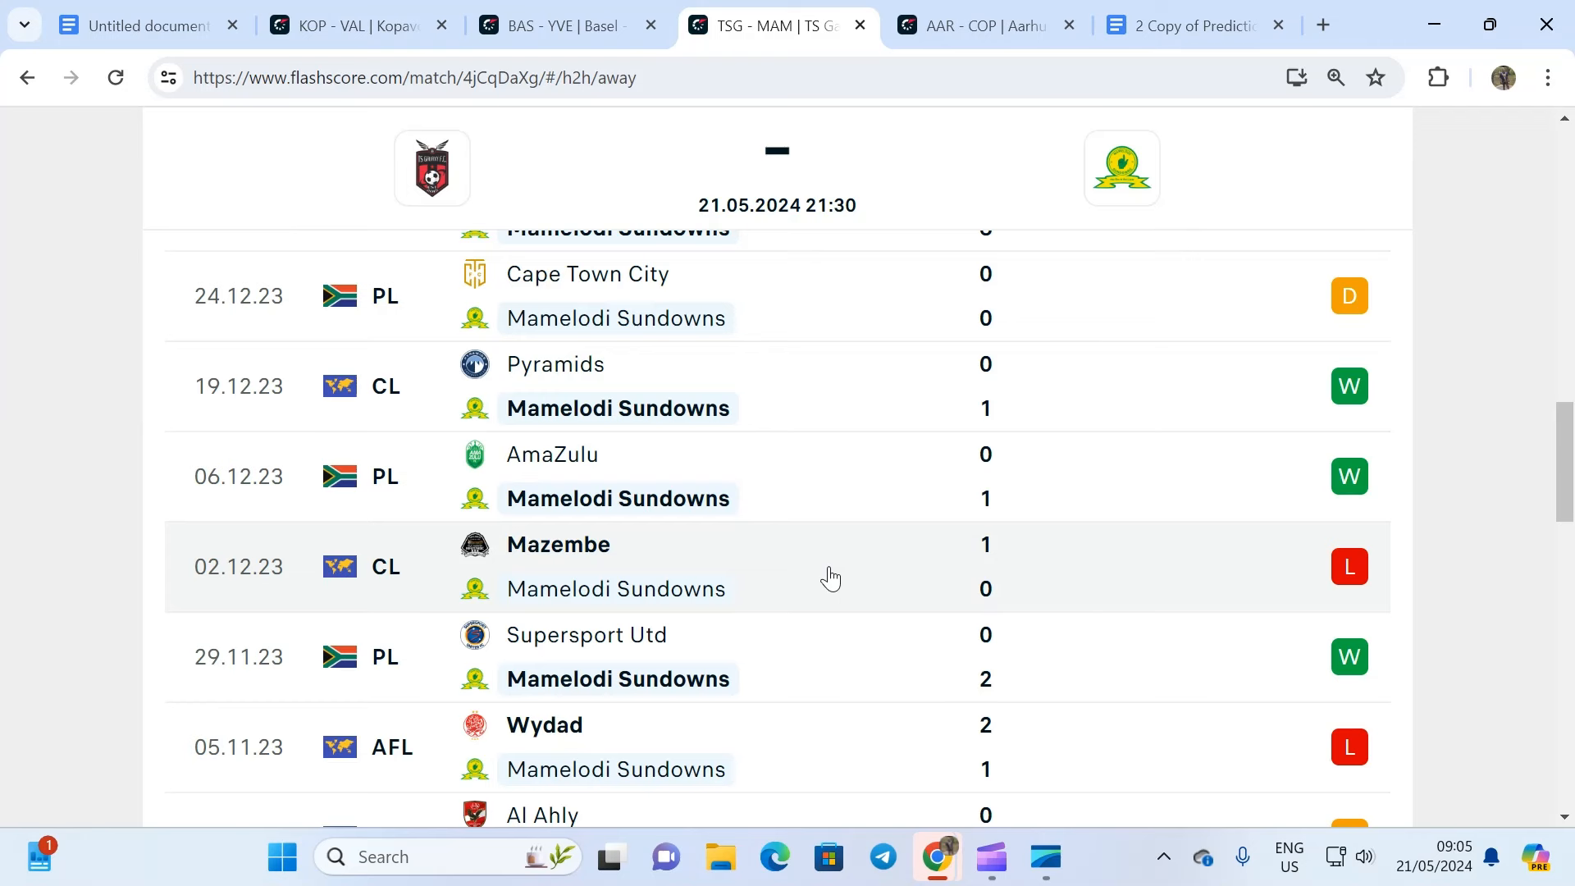
mouse_move(831, 575)
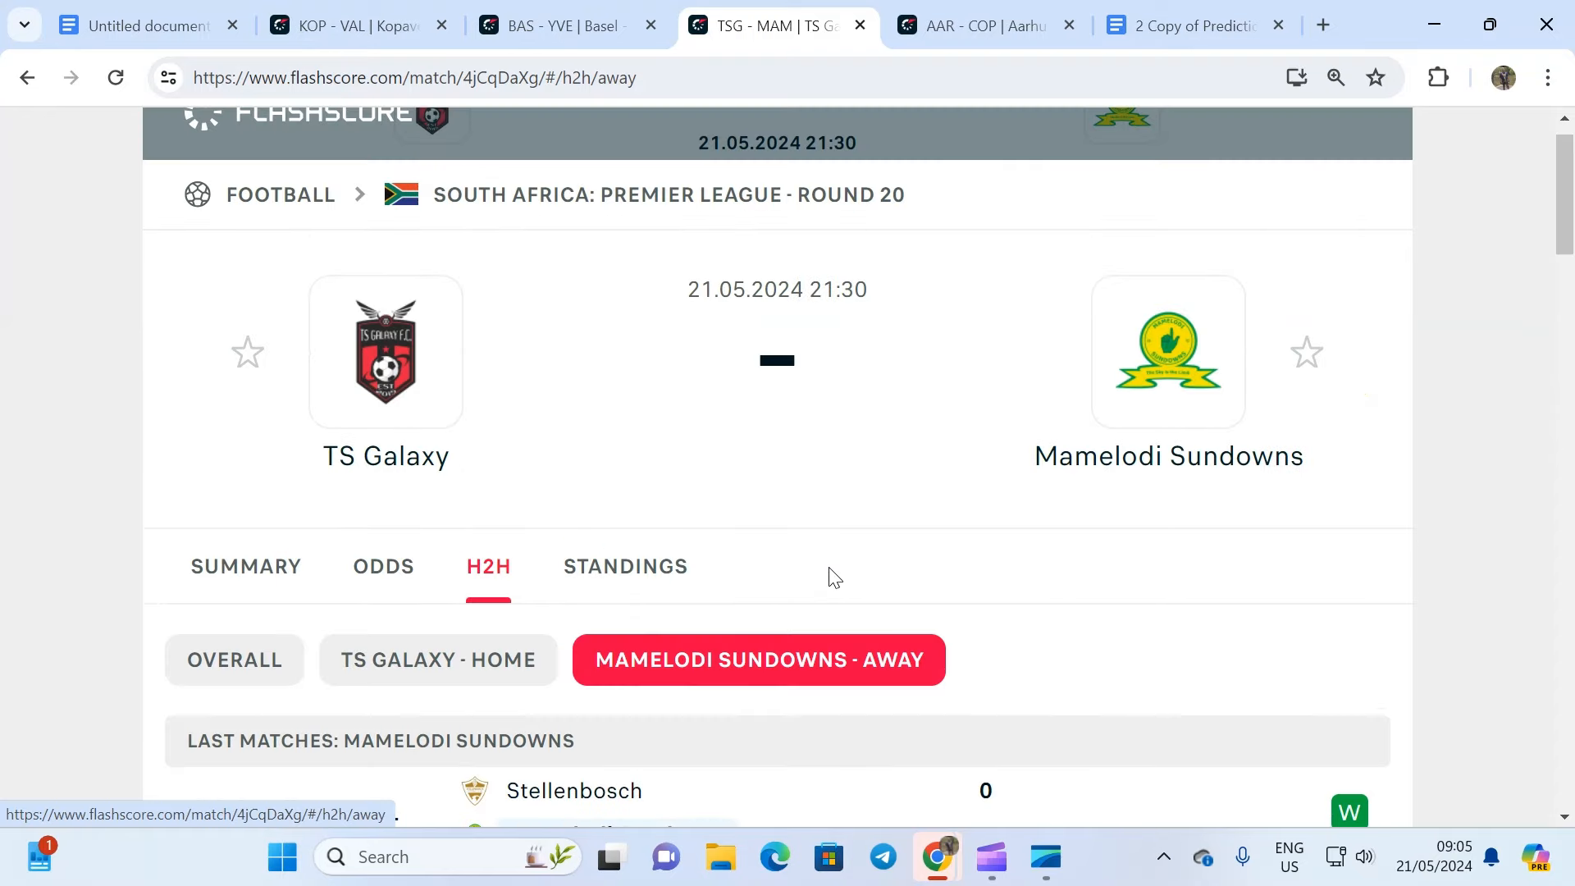
scroll("down", 3)
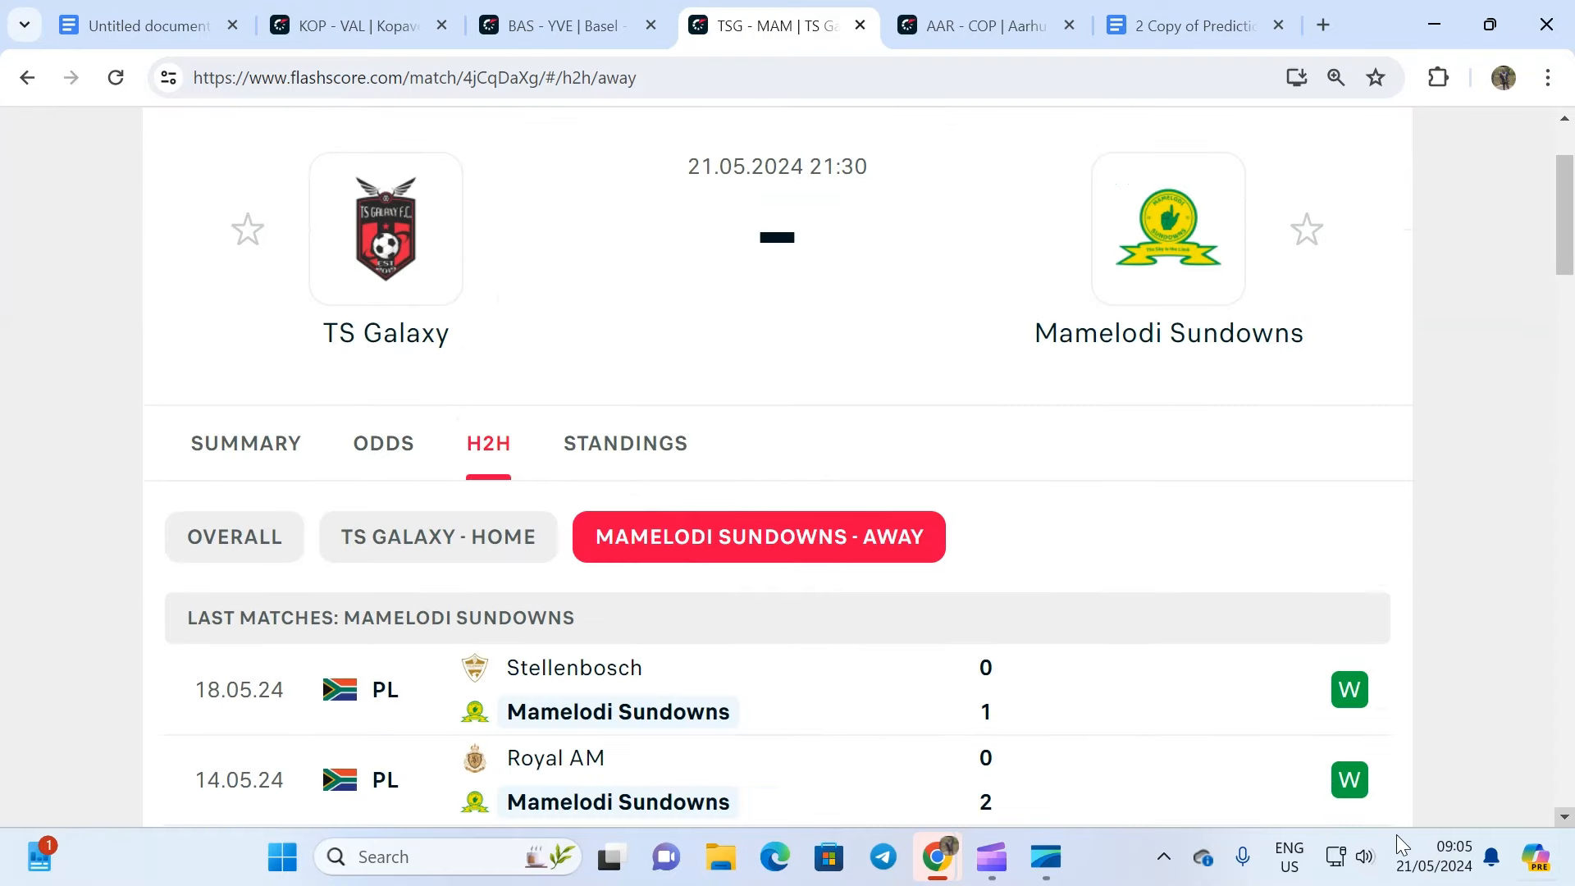
View the Overall table: Mamelodi Sundowns top on 72 points, TS Galaxy fourth on 43
left_click(623, 443)
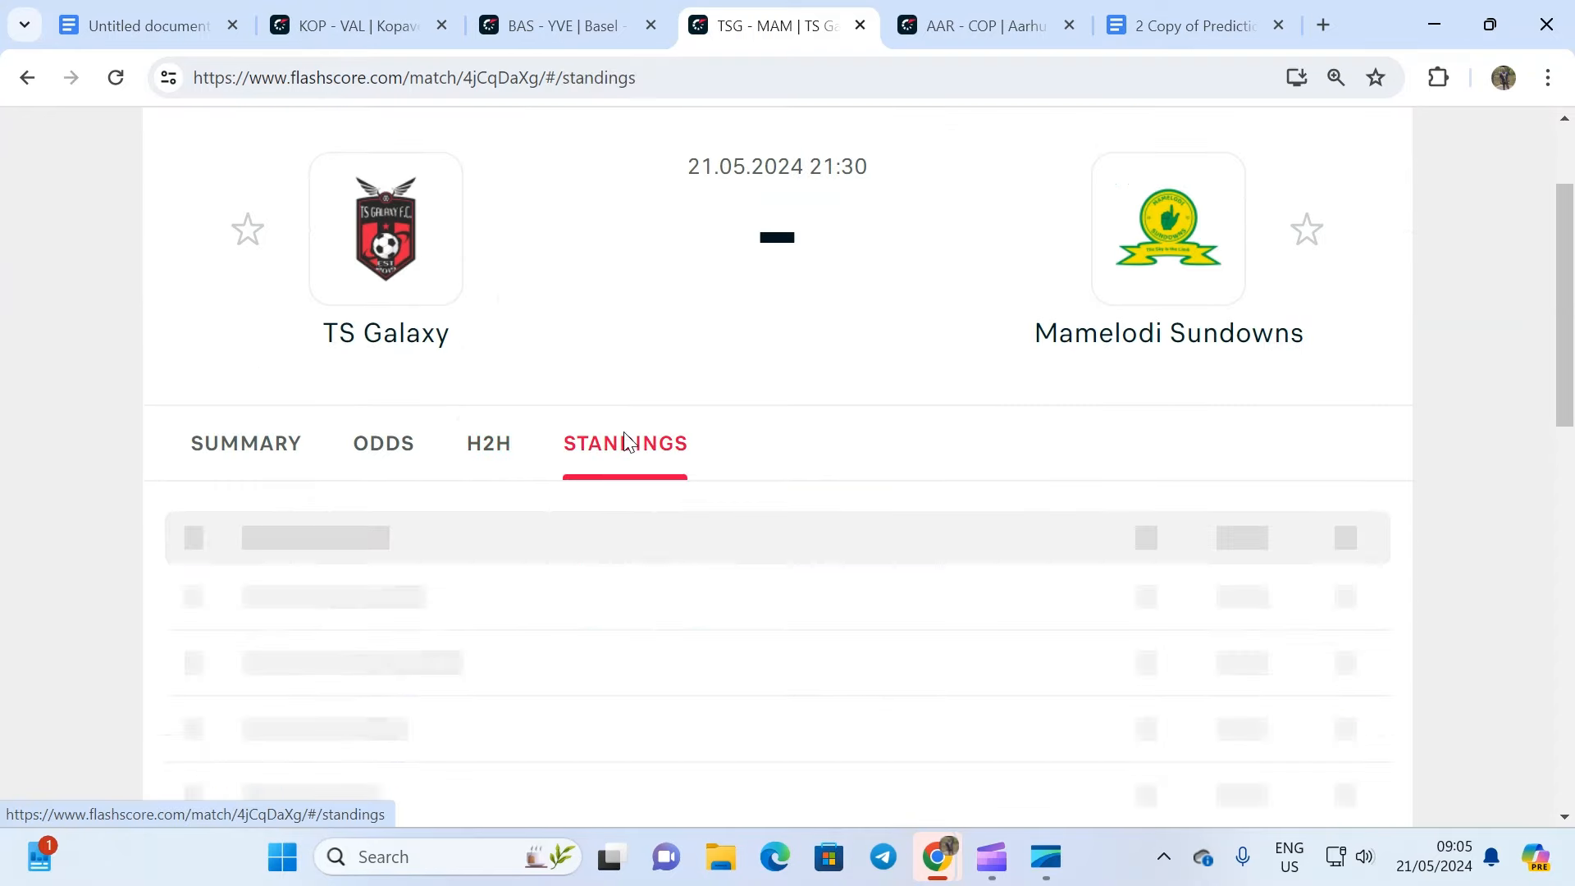
left_click(623, 442)
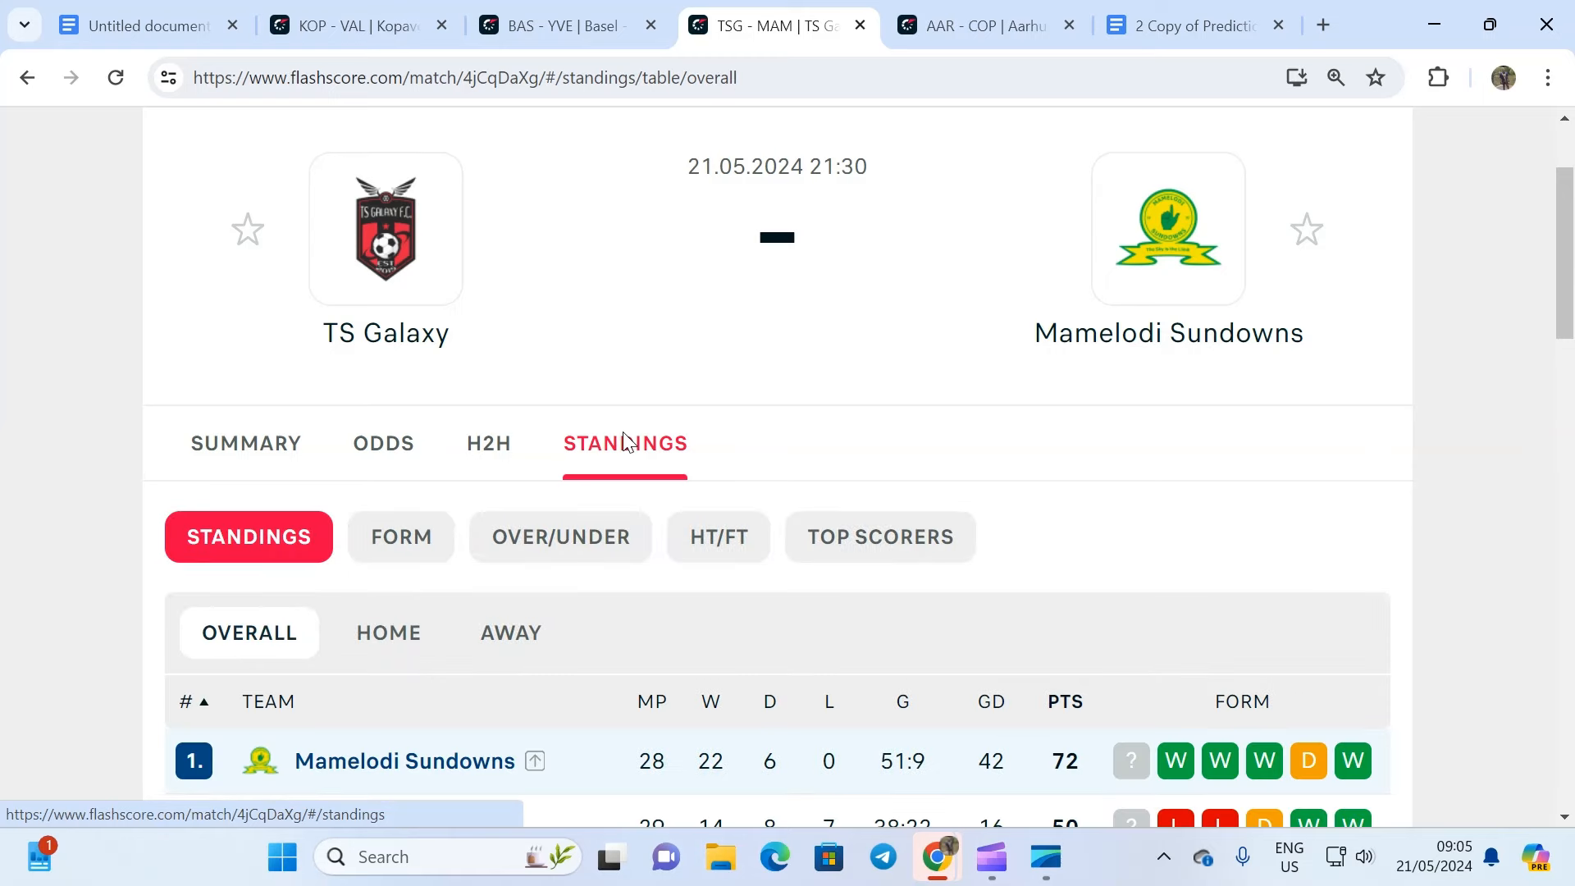
scroll("down", 3)
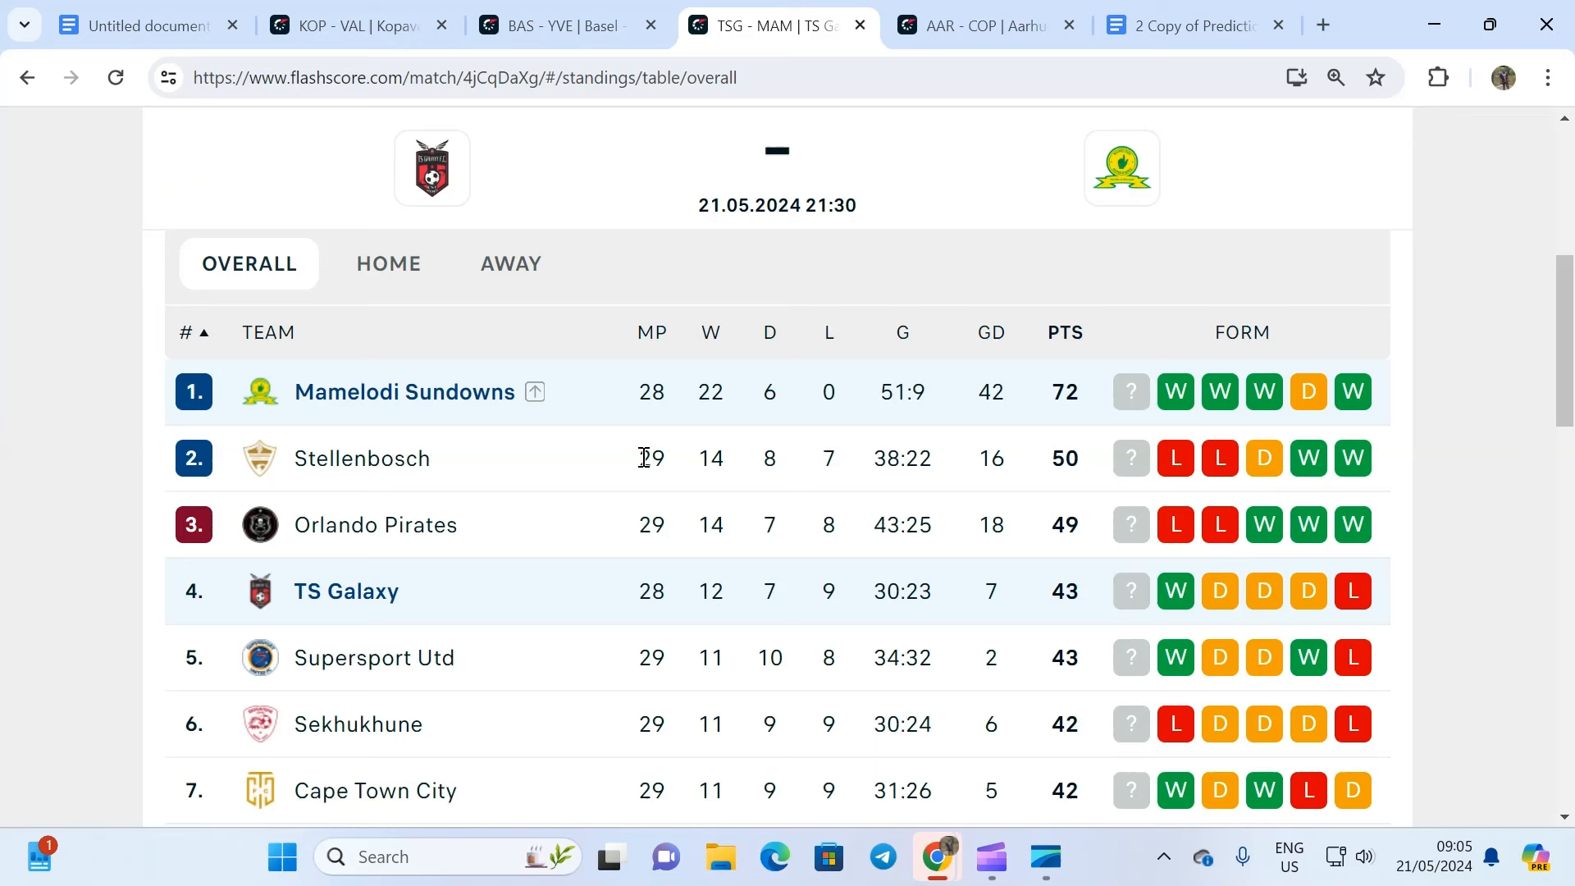
mouse_move(630, 464)
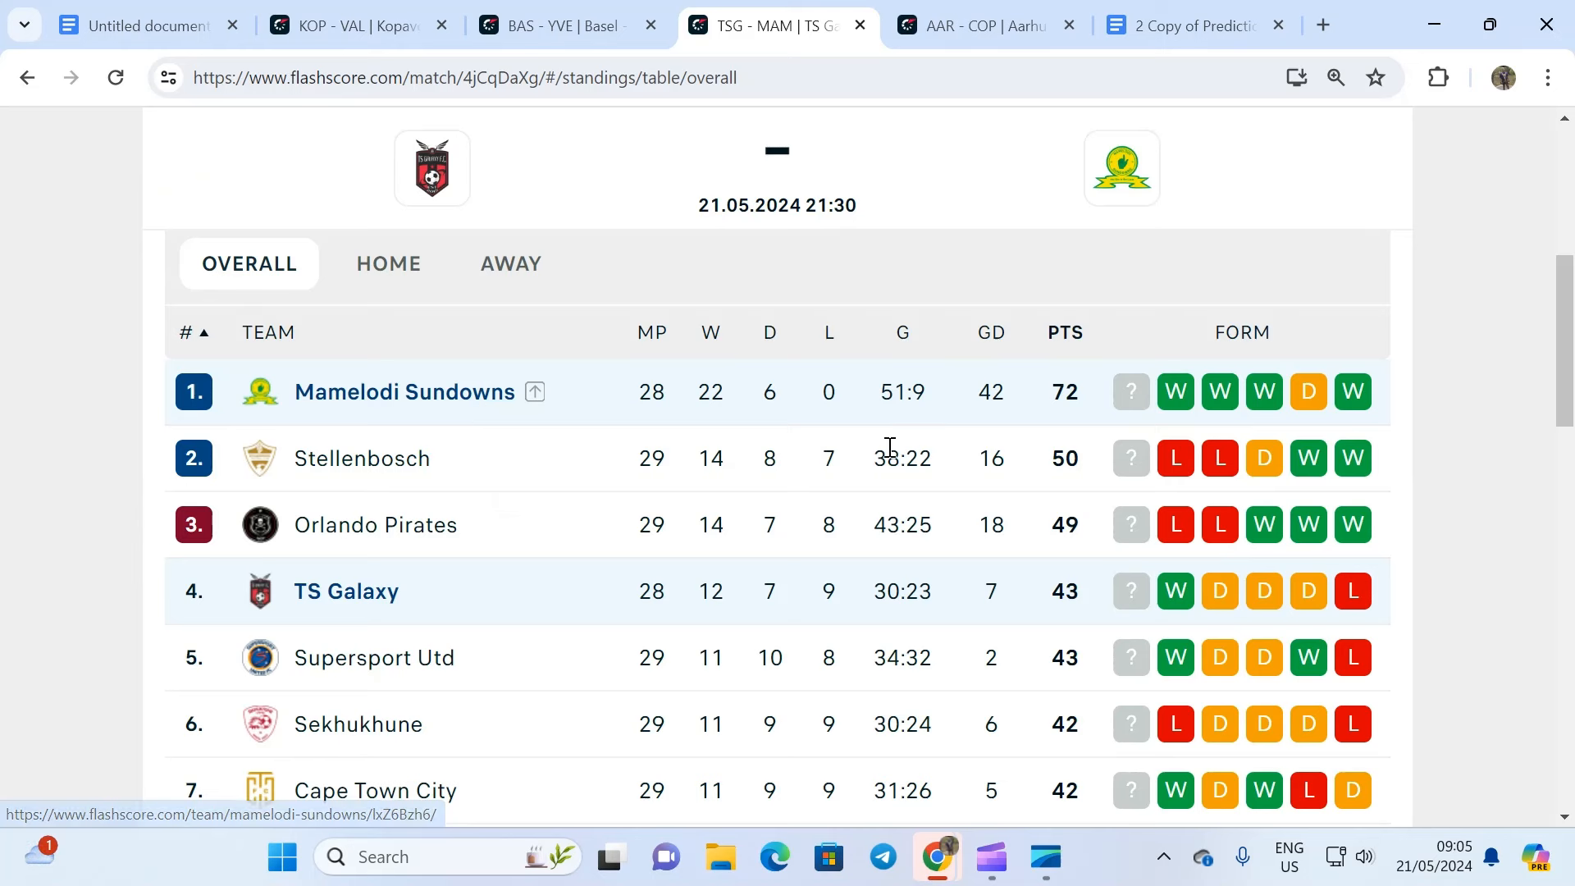
mouse_move(1084, 421)
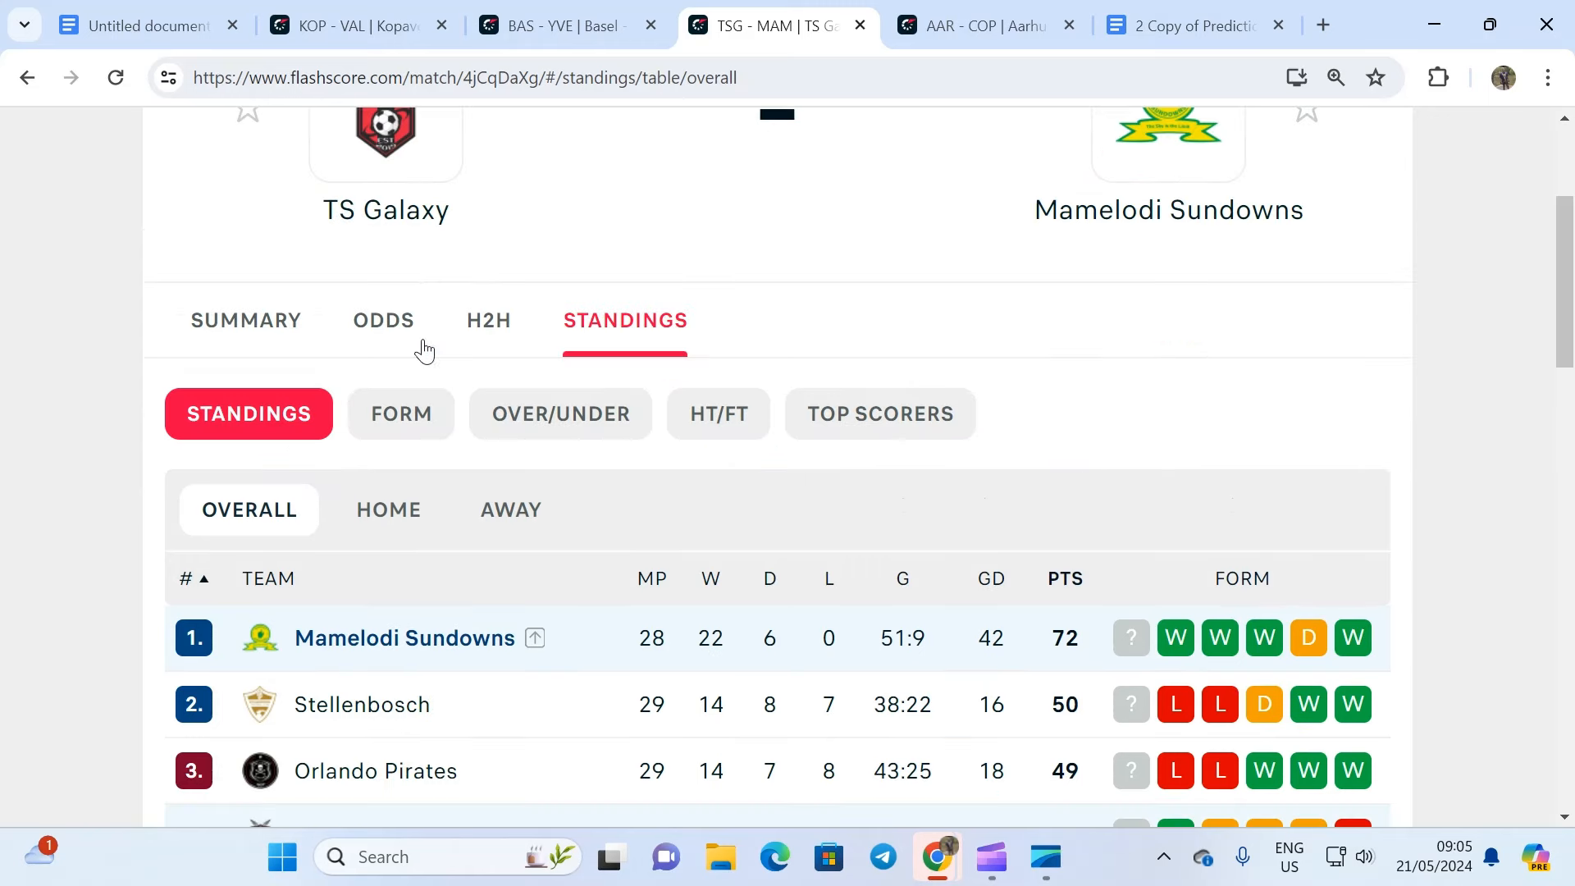
Review TS Galaxy's home results and past meetings, then show Mamelodi Sundowns' away matches
left_click(487, 319)
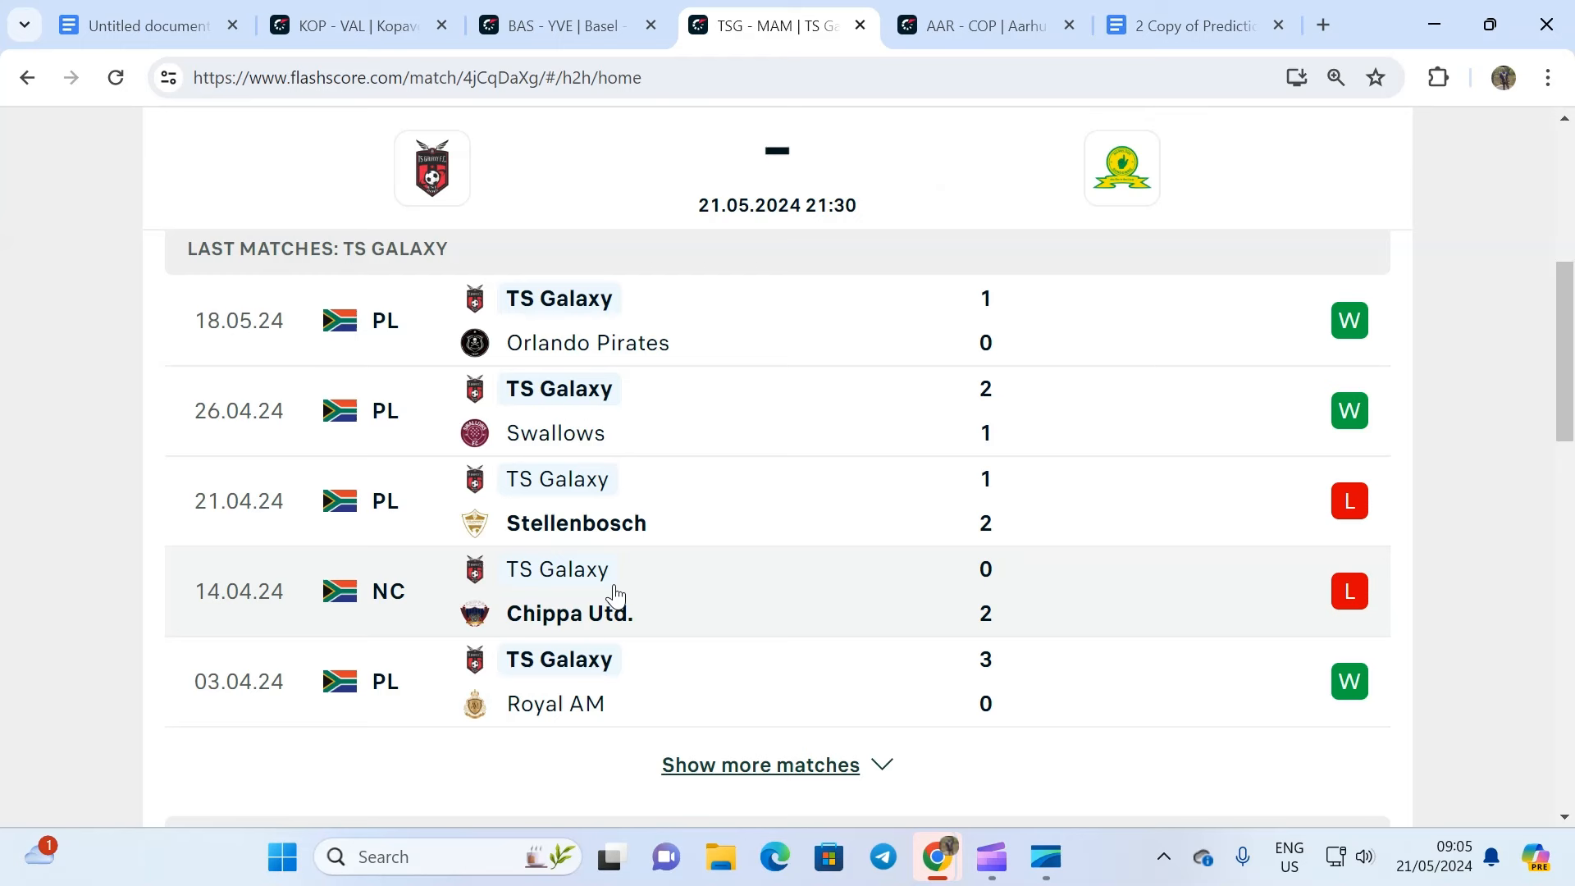
mouse_move(648, 607)
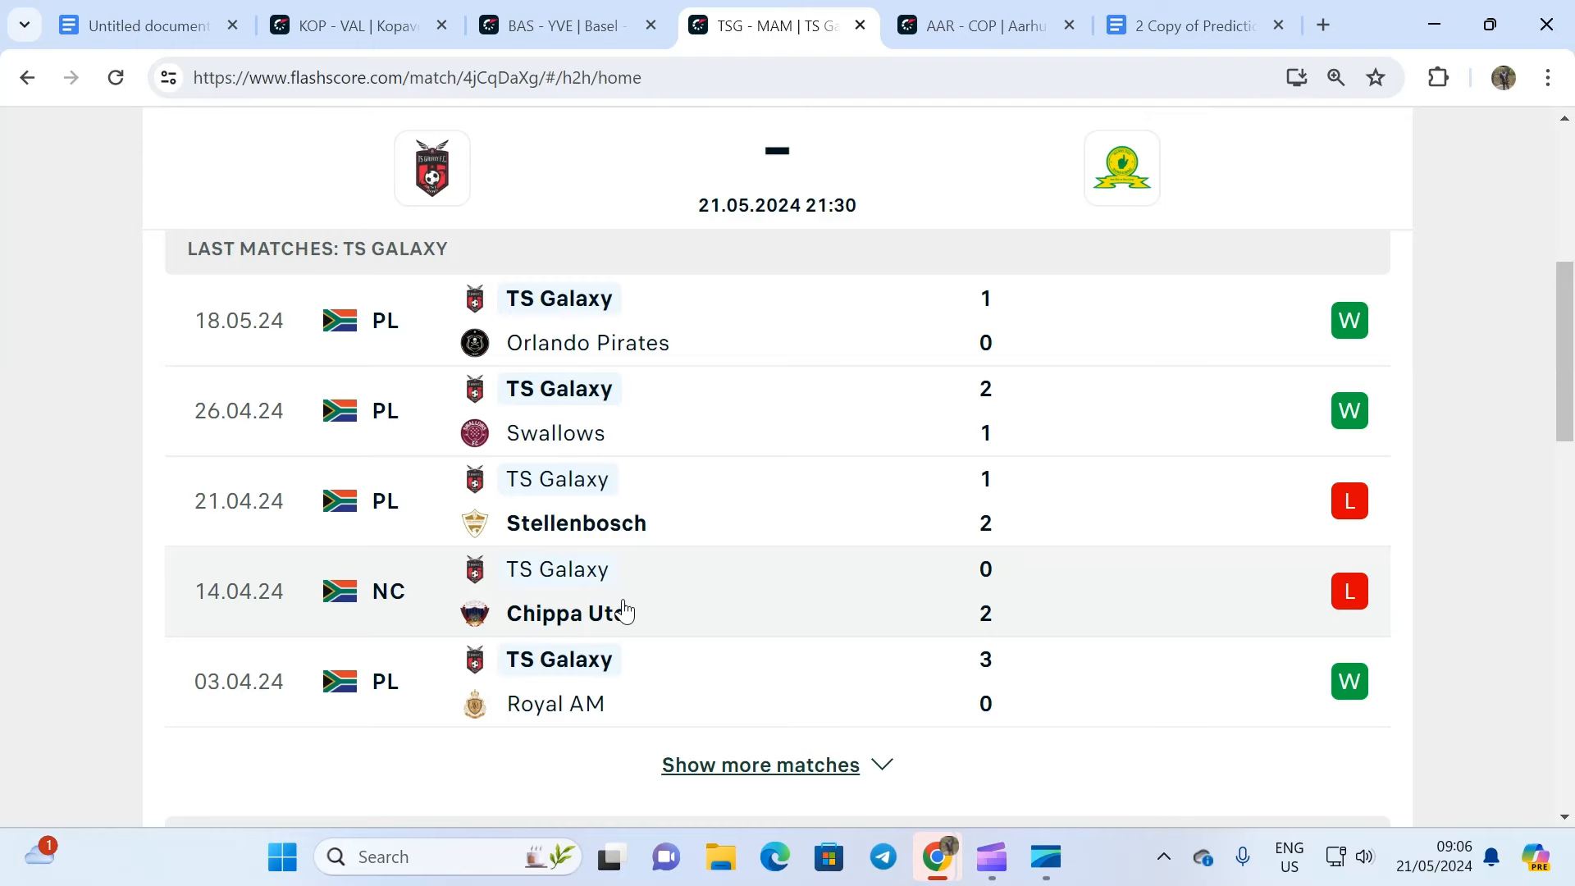
scroll("down", 3)
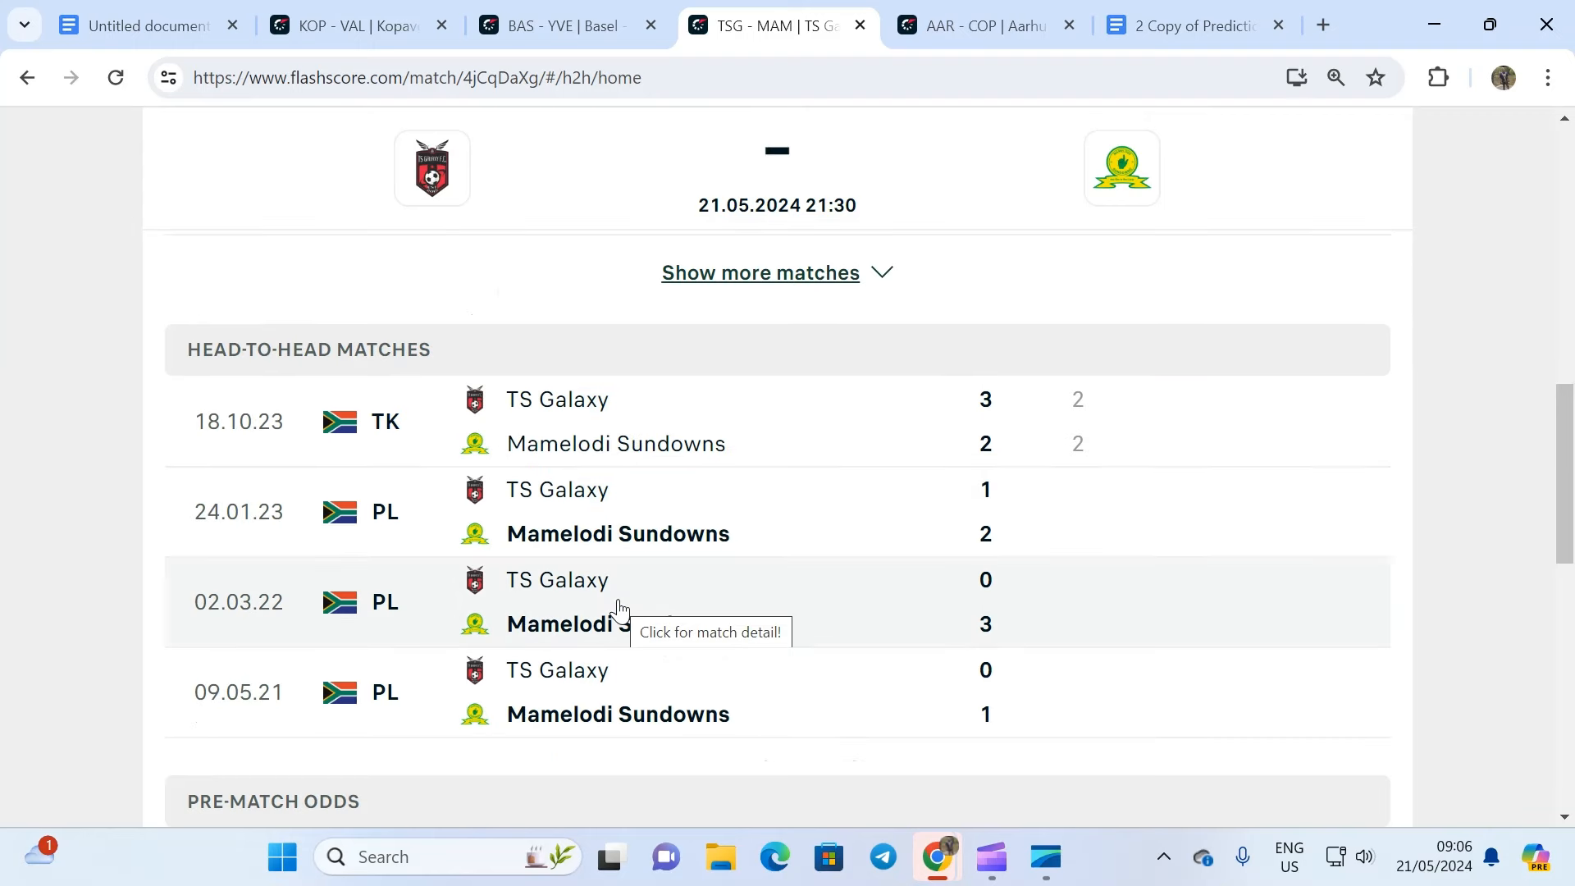
mouse_move(958, 440)
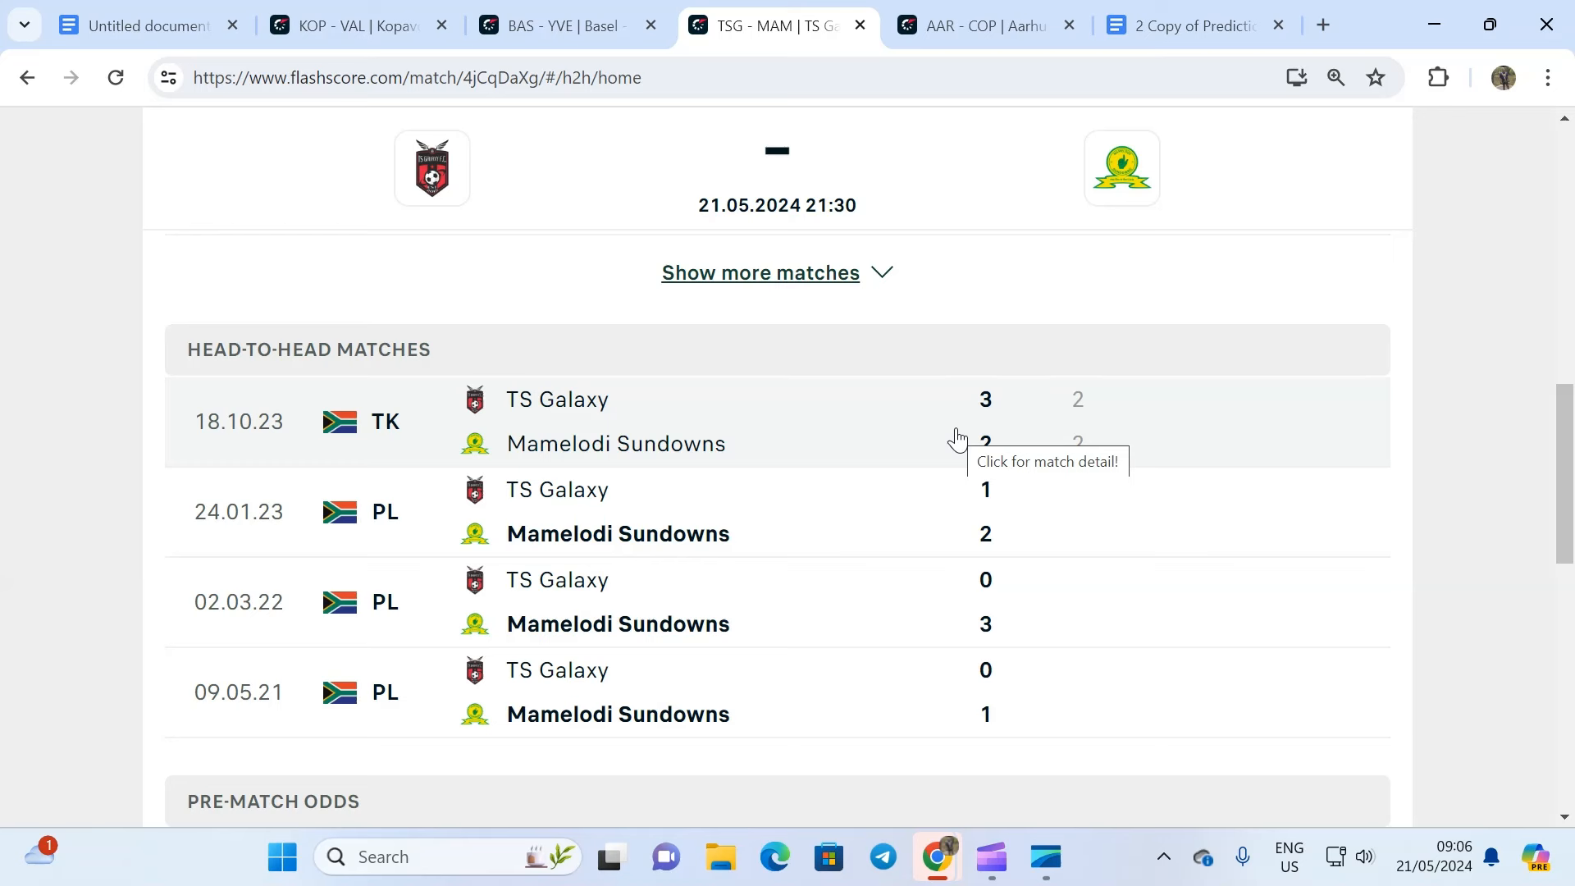
mouse_move(809, 429)
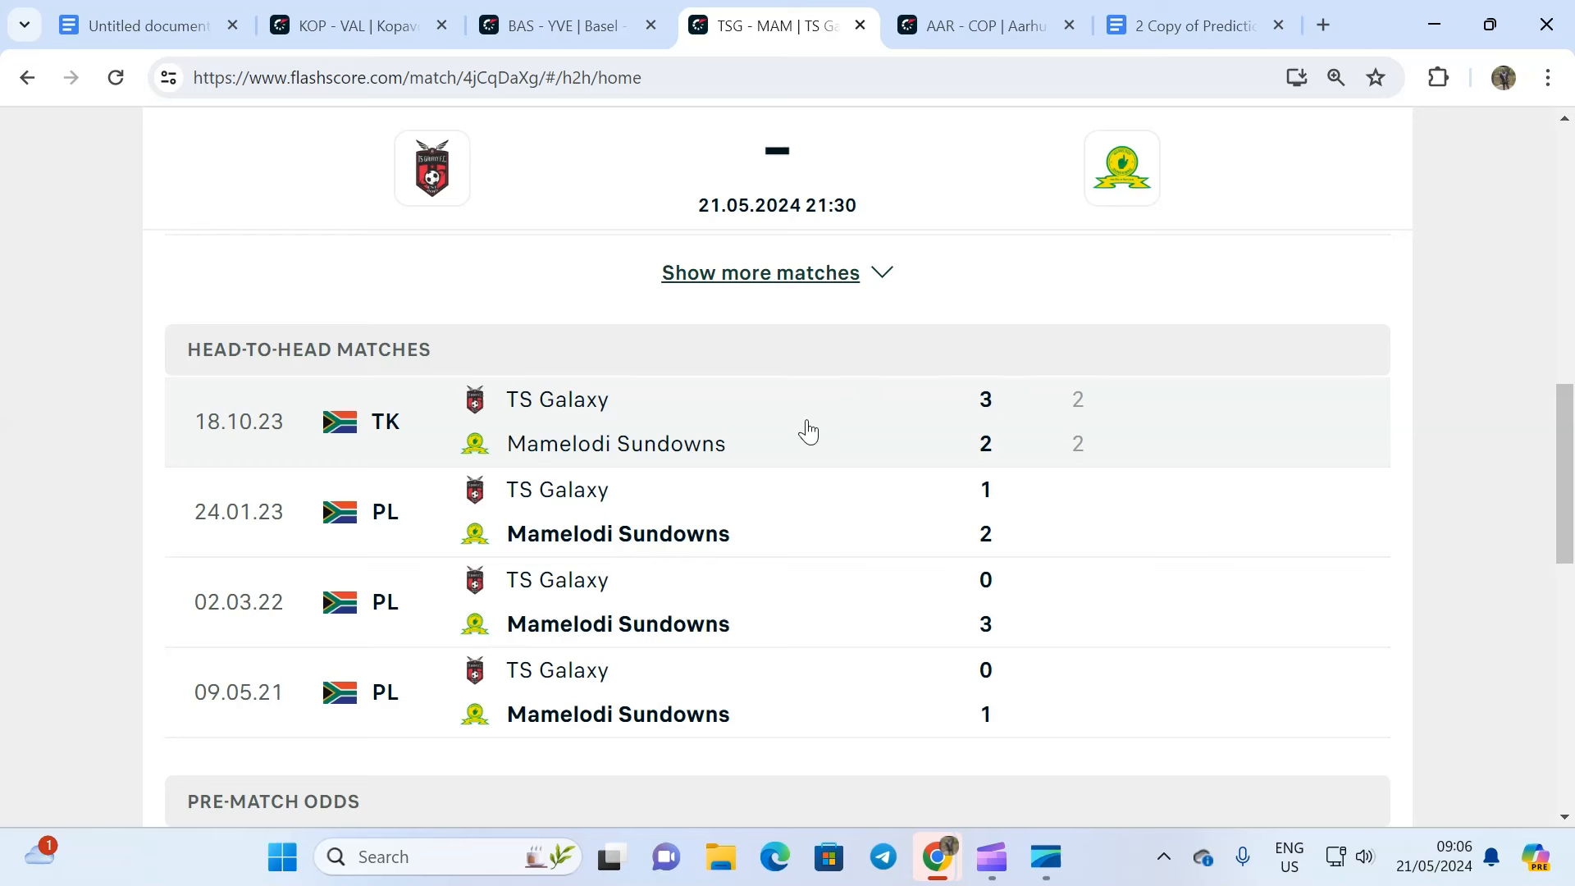
mouse_move(992, 425)
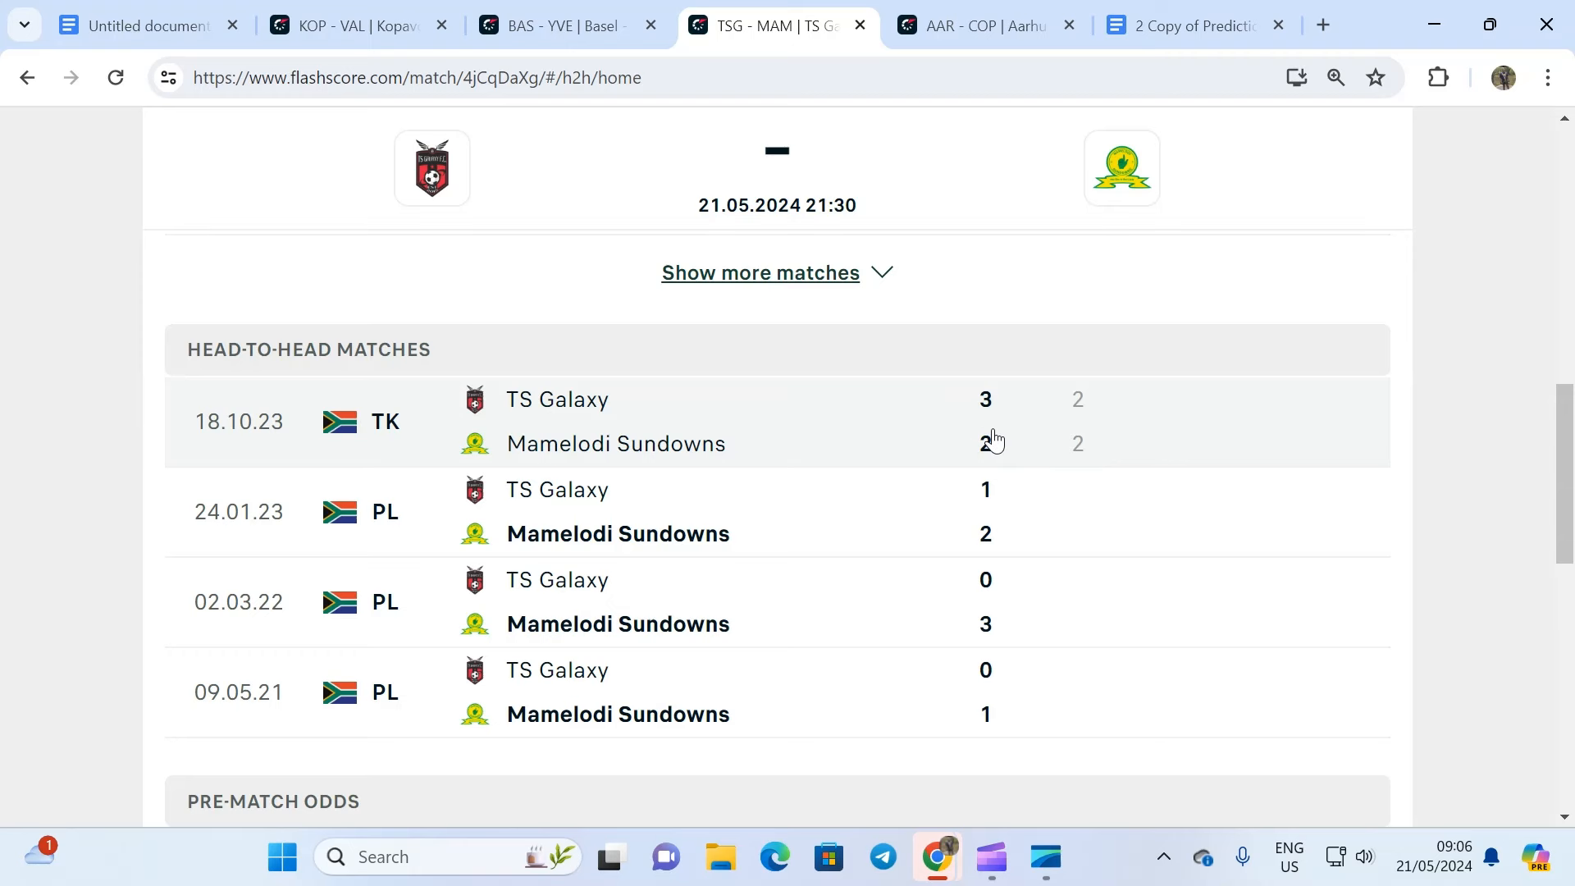
mouse_move(989, 437)
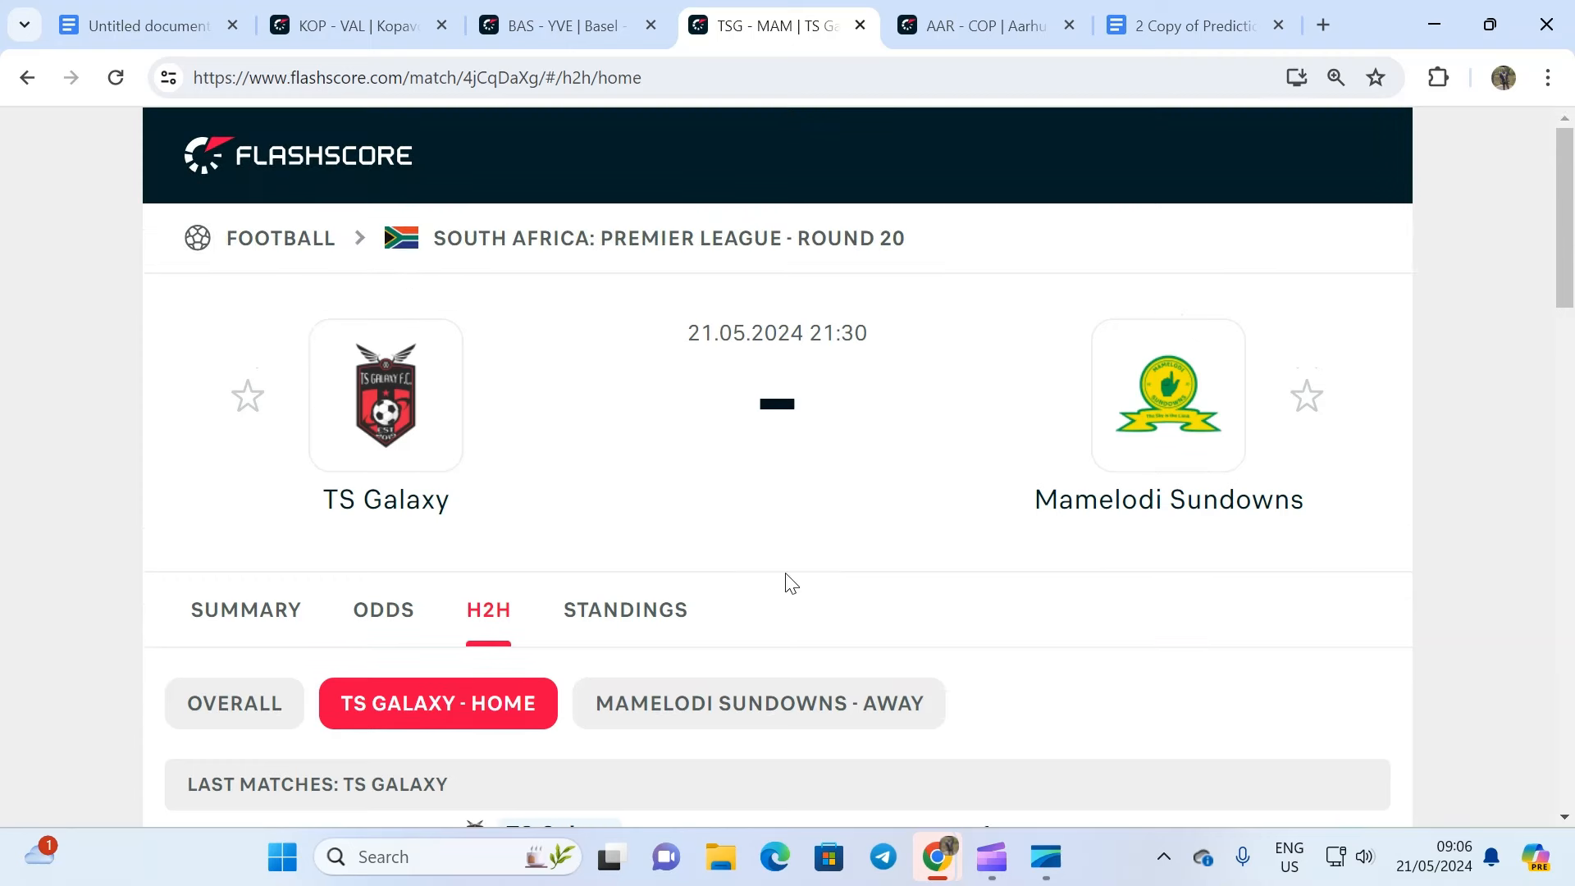
left_click(757, 703)
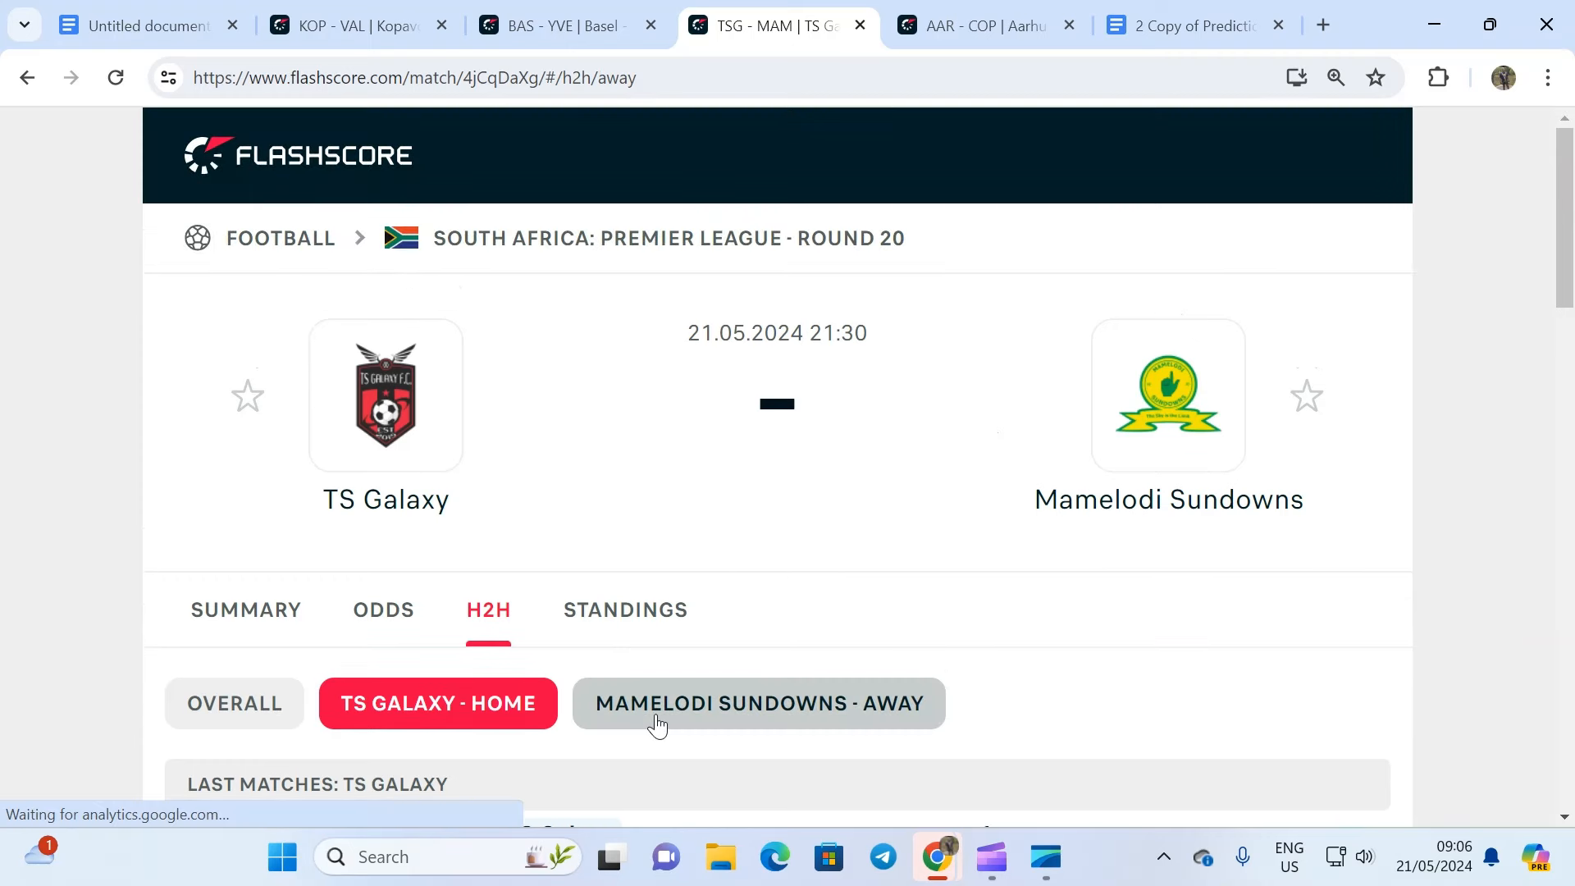
left_click(757, 703)
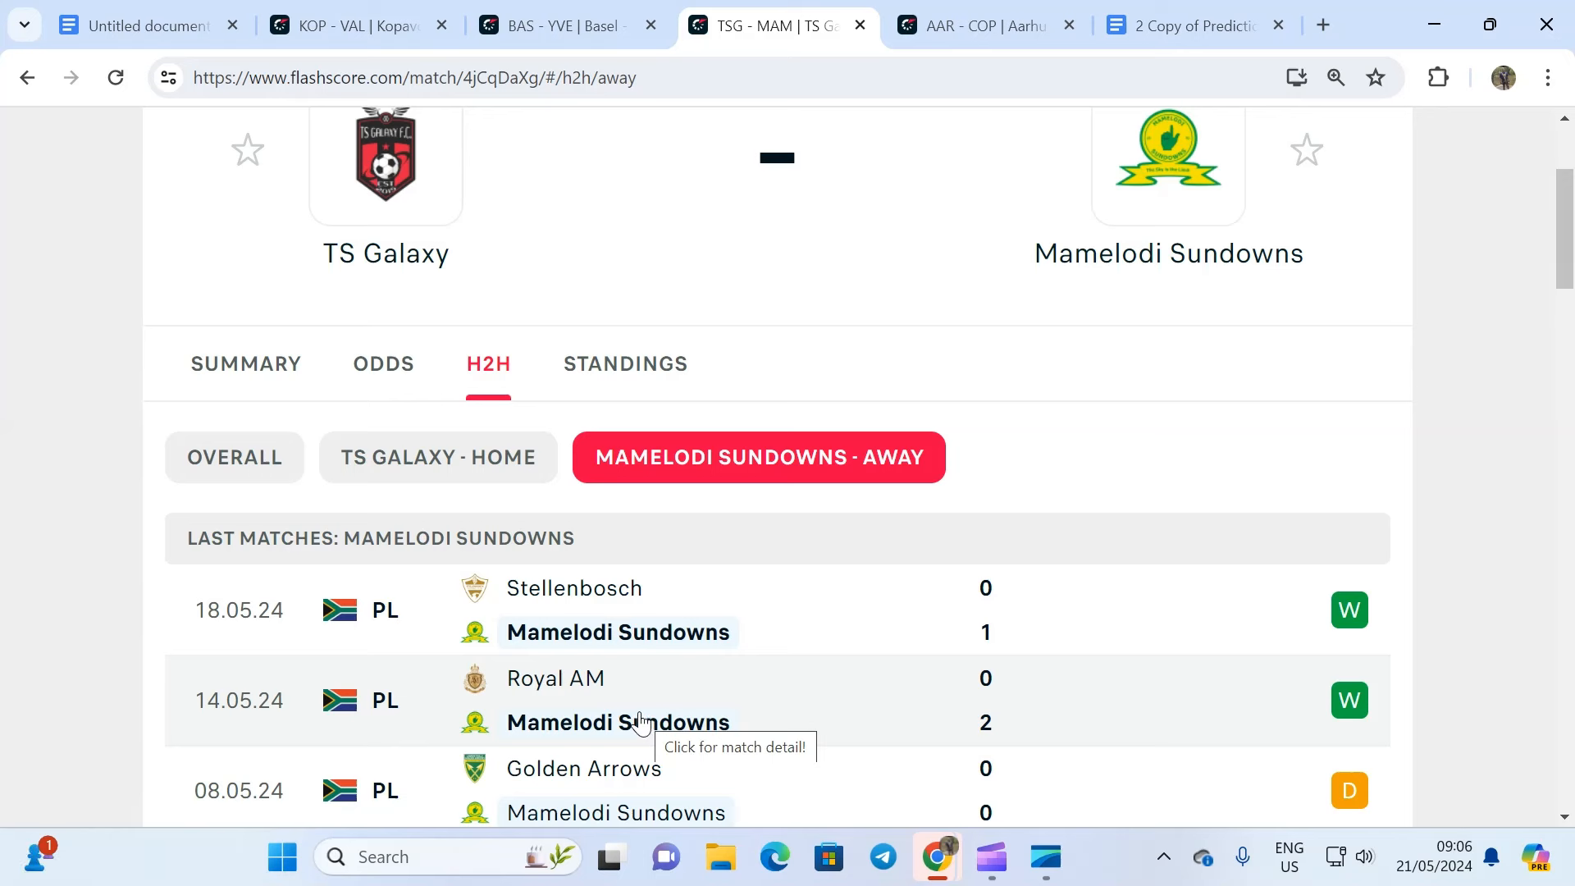
mouse_move(693, 738)
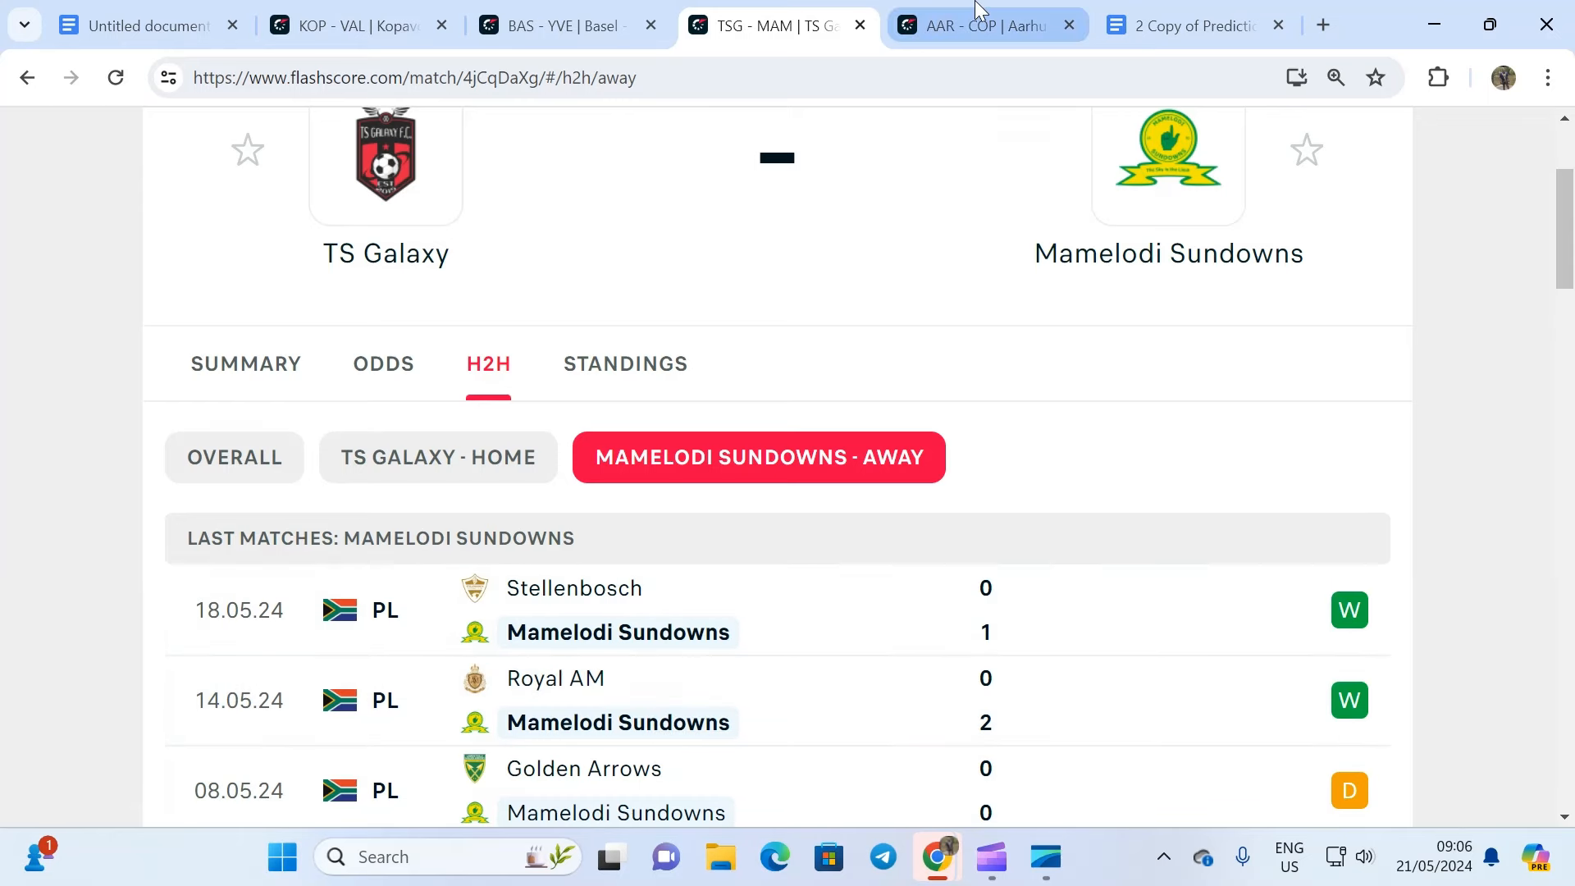
Return to Aarhus vs FC Copenhagen and scroll Copenhagen's results back to late January 2024
left_click(985, 25)
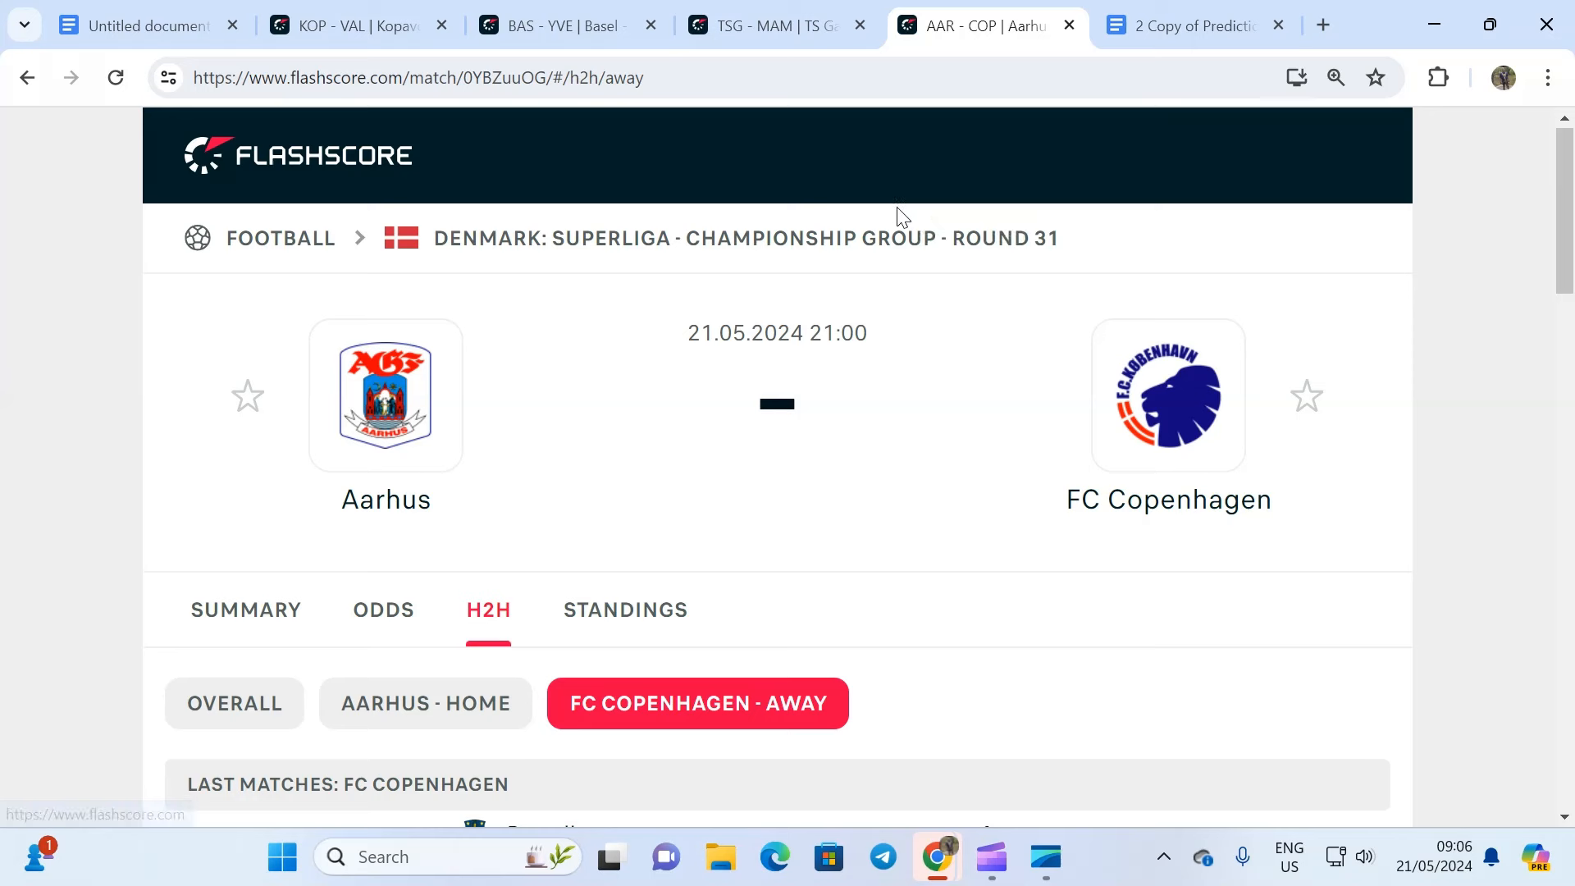
mouse_move(569, 473)
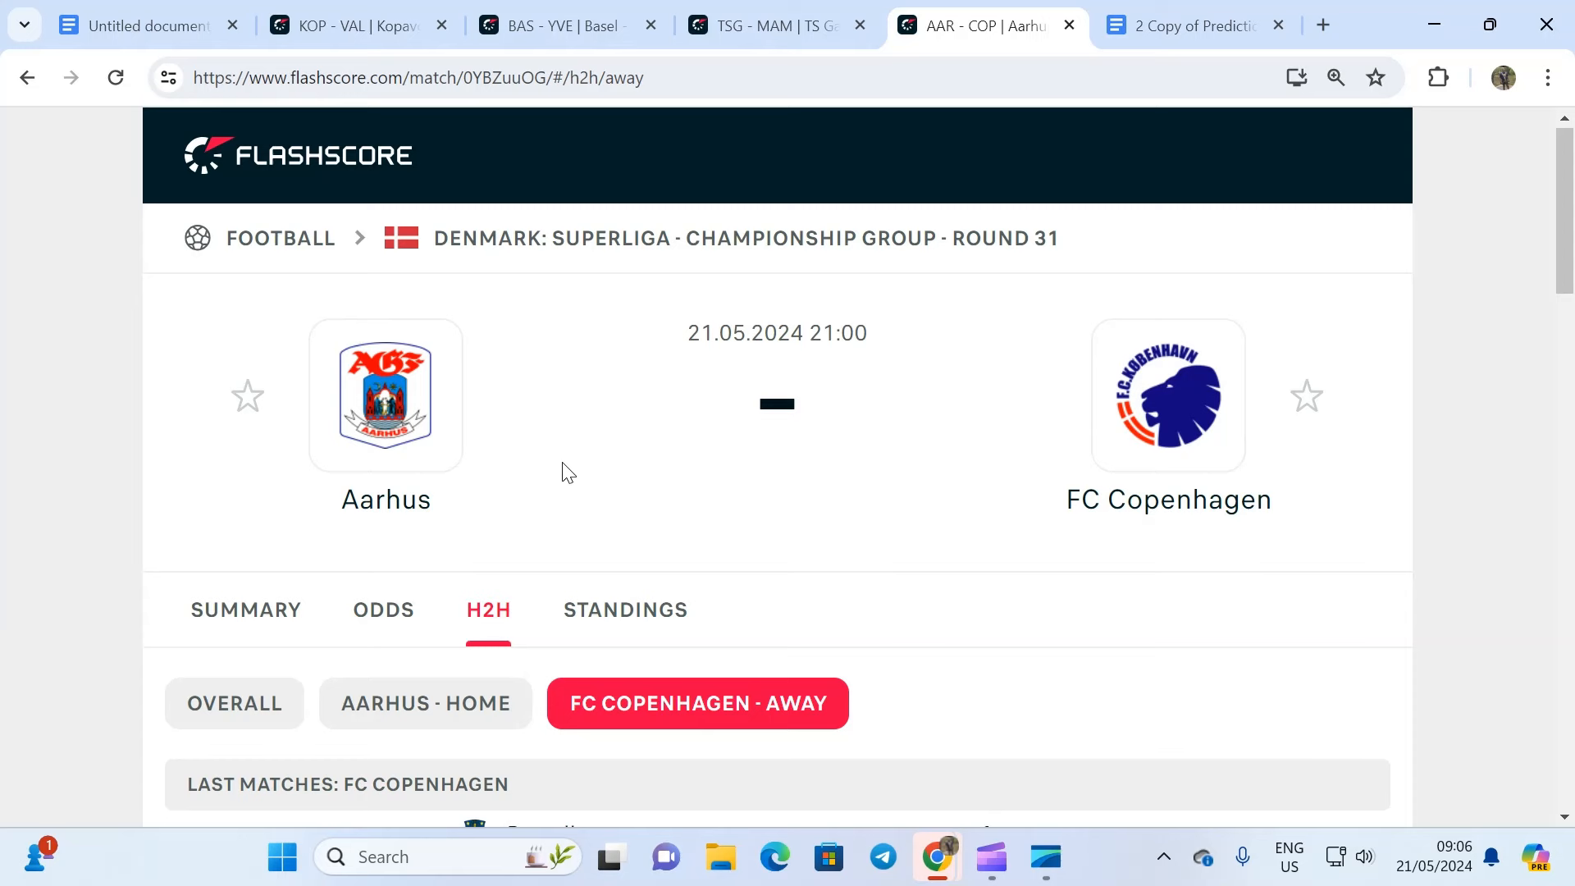
scroll("down", 3)
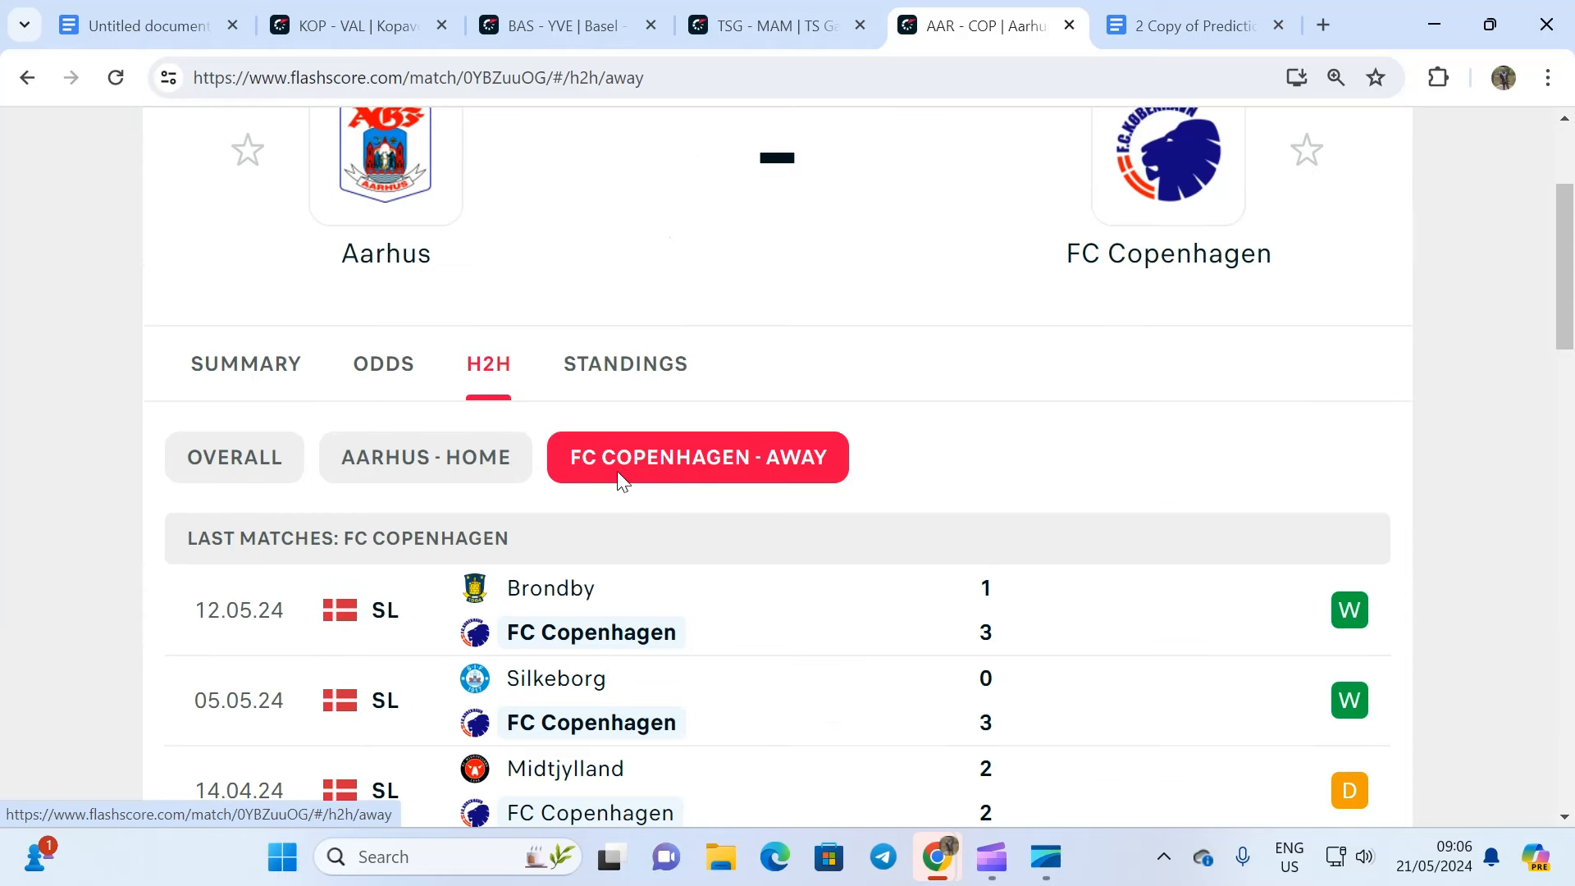
mouse_move(625, 500)
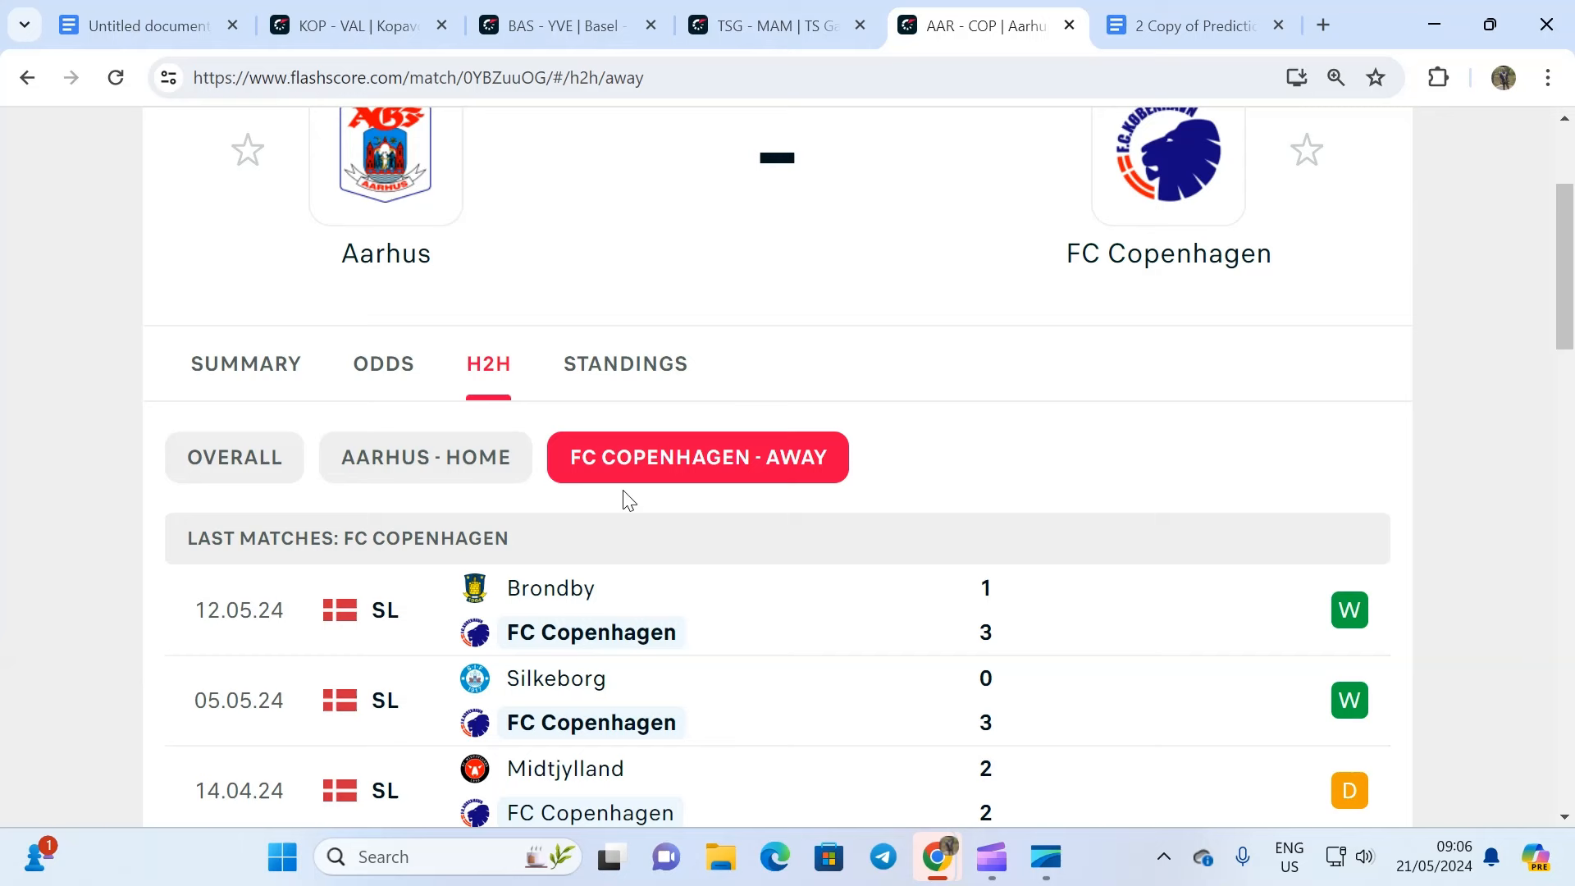
scroll("down", 3)
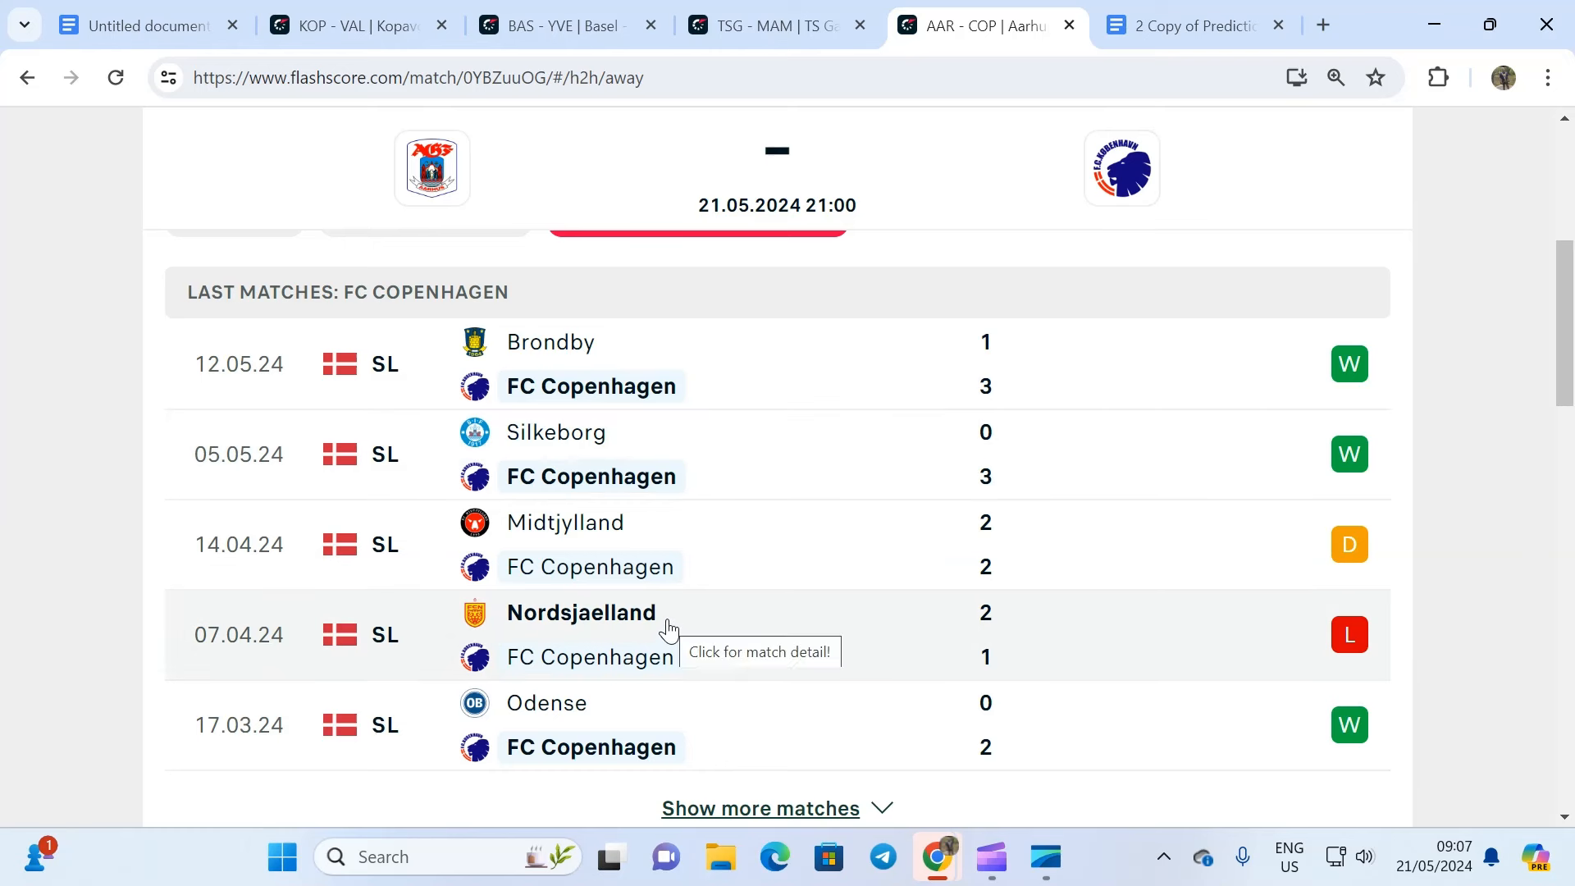
mouse_move(648, 618)
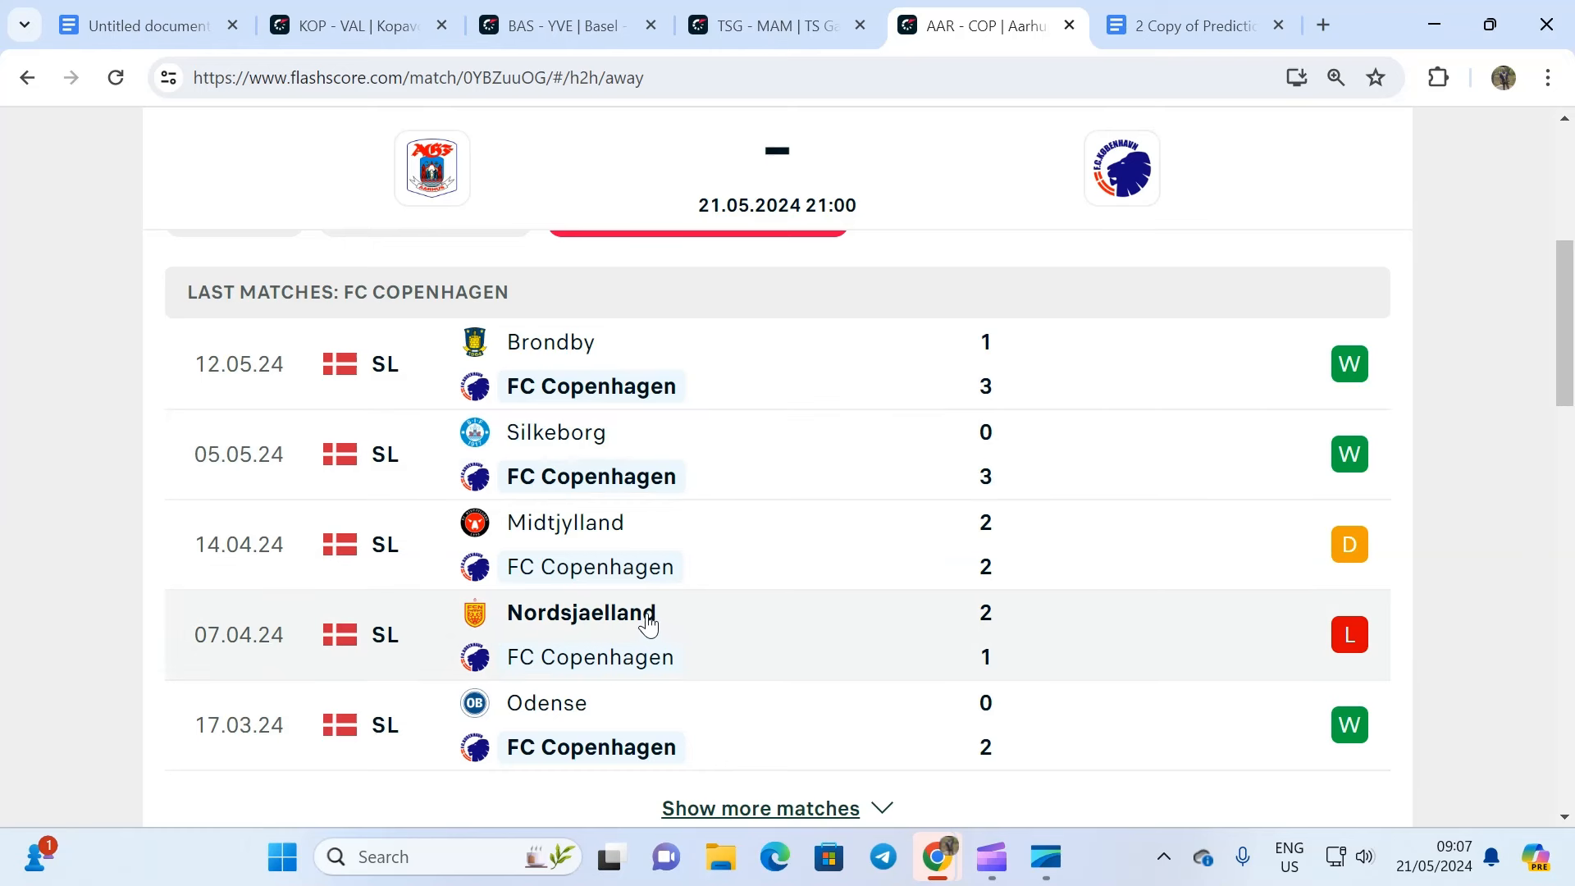
mouse_move(703, 609)
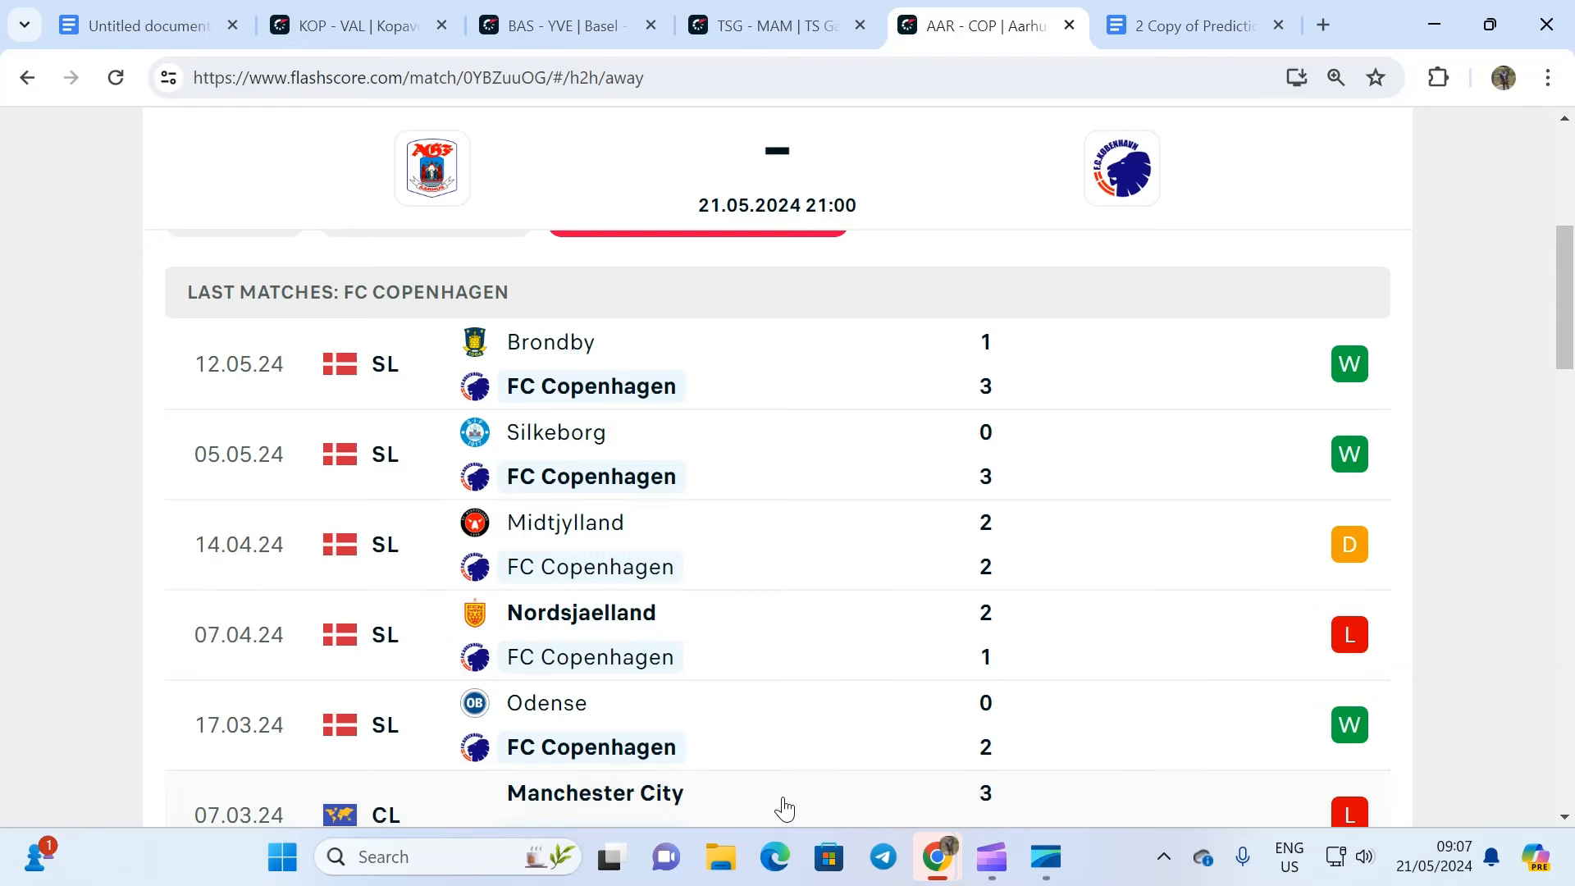
scroll("down", 3)
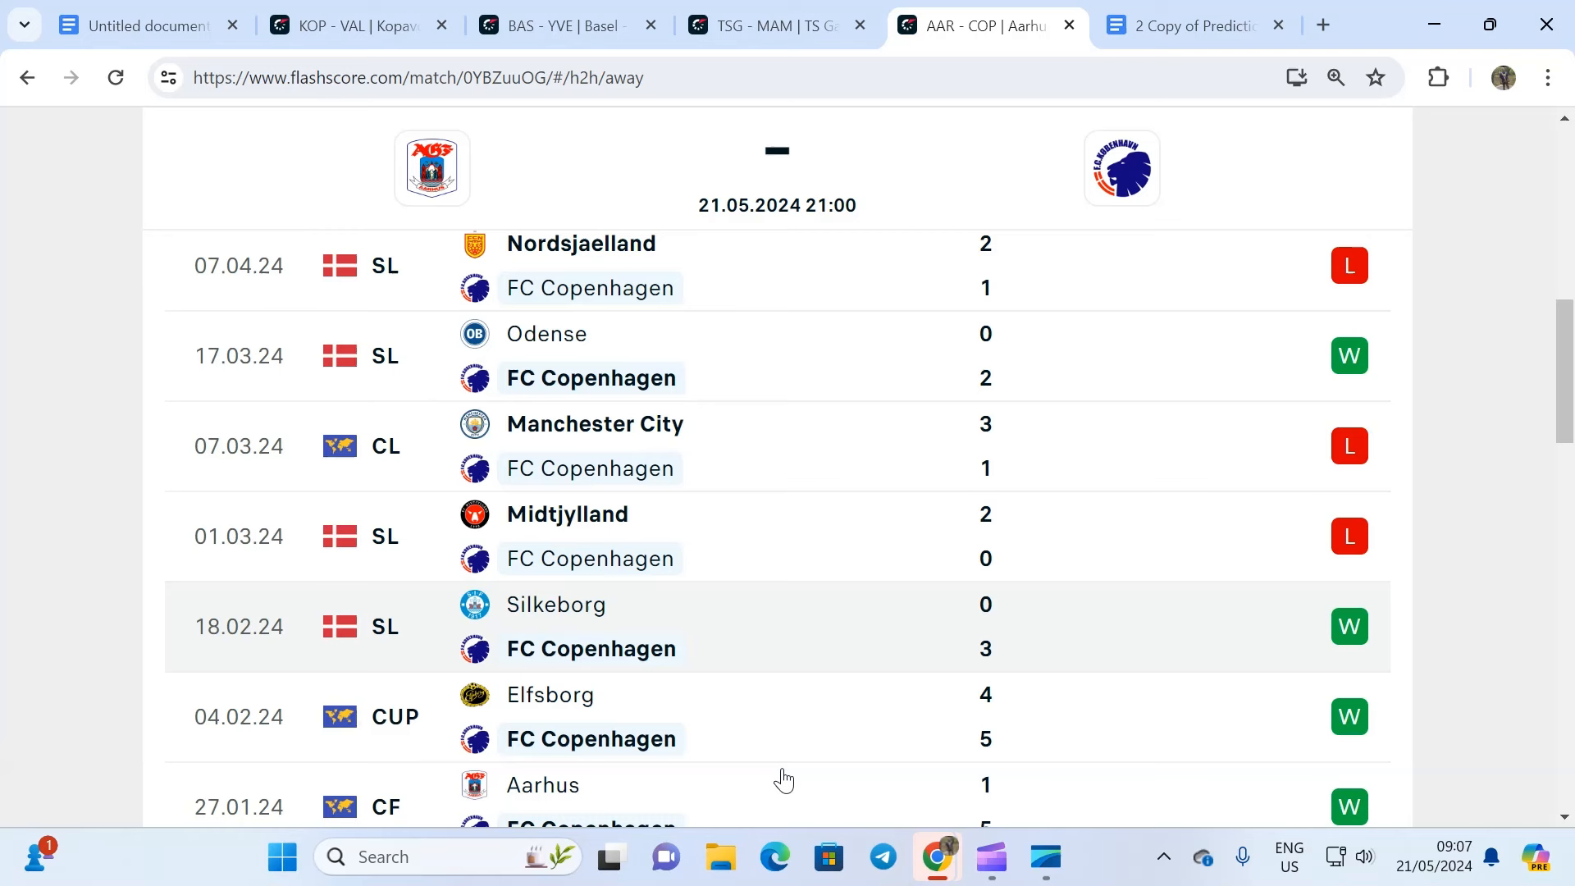
mouse_move(688, 547)
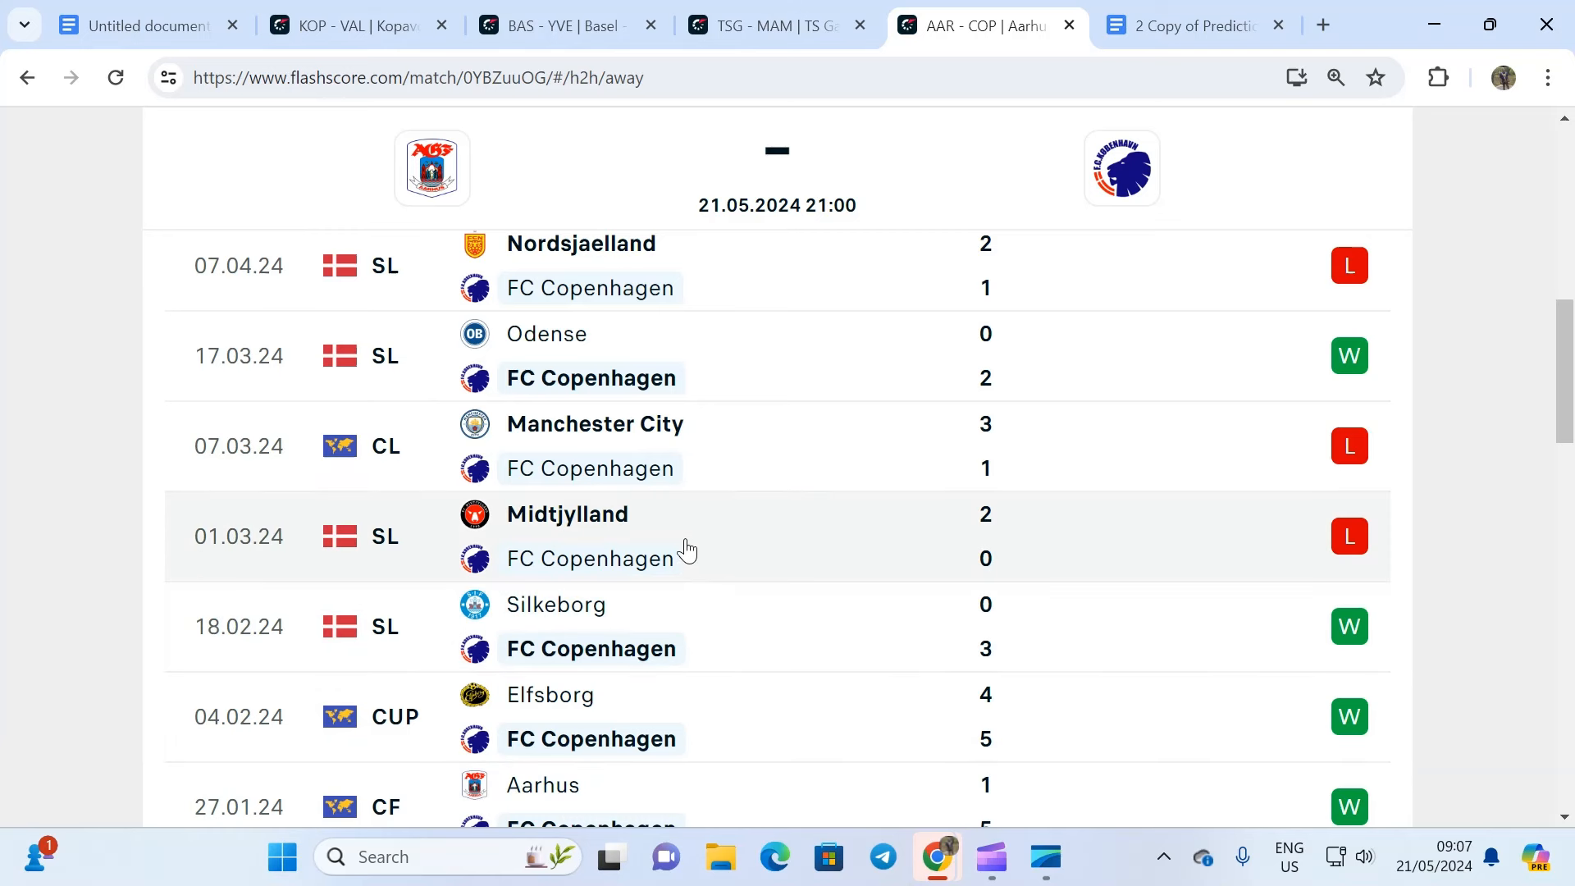
mouse_move(684, 547)
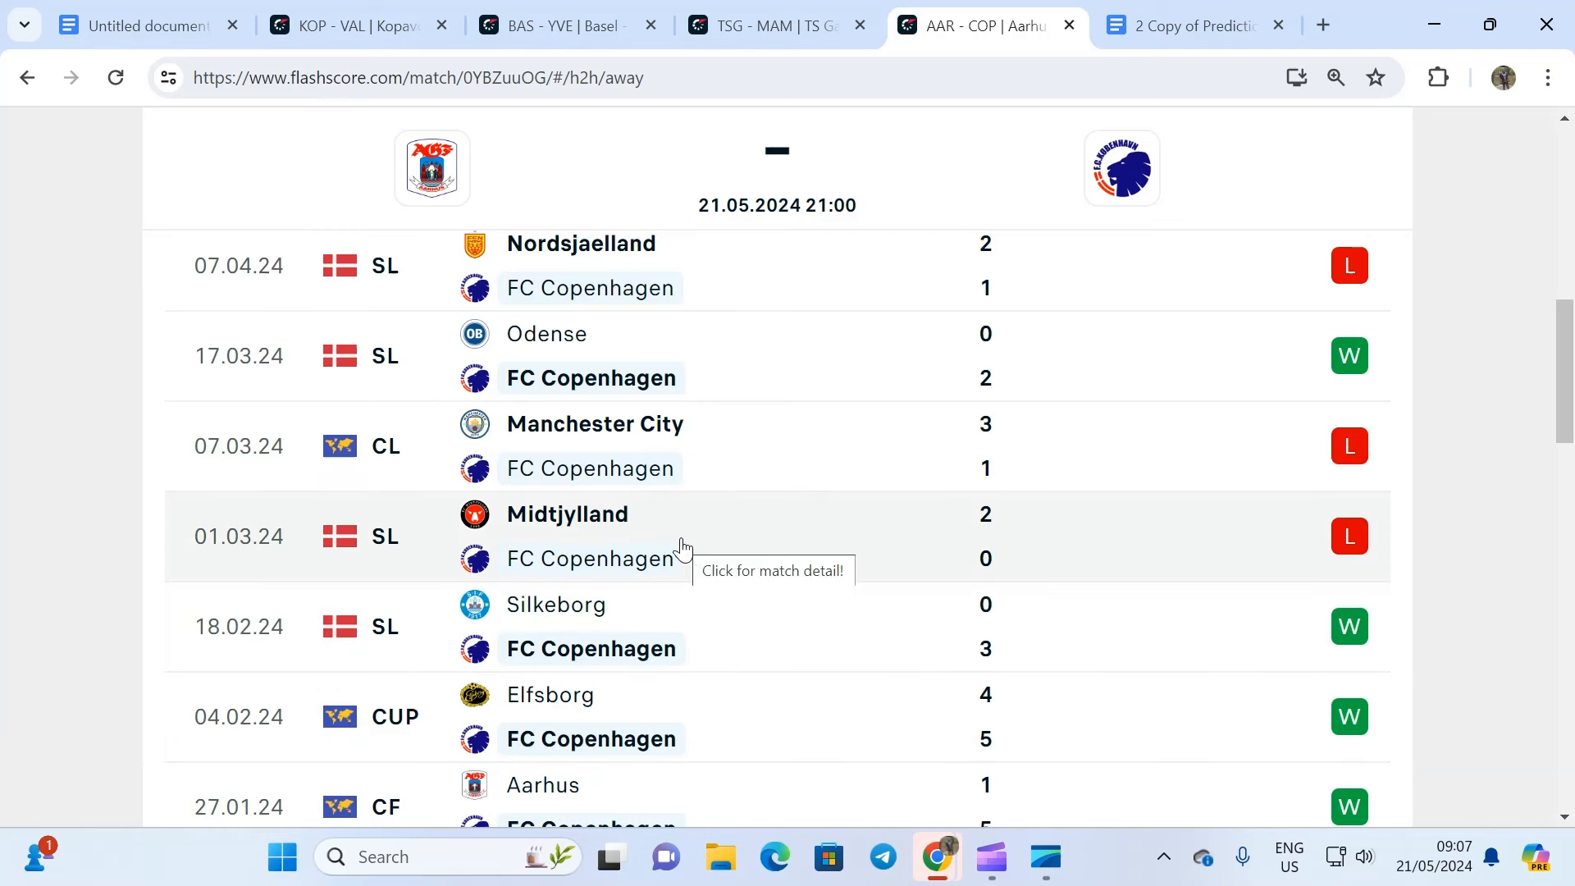
mouse_move(678, 470)
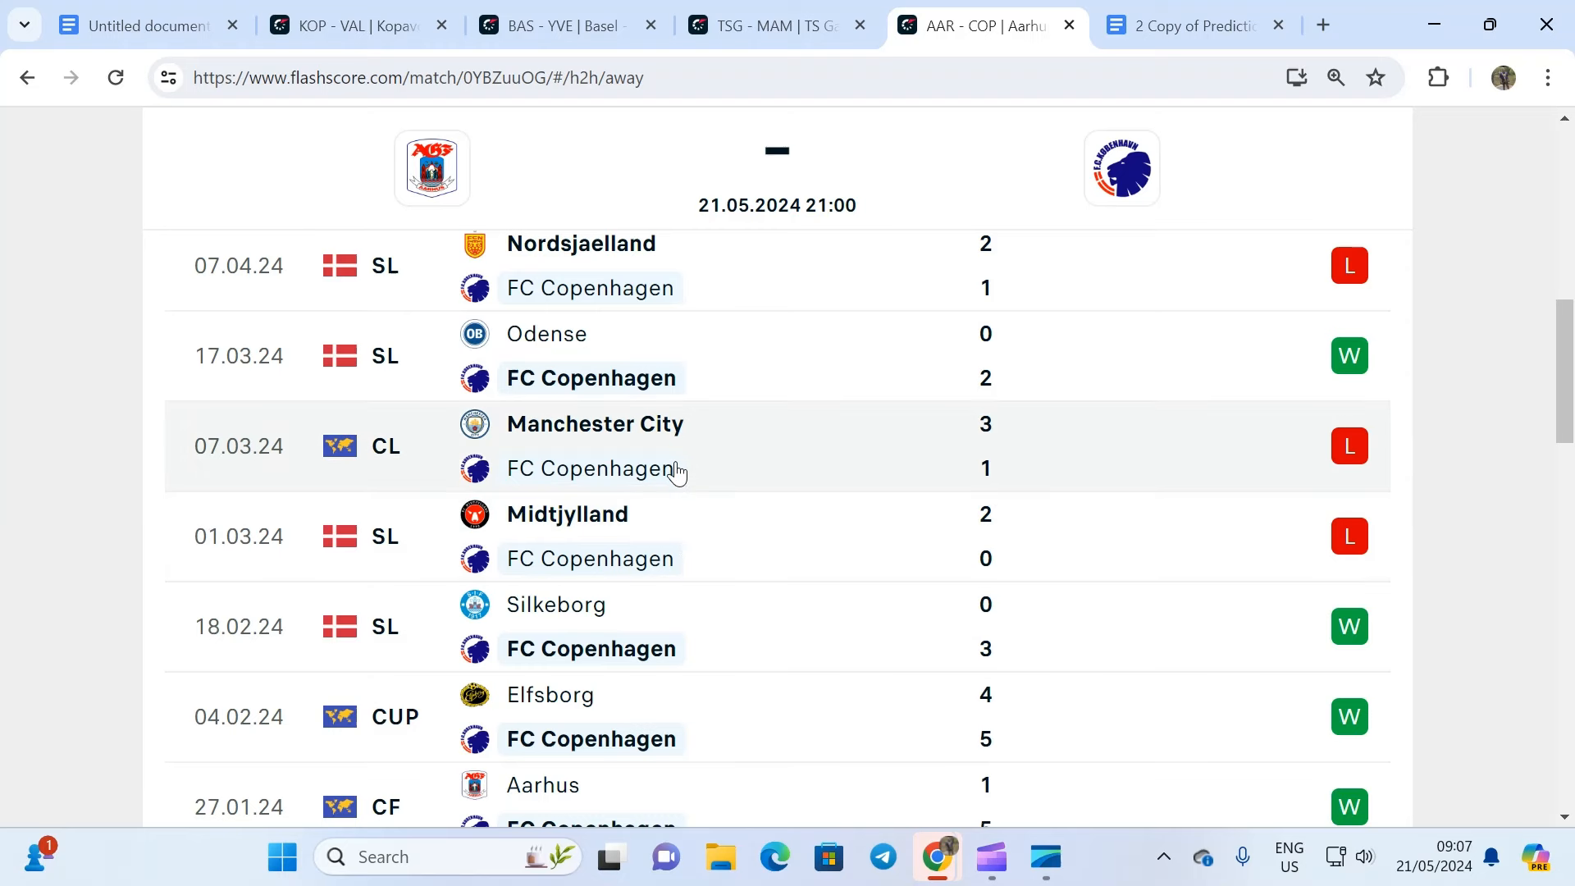
mouse_move(675, 473)
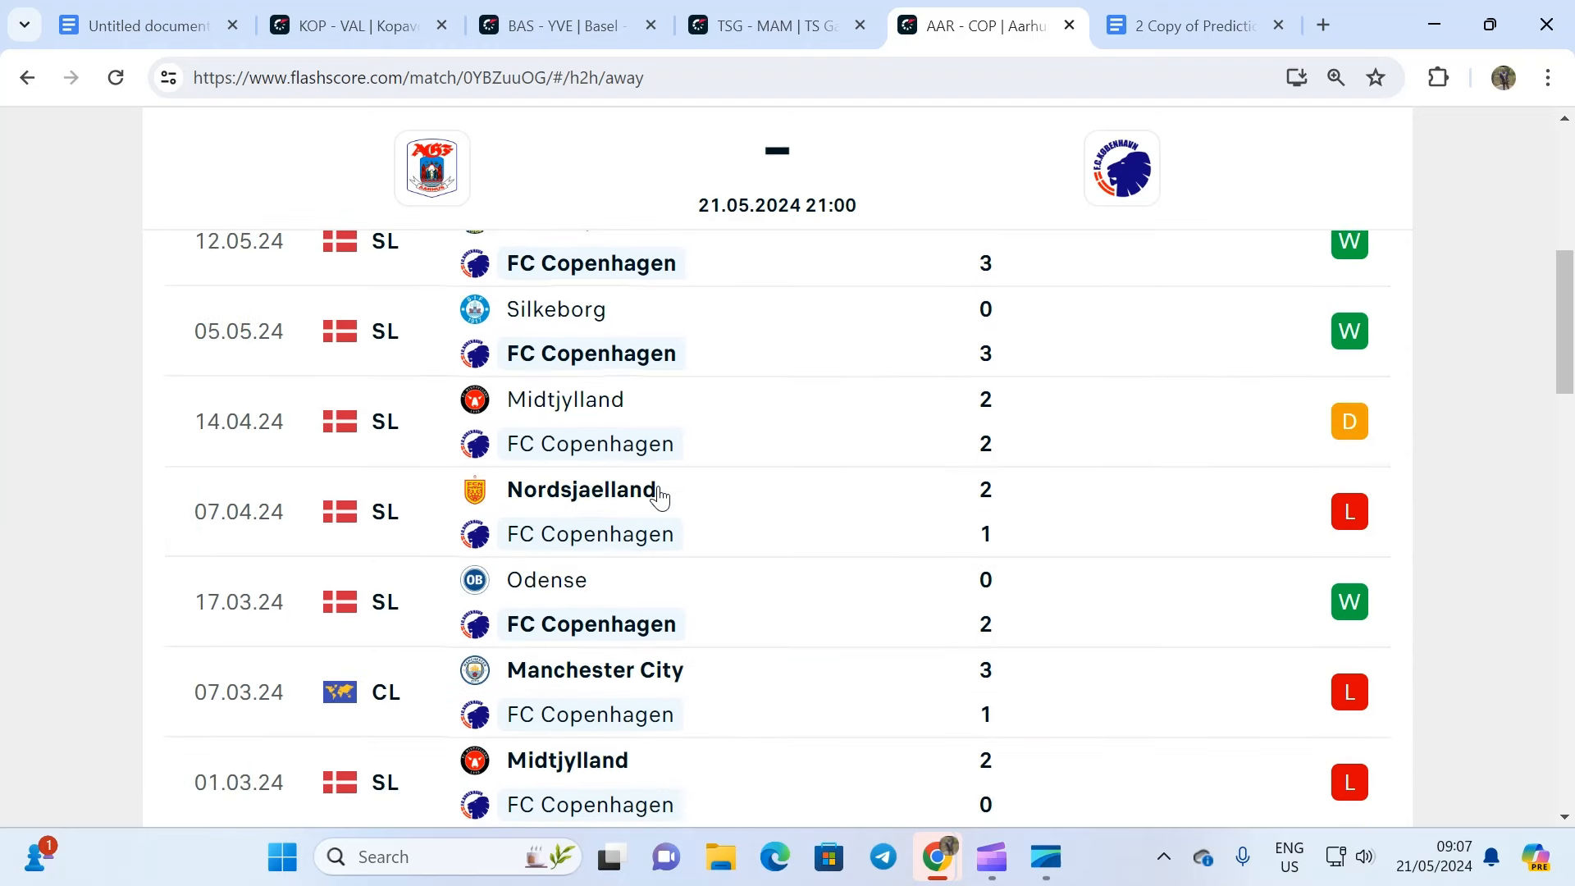
mouse_move(653, 511)
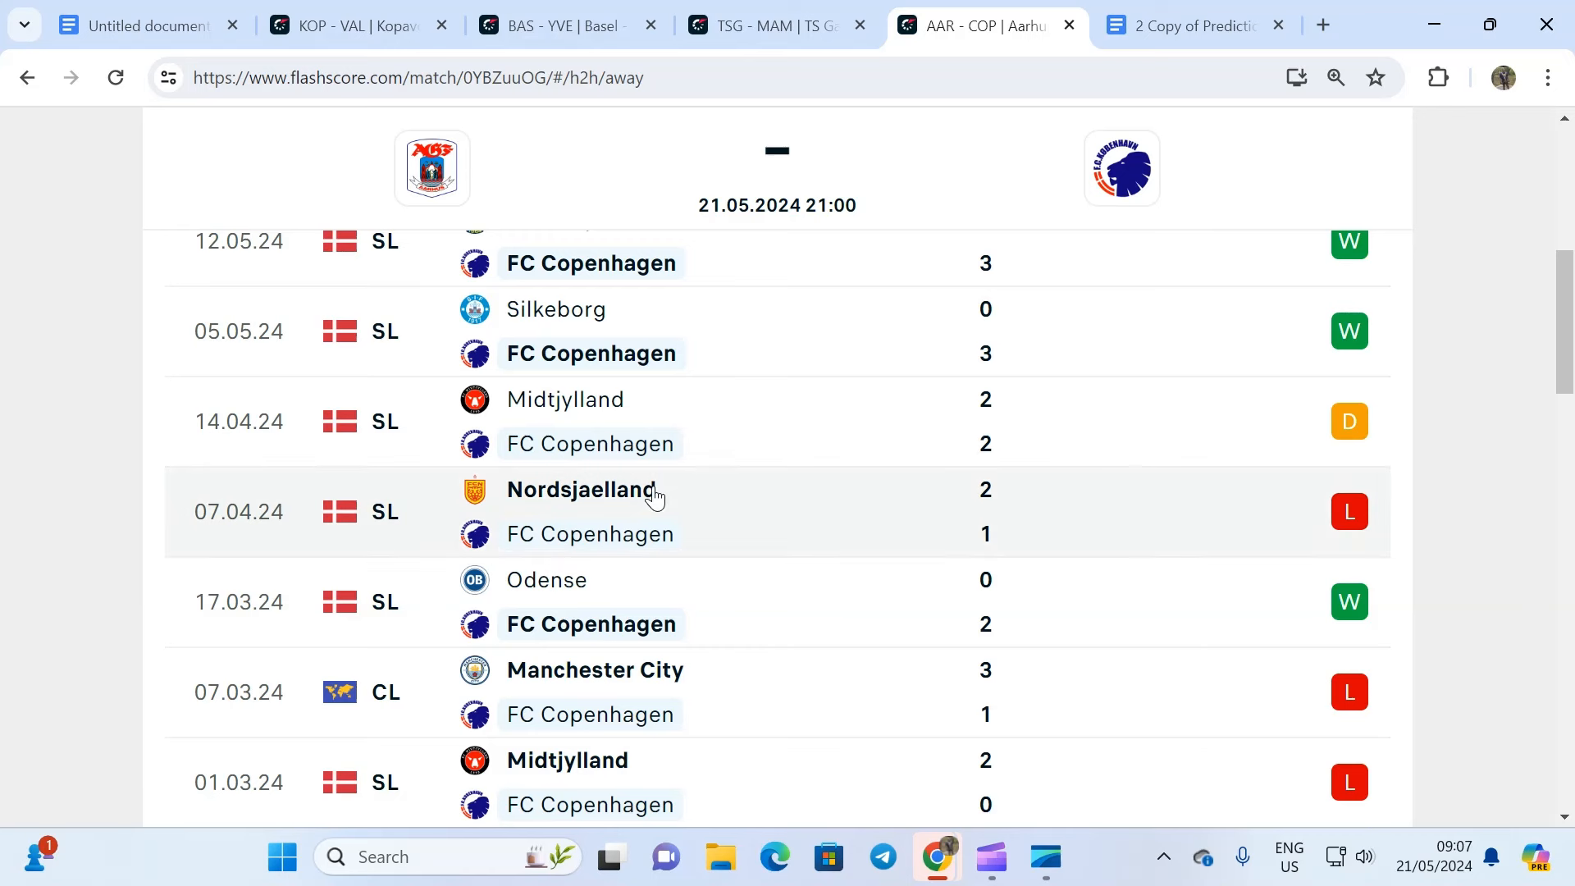
mouse_move(653, 512)
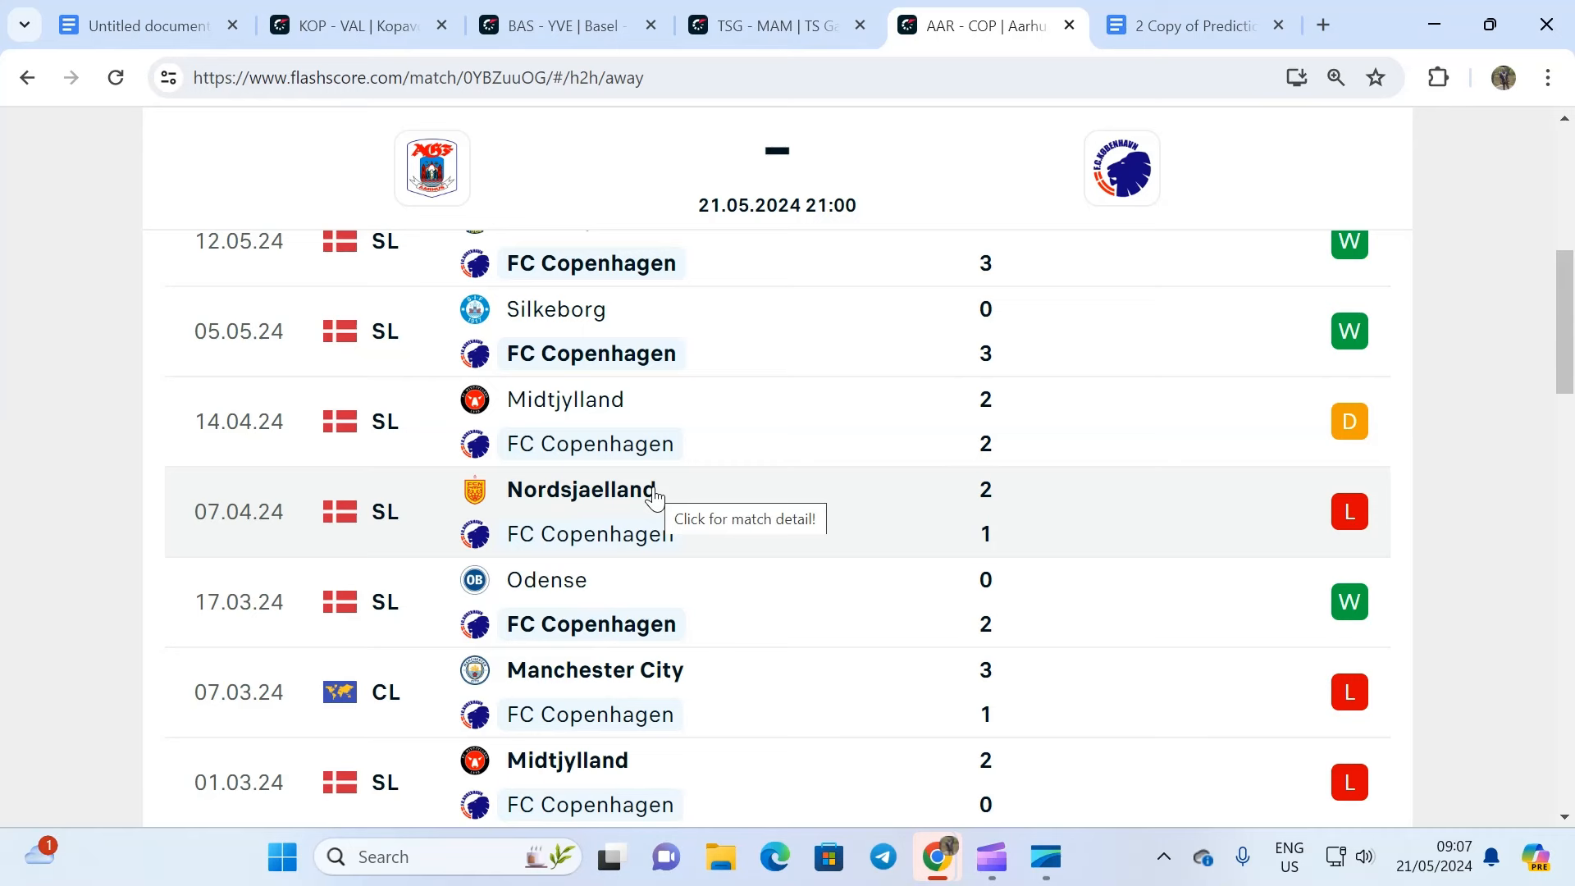
Filter the Aarhus vs FC Copenhagen head-to-head to Aarhus's home matches and review them
left_click(425, 456)
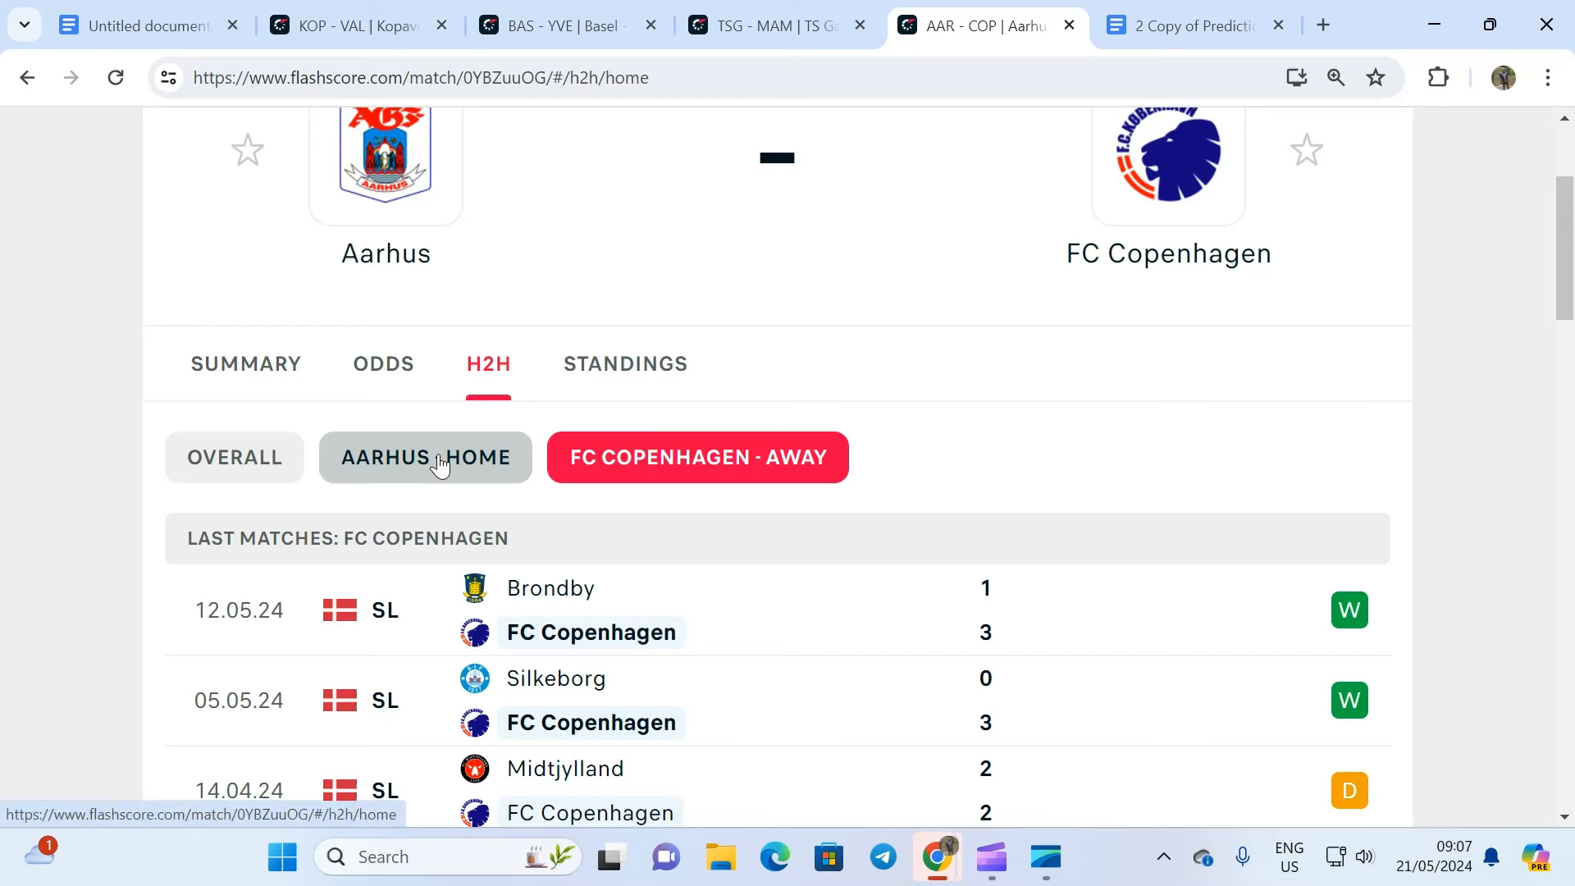
left_click(424, 457)
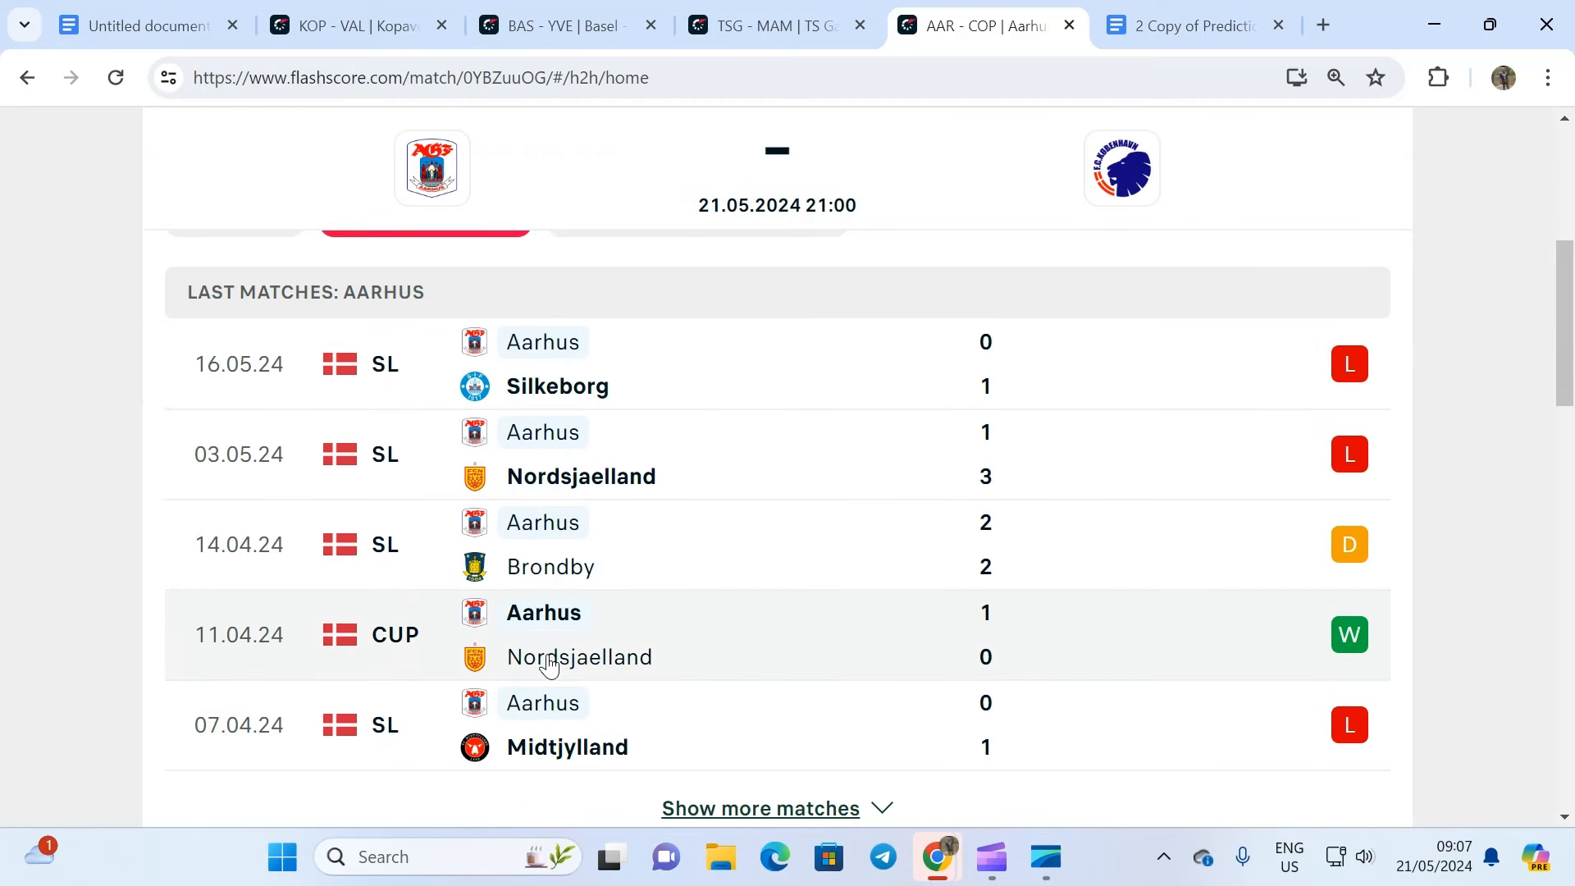
mouse_move(551, 656)
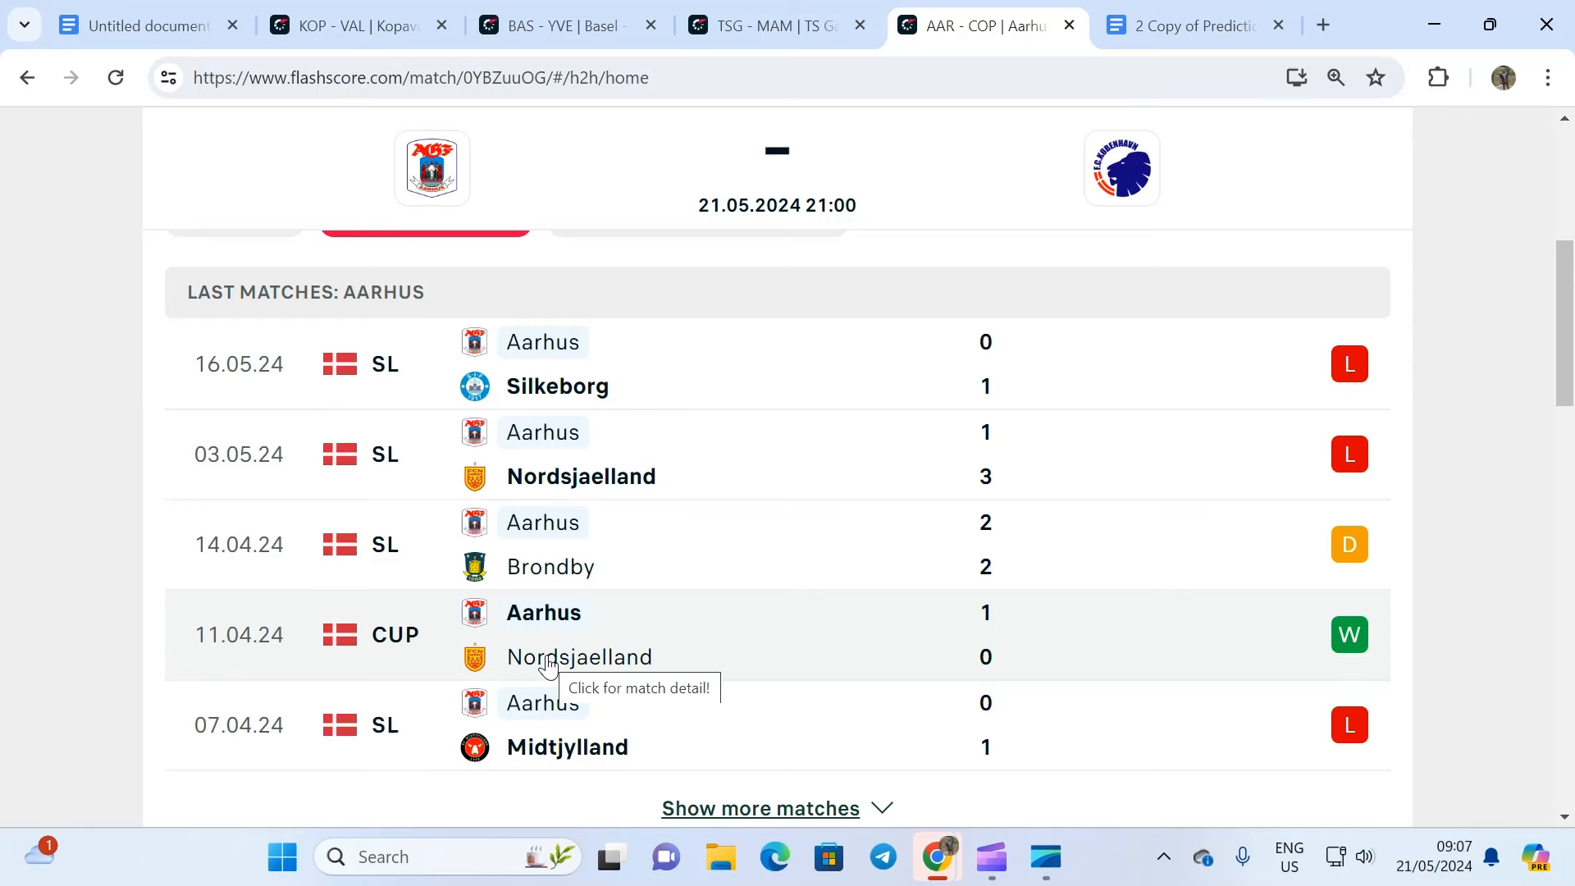
scroll("down", 3)
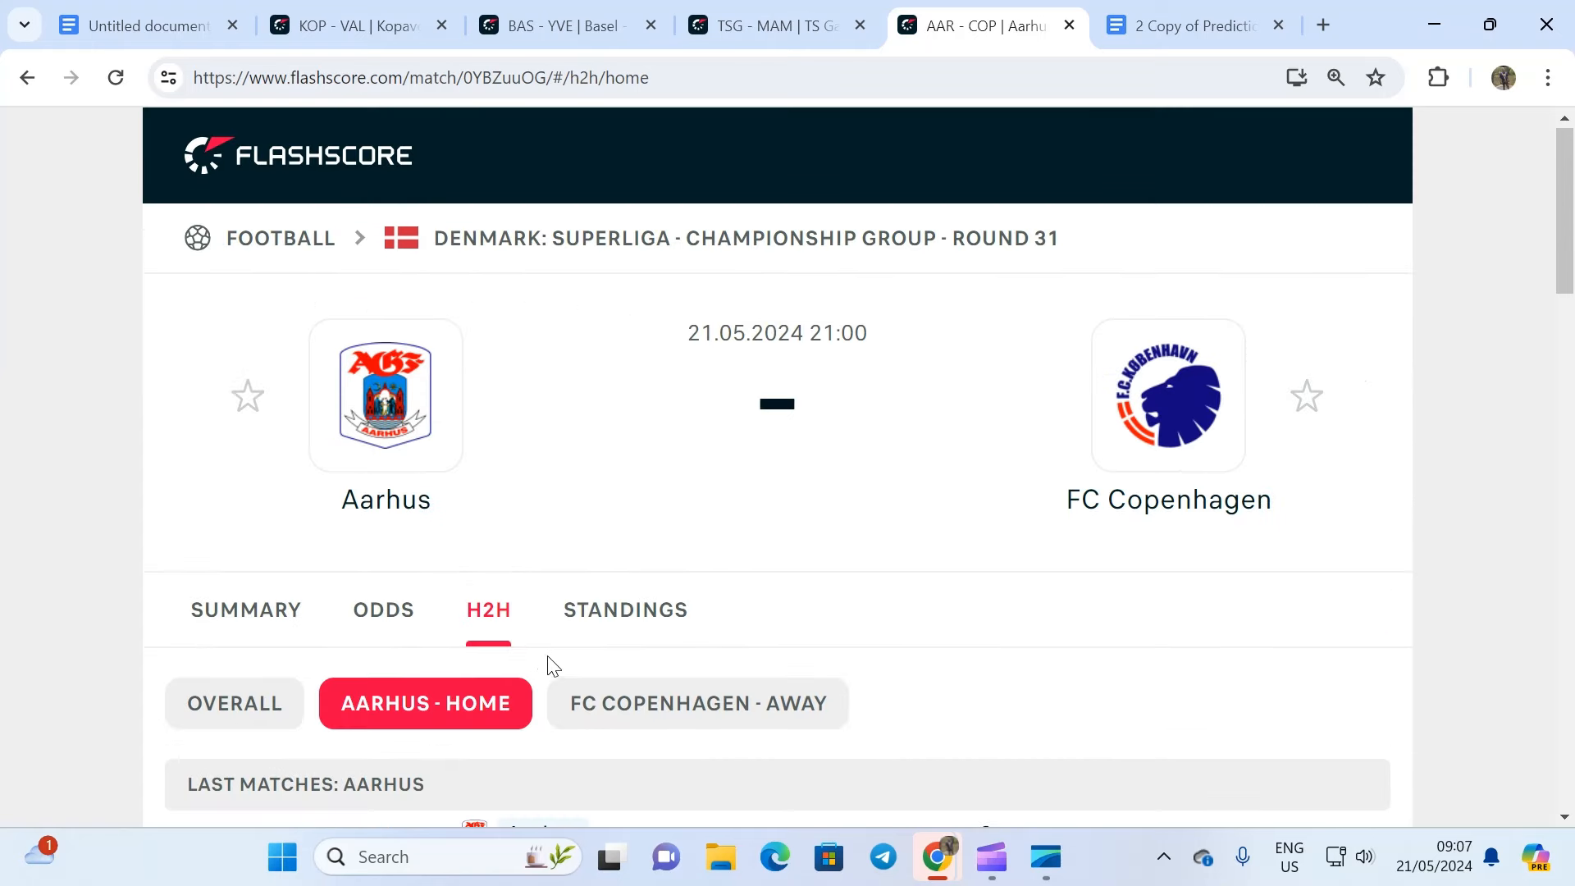
View the standings, with Copenhagen third on 58 points and Aarhus fifth on 38
left_click(623, 608)
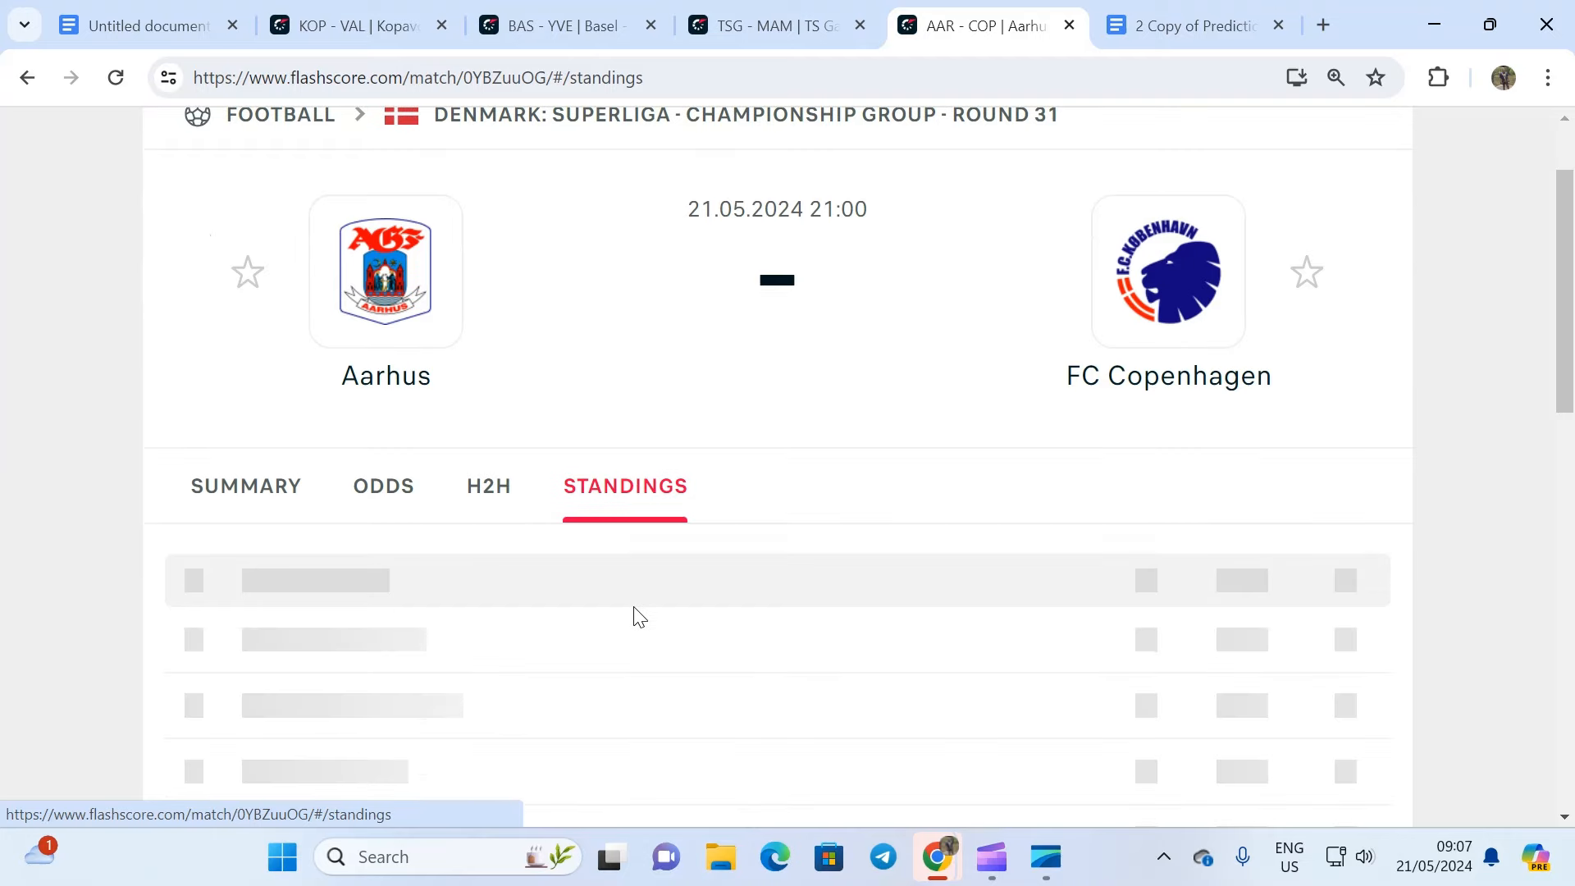
left_click(623, 485)
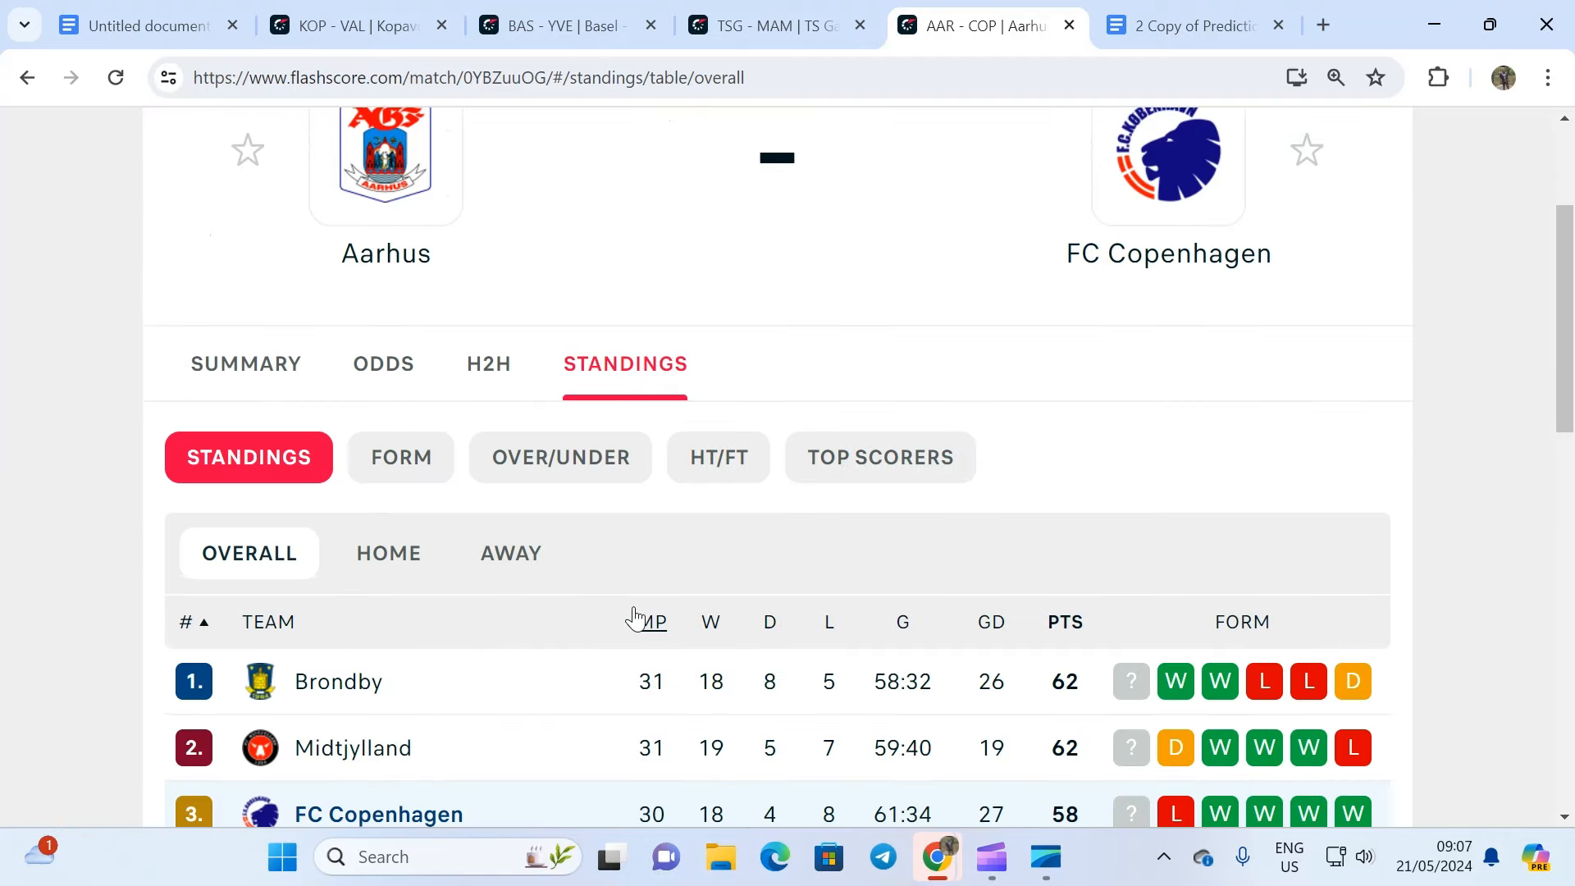
scroll("down", 3)
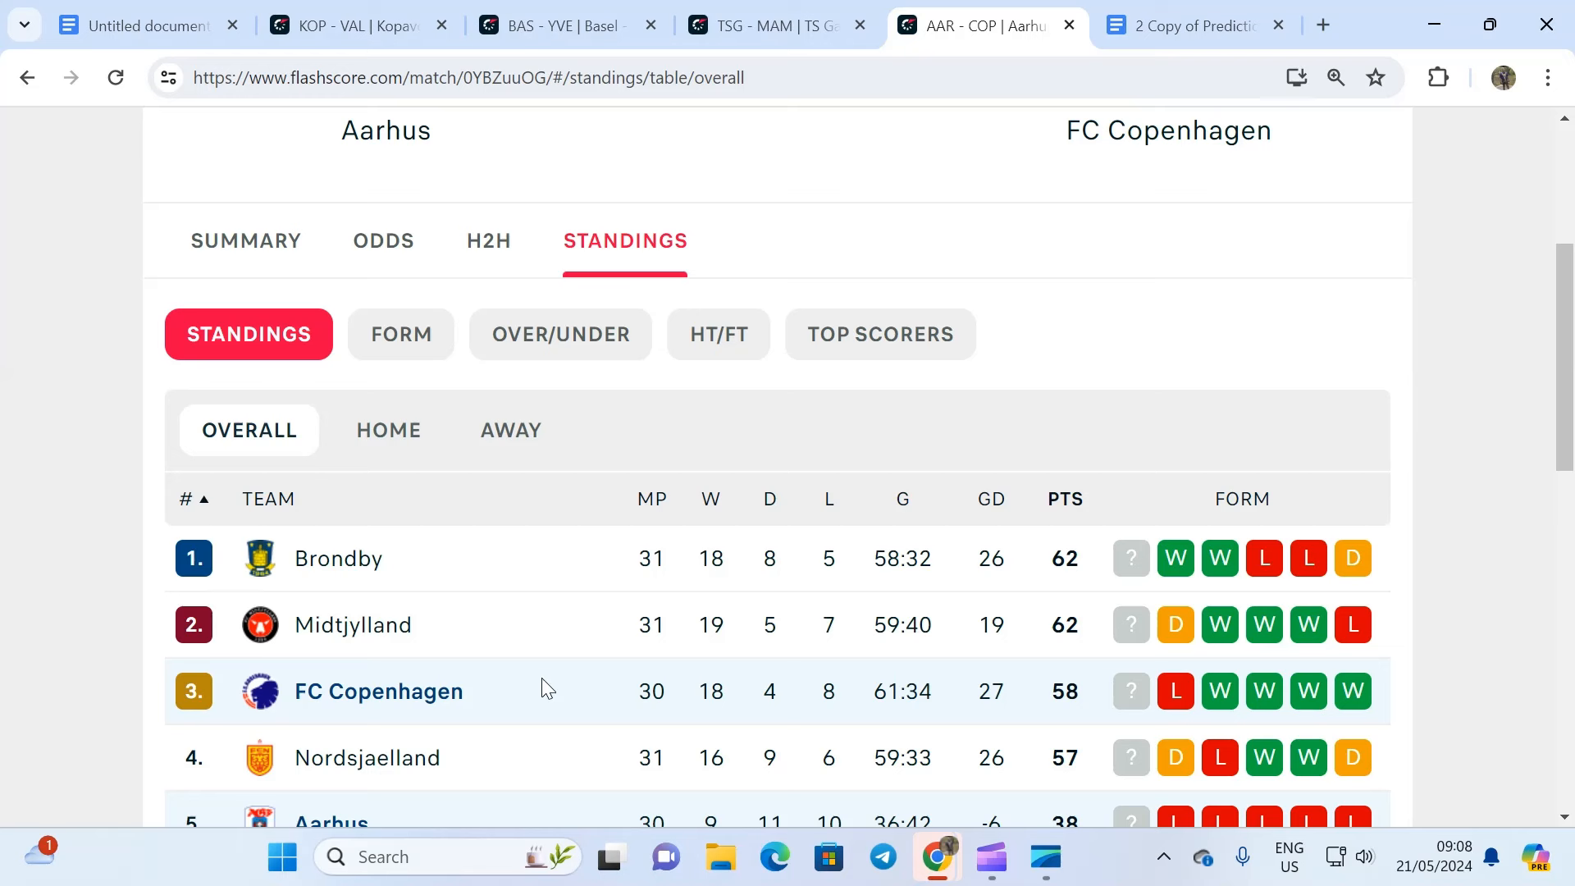
mouse_move(600, 647)
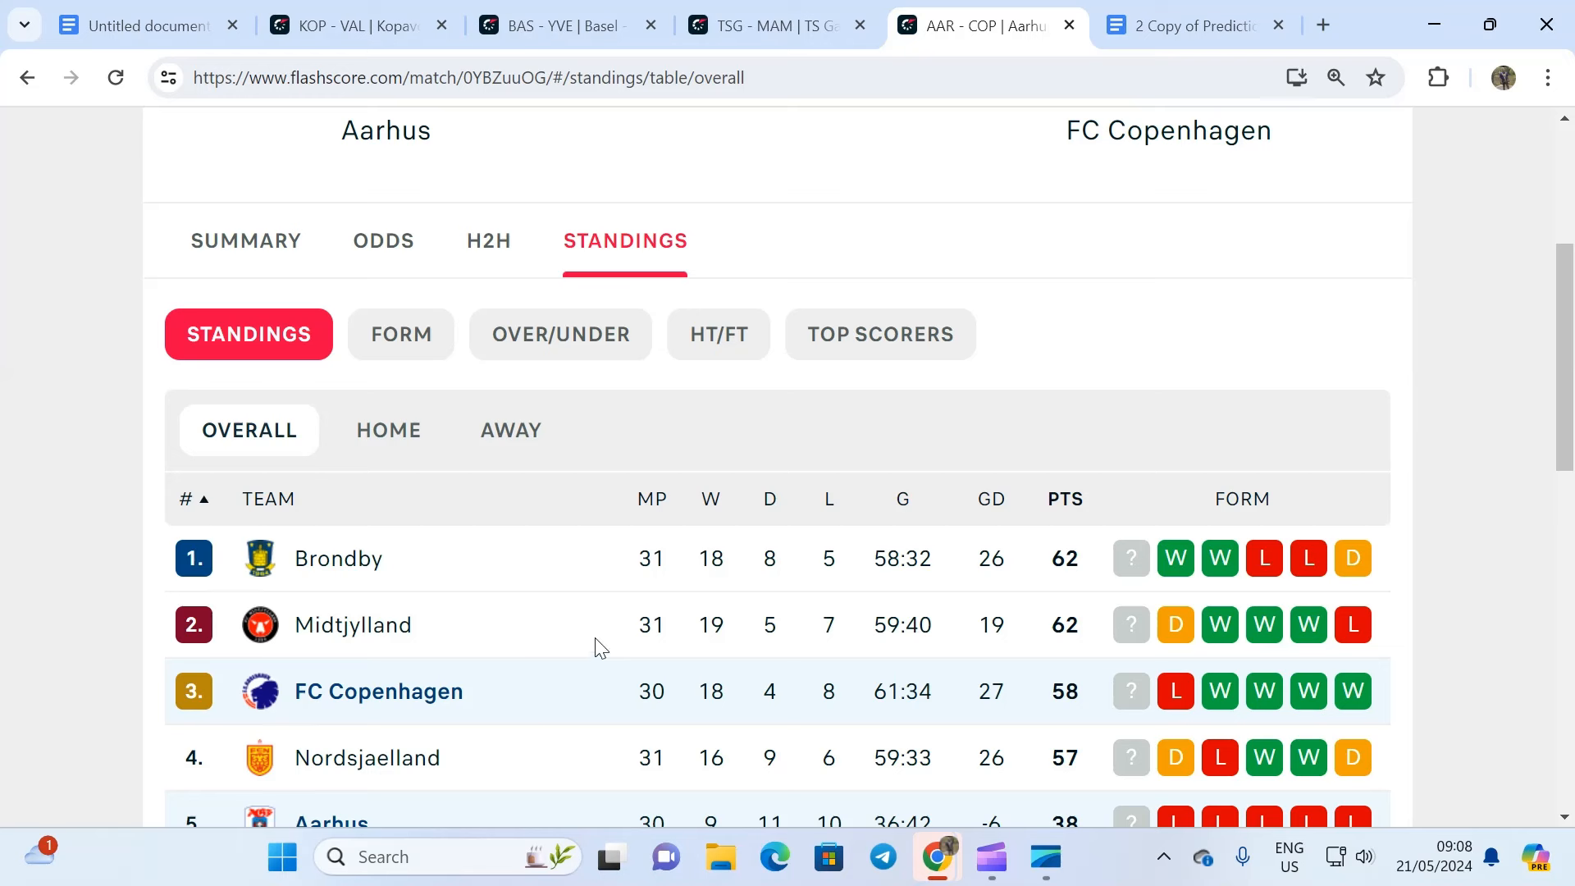
mouse_move(478, 703)
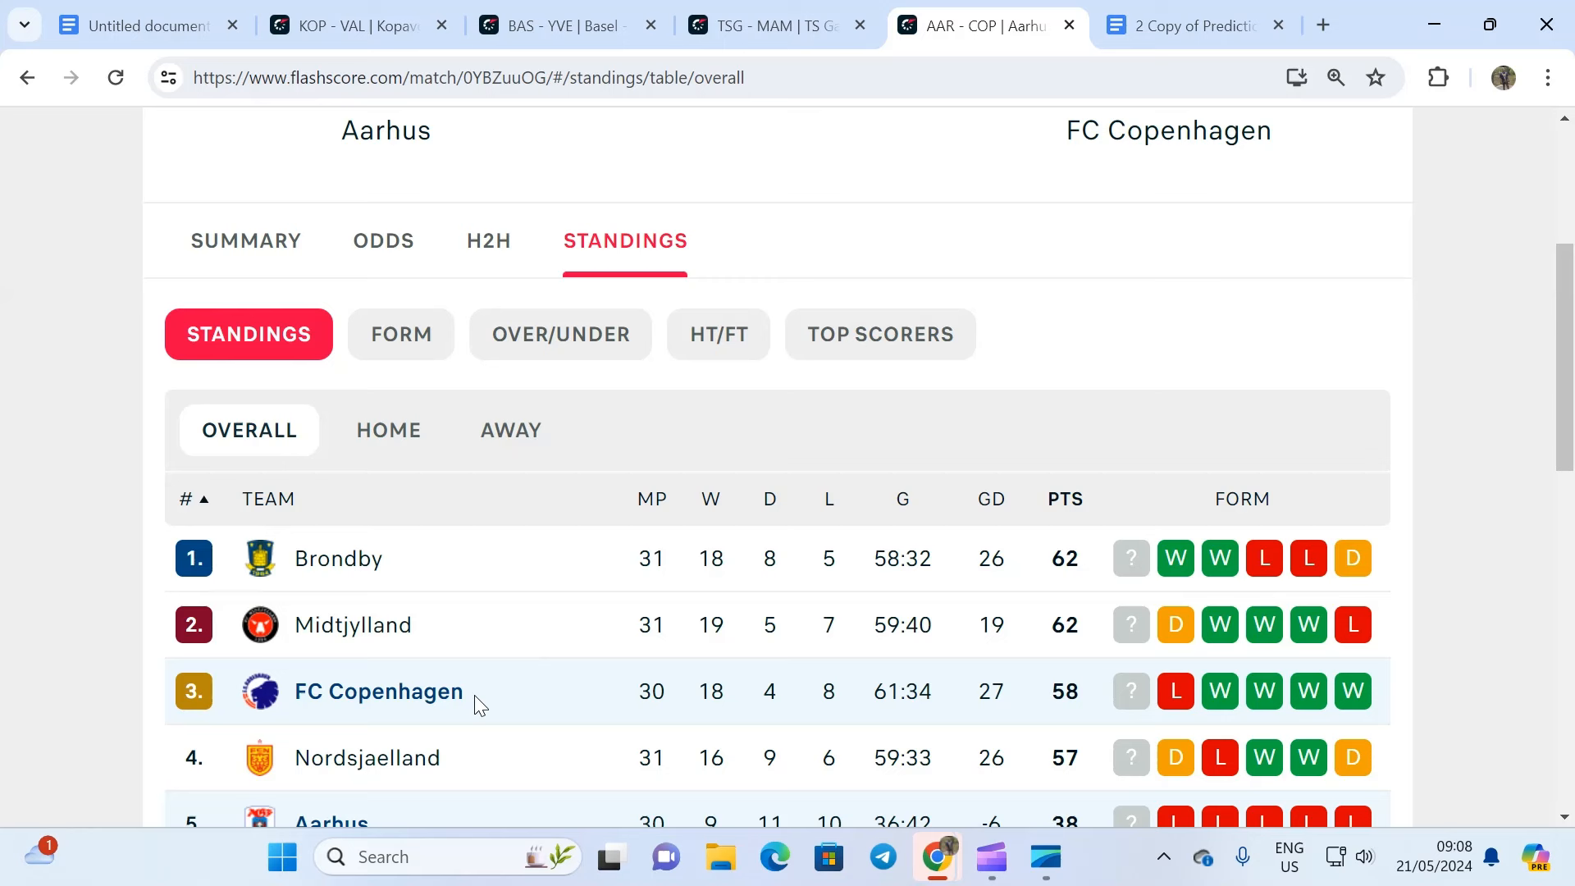
mouse_move(741, 686)
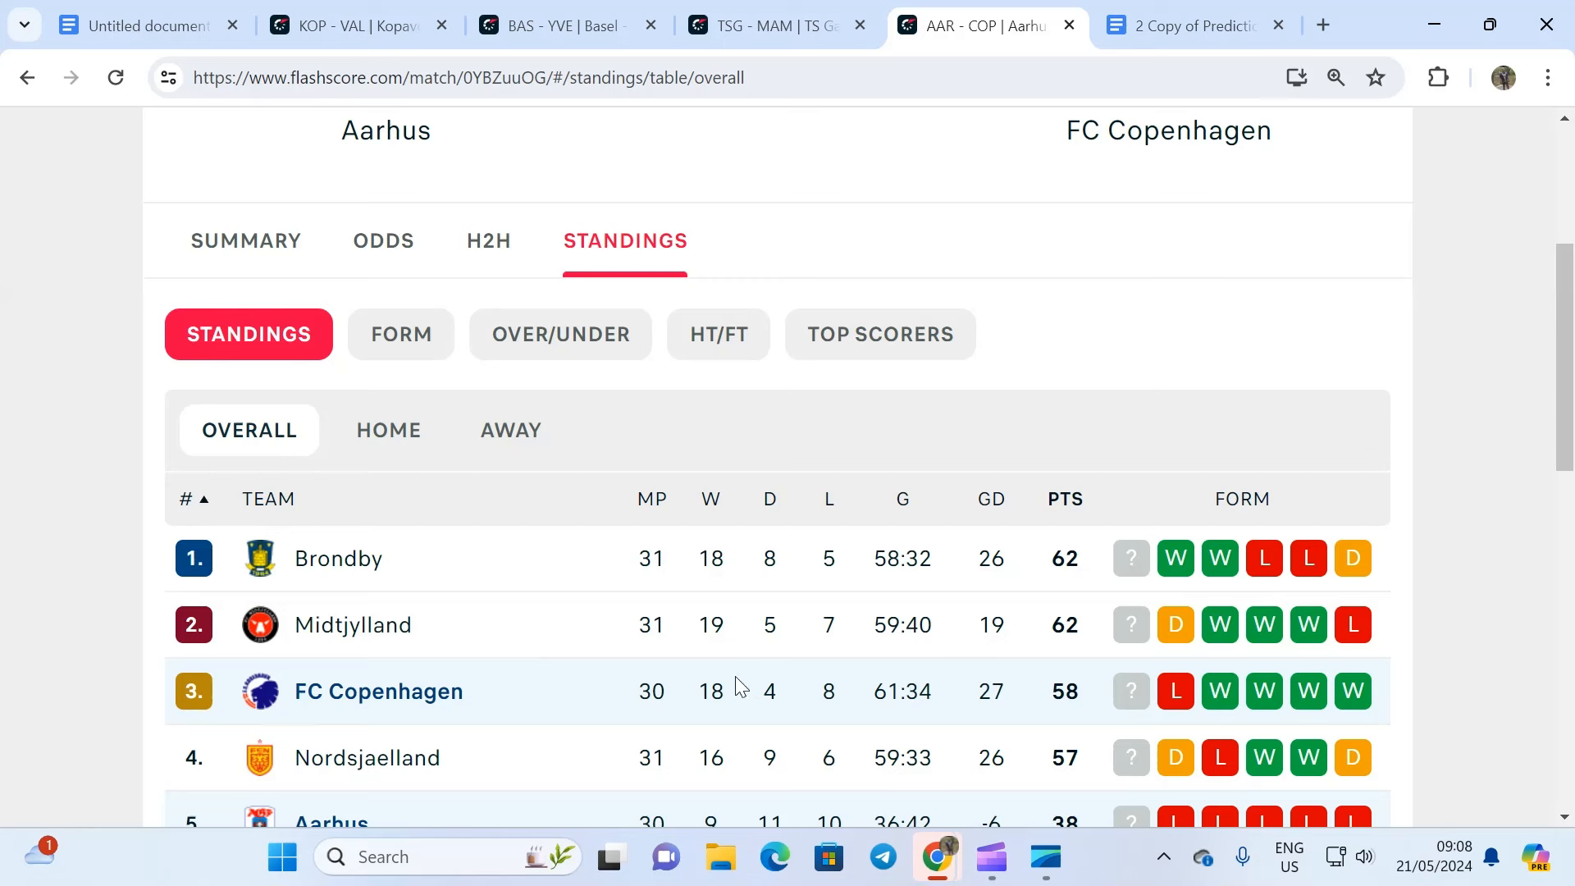
mouse_move(572, 693)
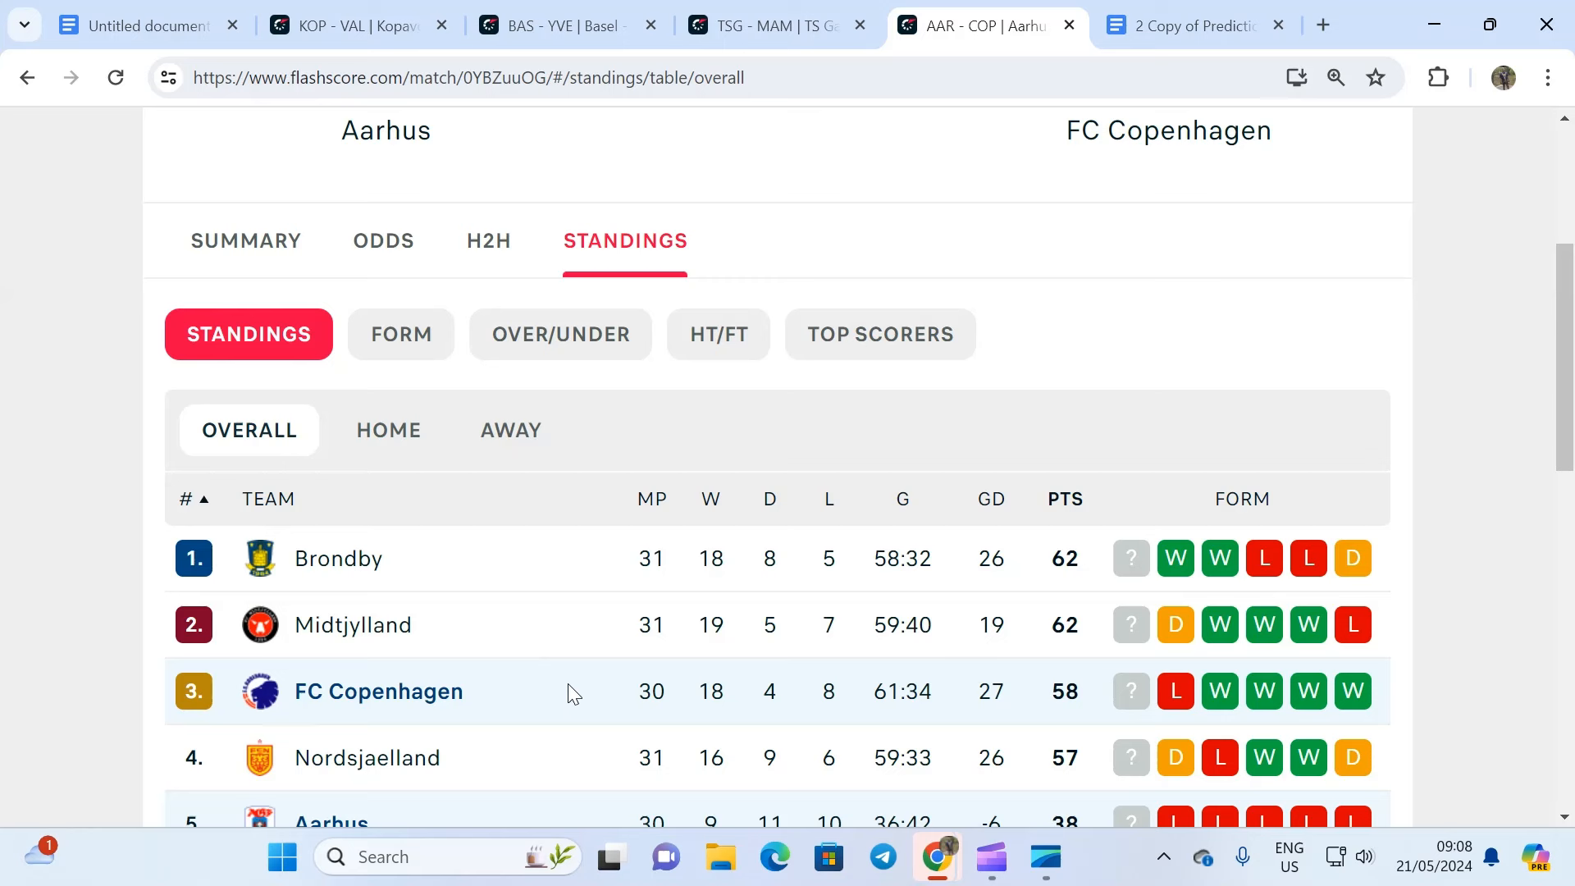
mouse_move(542, 668)
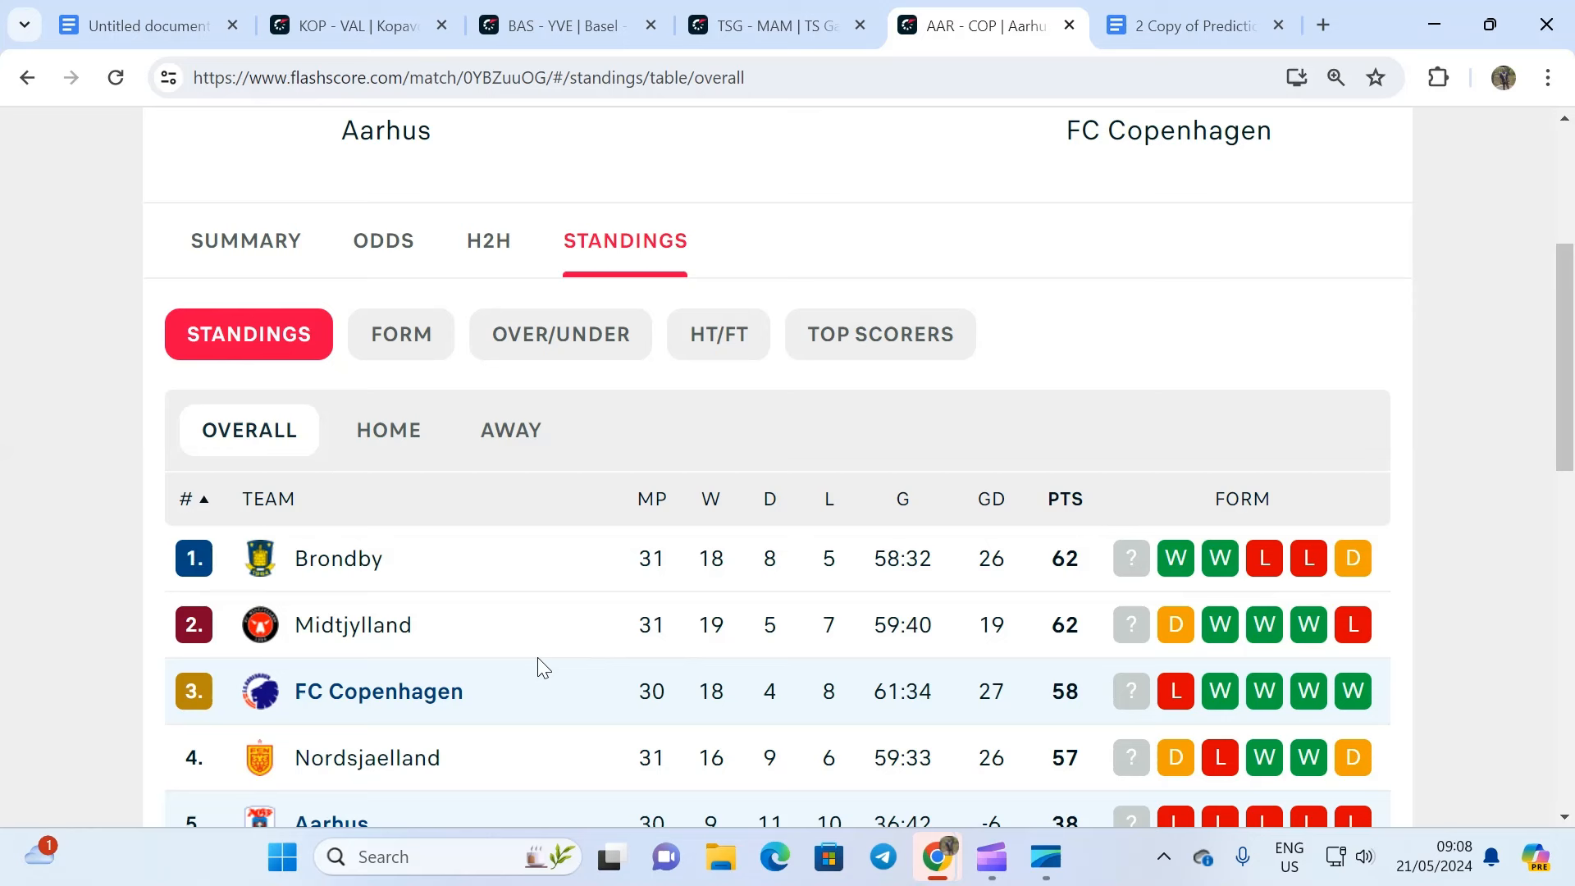
mouse_move(683, 643)
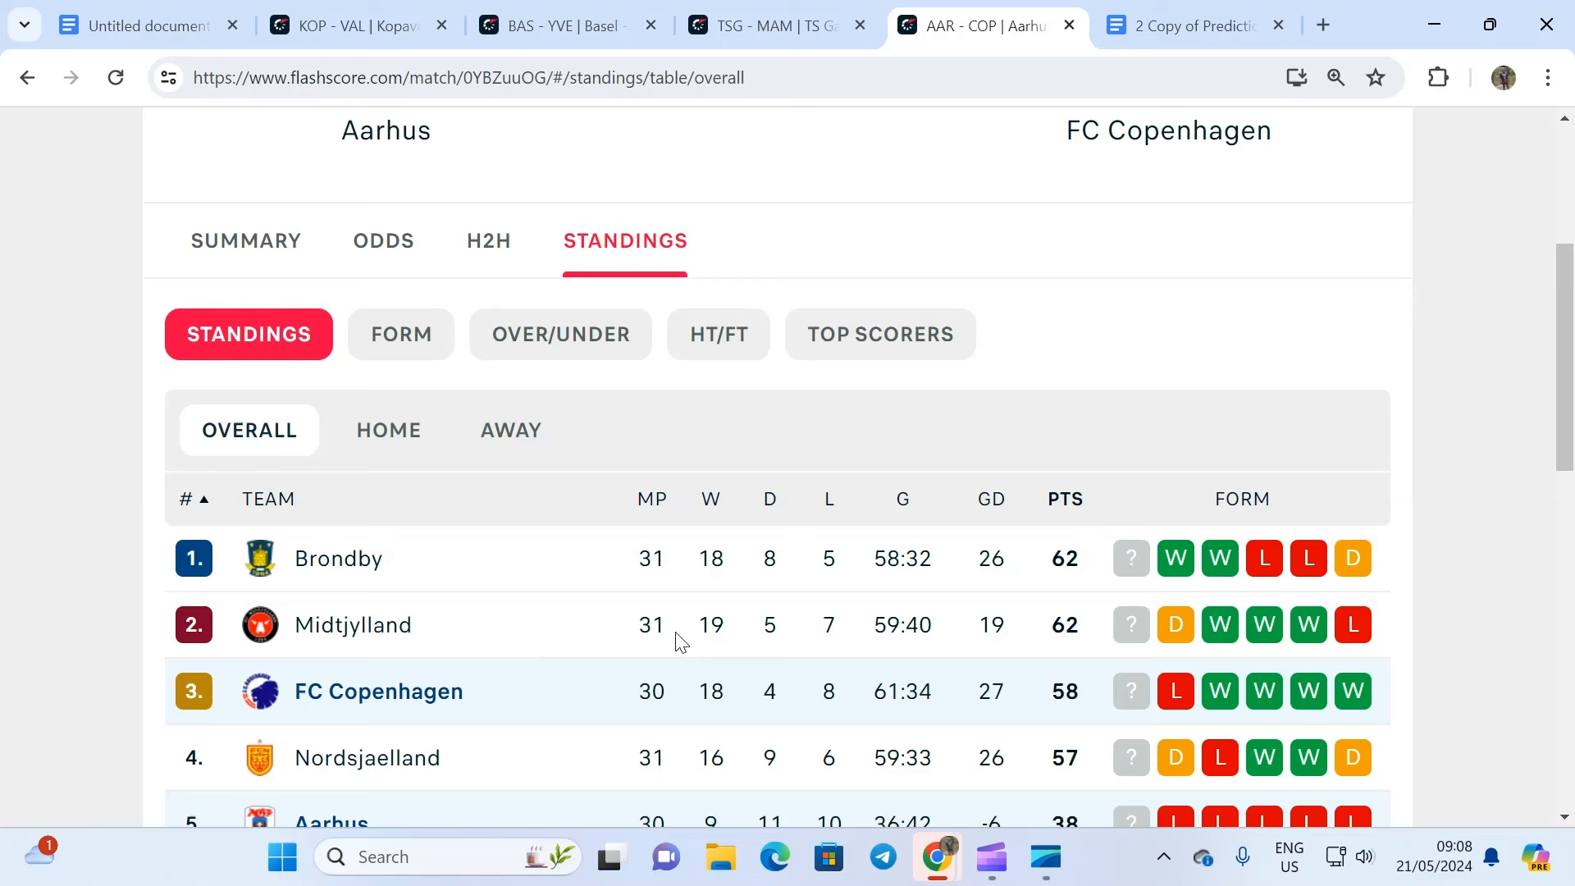
mouse_move(239, 640)
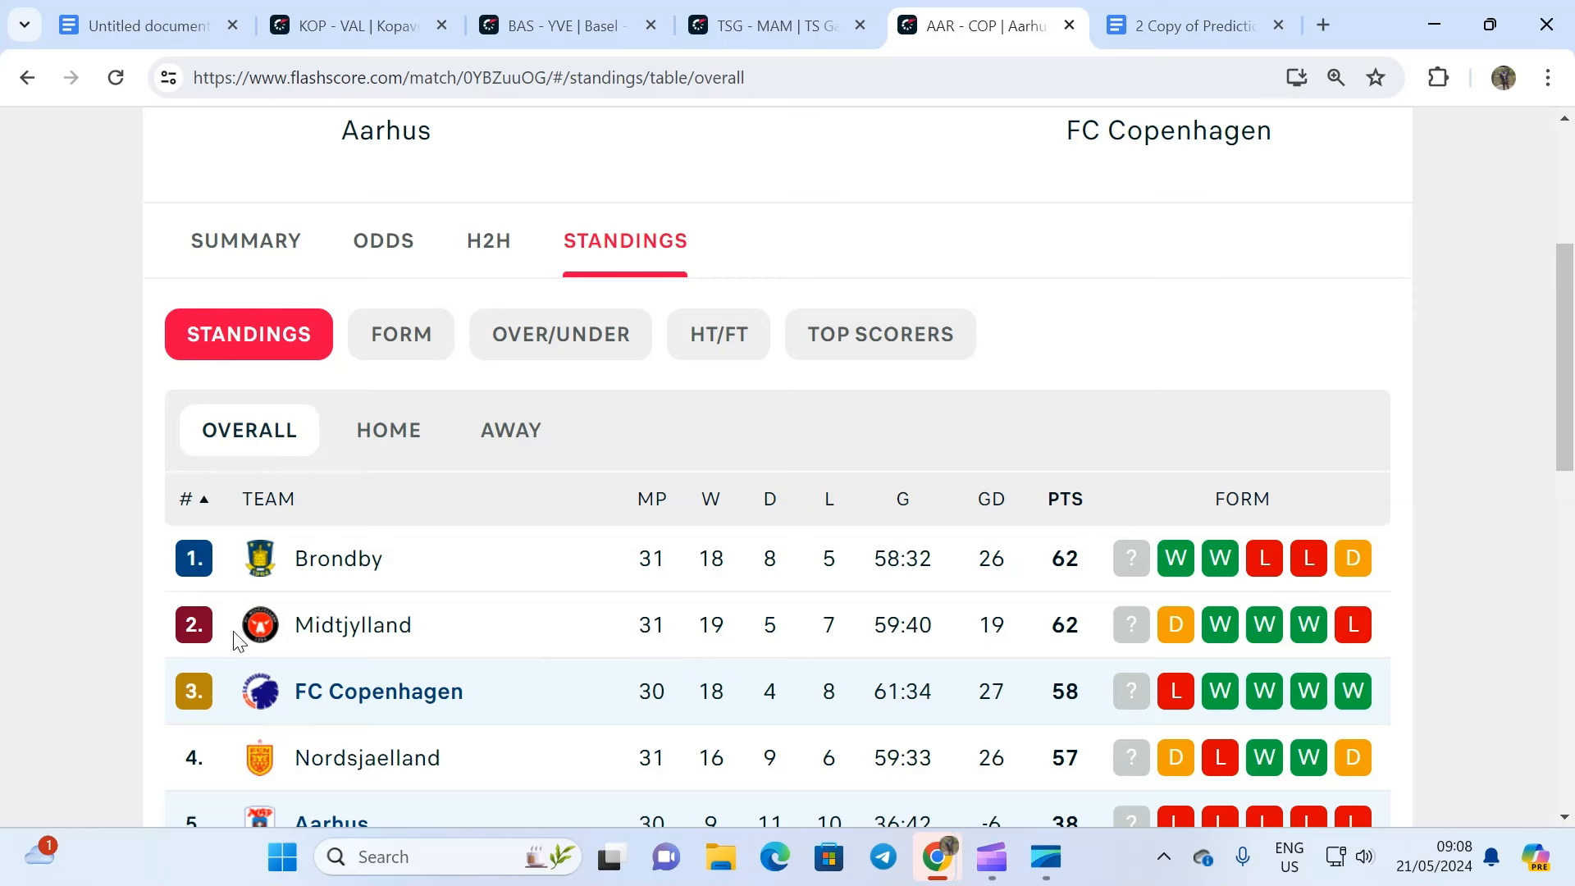
mouse_move(192, 623)
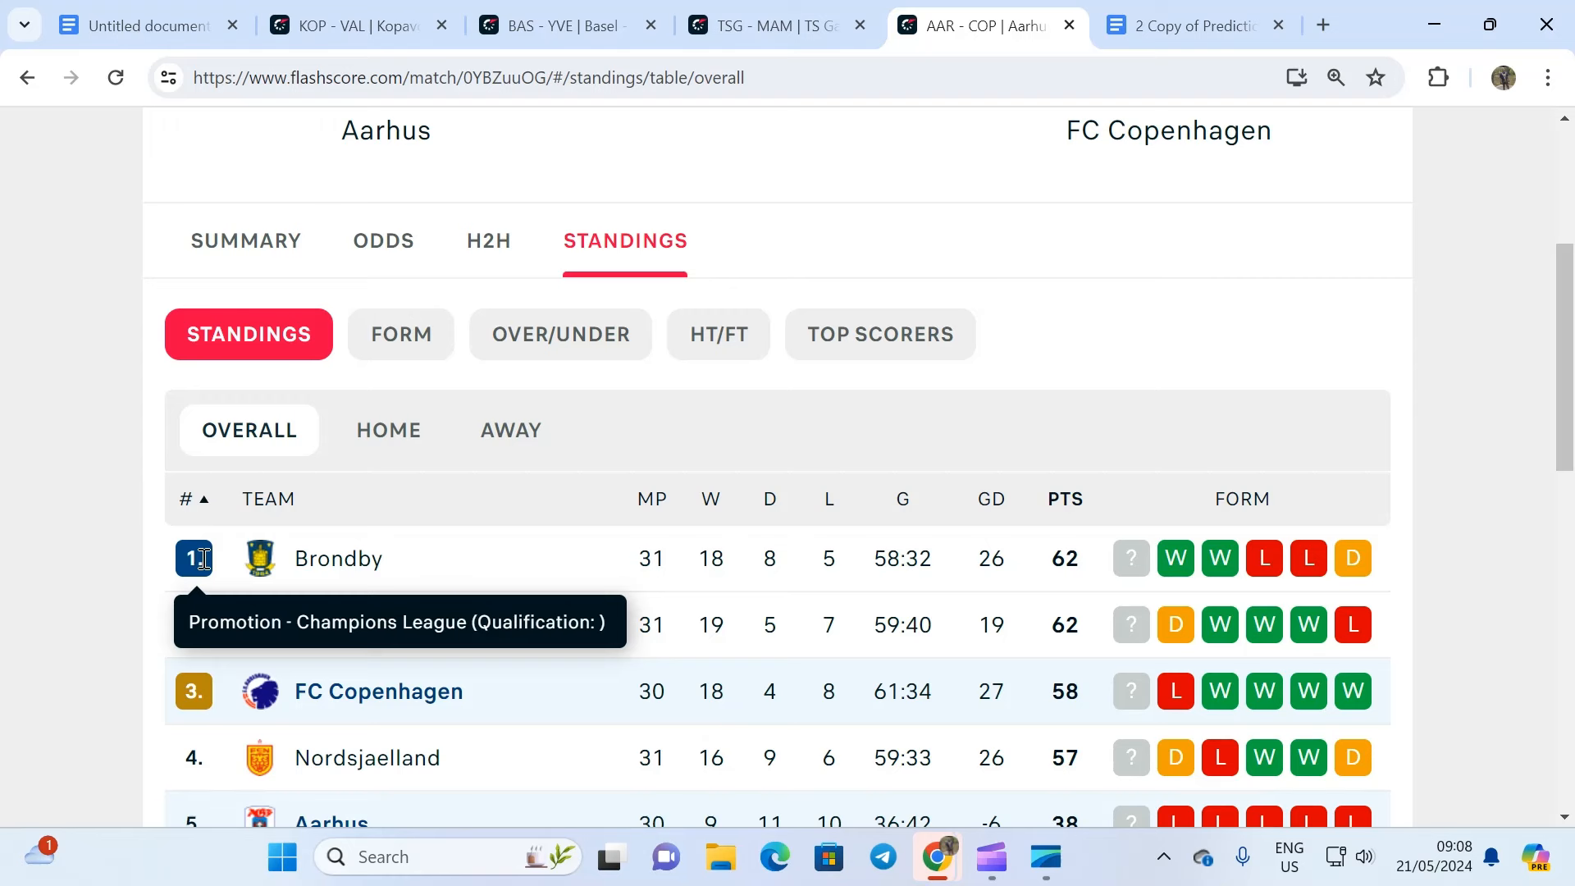
mouse_move(316, 582)
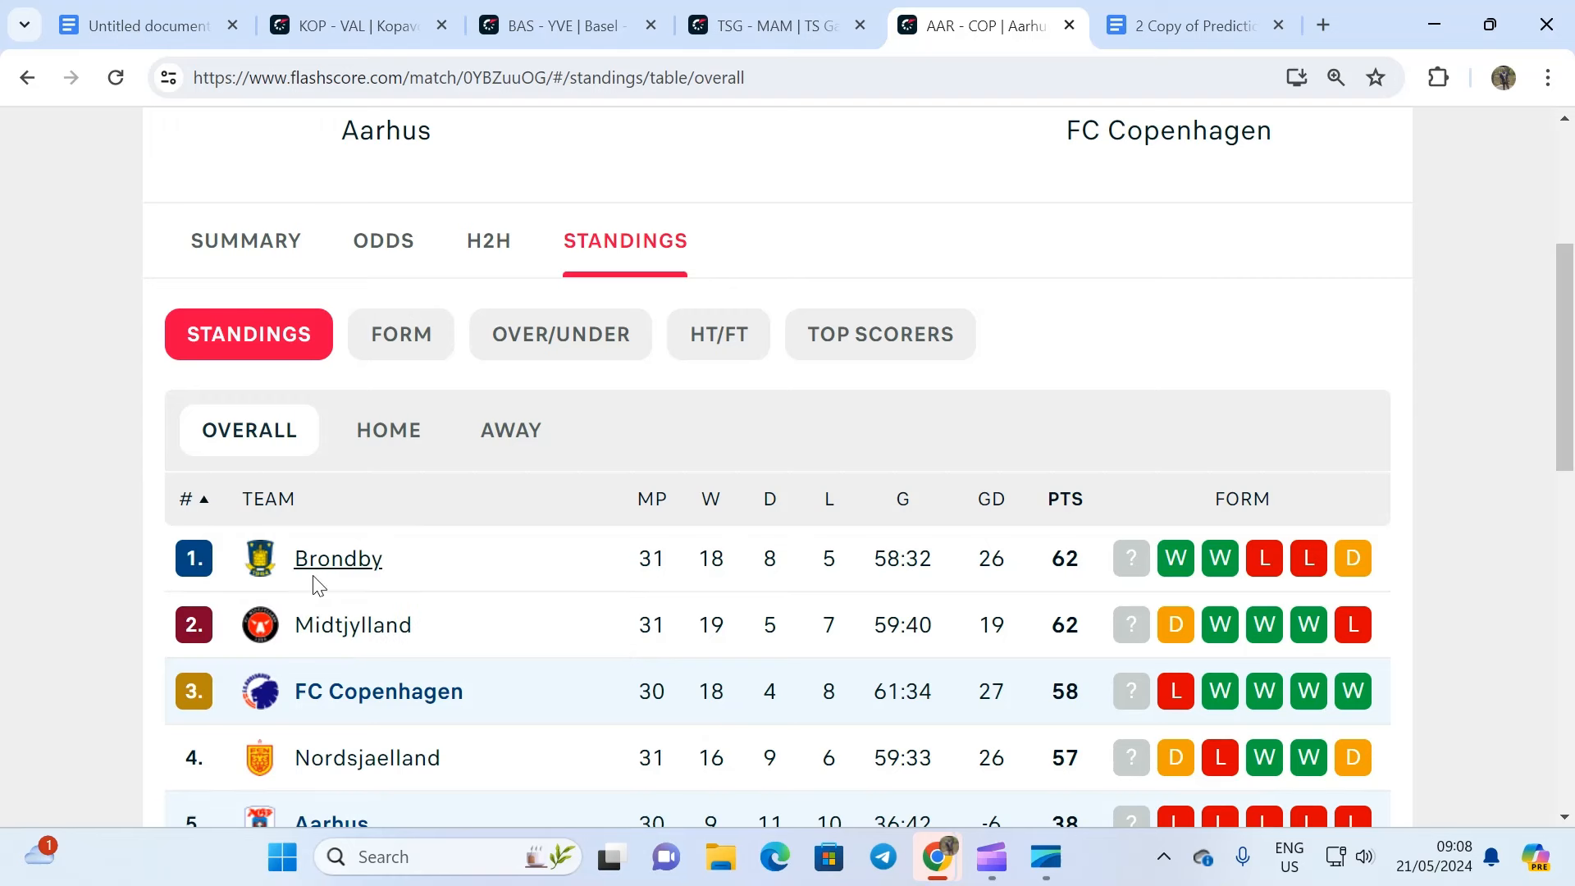
Switch to the 'Copy of Predictions and booking ticket' doc showing SportyBet and 1XBet codes
left_click(1185, 26)
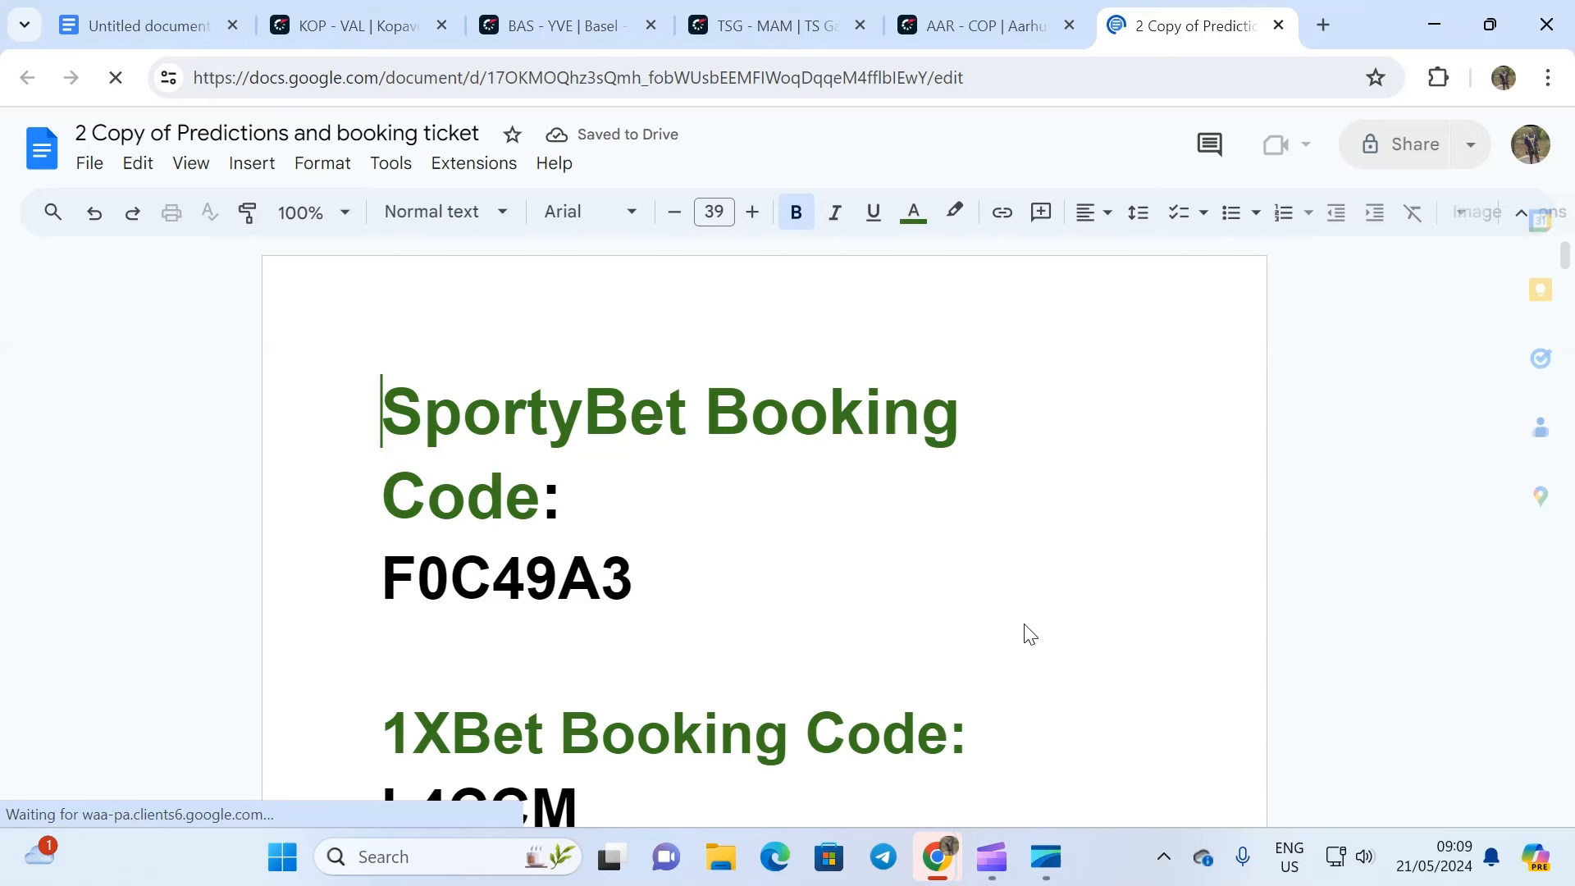
scroll("down", 3)
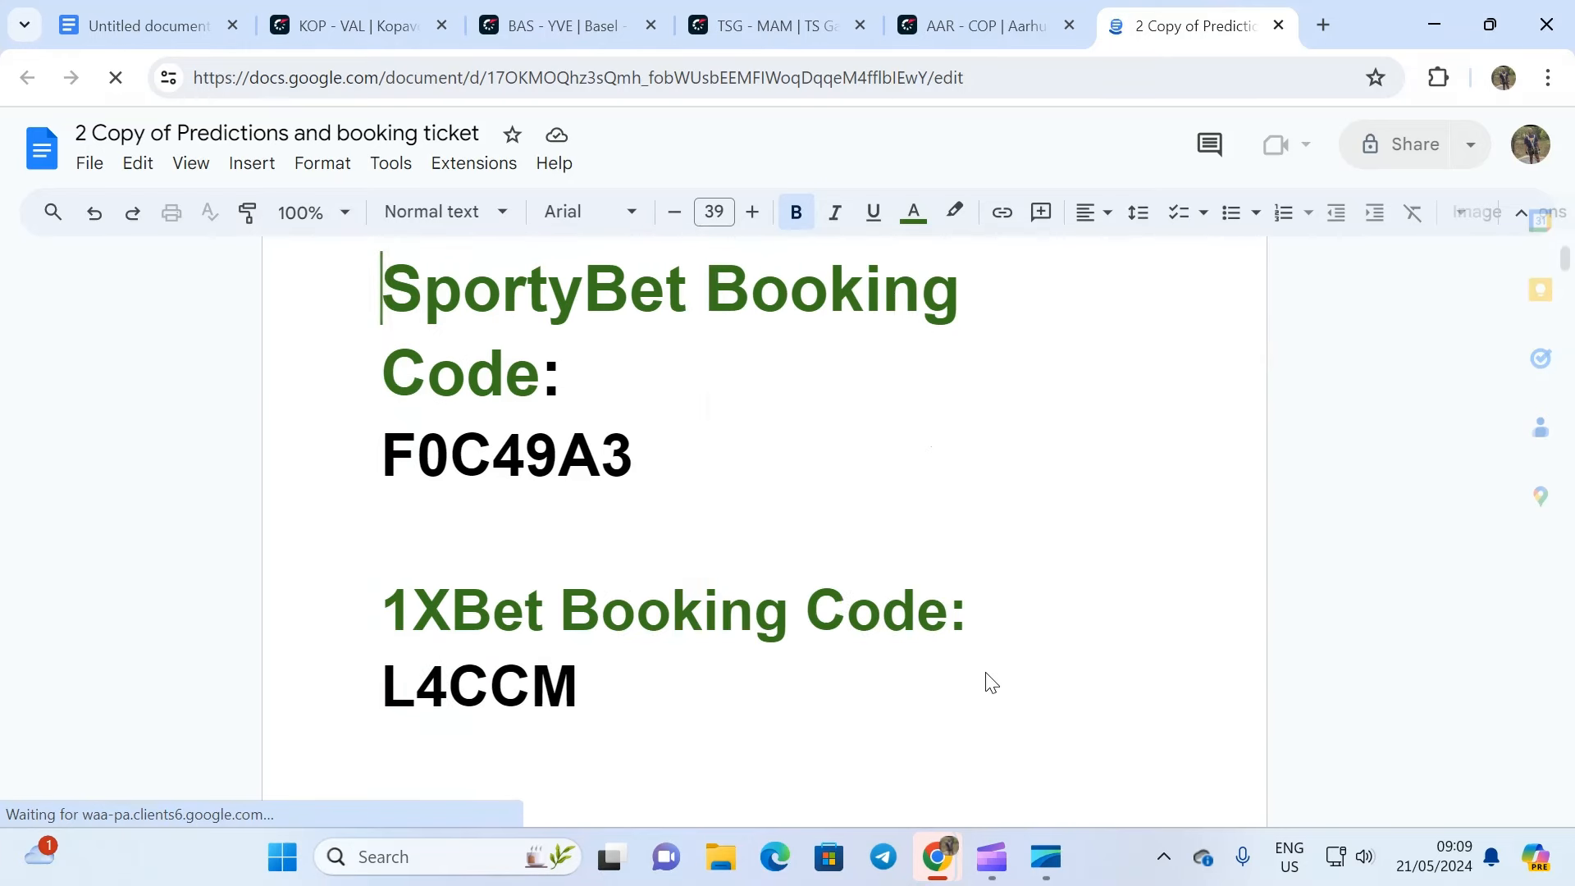